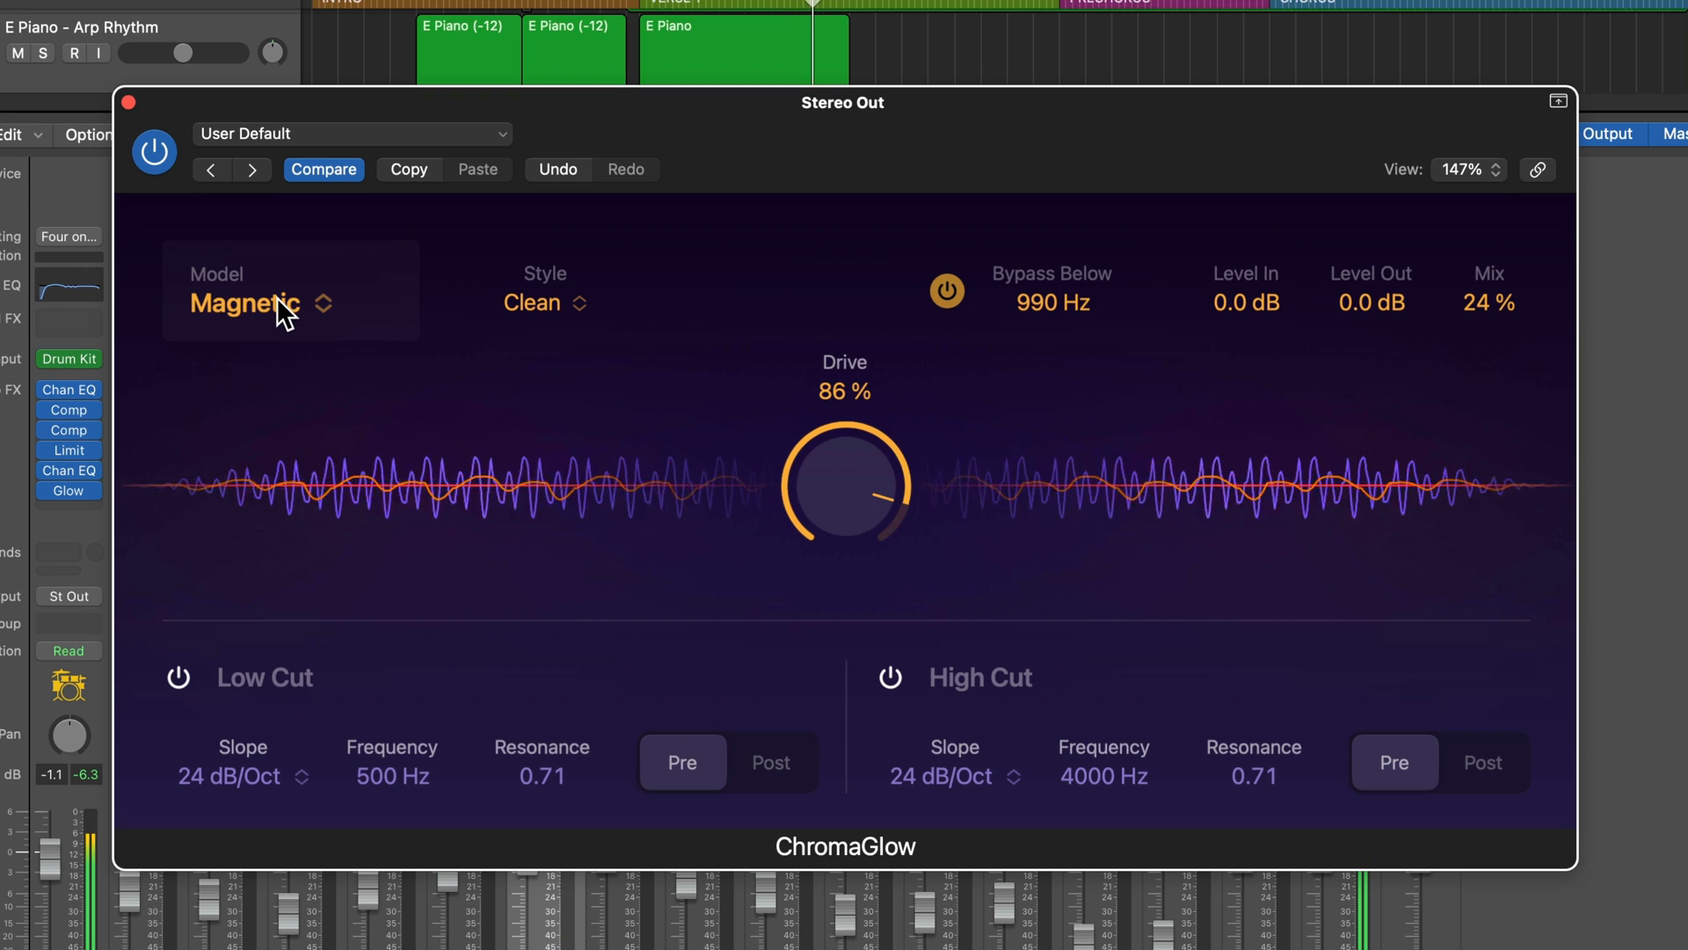
Step: Audition Modern Tube, Magnetic and another saturation model on the Stereo Out ChromaGlow
click(245, 305)
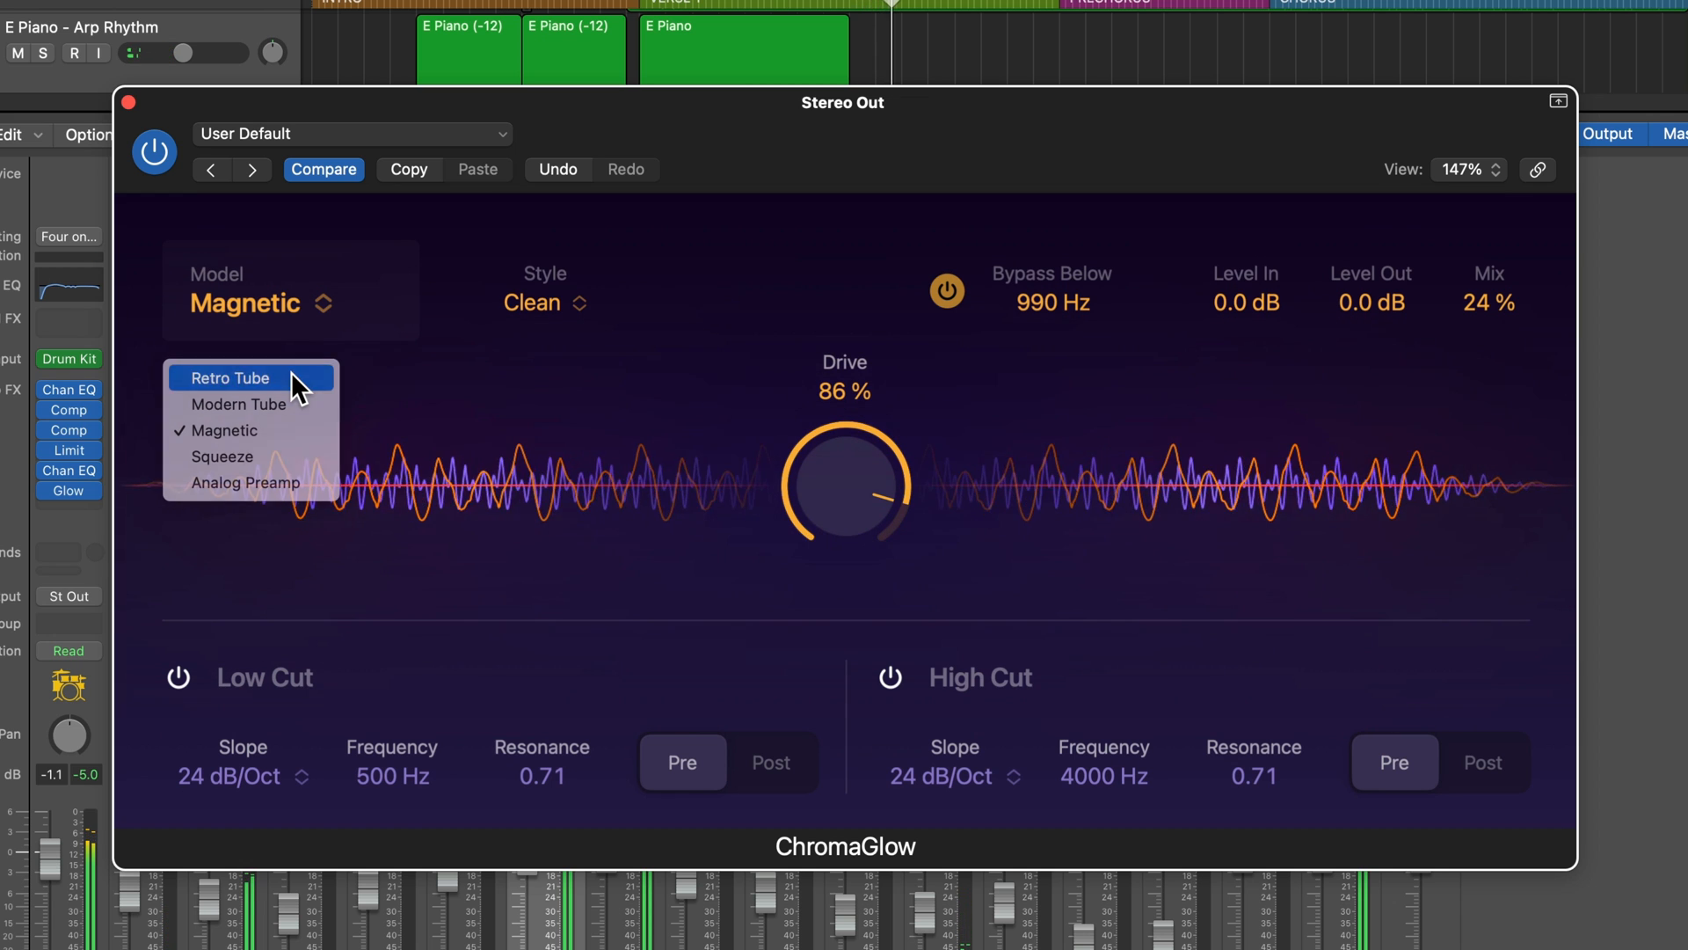
click(228, 377)
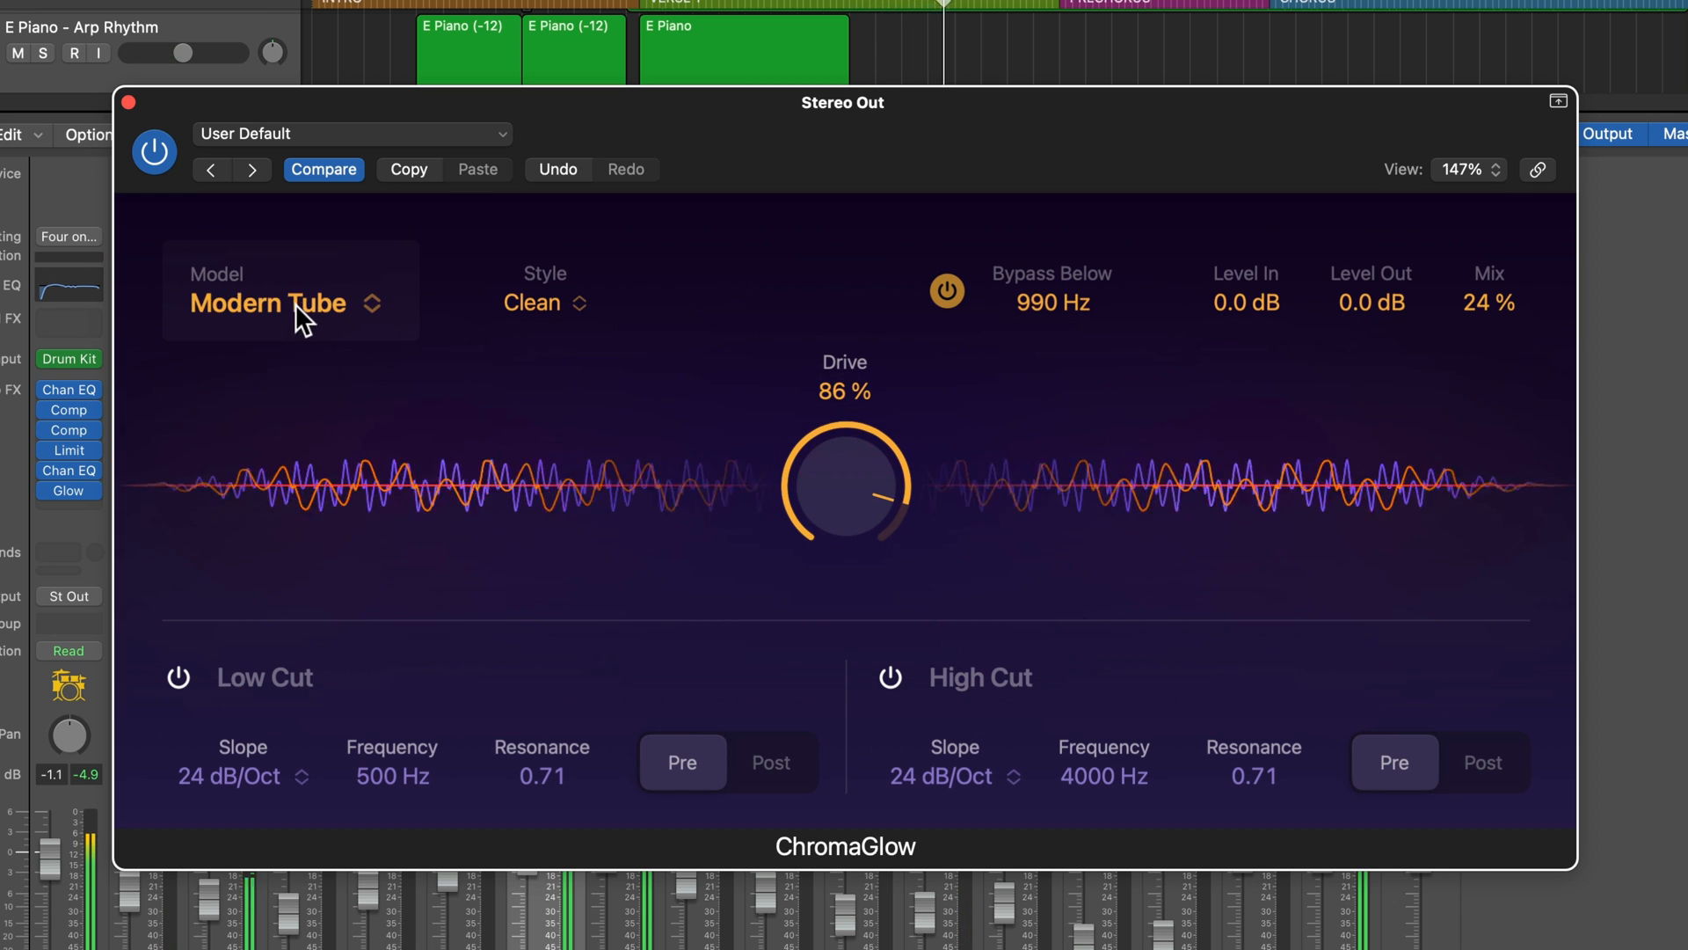
mouse_move(313, 318)
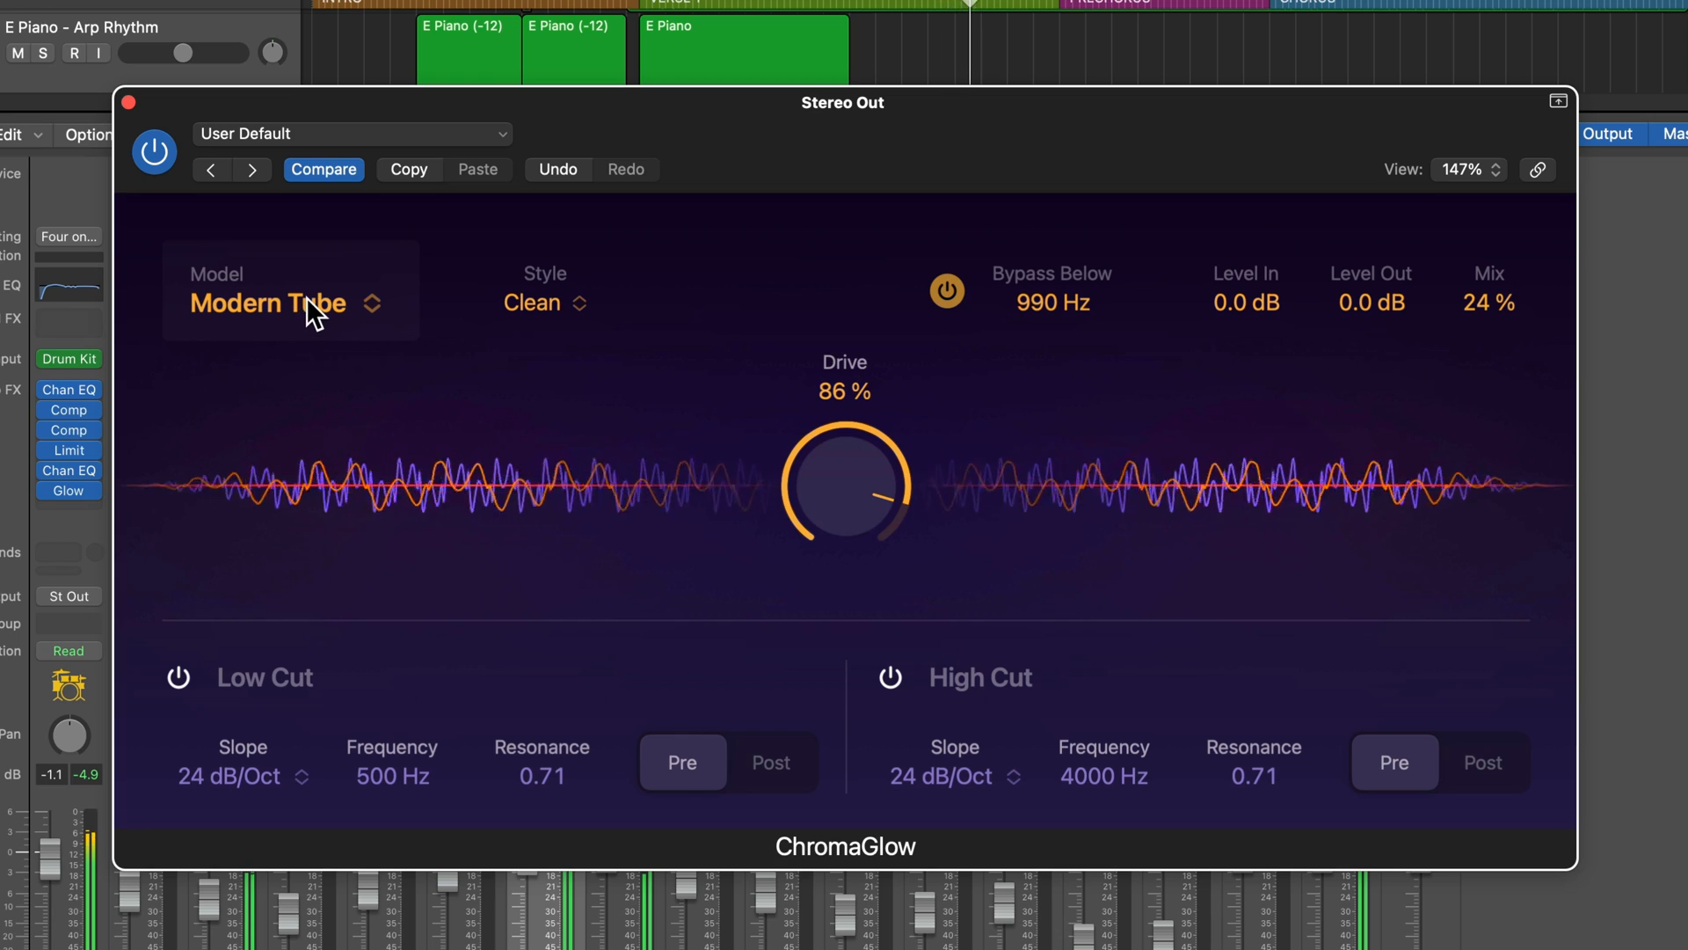
click(266, 302)
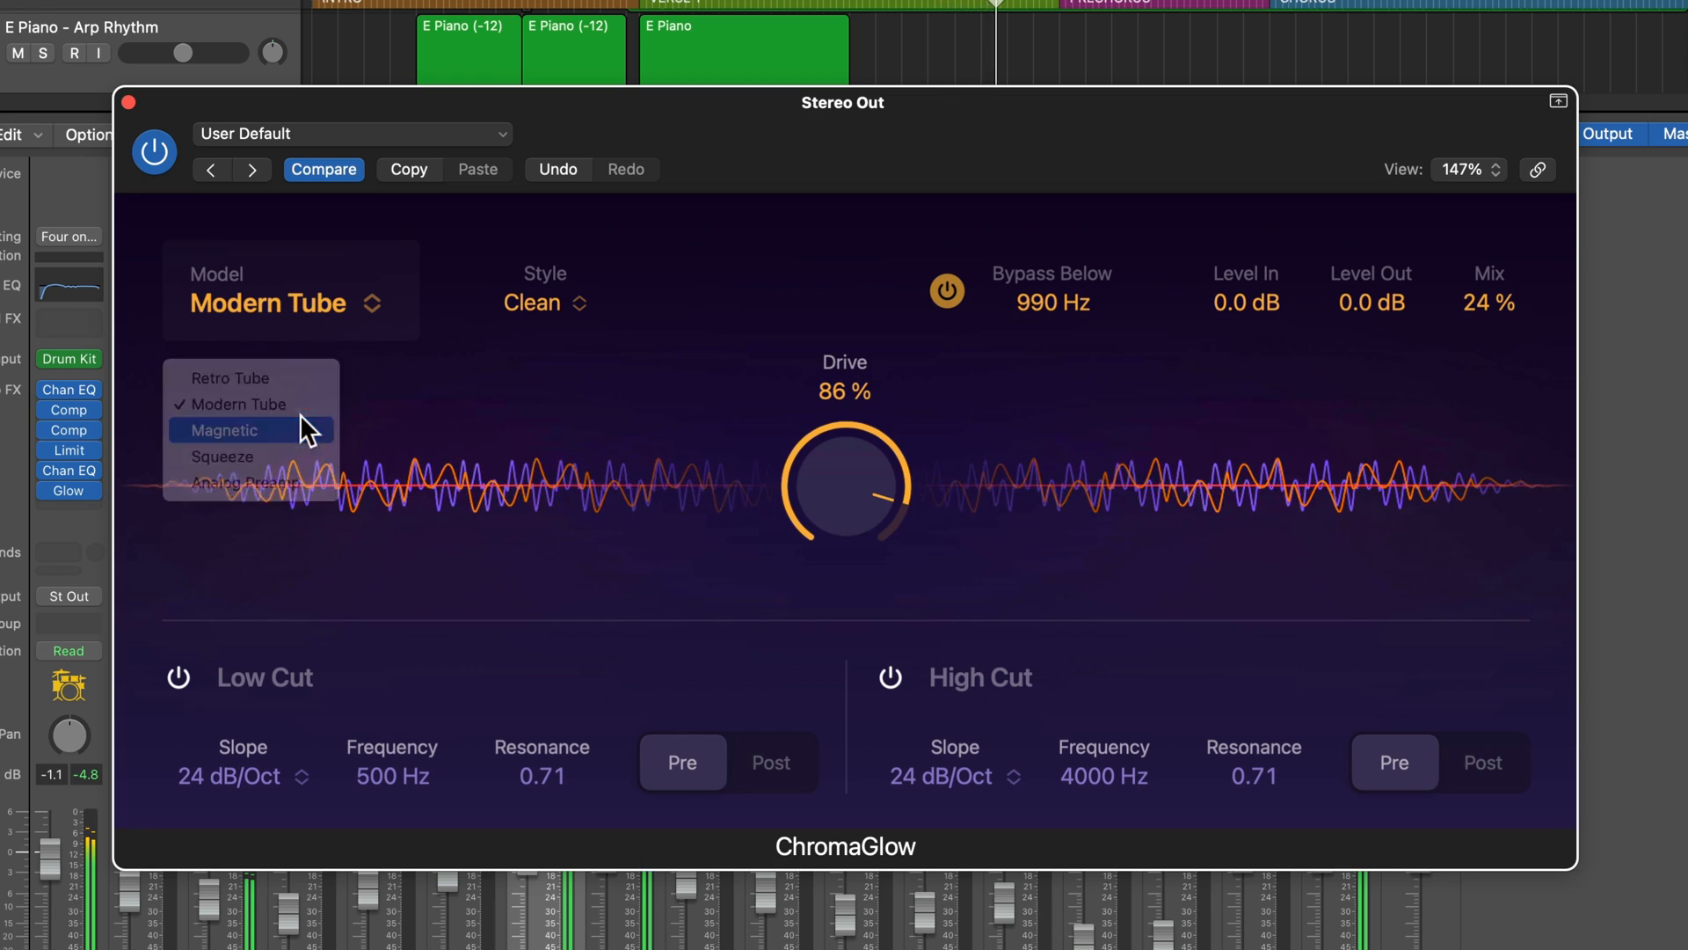
click(227, 429)
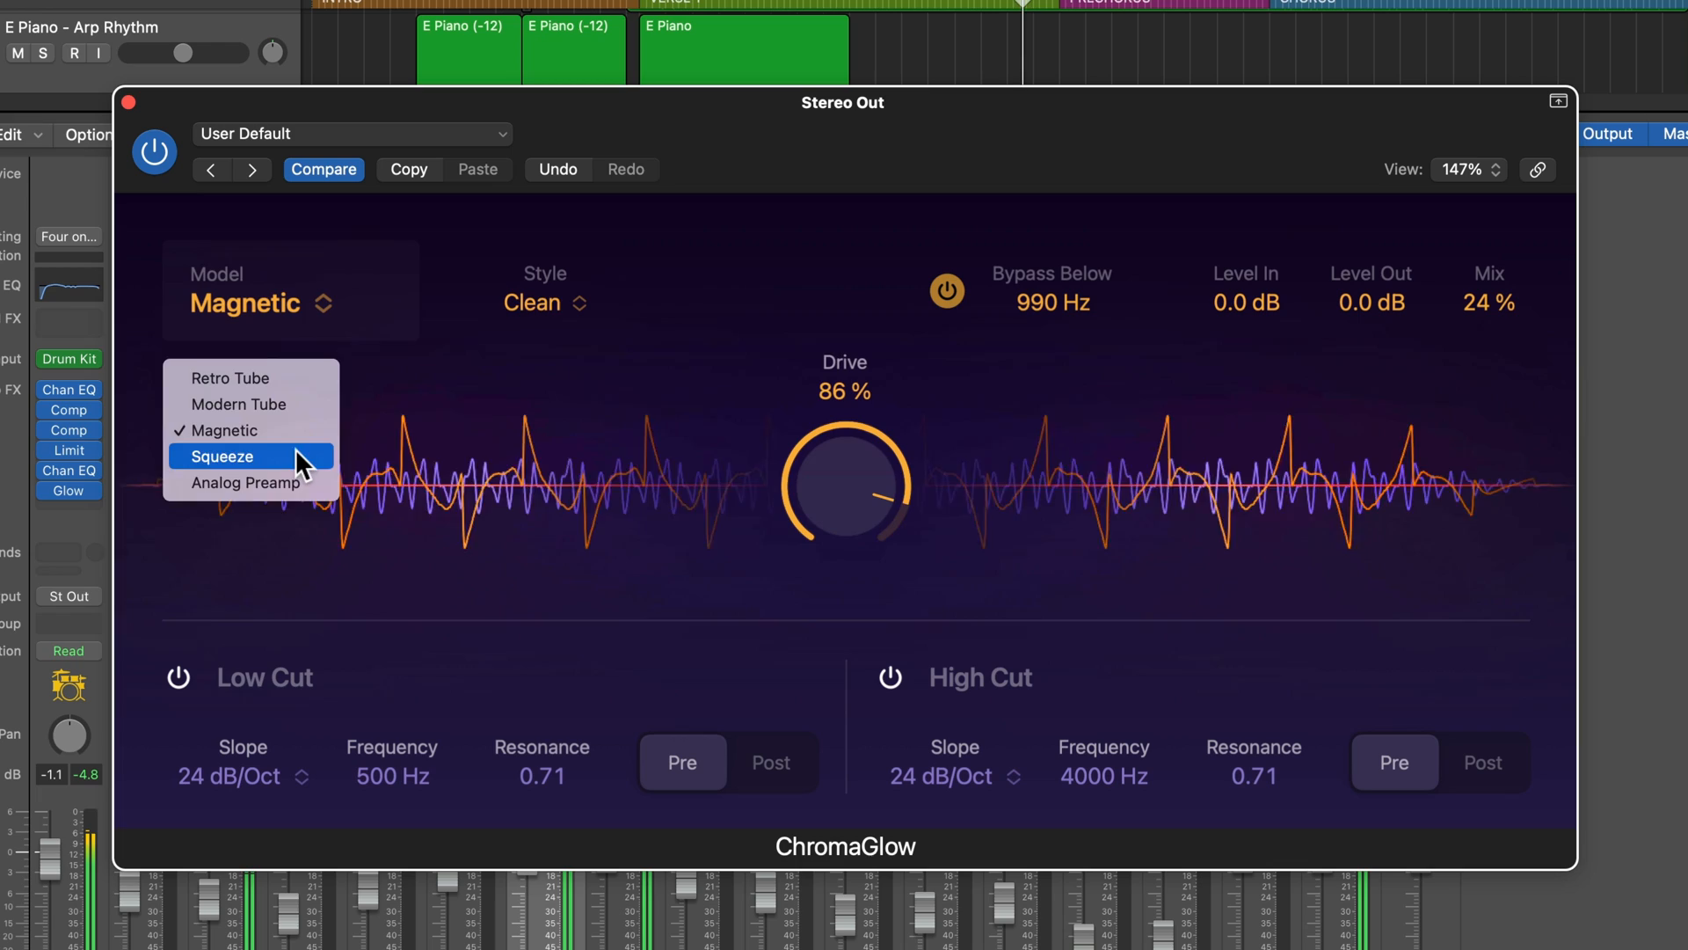
click(222, 457)
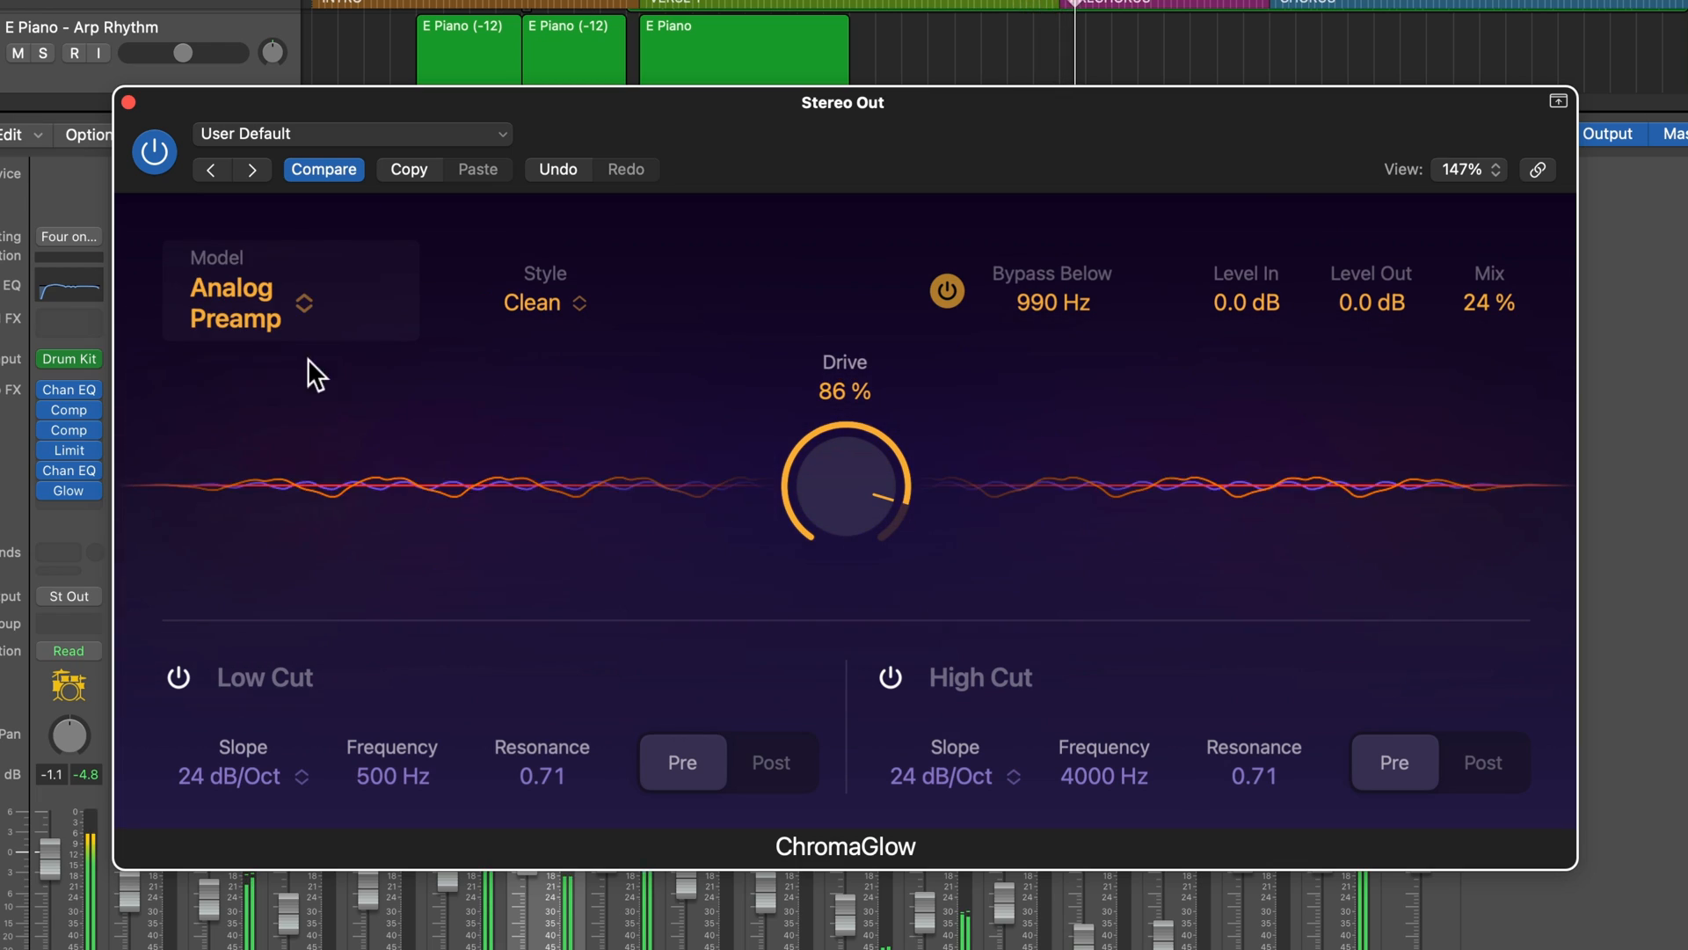
Step: Try one more model, then settle the Stereo Out ChromaGlow on Modern Tube
click(290, 290)
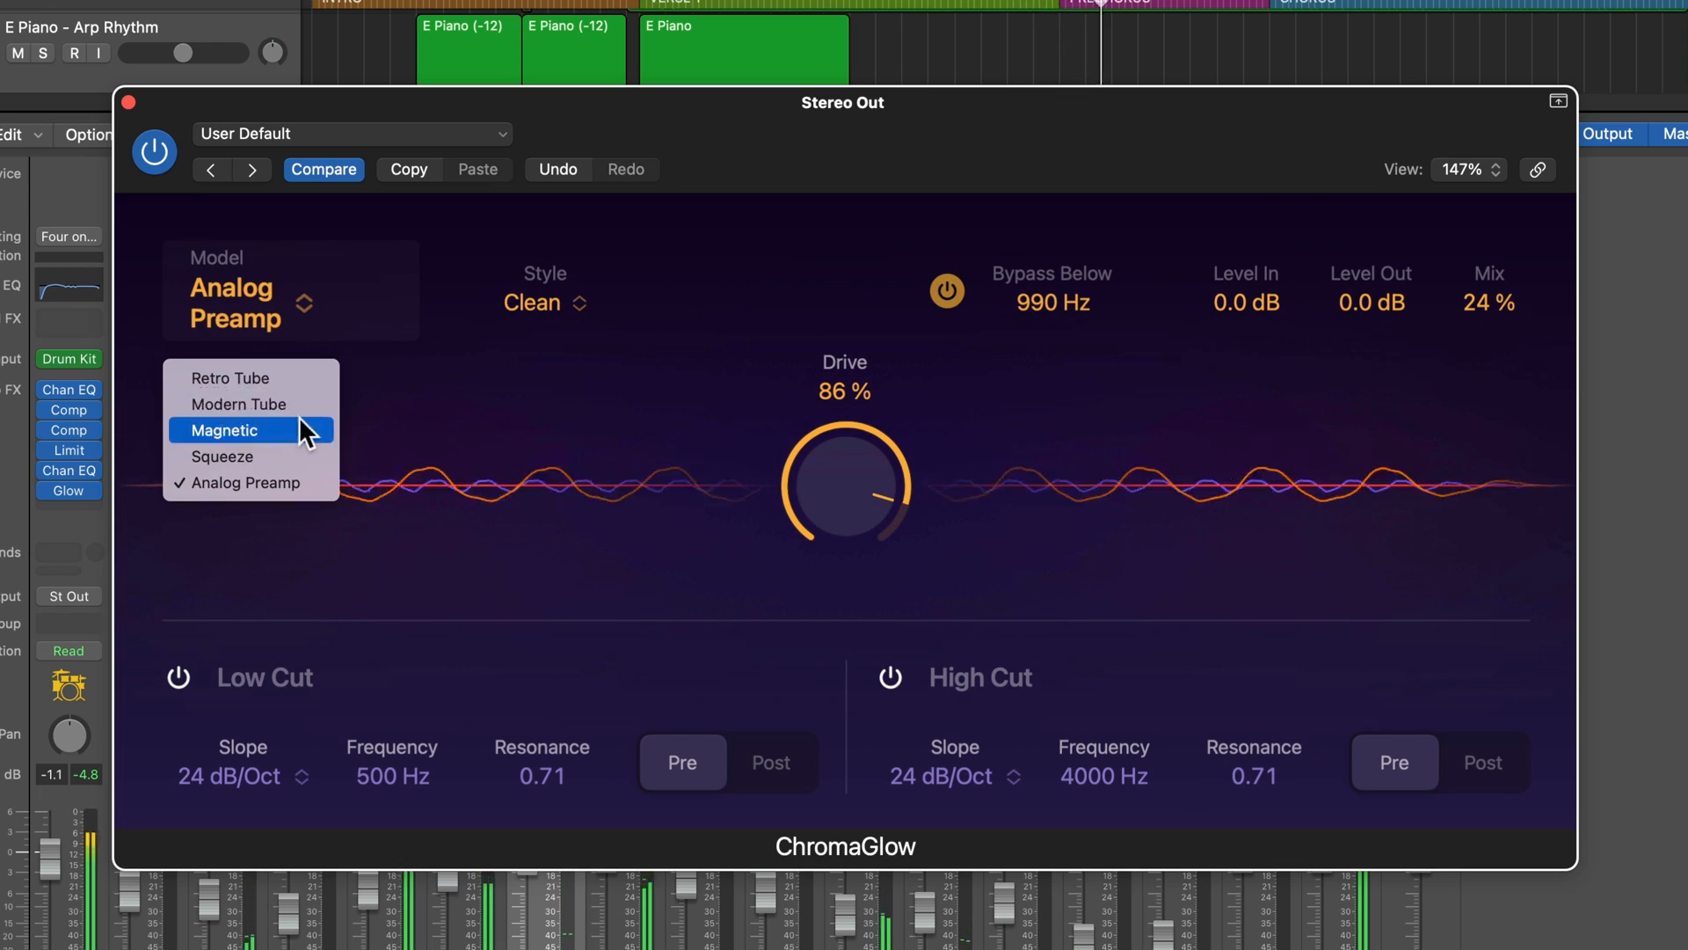
click(237, 404)
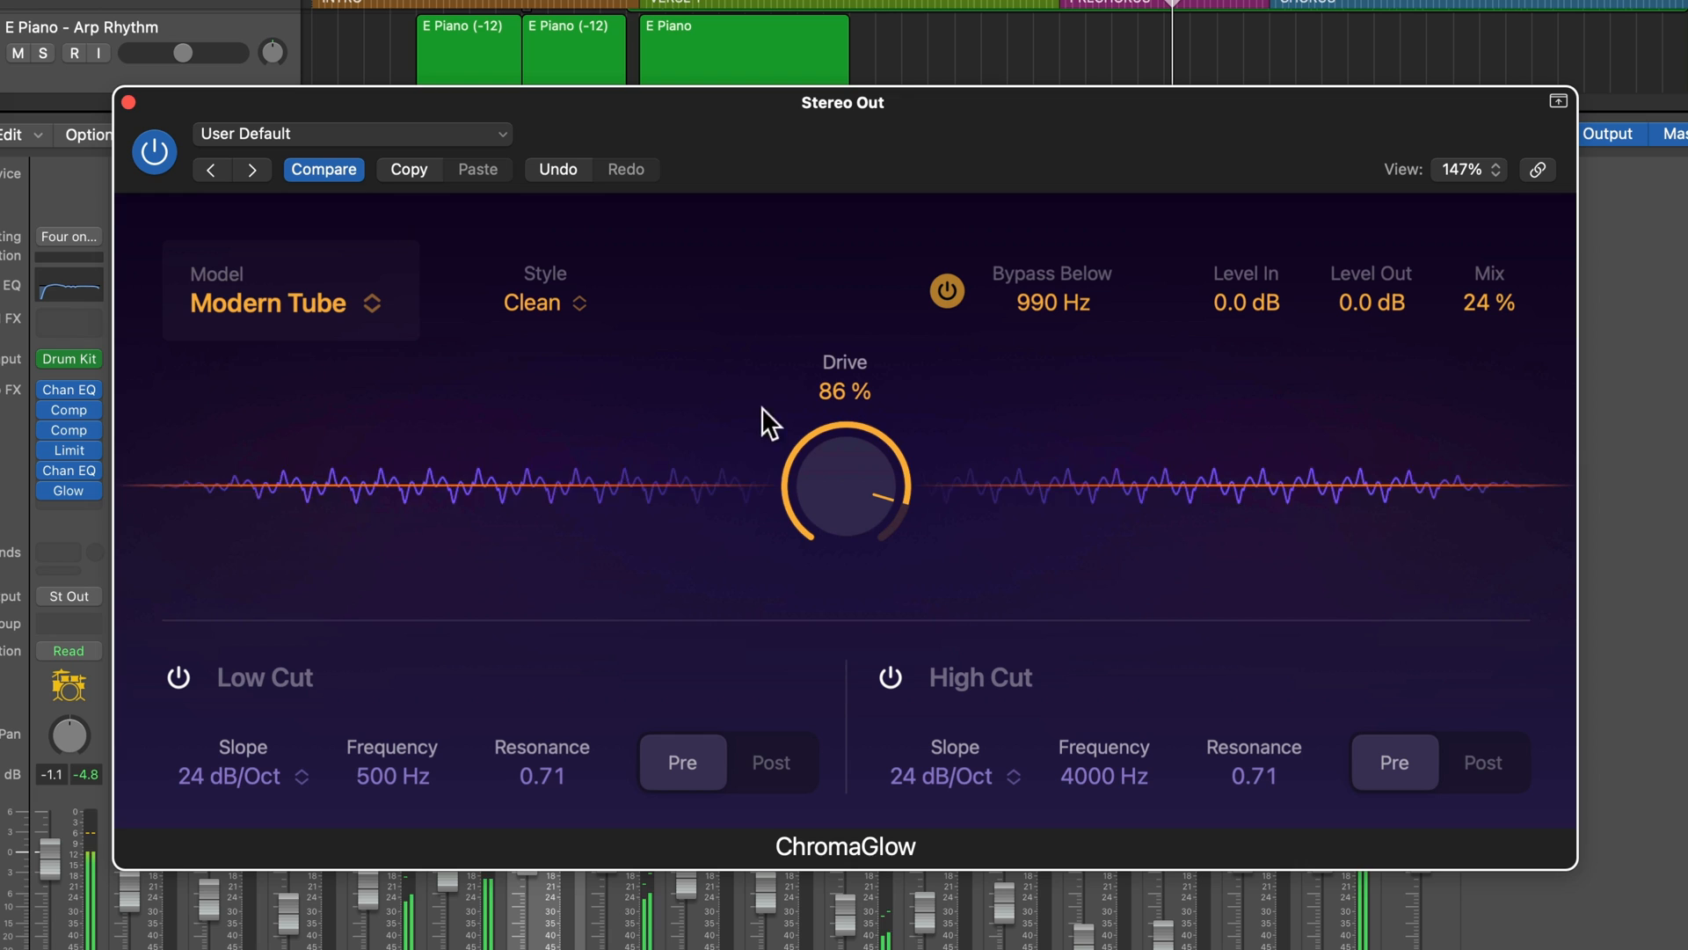
click(289, 303)
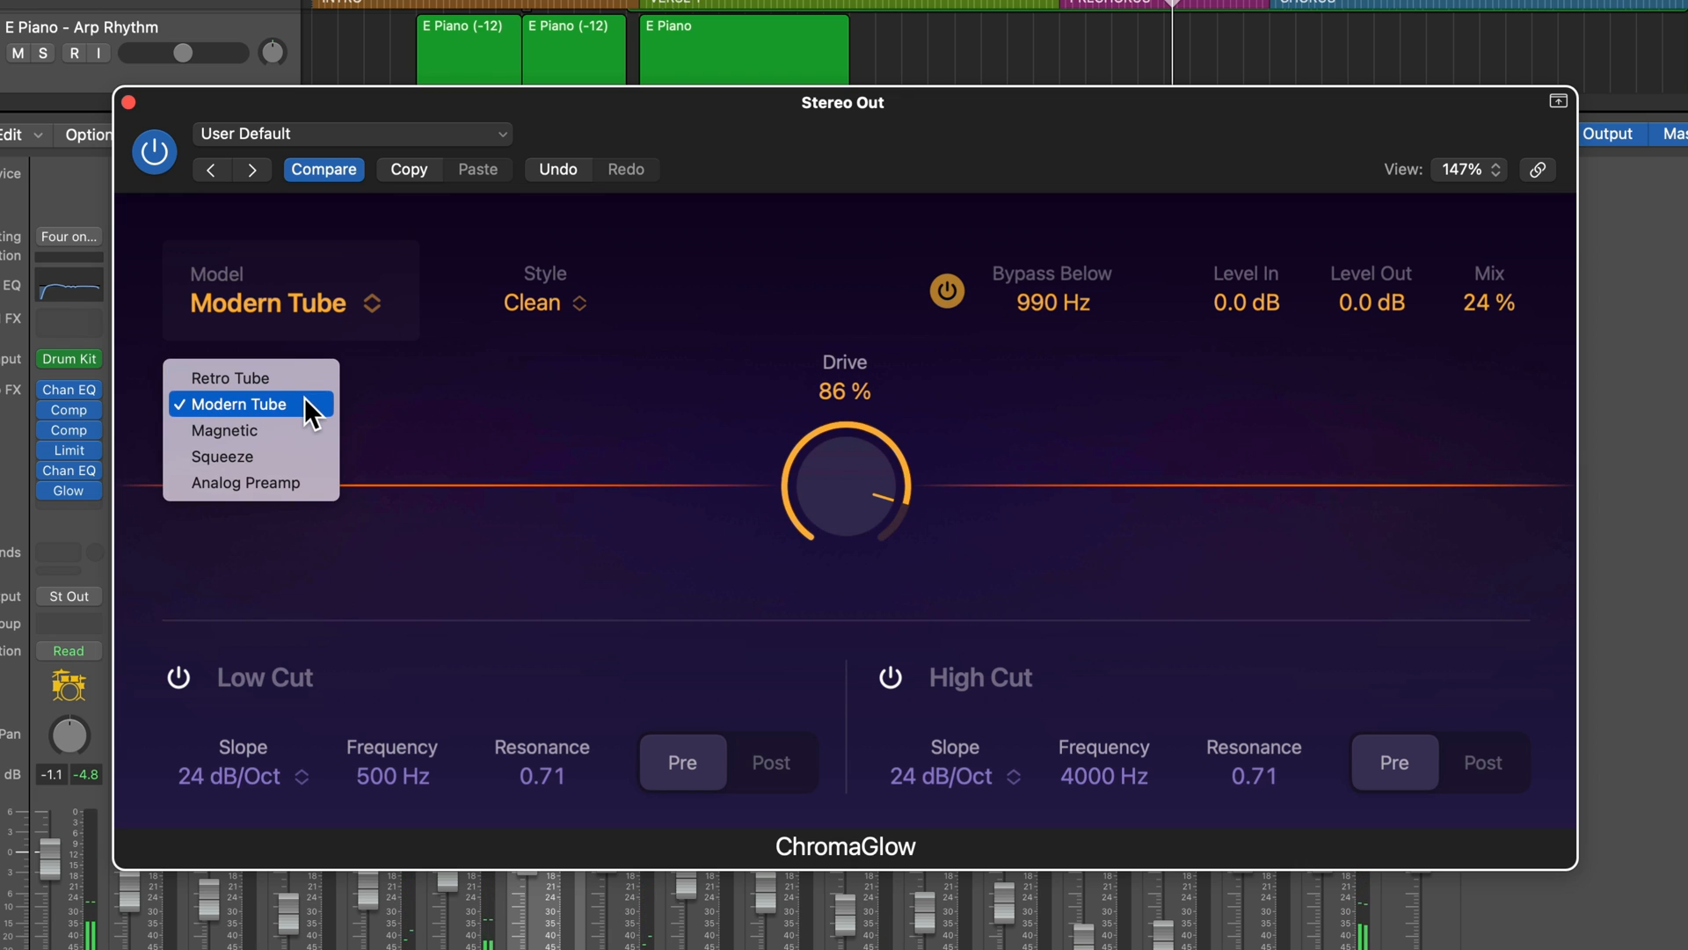
click(241, 405)
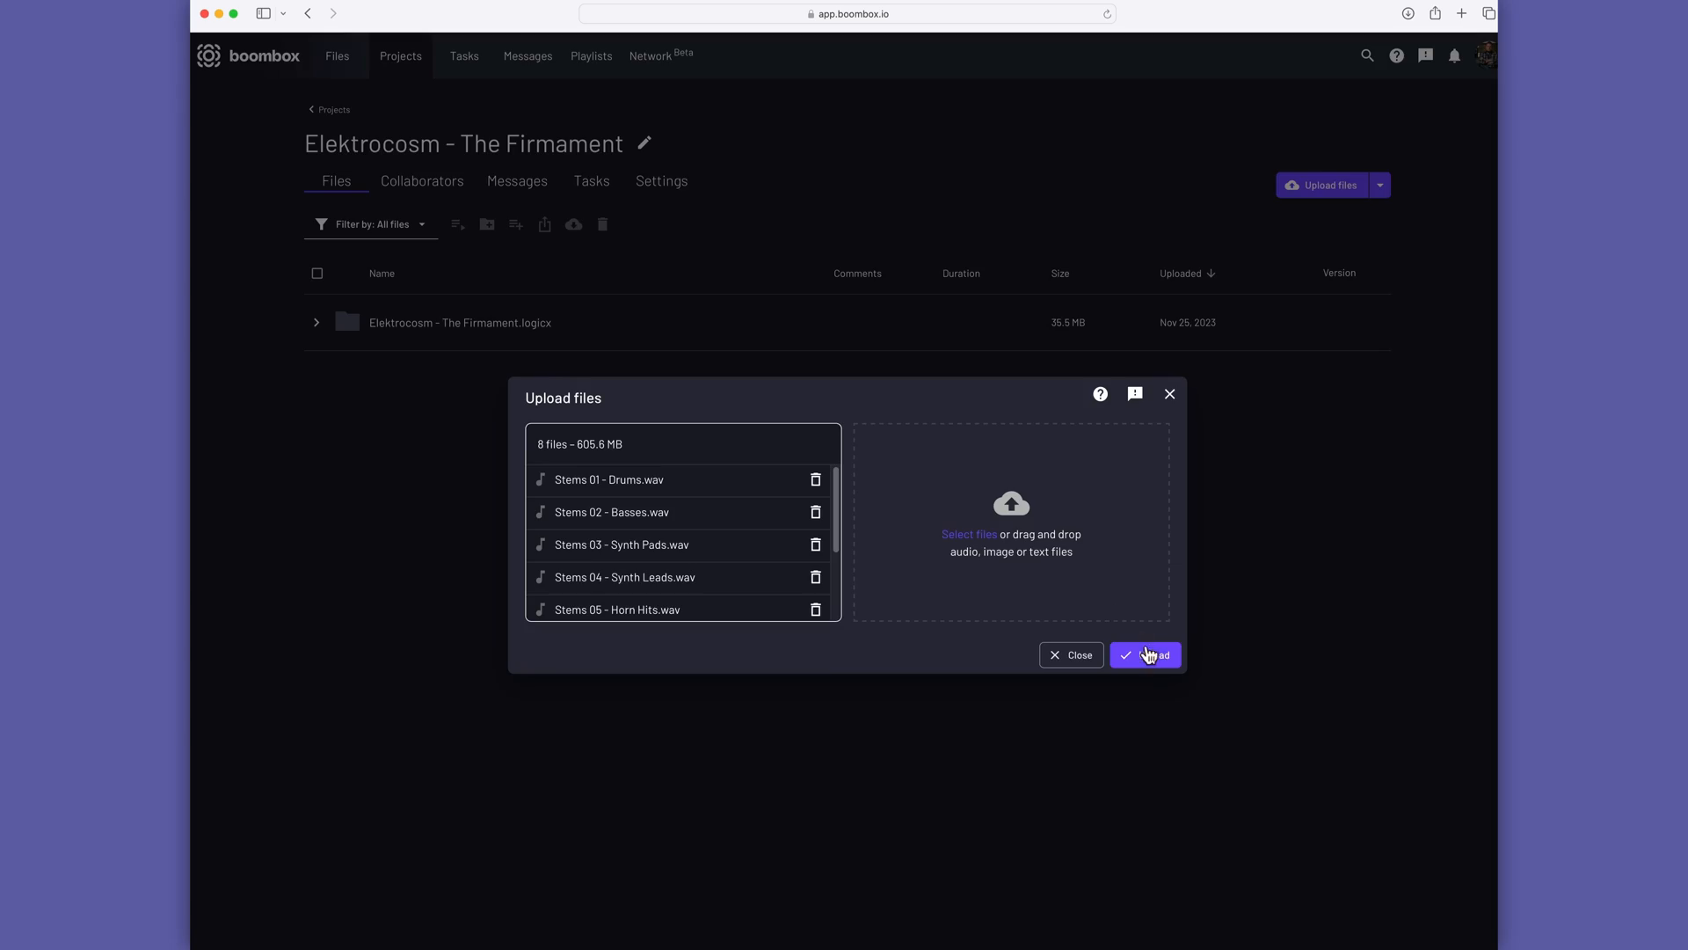
Step: Upload the eight stem WAVs to the Elektrocosm - The Firmament Boombox project
click(1145, 654)
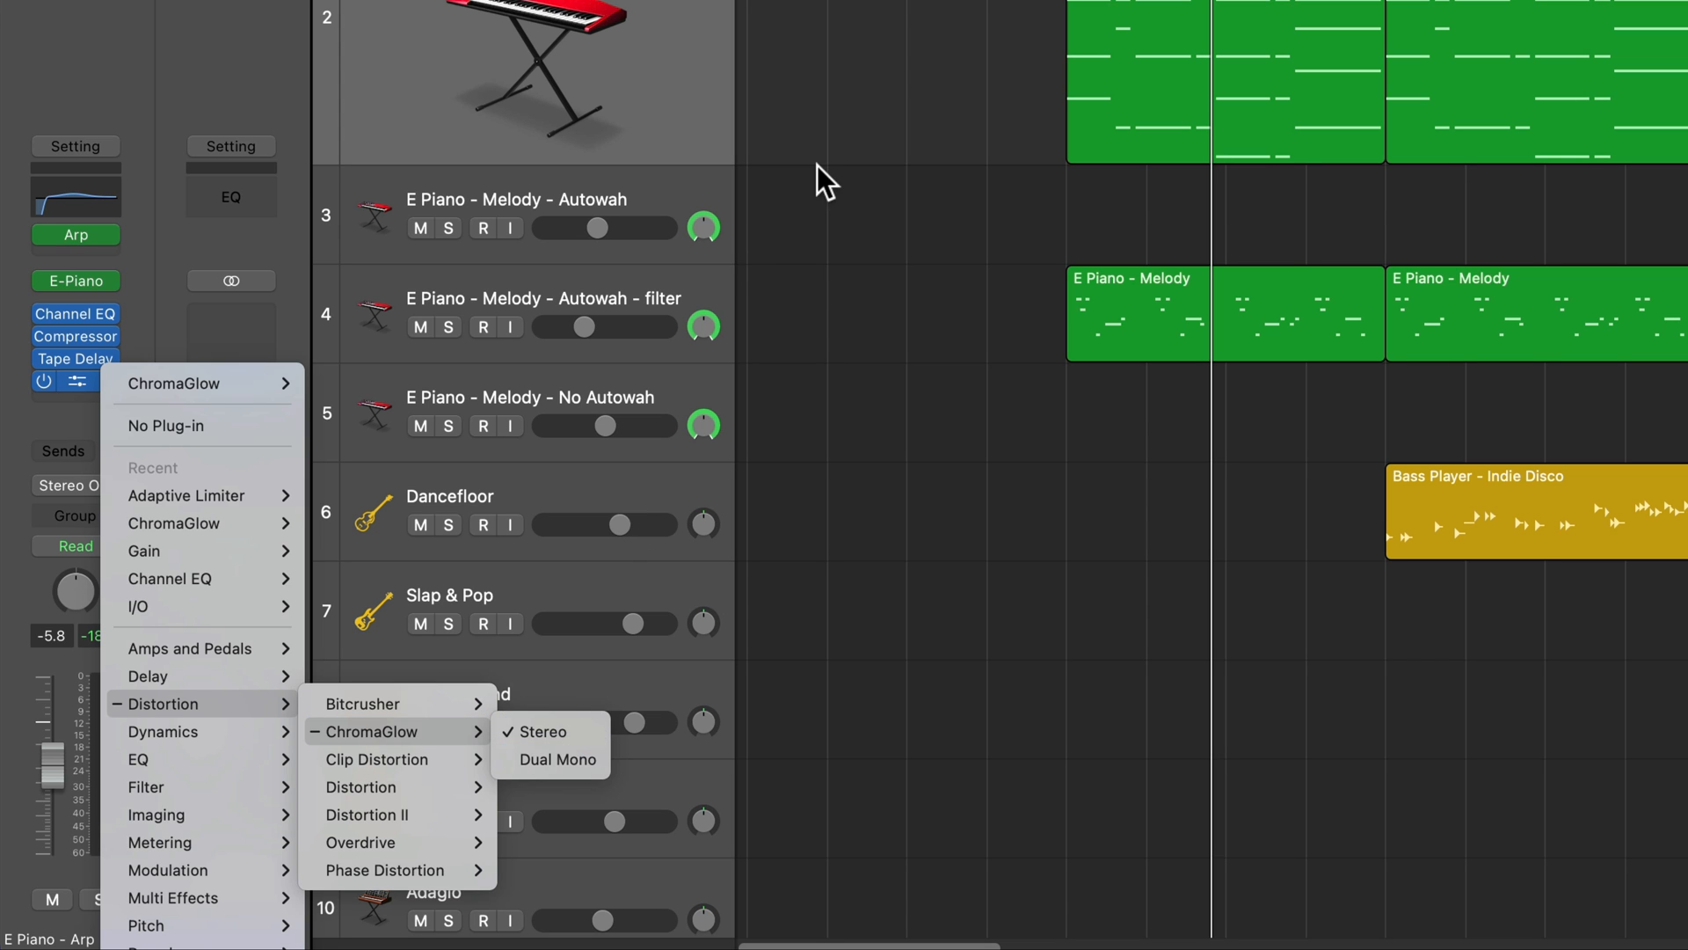
Step: Insert a stereo ChromaGlow on E Piano - Arp Rhythm, solo the track and show the plug-in
click(535, 732)
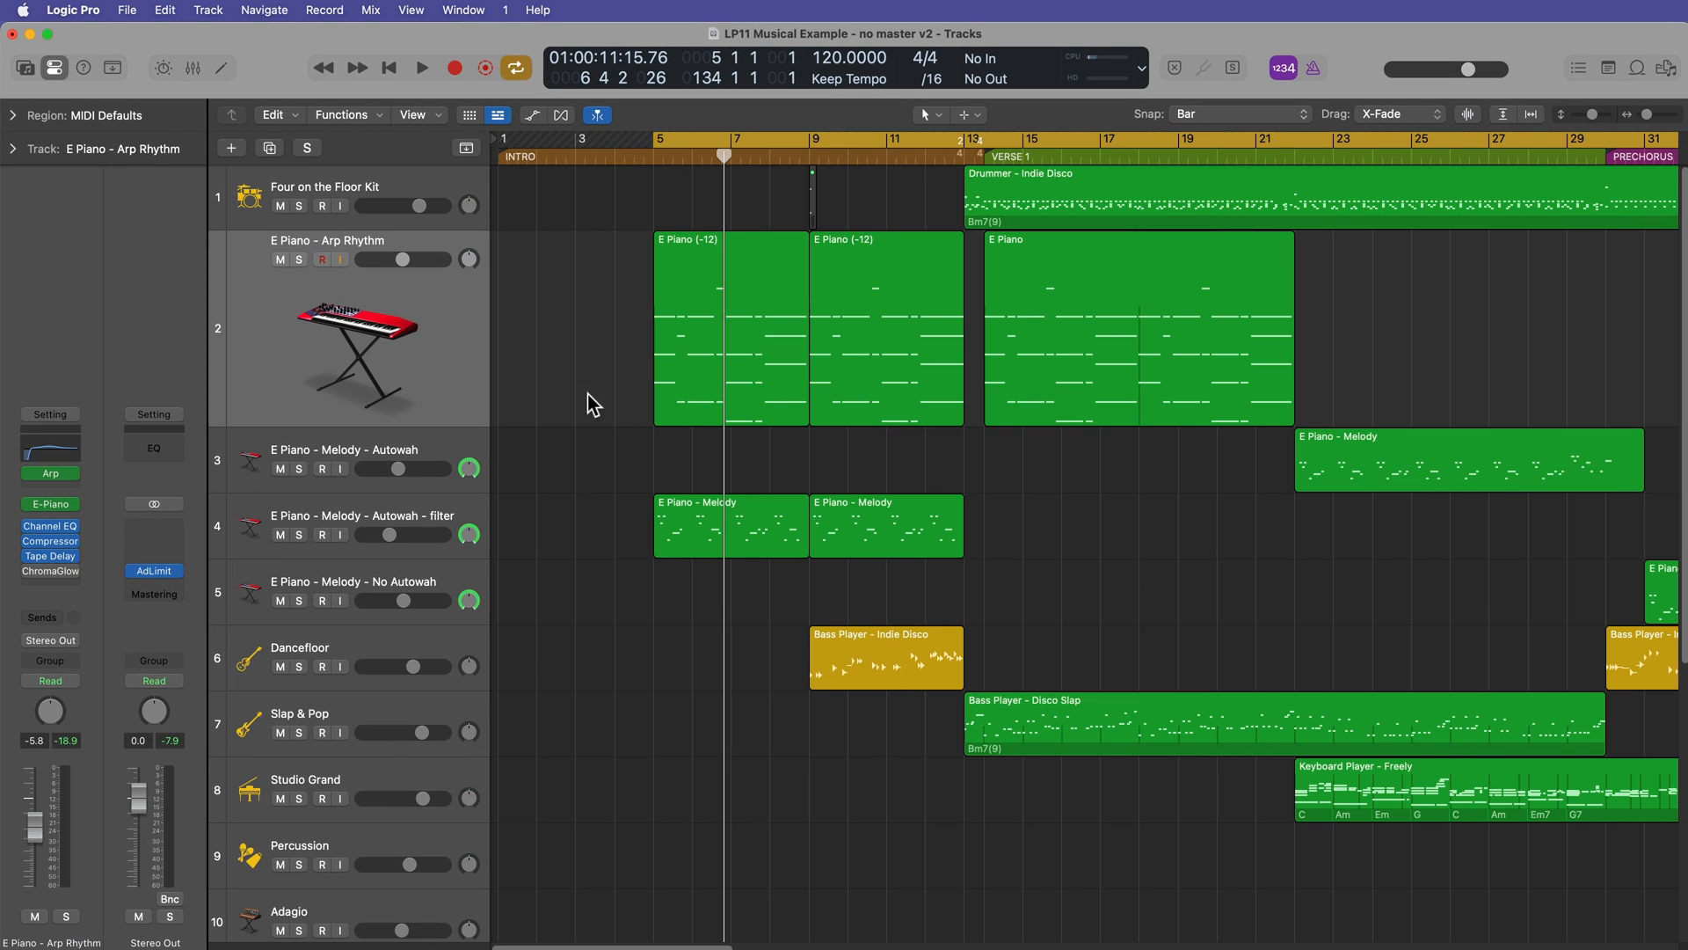
click(420, 67)
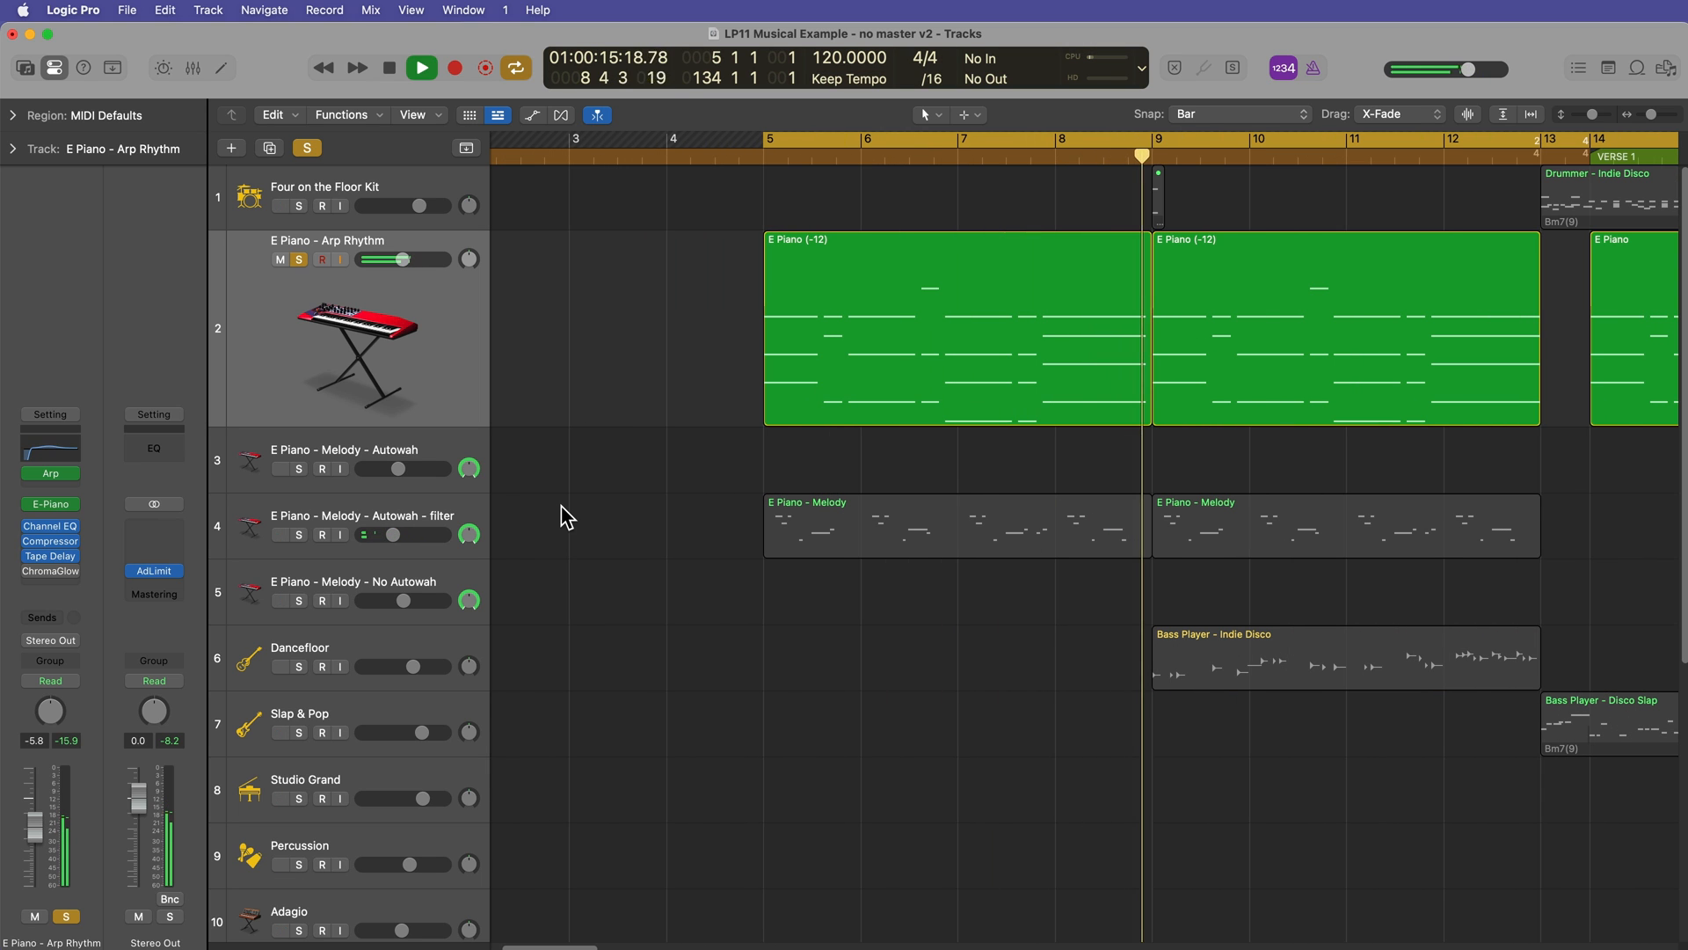
click(421, 66)
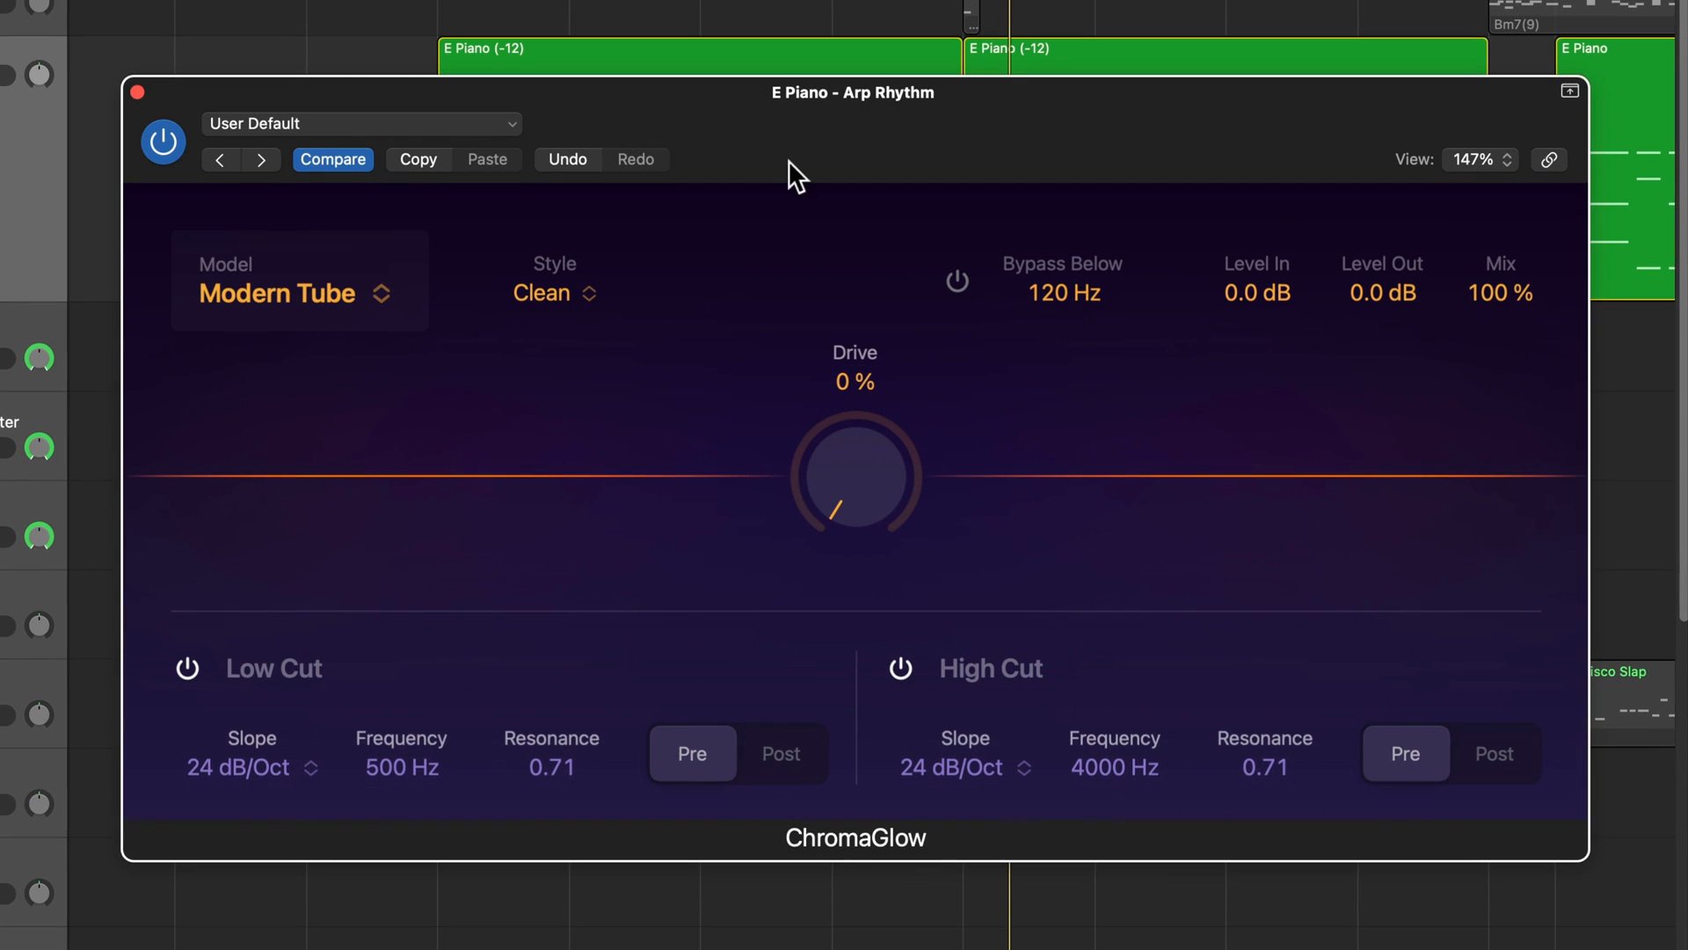
mouse_move(721, 266)
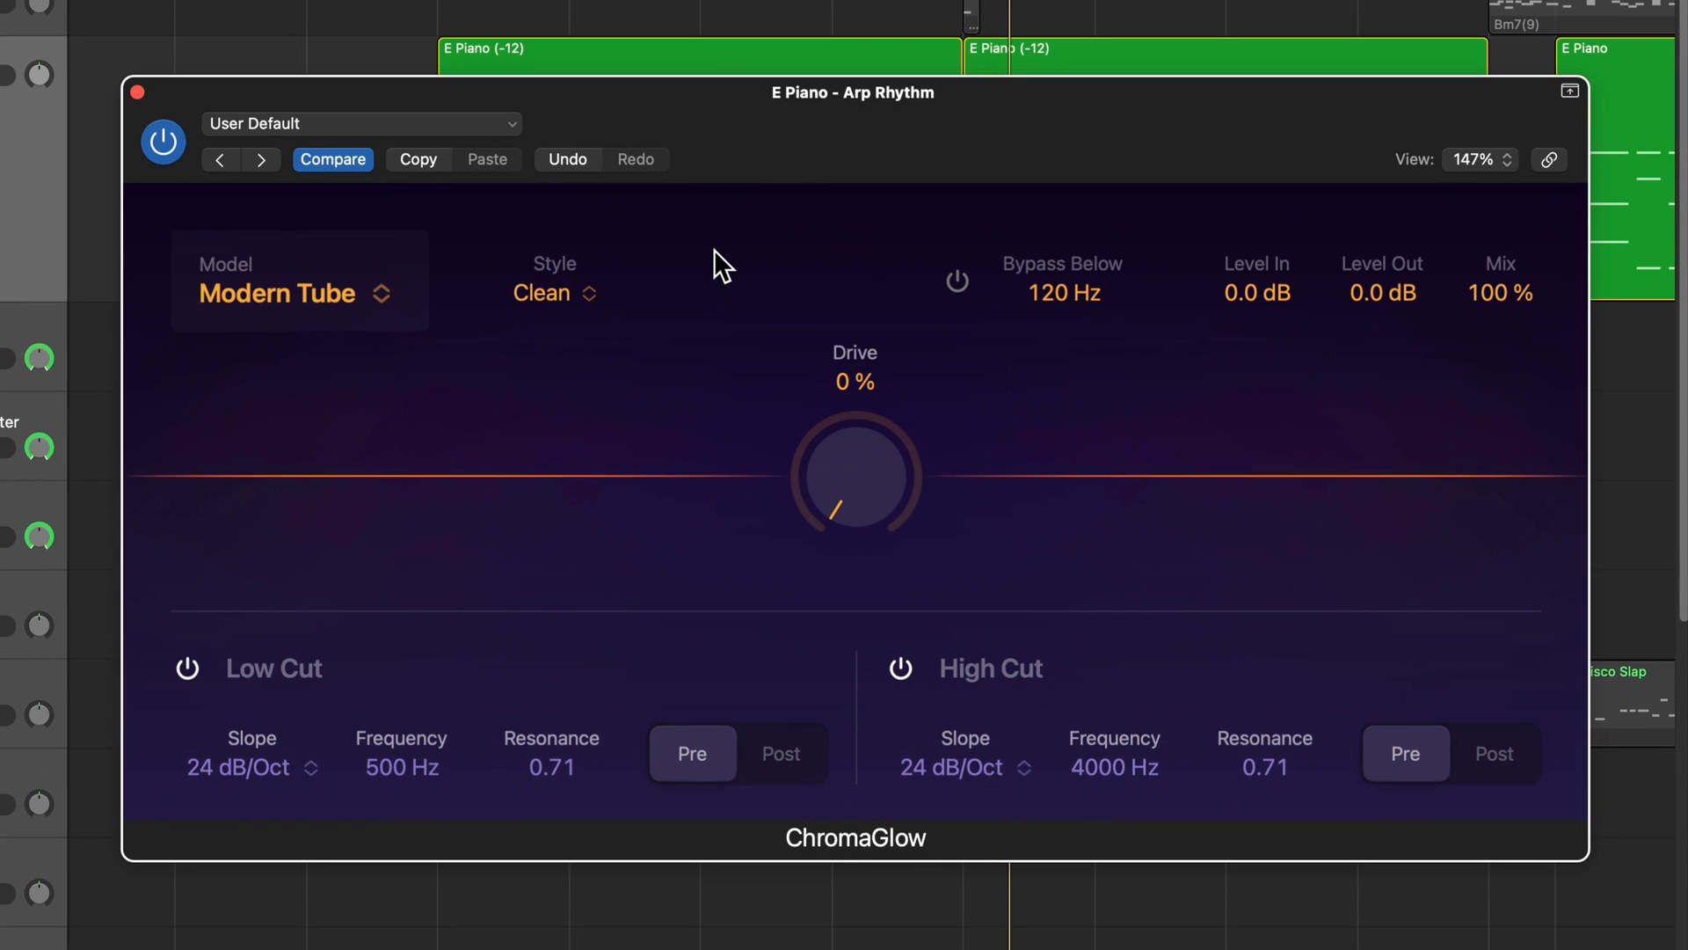
click(277, 294)
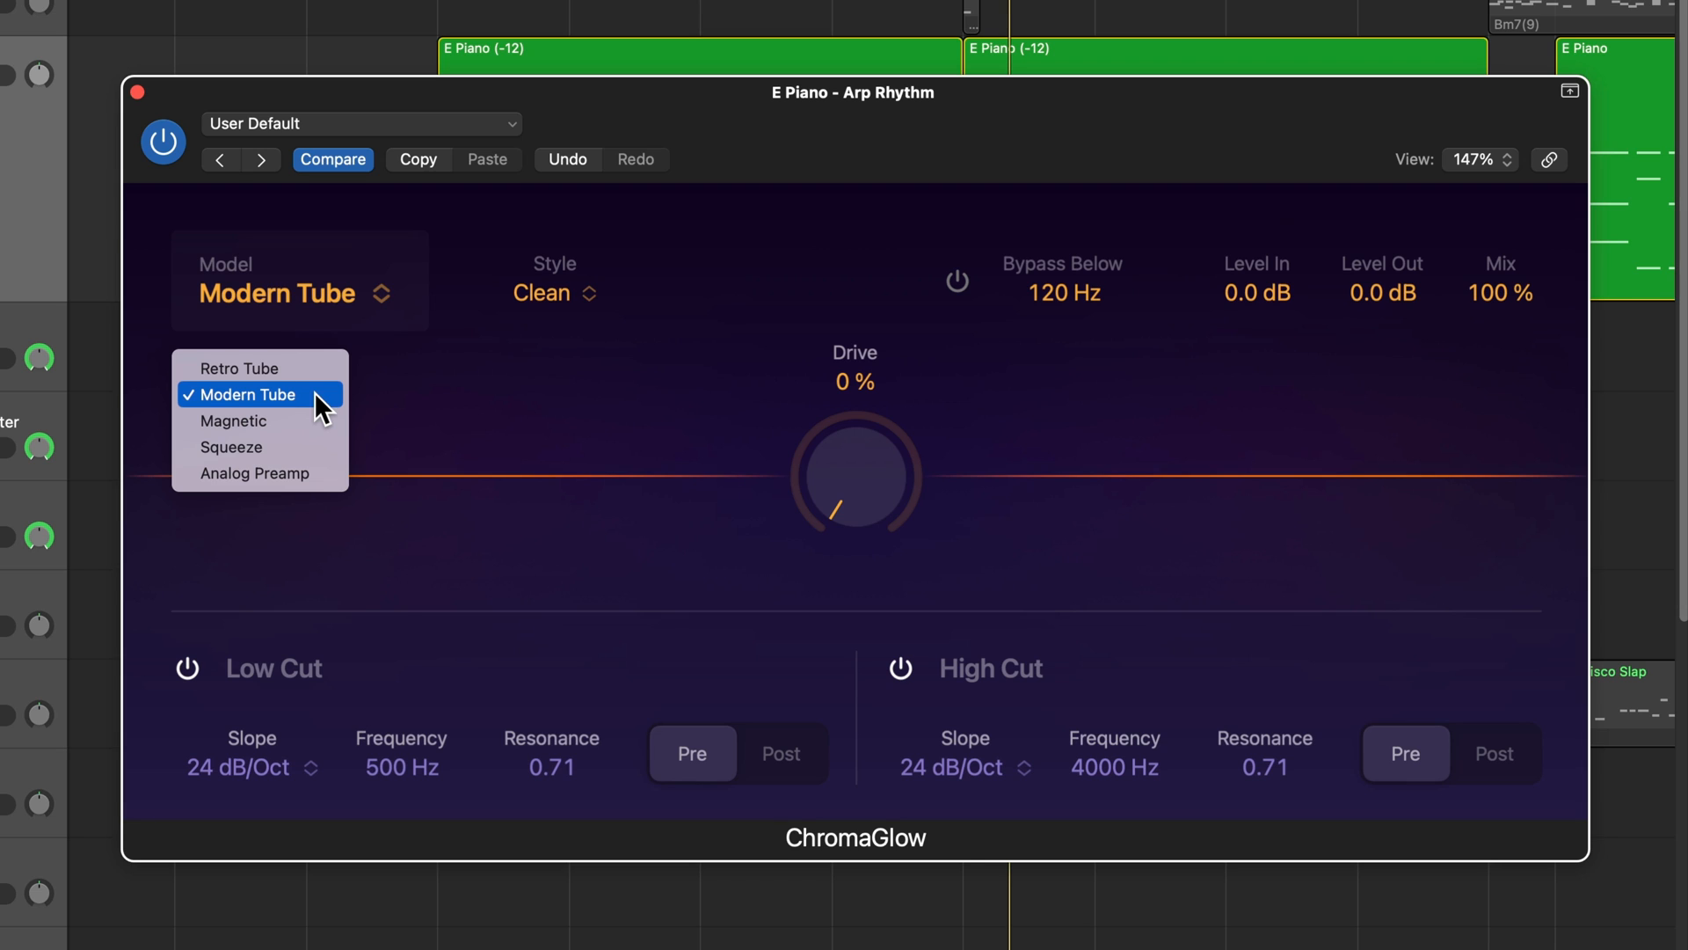
mouse_move(313, 422)
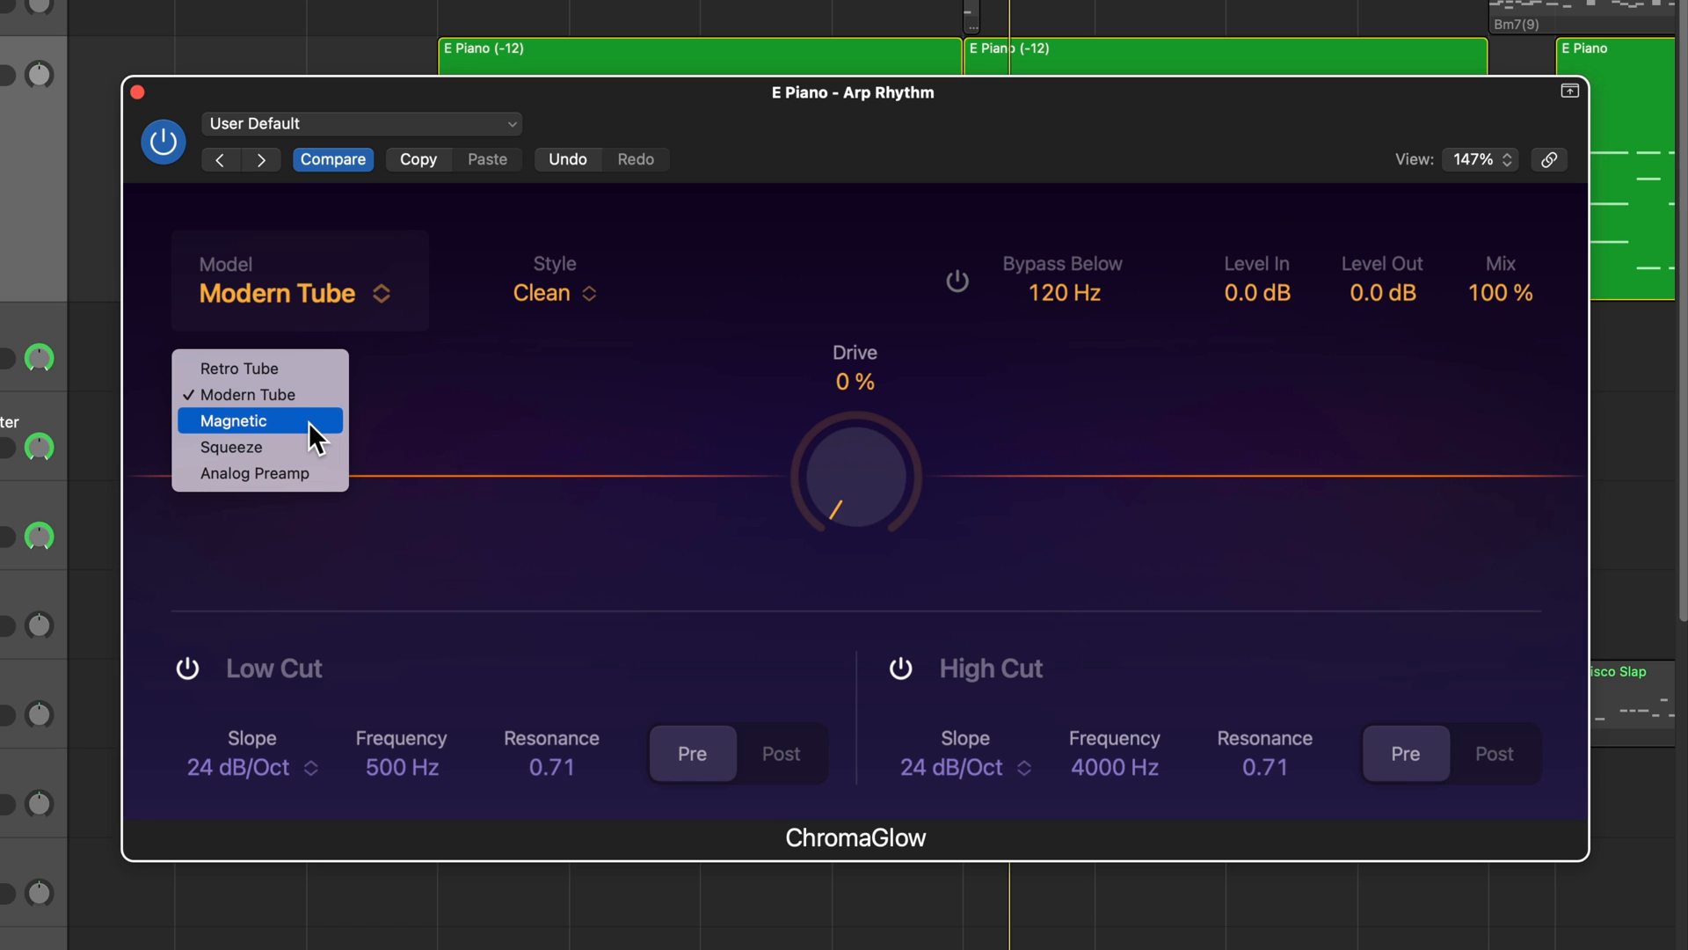
mouse_move(316, 452)
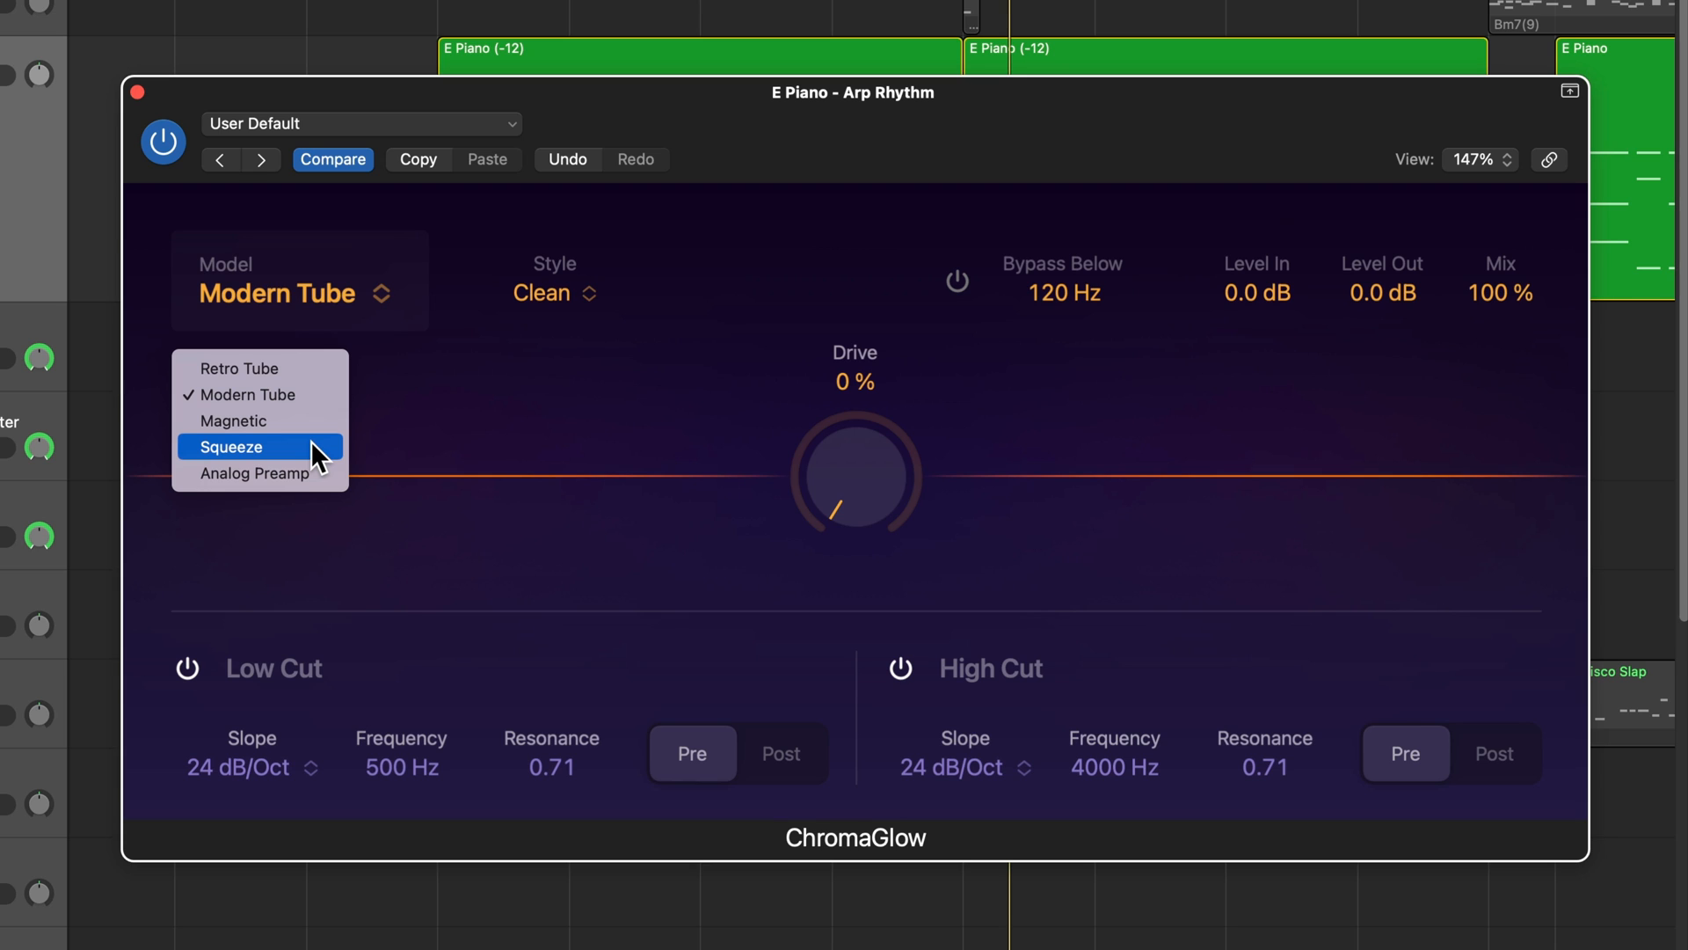
mouse_move(255, 473)
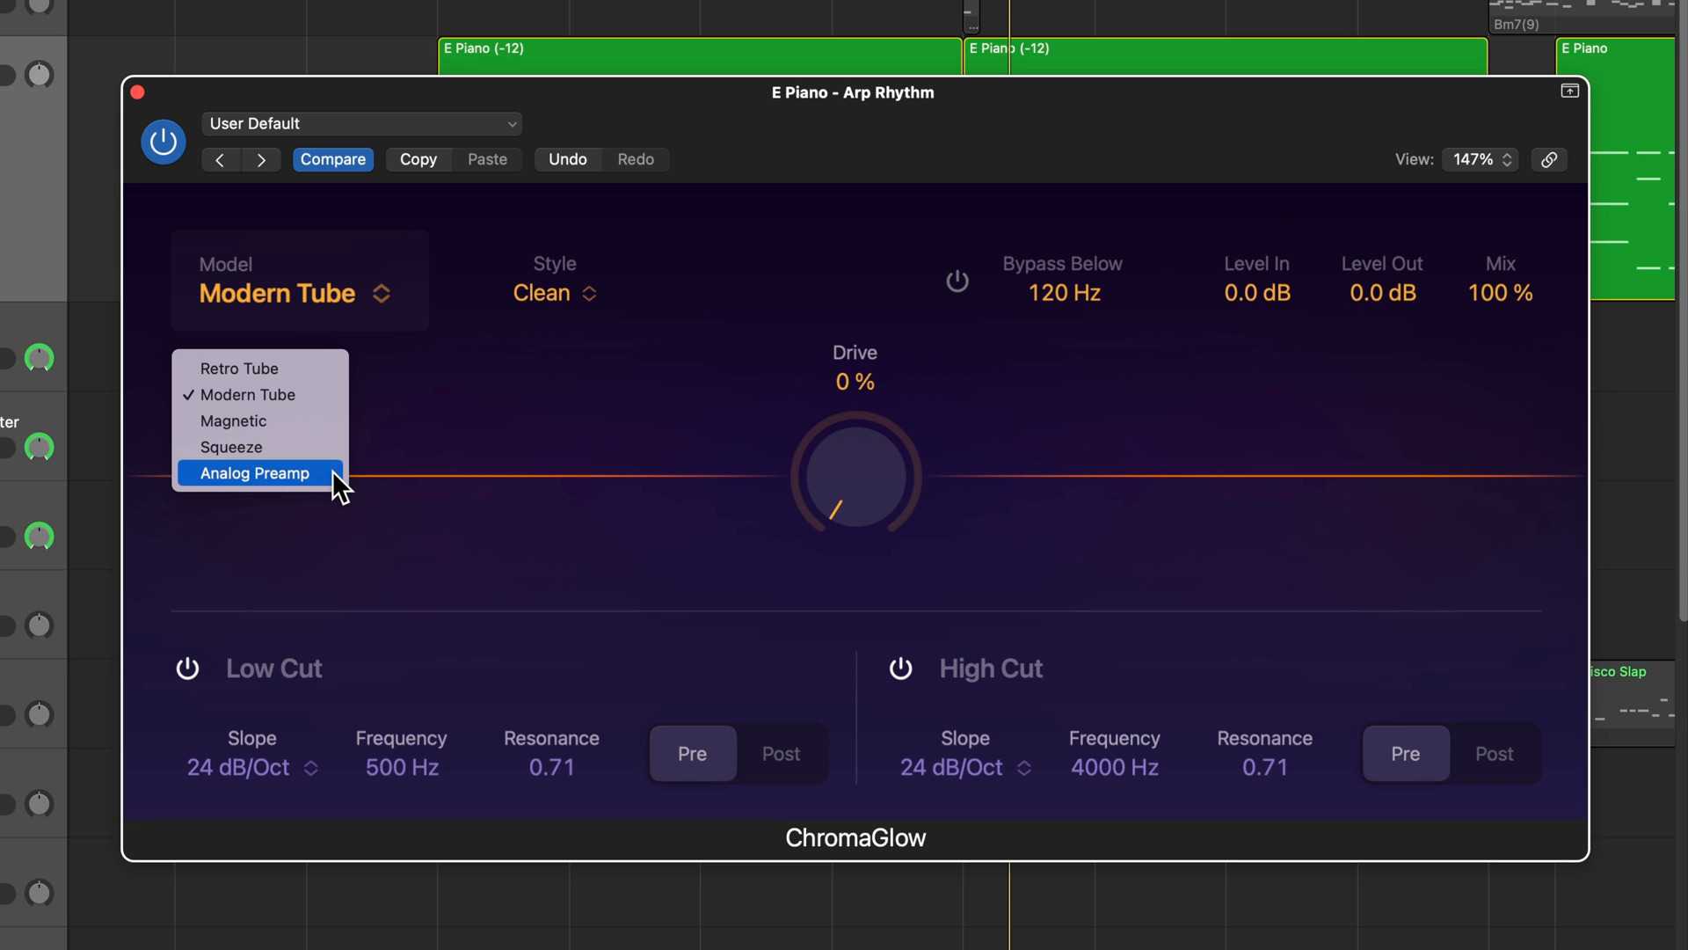
mouse_move(731, 285)
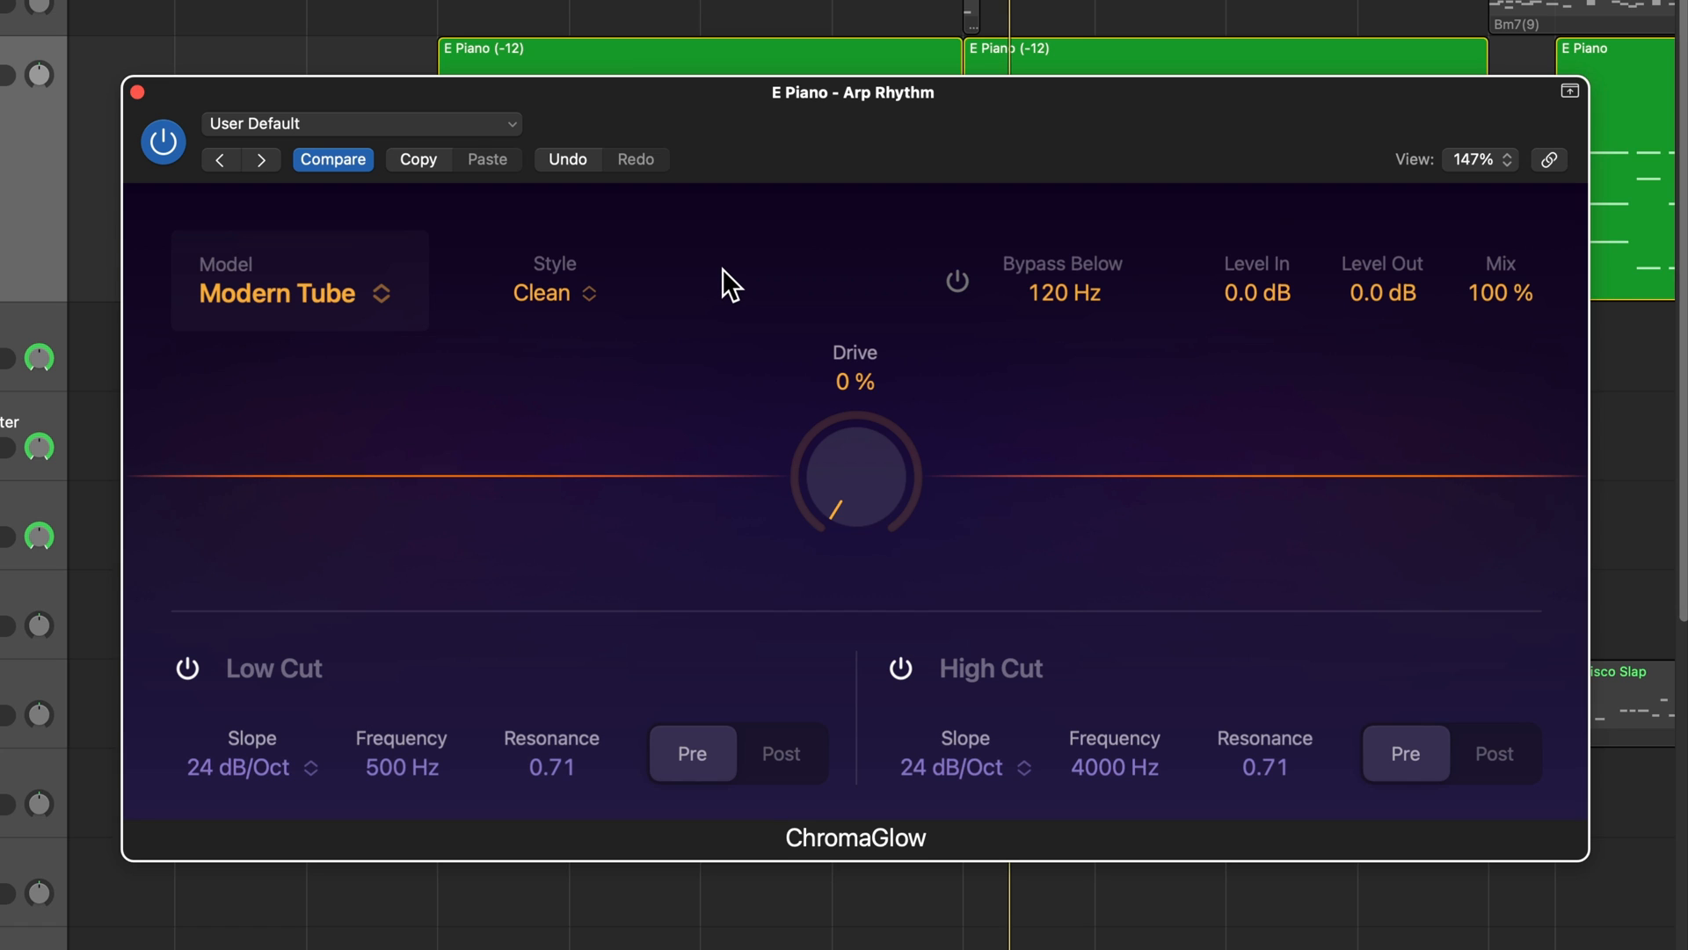
Step: Choose the Colorful style and raise the arp rhythm ChromaGlow drive to about 92%
click(554, 294)
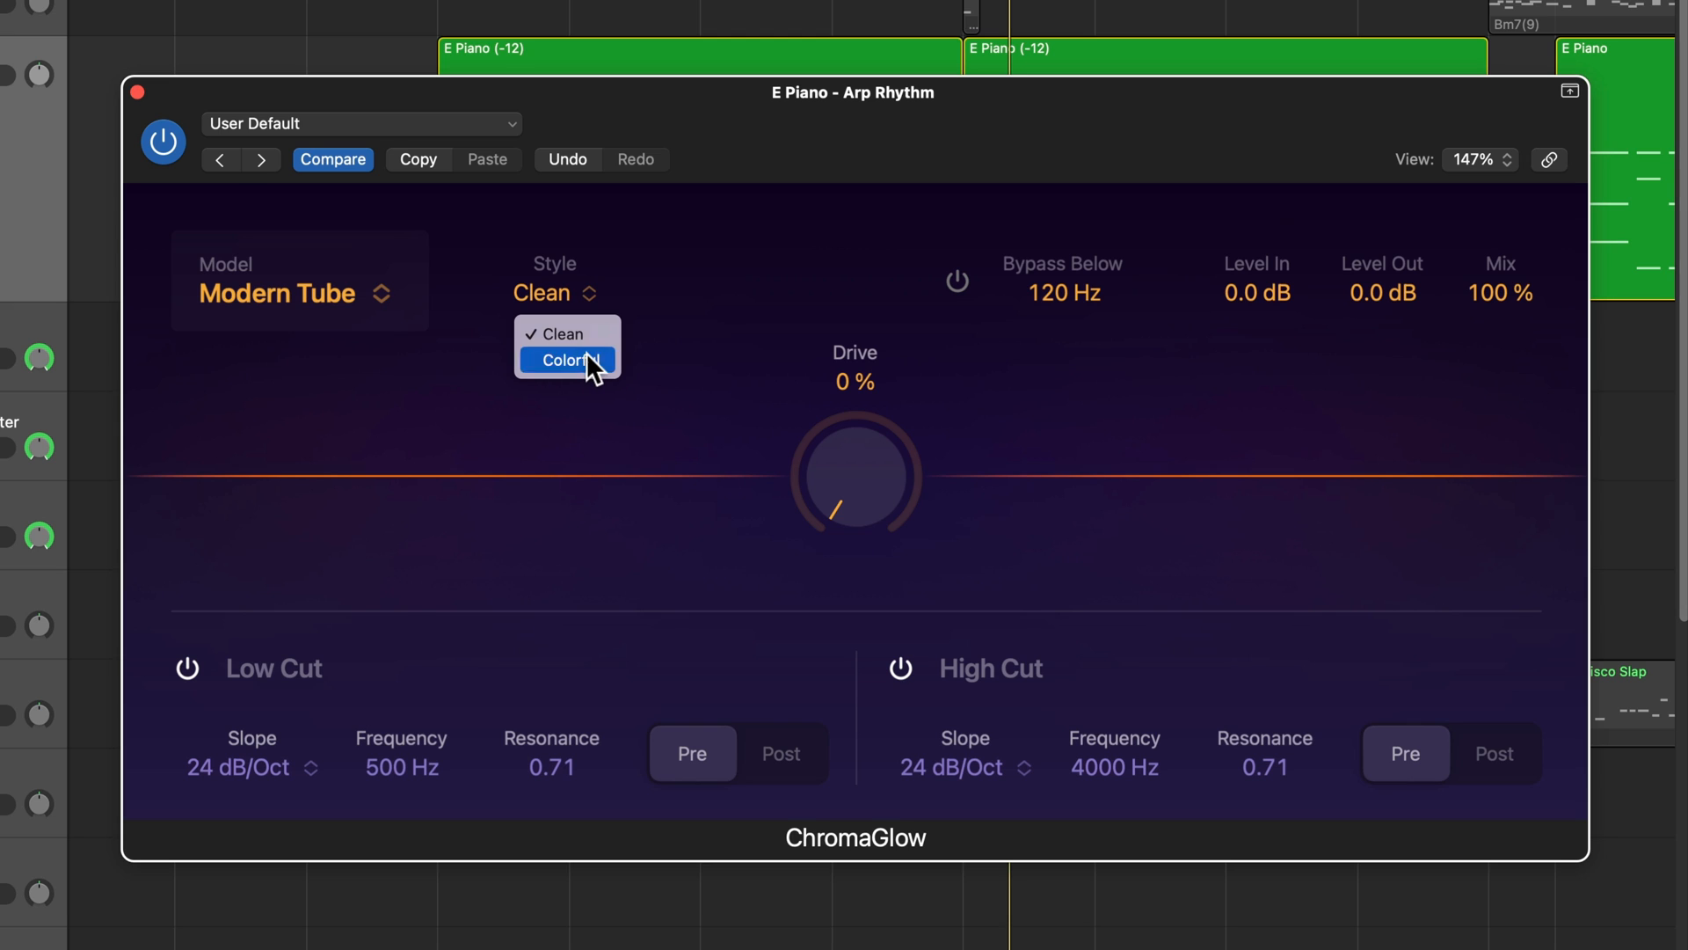
click(566, 359)
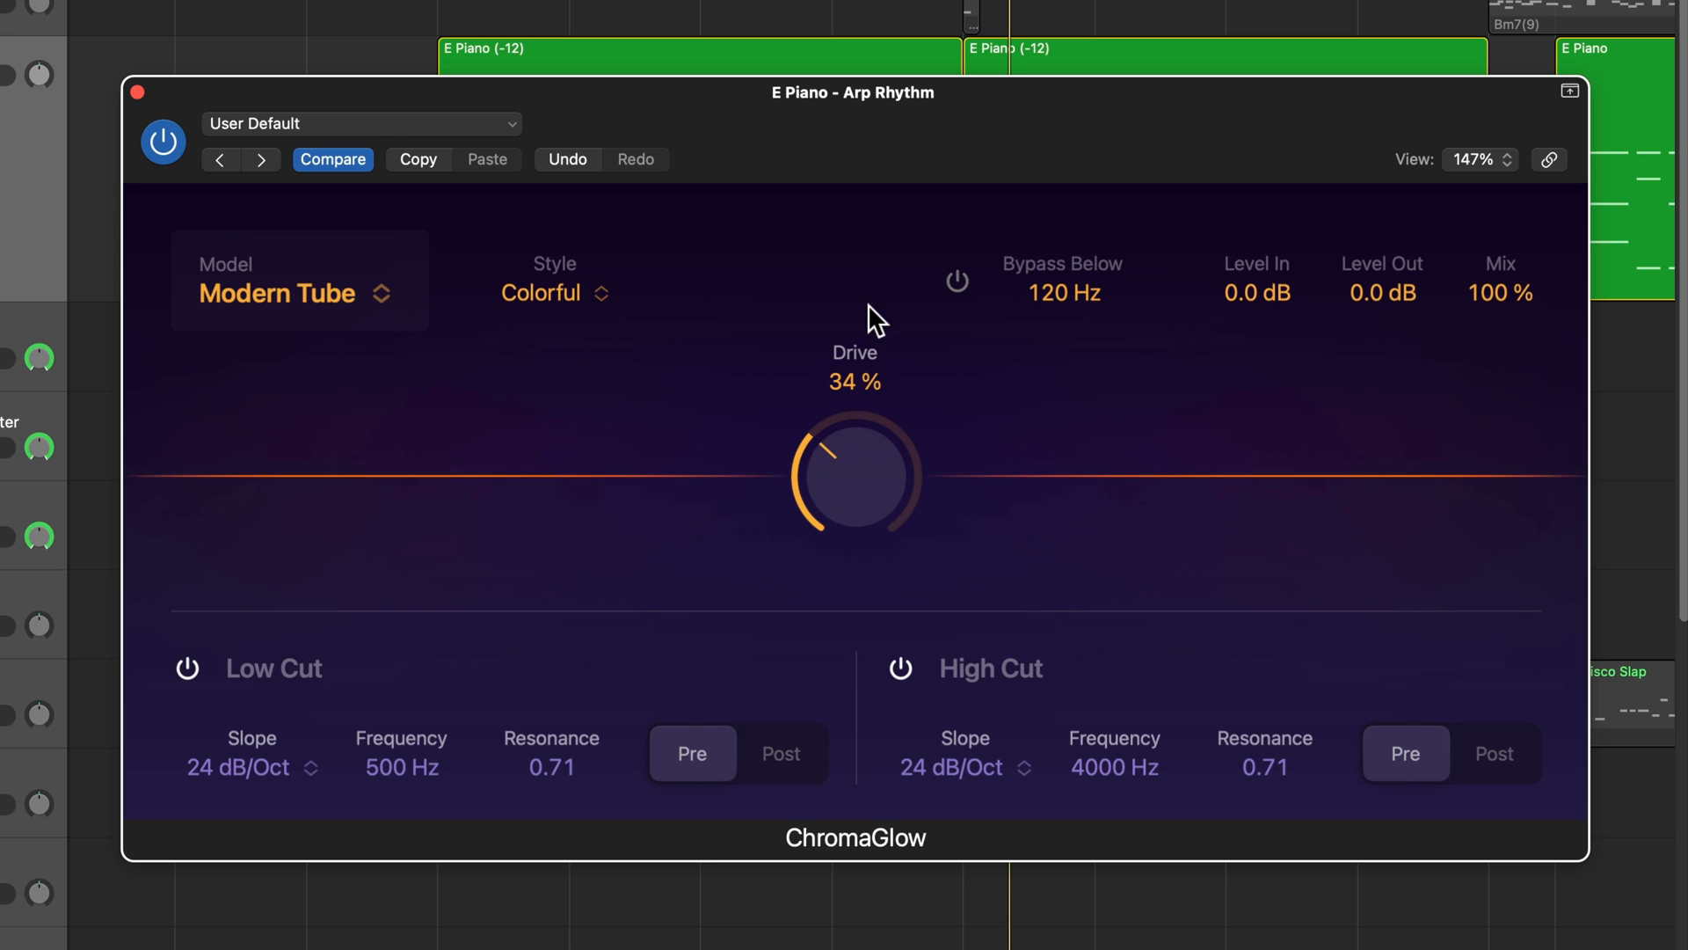
mouse_move(770, 267)
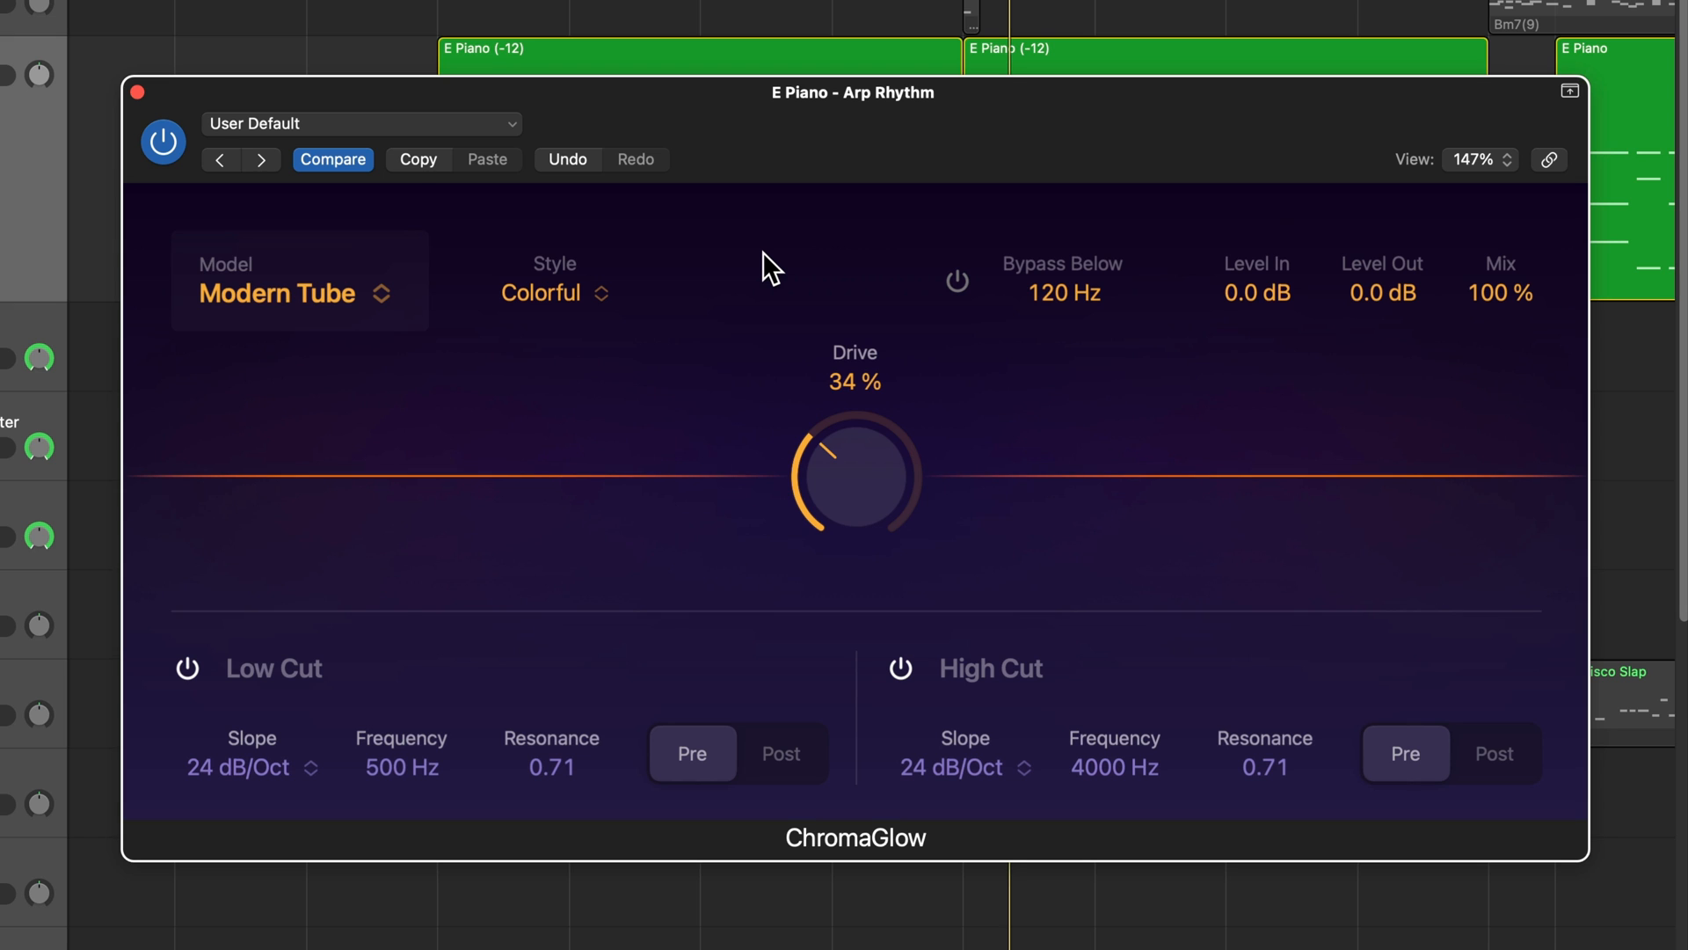
drag(855, 473, 855, 538)
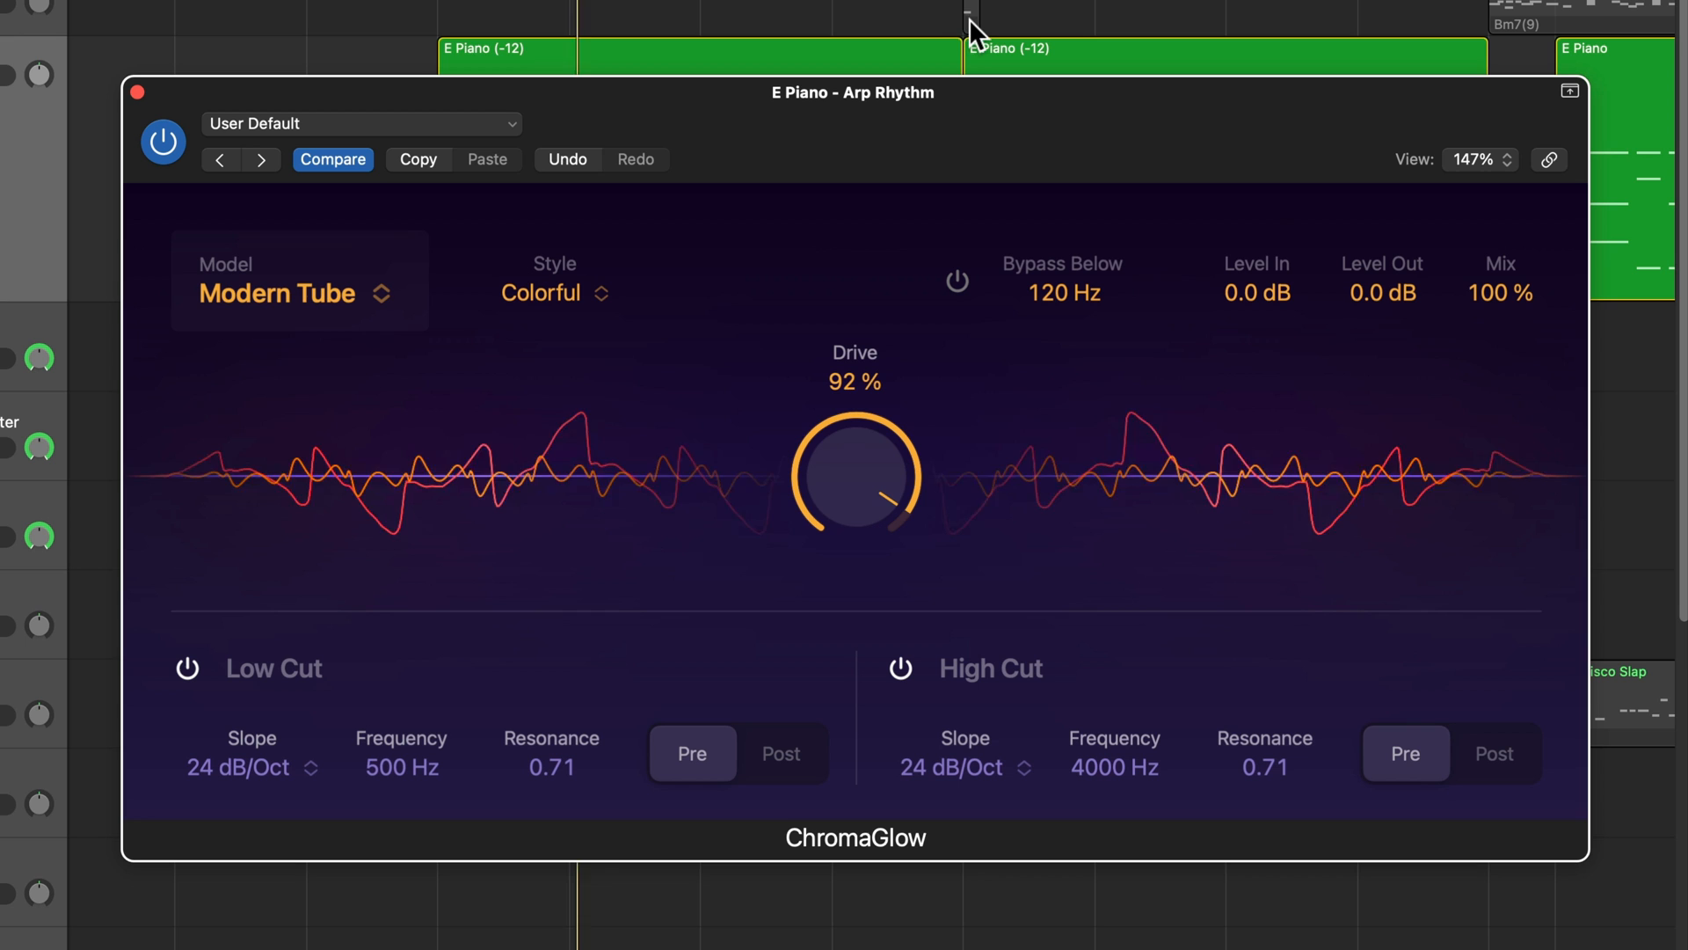
Step: Compare with the Clean style, then return to Colorful, ending at 65% drive
click(554, 292)
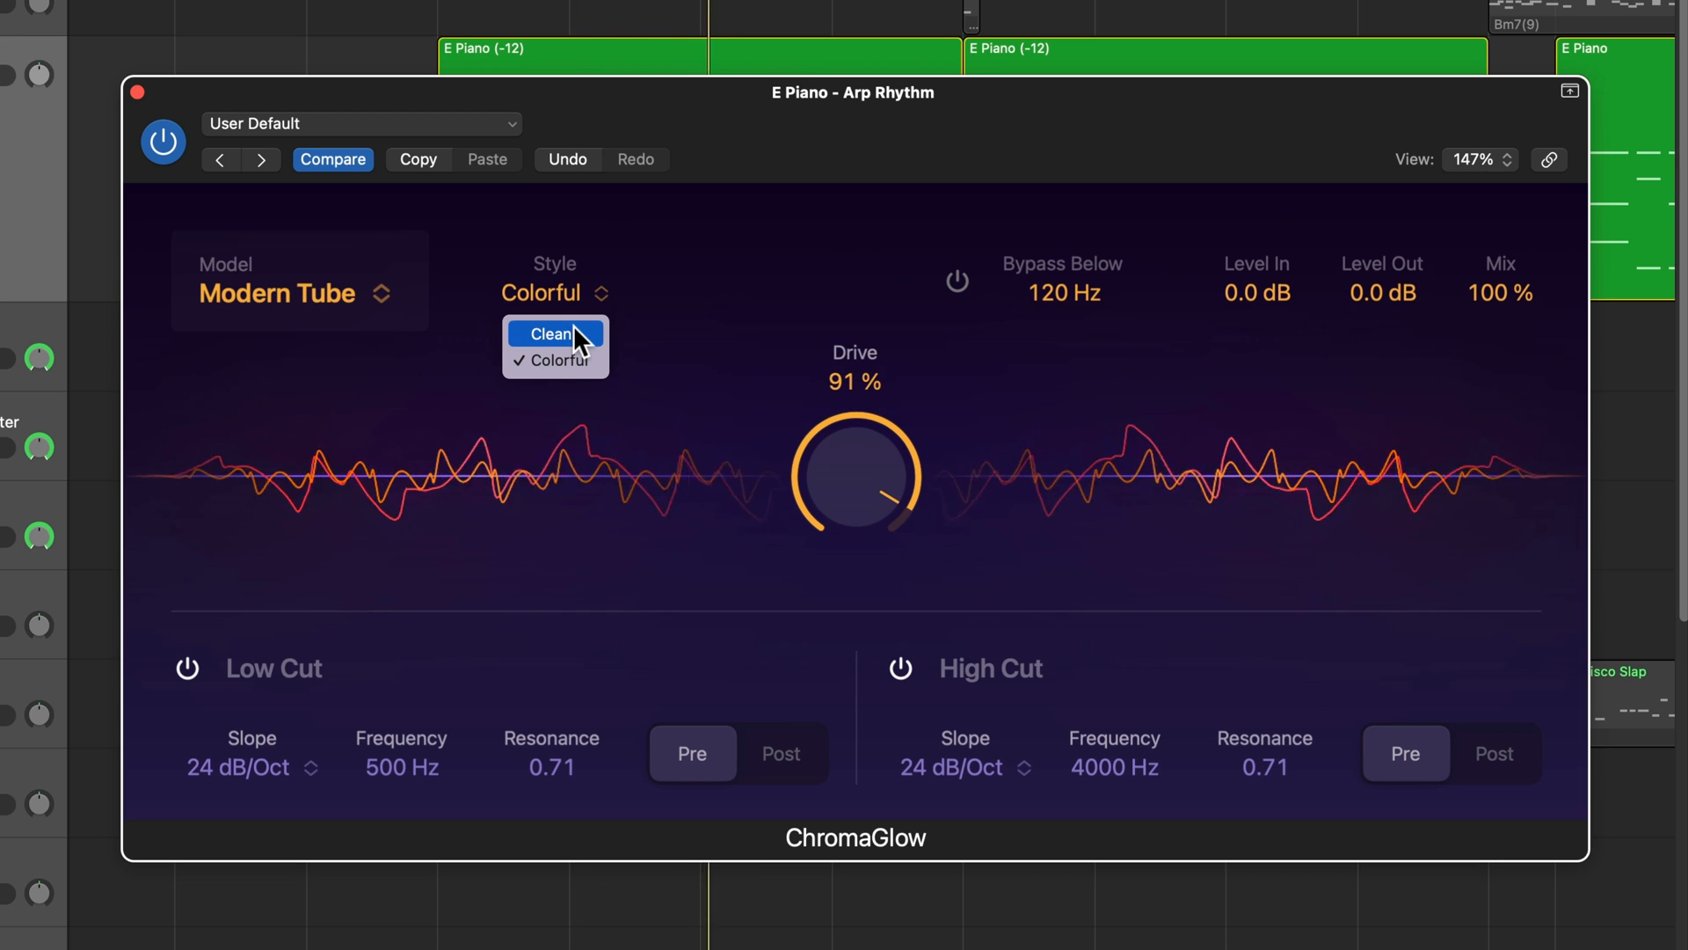
click(551, 333)
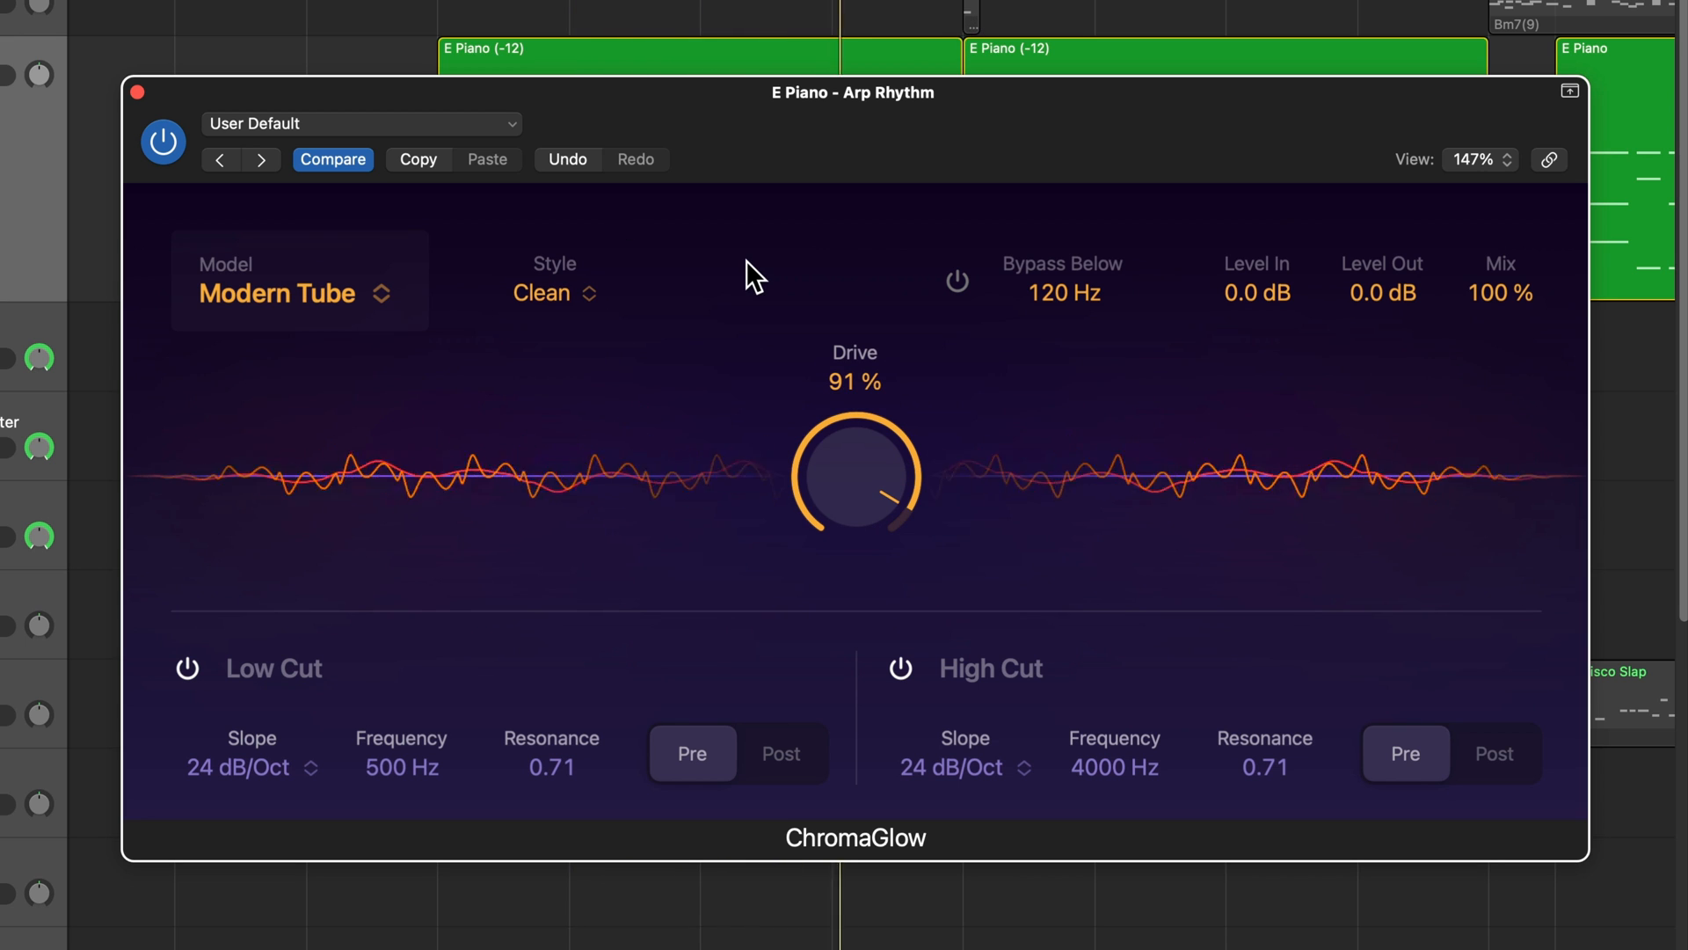
click(554, 294)
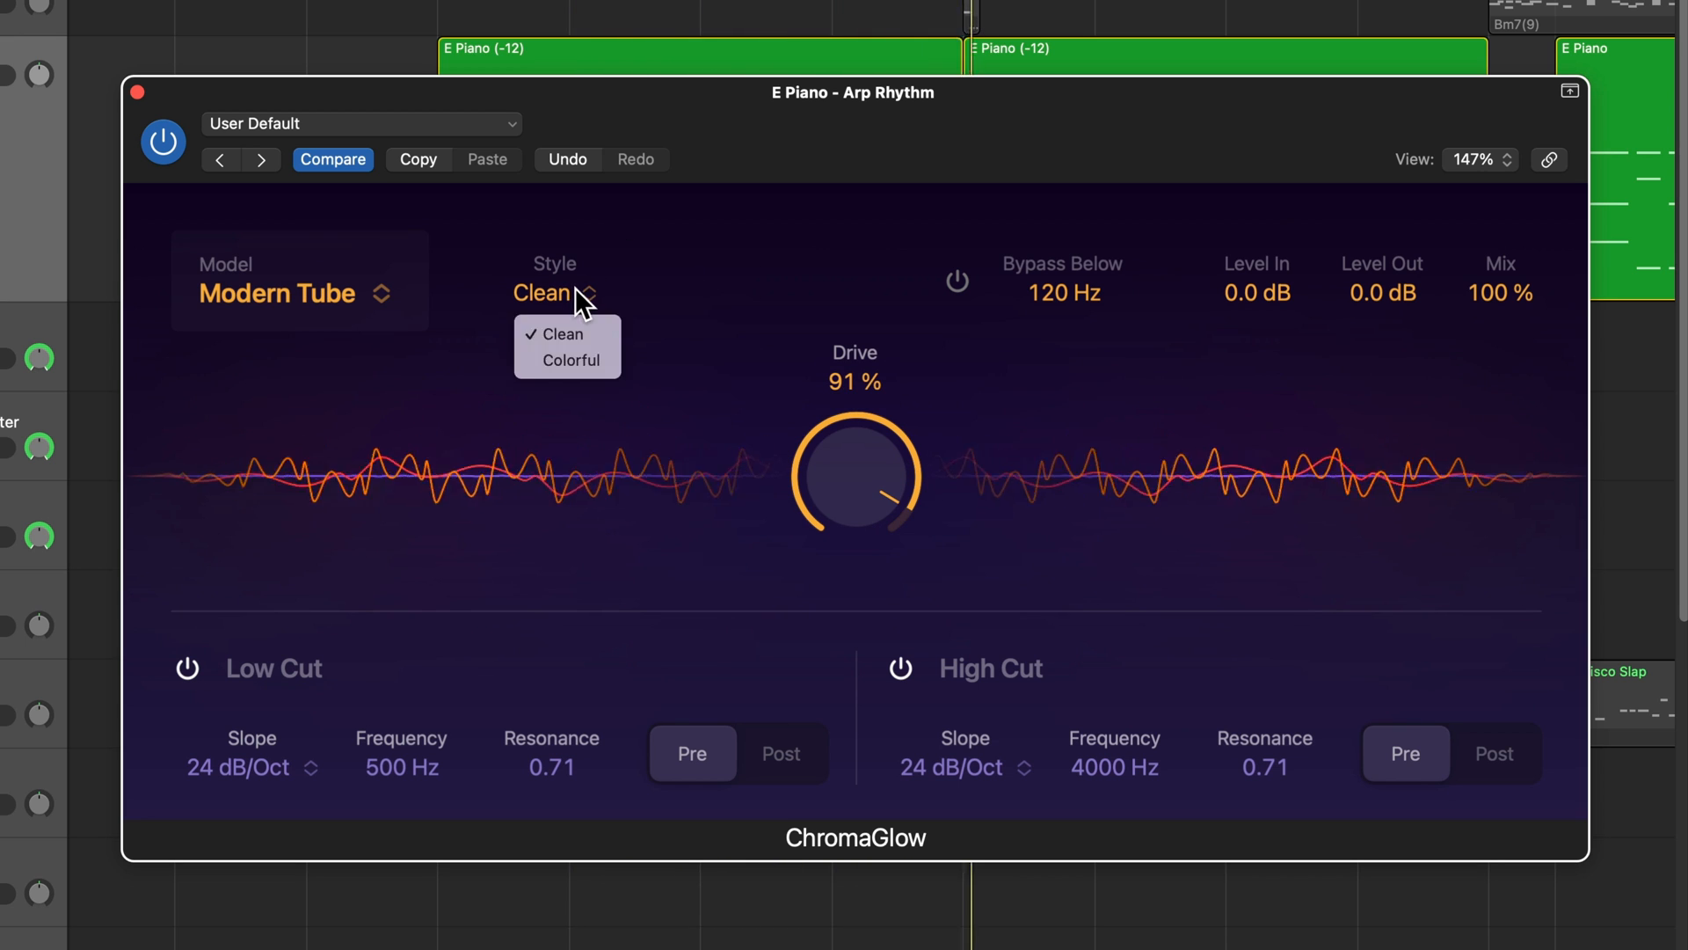
click(568, 358)
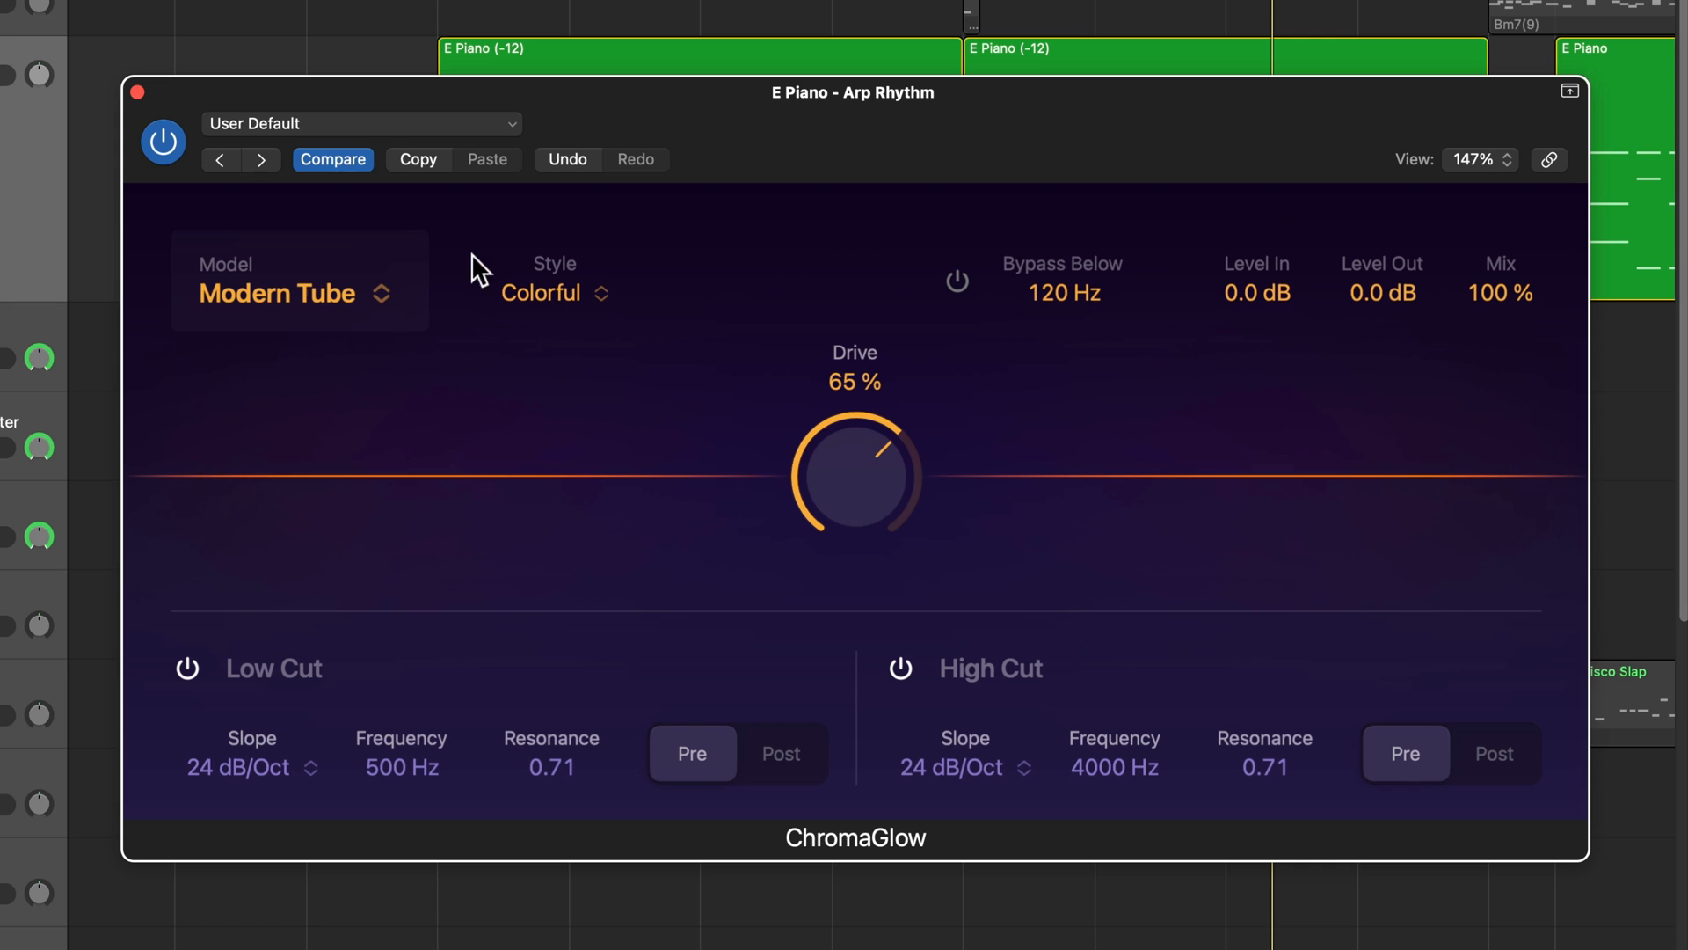
mouse_move(735, 324)
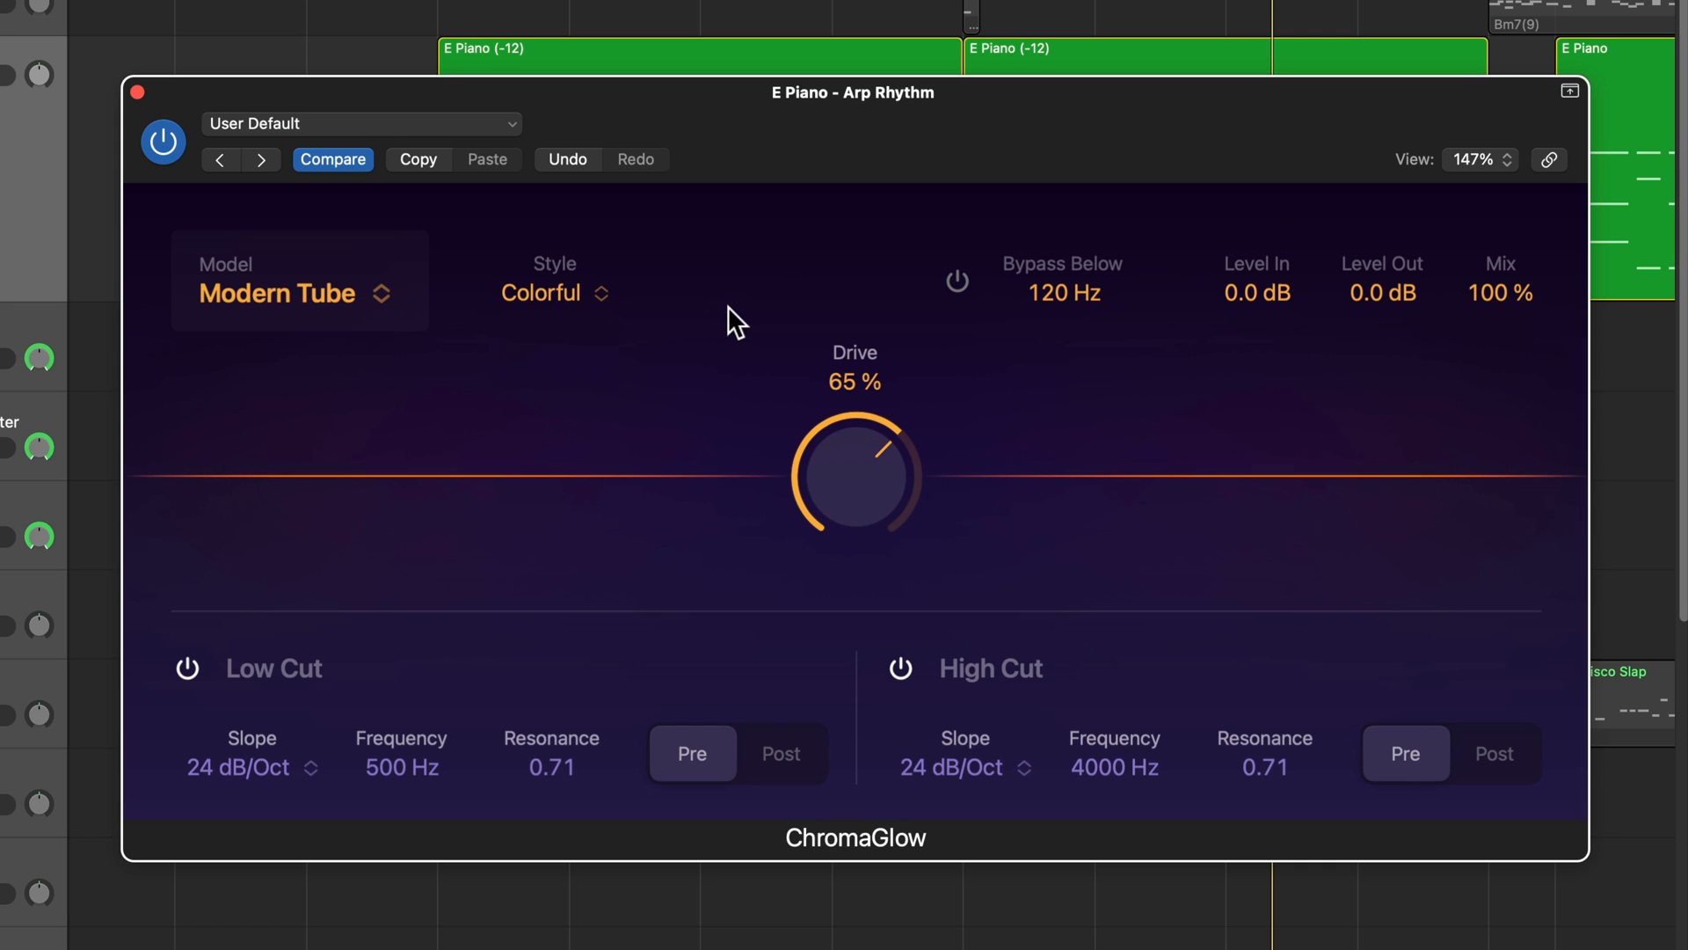
click(299, 294)
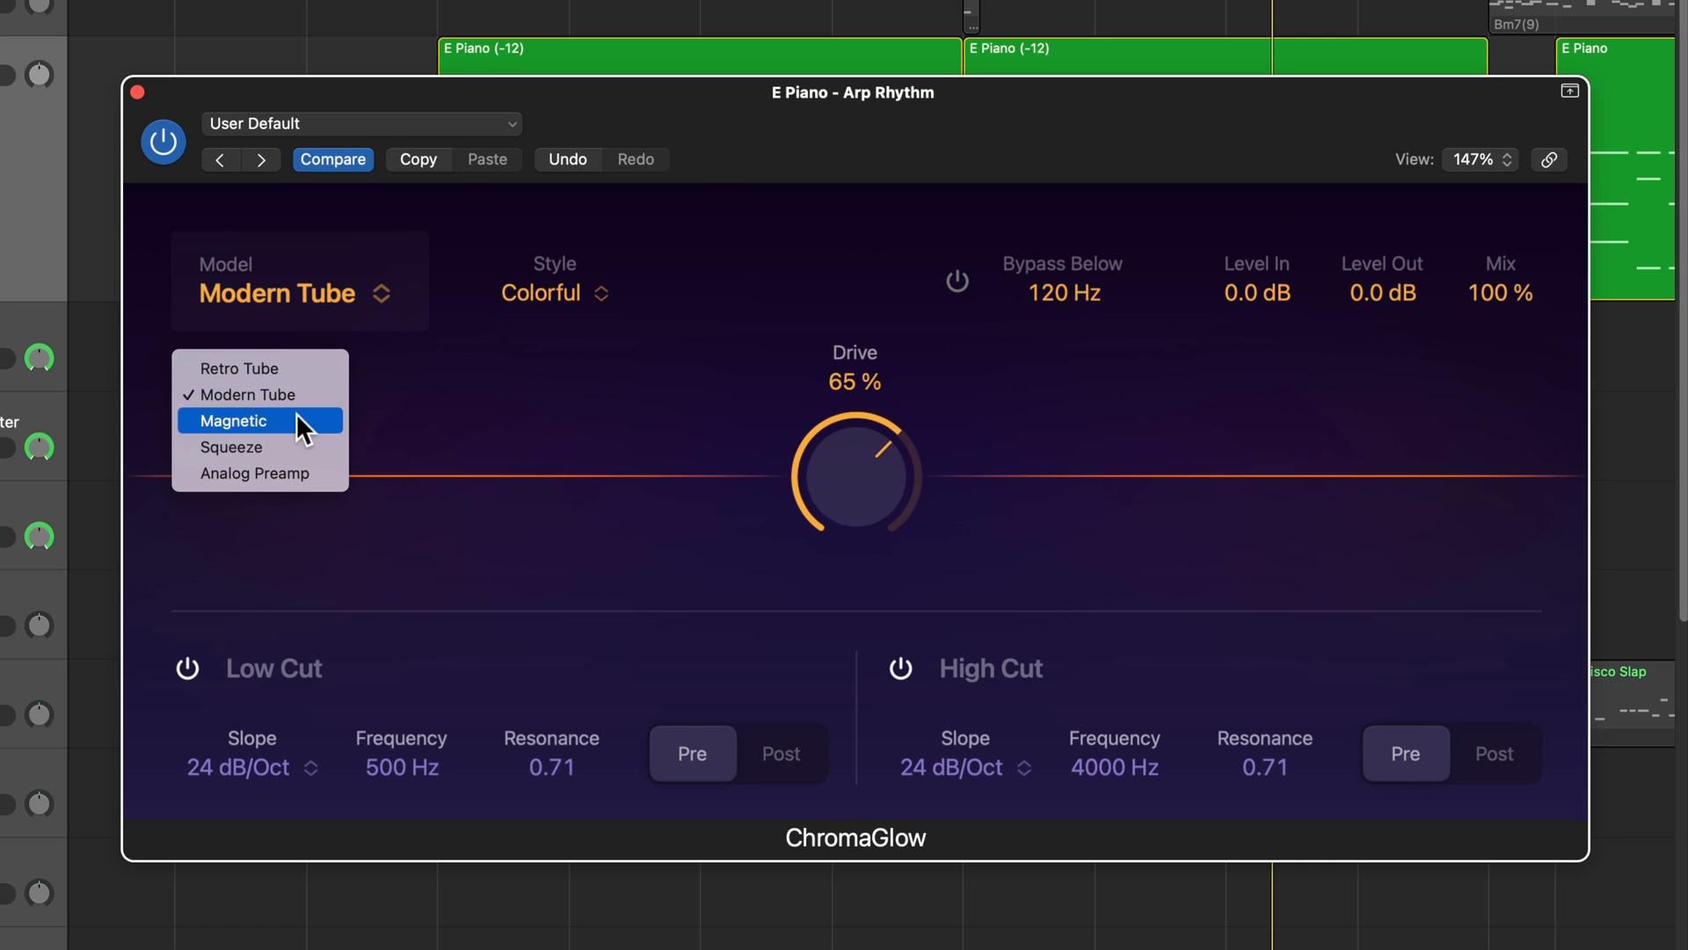
Step: Audition Magnetic and Squeeze with its press styles, landing on Magnetic with Clean style
click(234, 420)
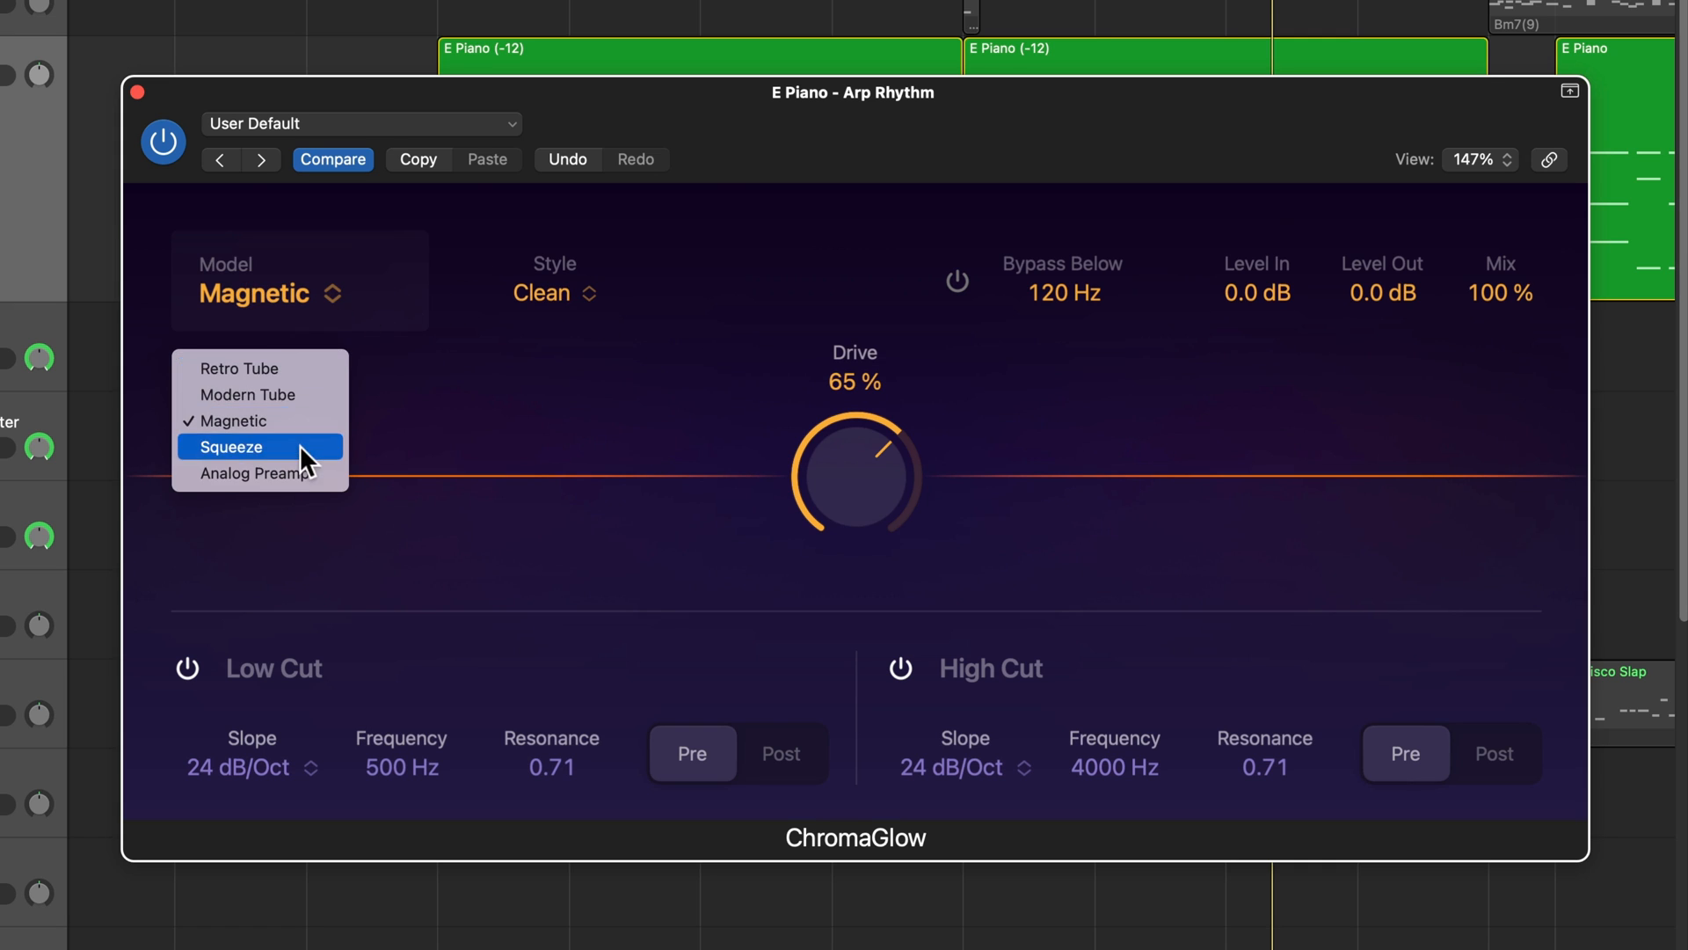
click(232, 447)
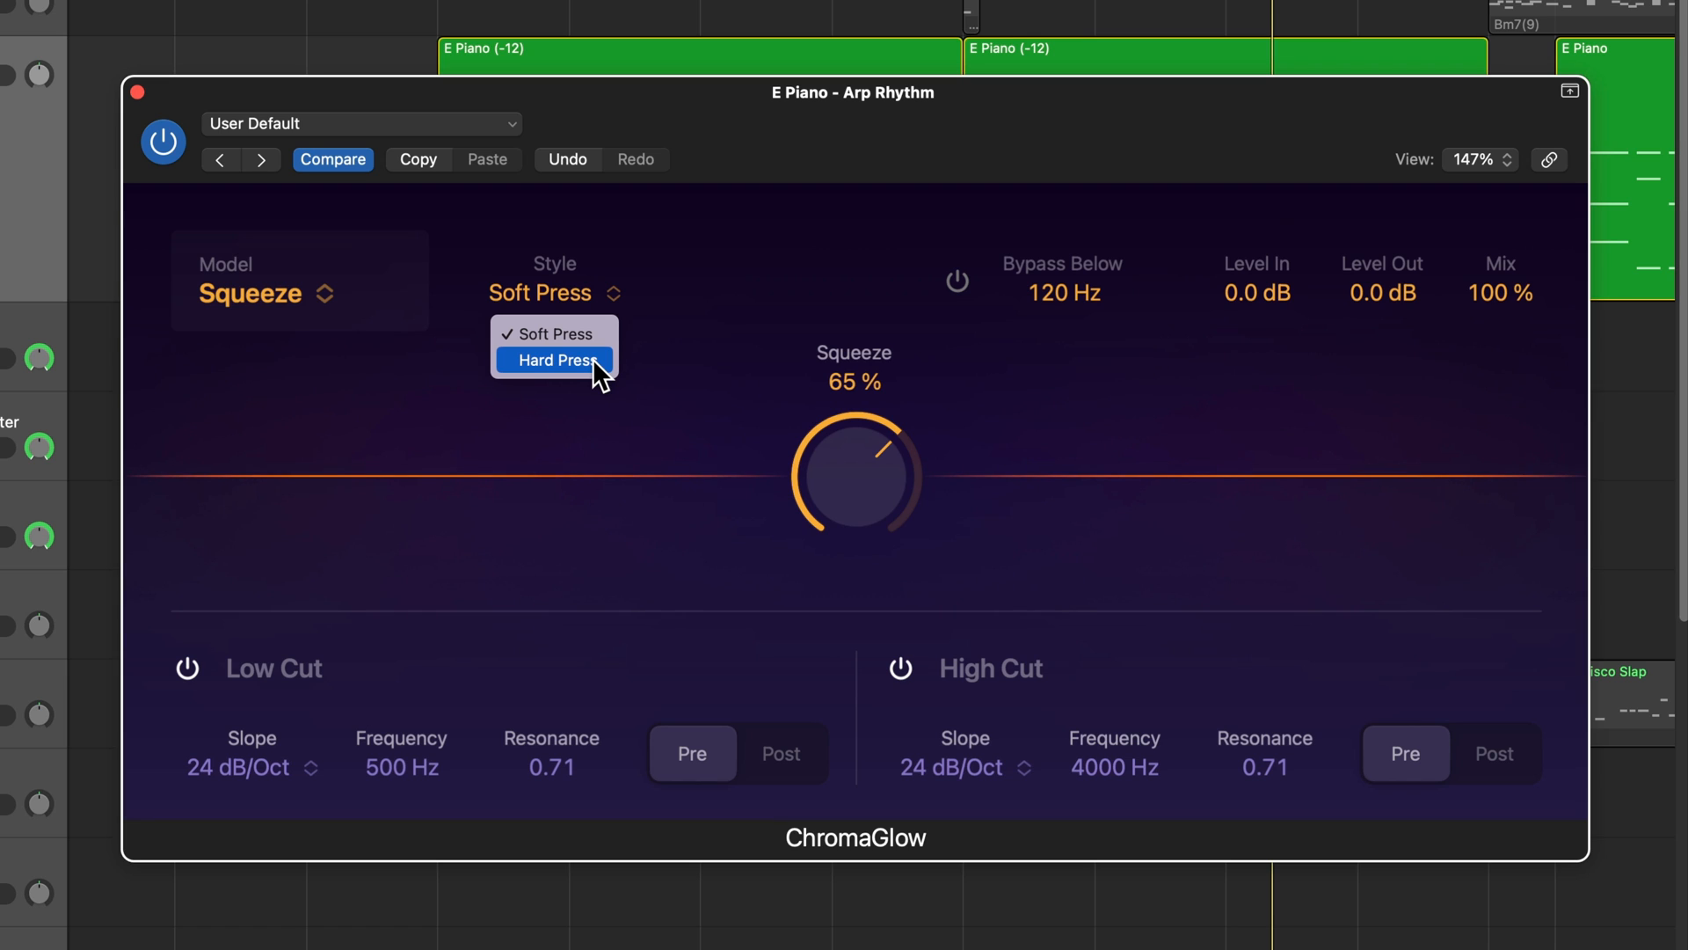
mouse_move(570, 334)
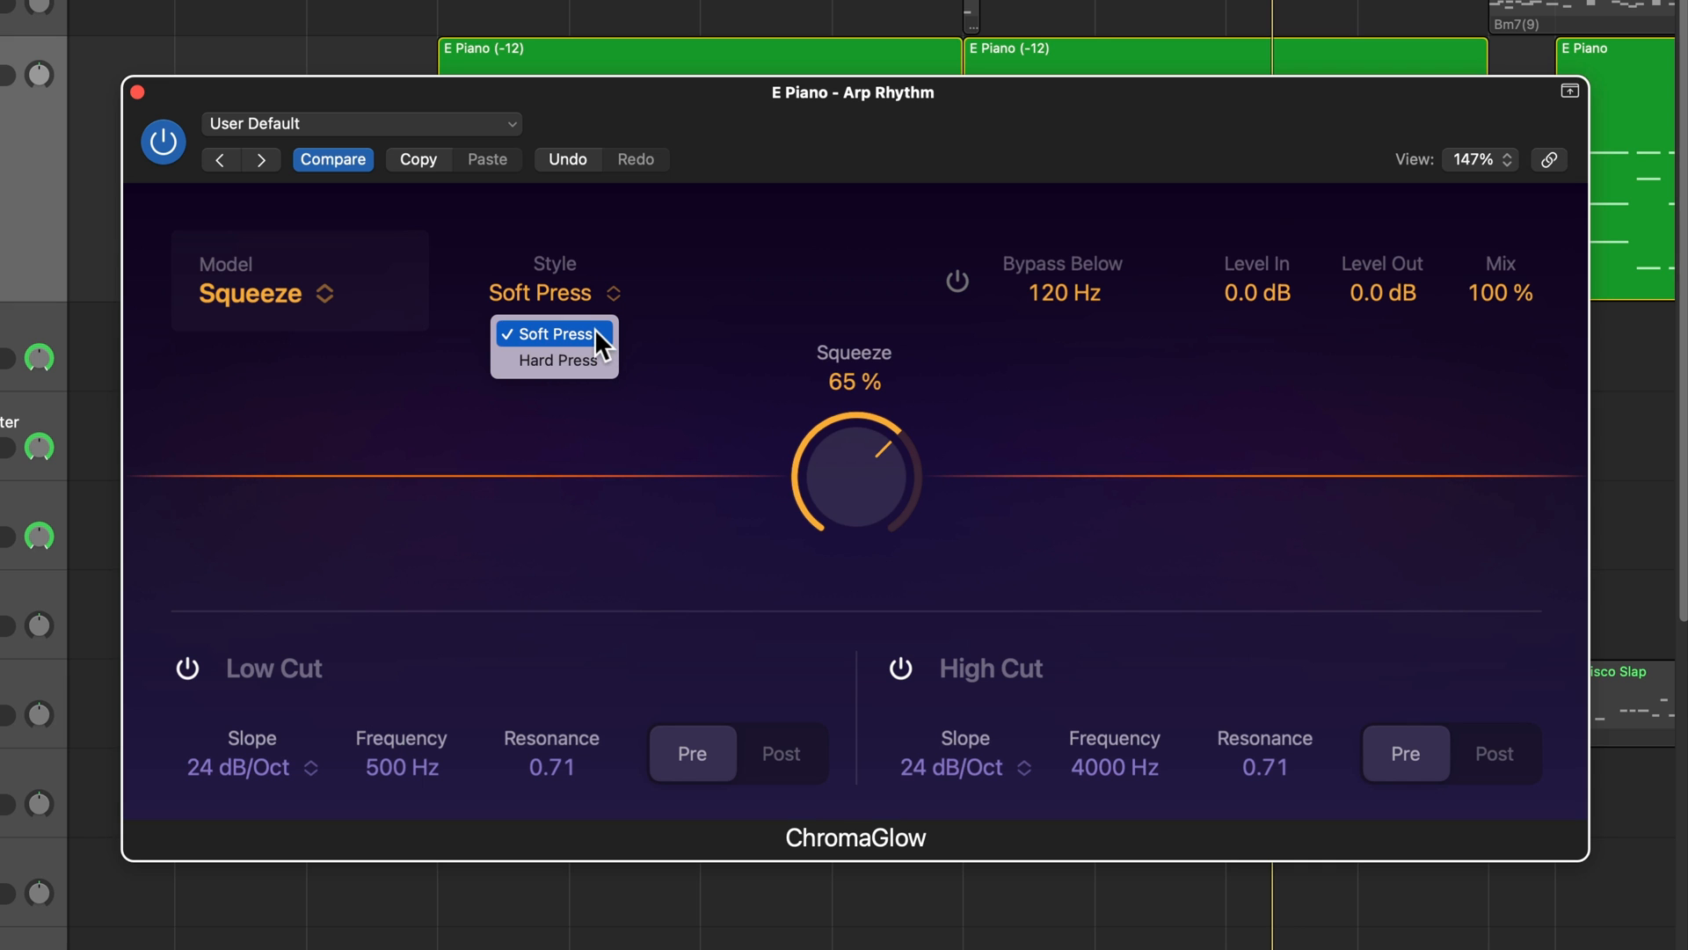
click(551, 333)
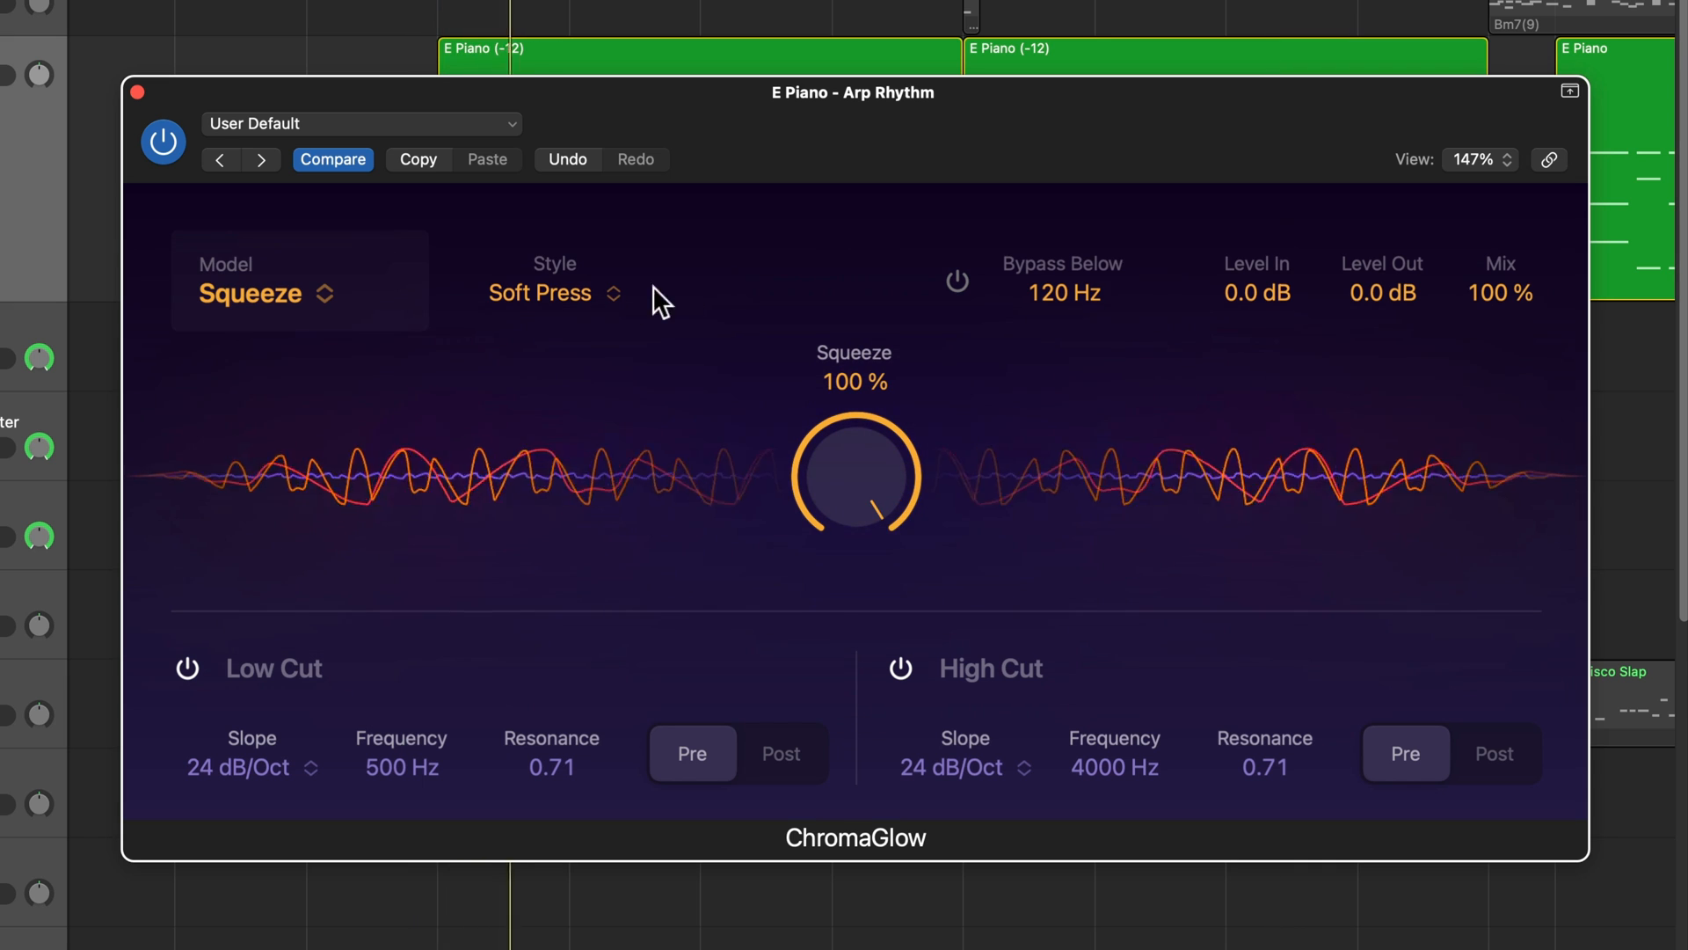
click(553, 292)
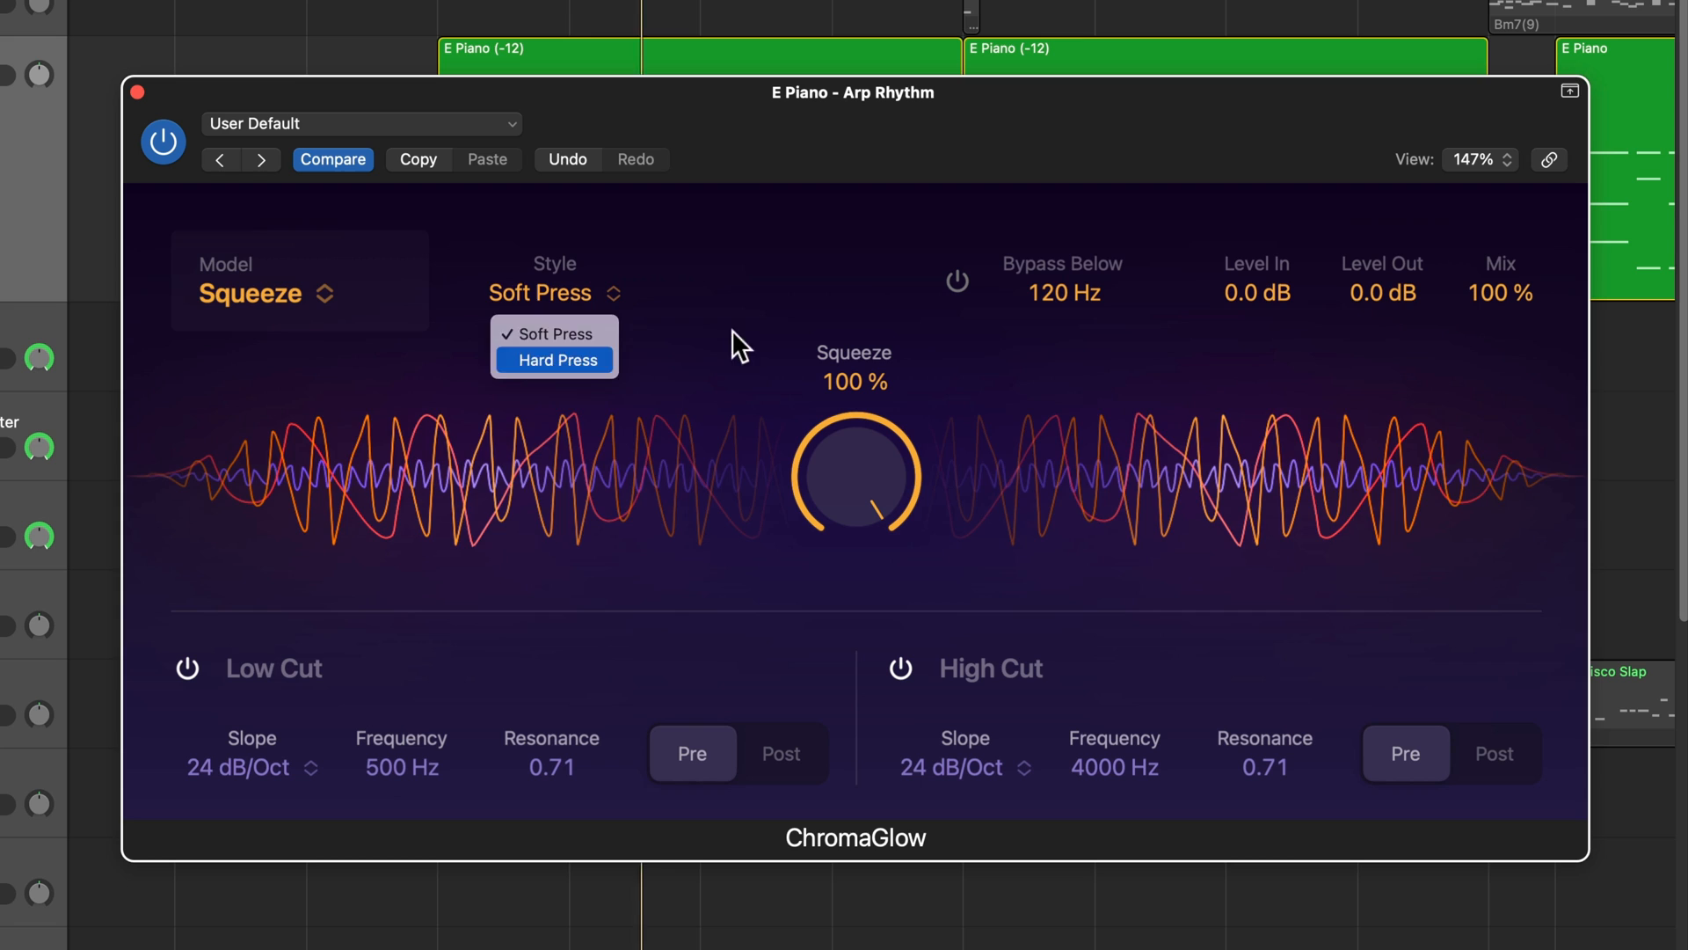
click(558, 358)
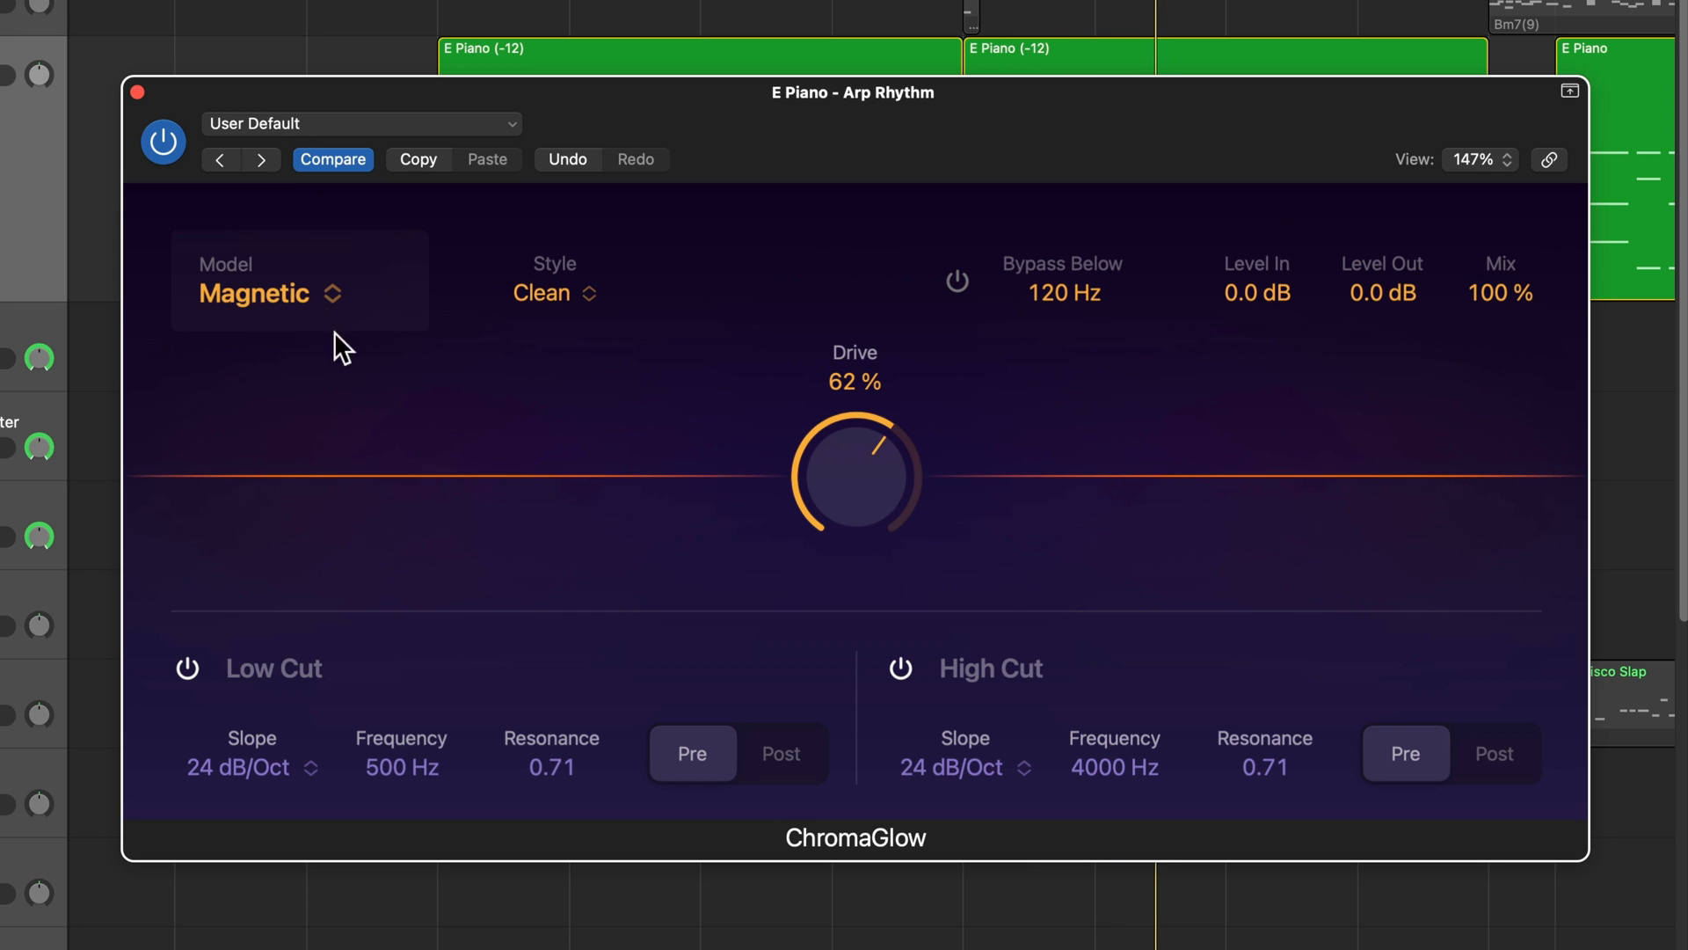
mouse_move(670, 294)
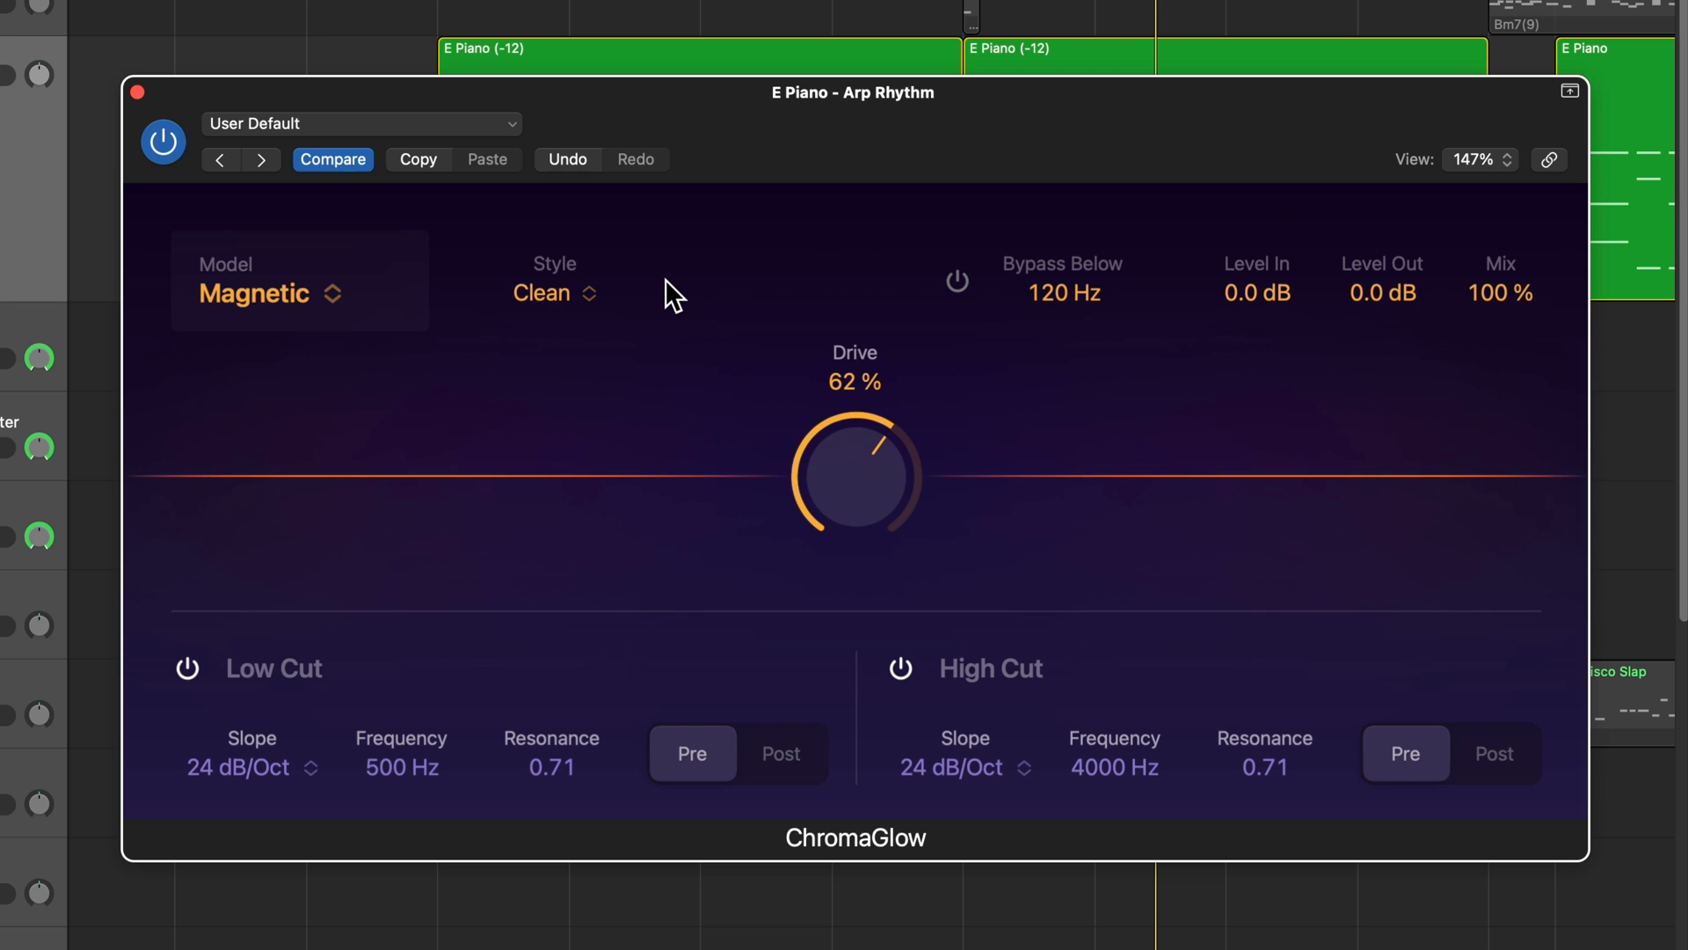
mouse_move(751, 453)
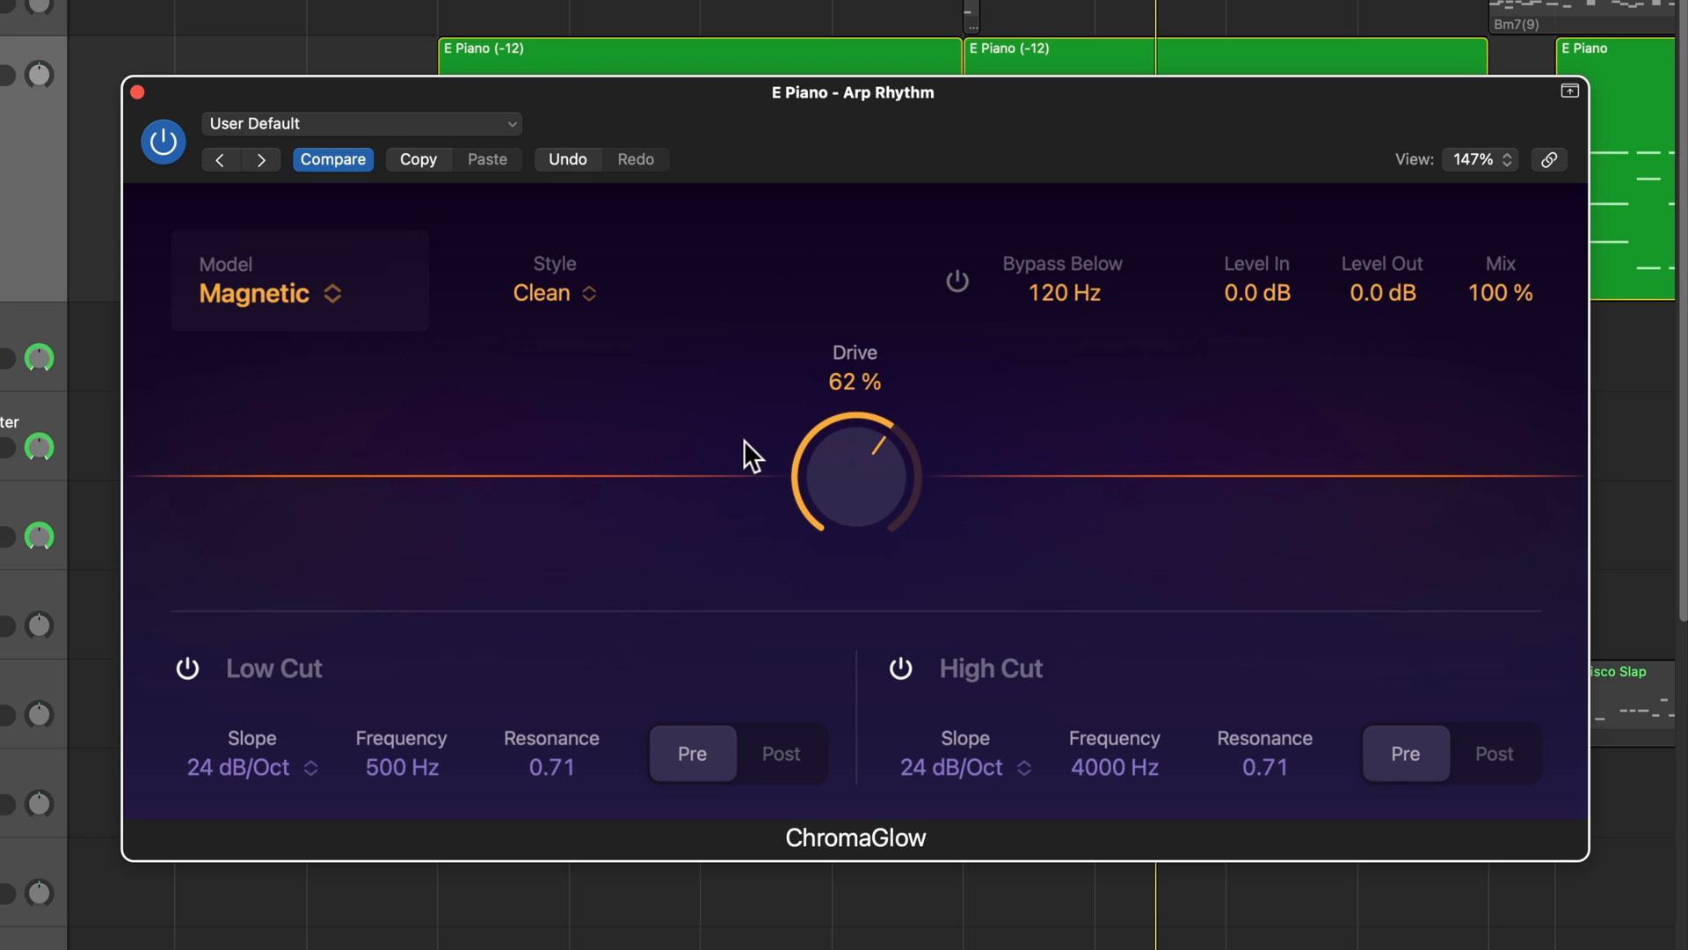
Step: Sweep the Magnetic model's Drive down to 42% and back up to about 71%
drag(751, 450, 856, 512)
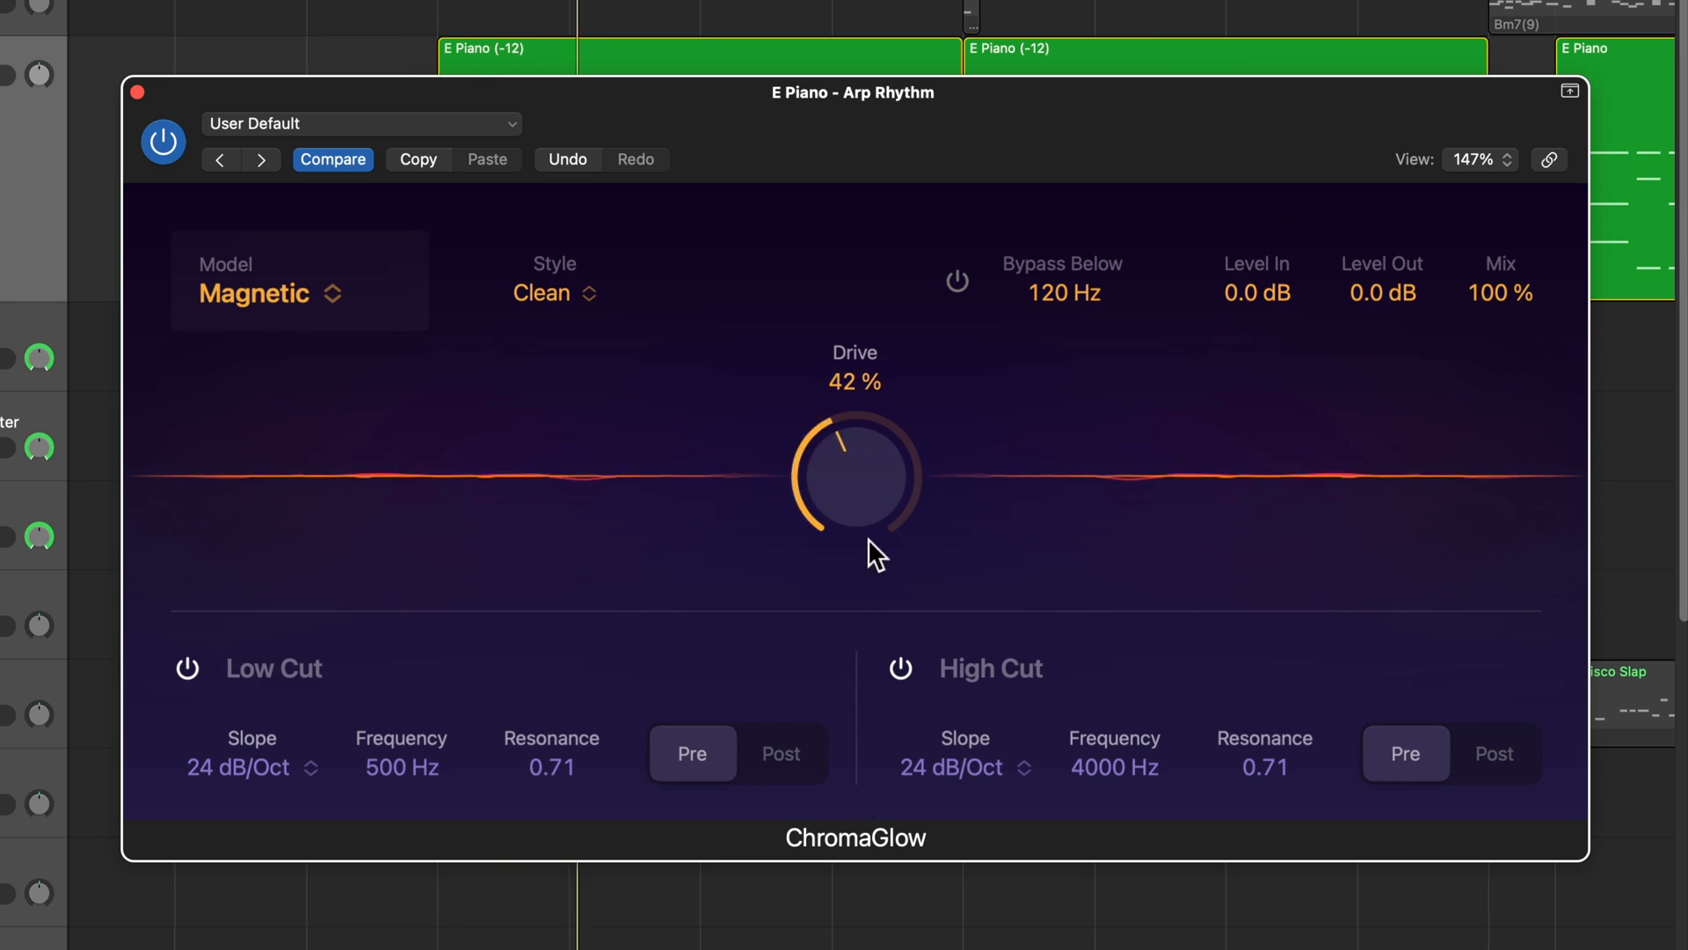
drag(874, 549, 937, 404)
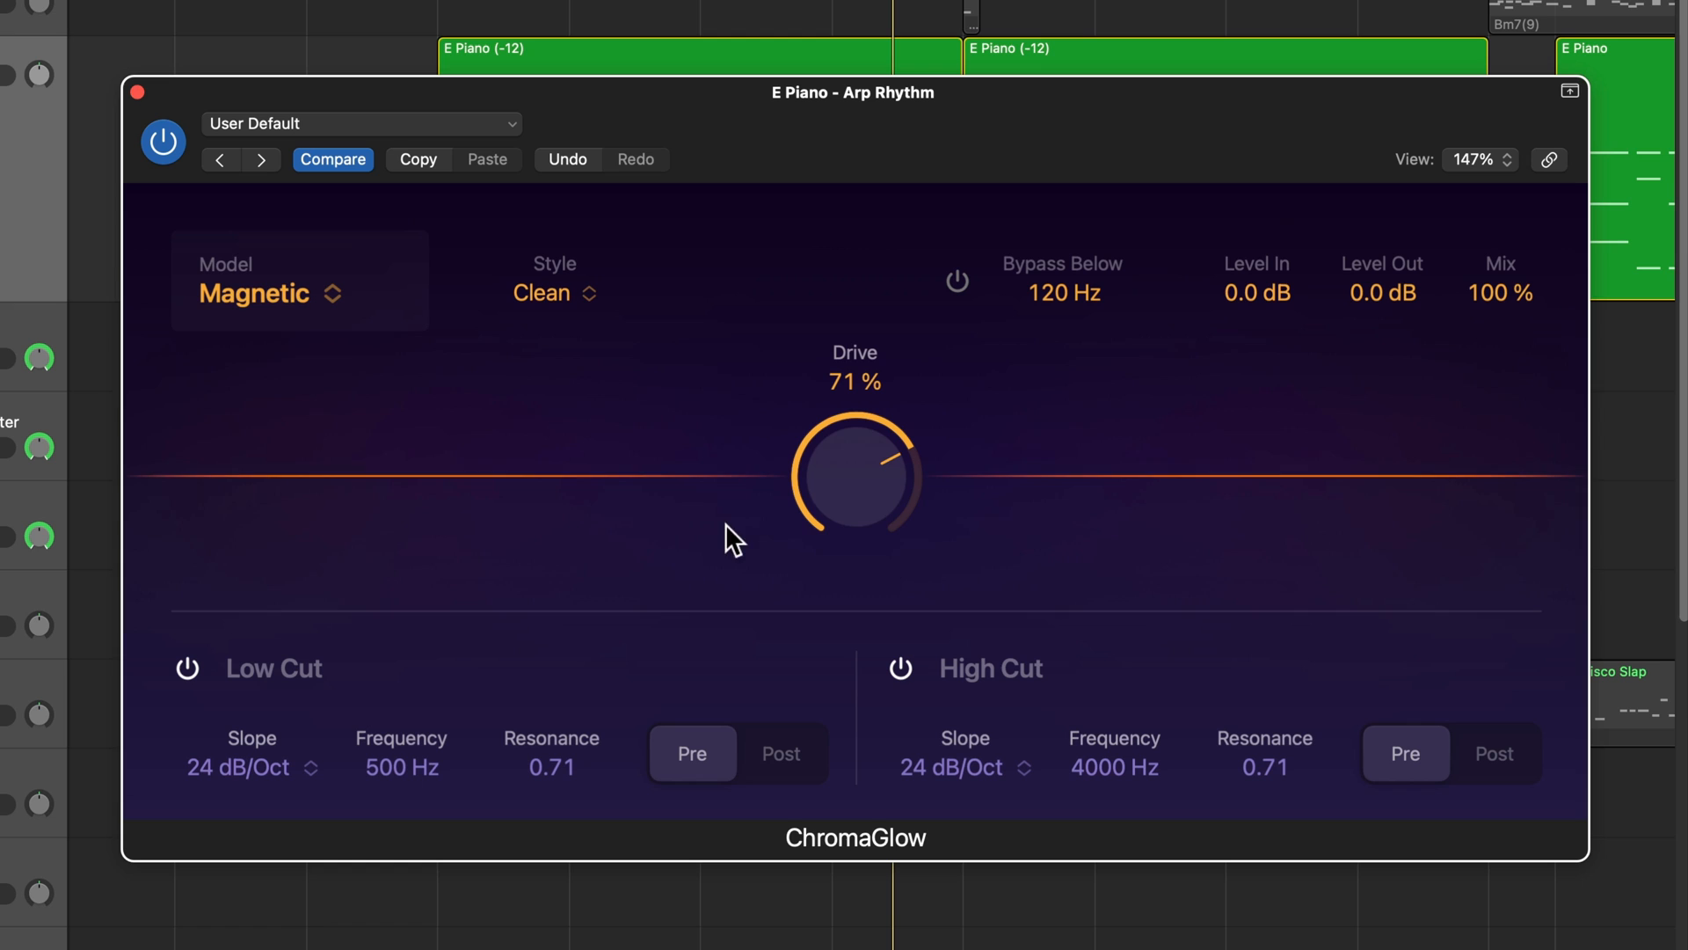
mouse_move(1138, 579)
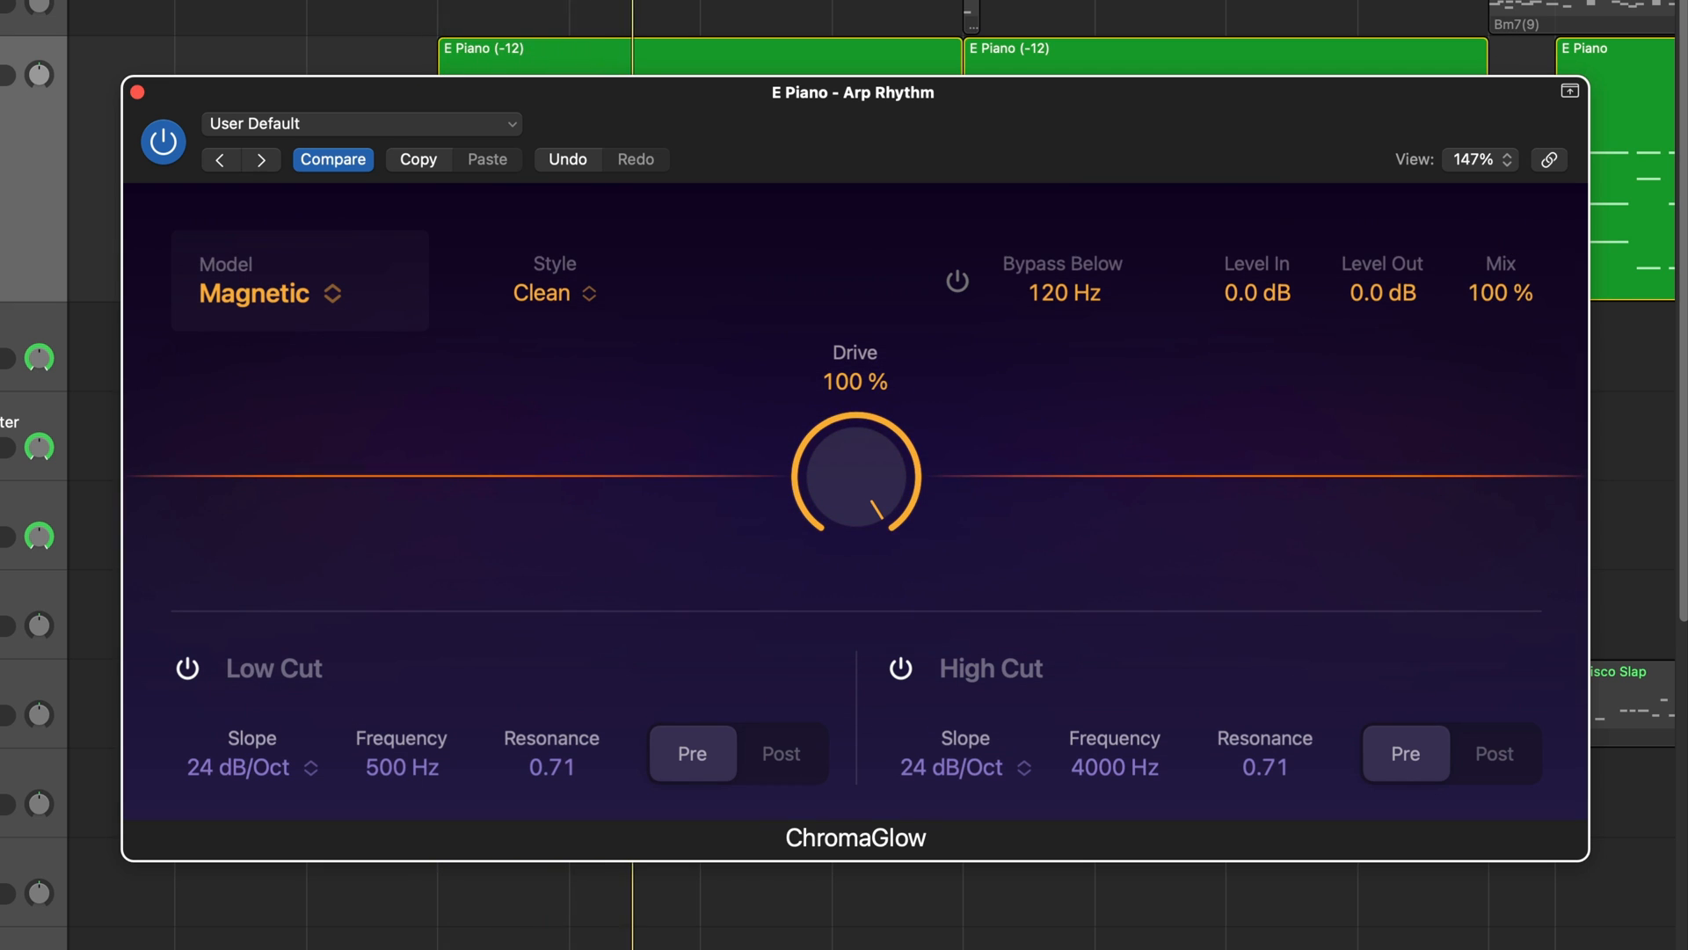
mouse_move(1316, 635)
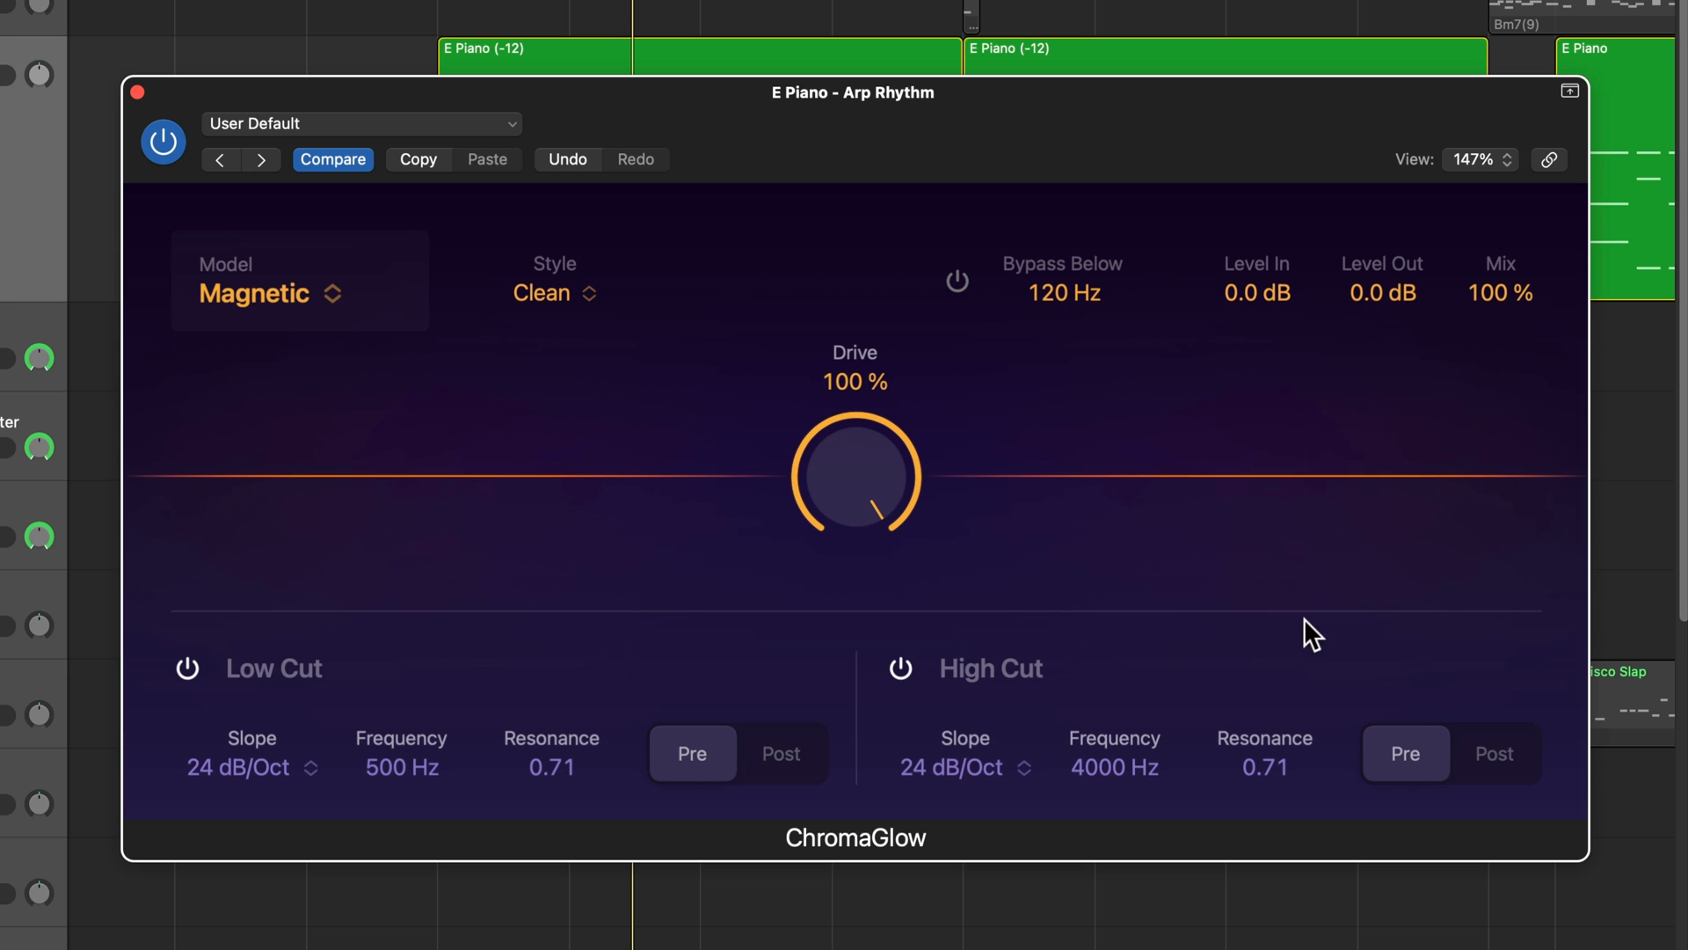
mouse_move(1361, 547)
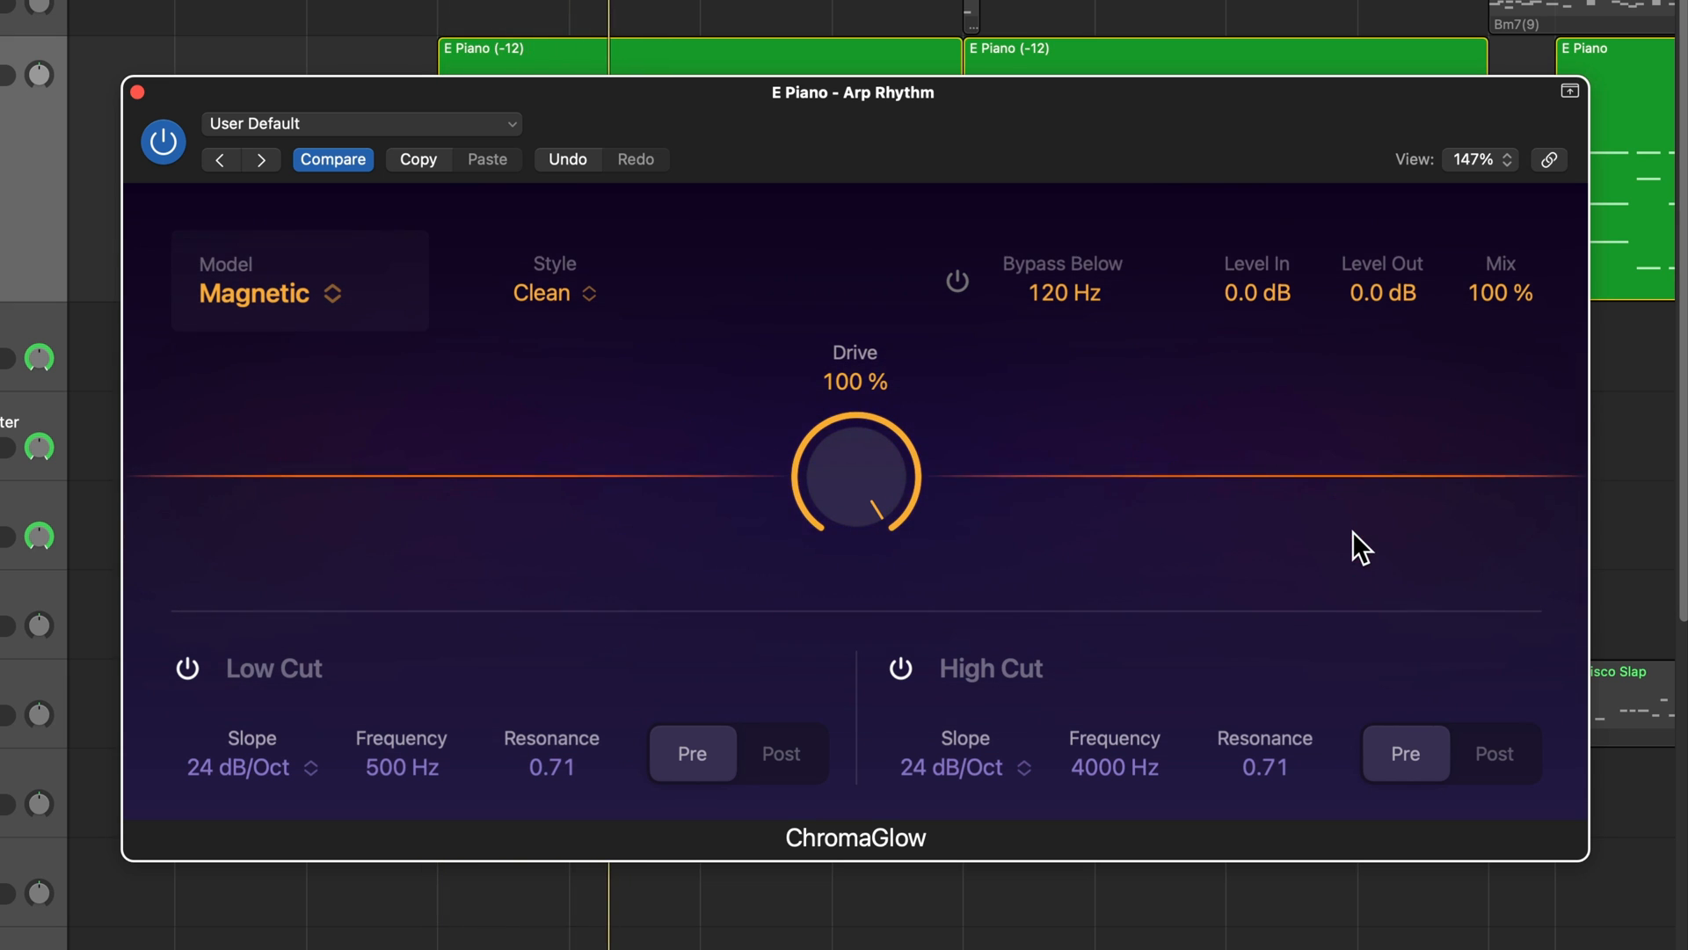
mouse_move(904, 502)
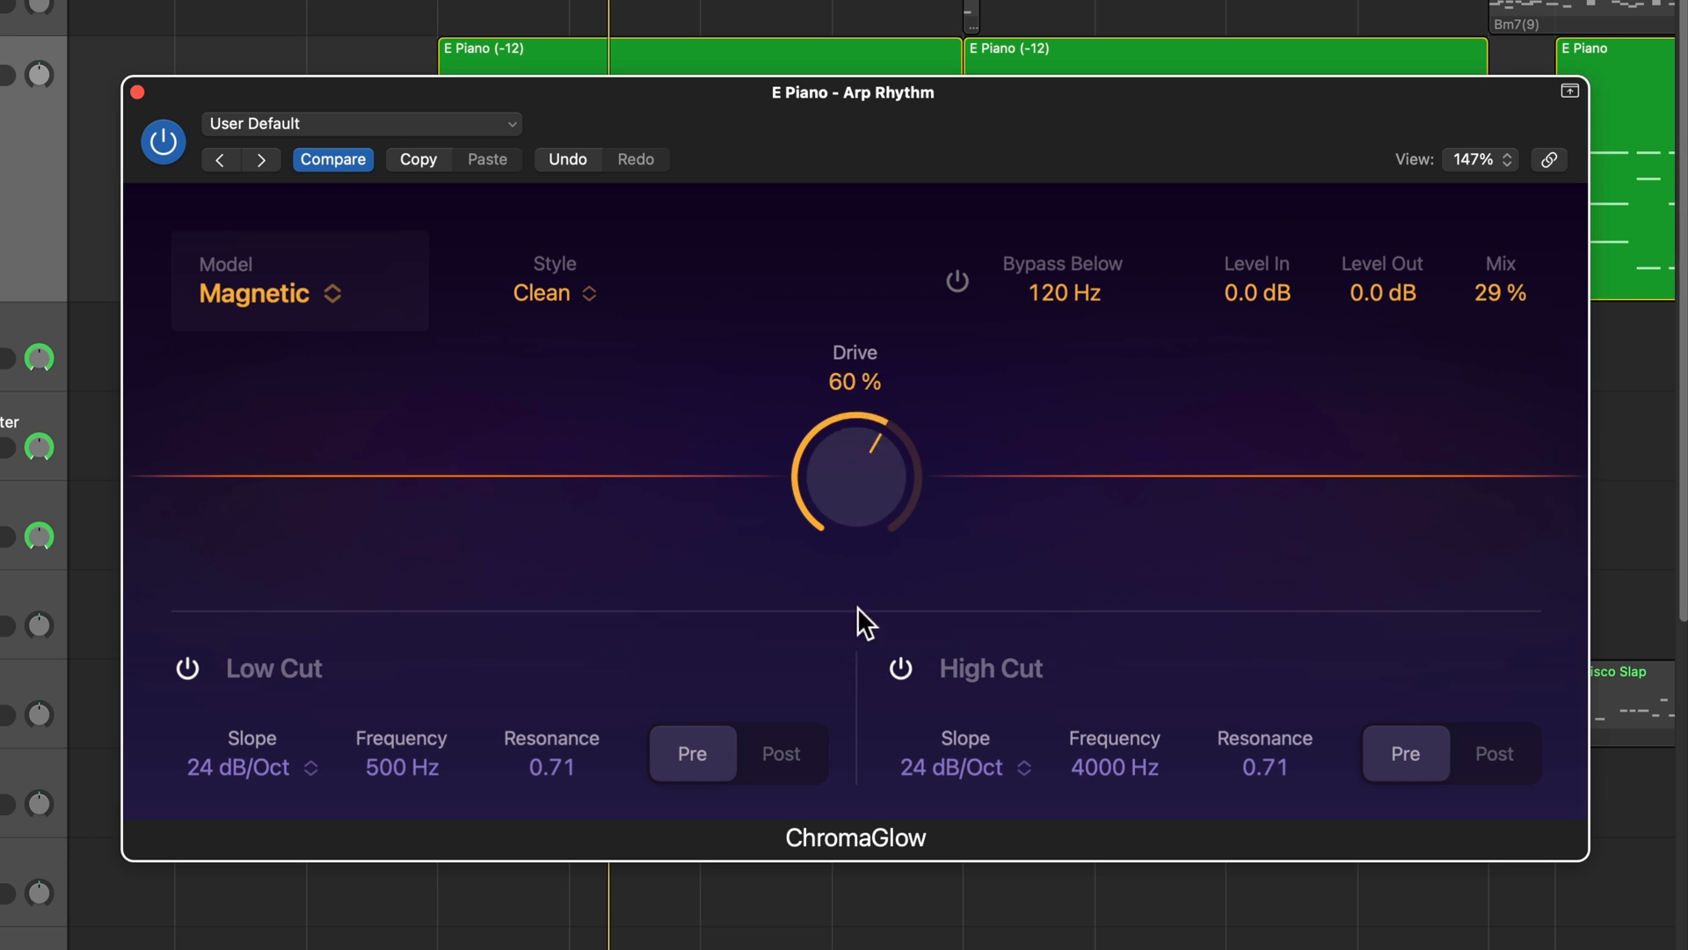
Step: Push Drive to 100%, compare Colorful and Clean styles, and ease the Mix slightly
drag(867, 619, 851, 522)
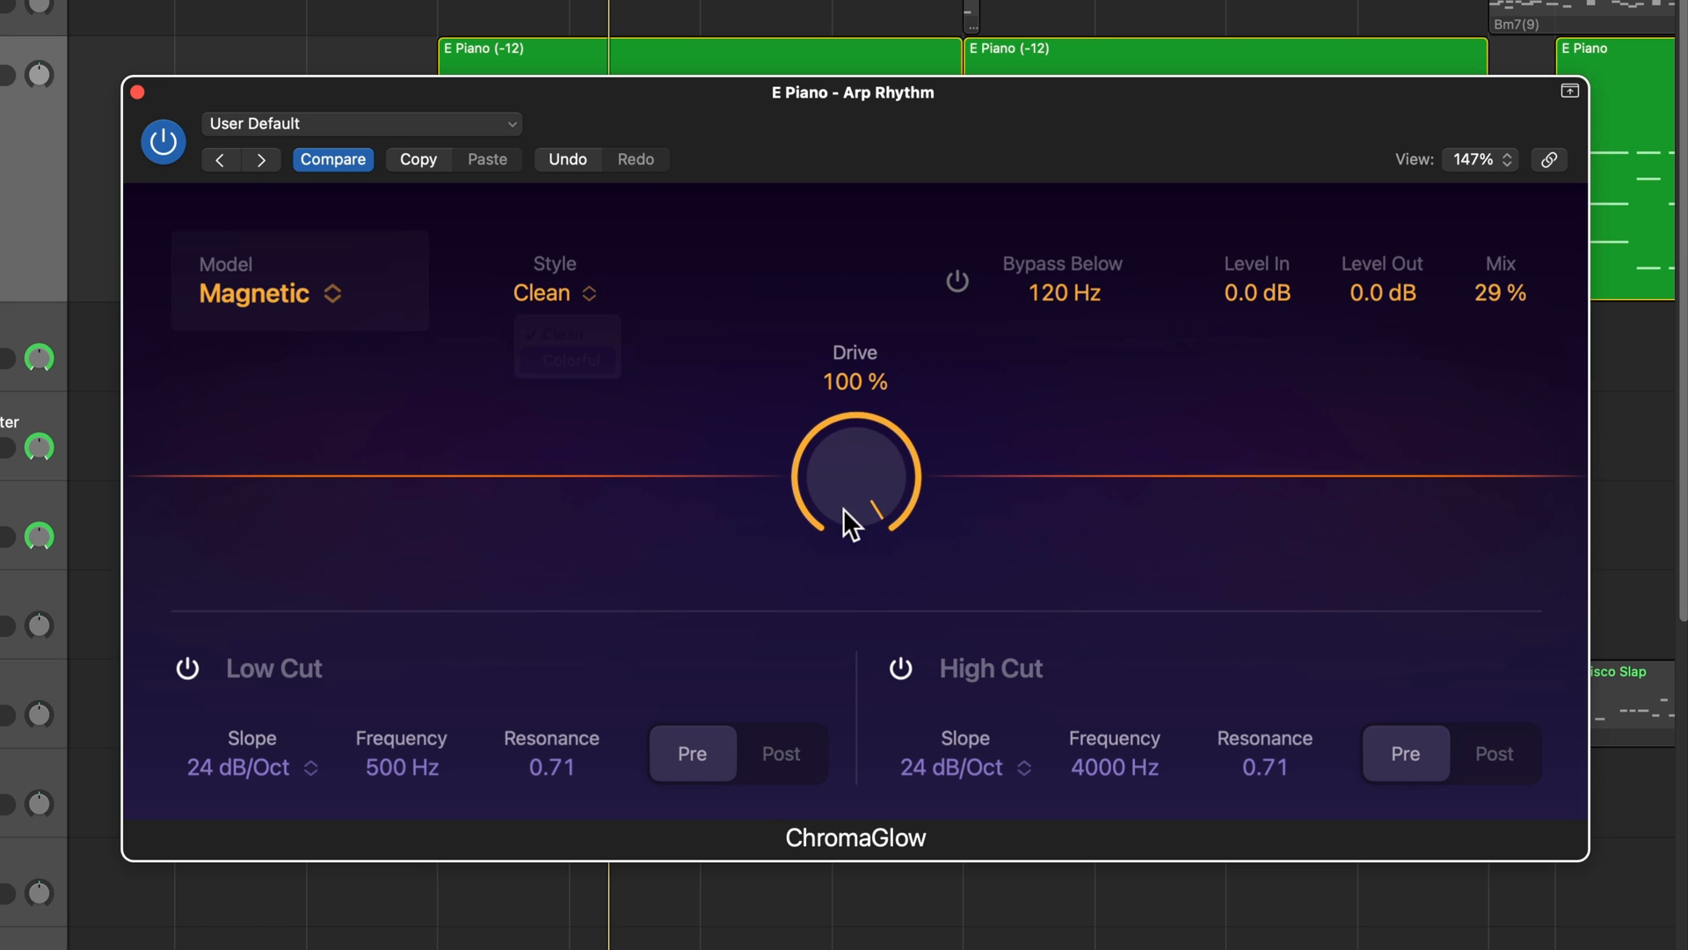
click(568, 359)
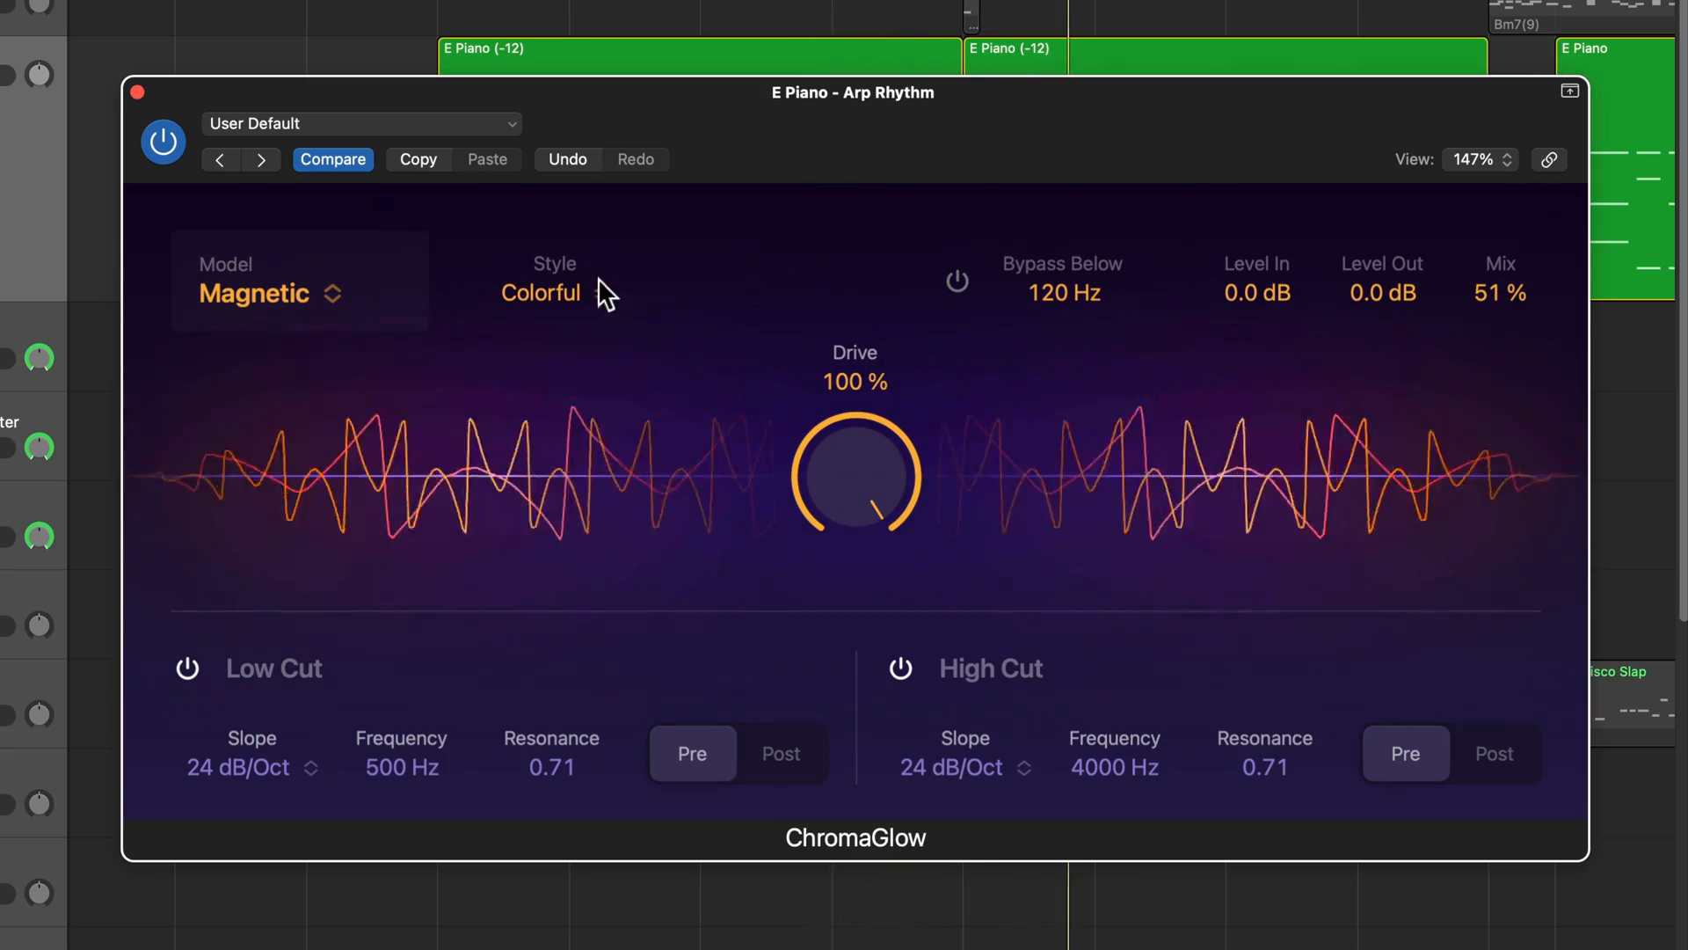
click(540, 294)
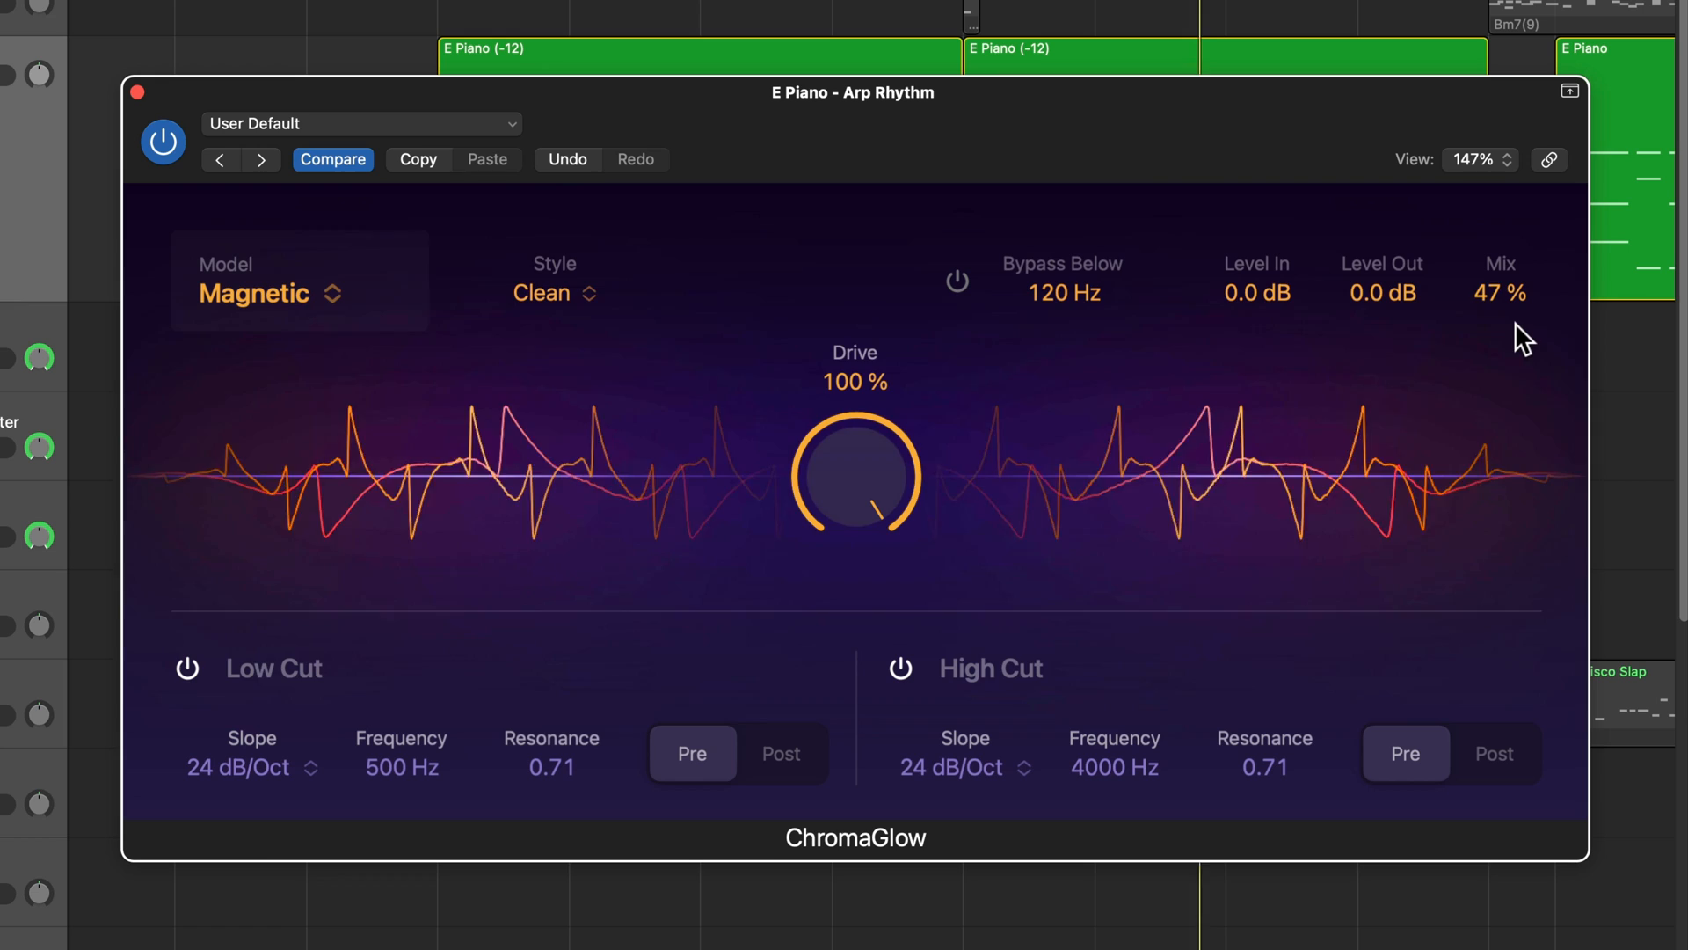
drag(1498, 313, 1518, 350)
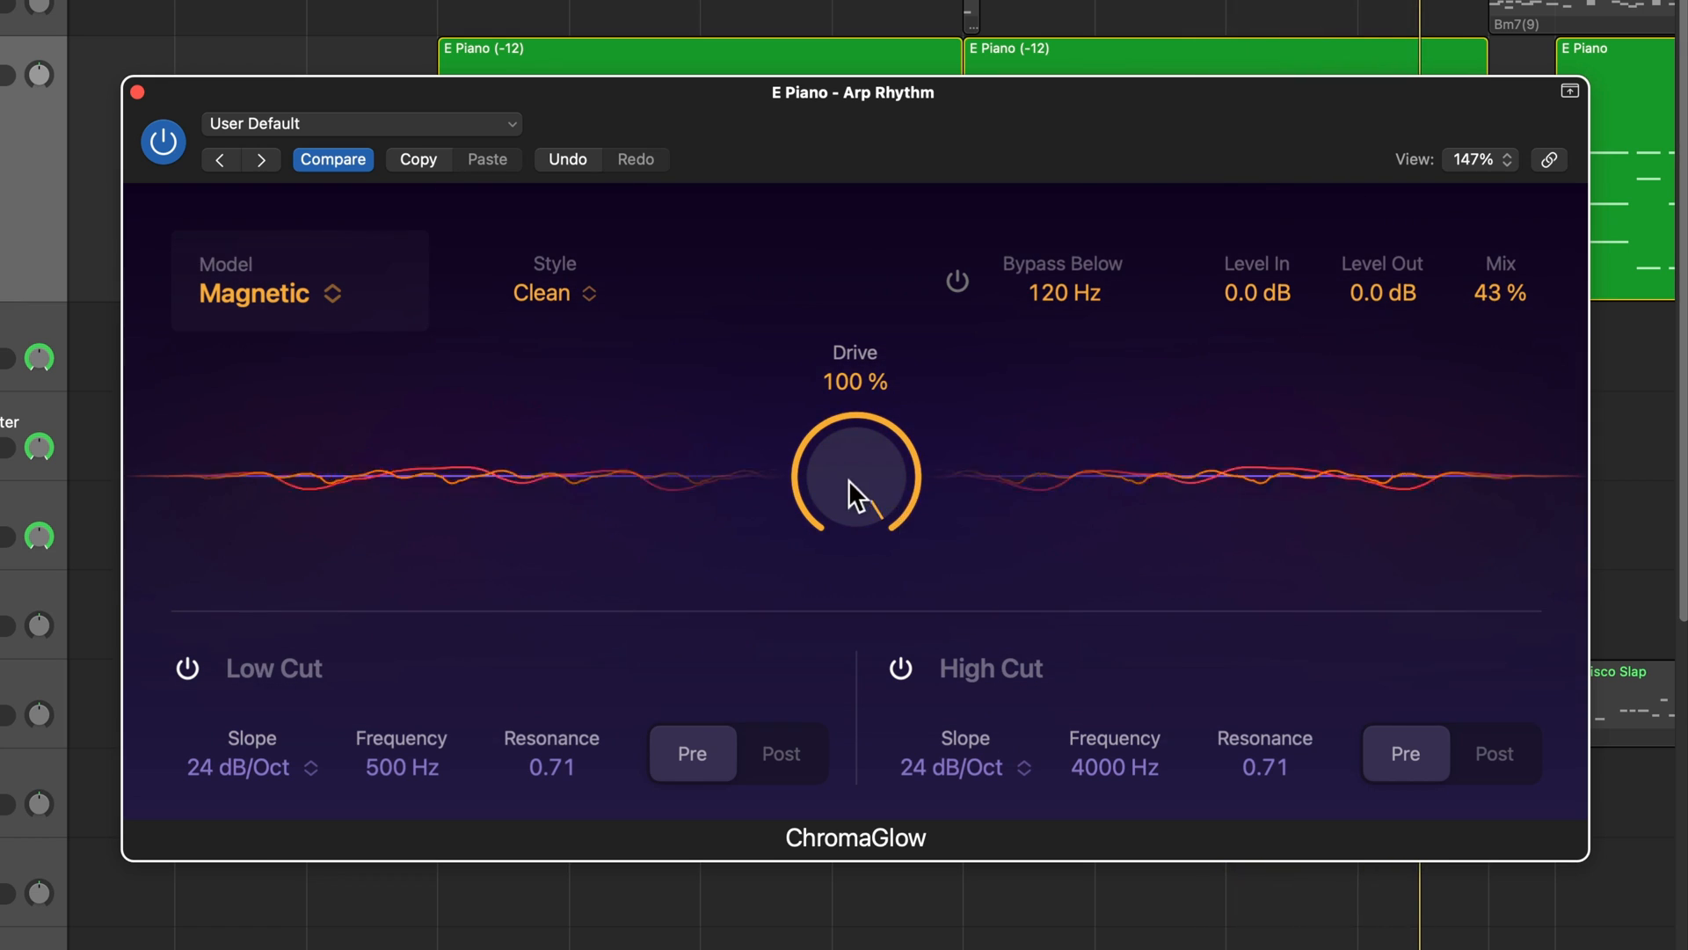
Step: Settle Drive at 77% and Mix at 72%, toggling the plug-in off and on to compare
drag(854, 473, 855, 527)
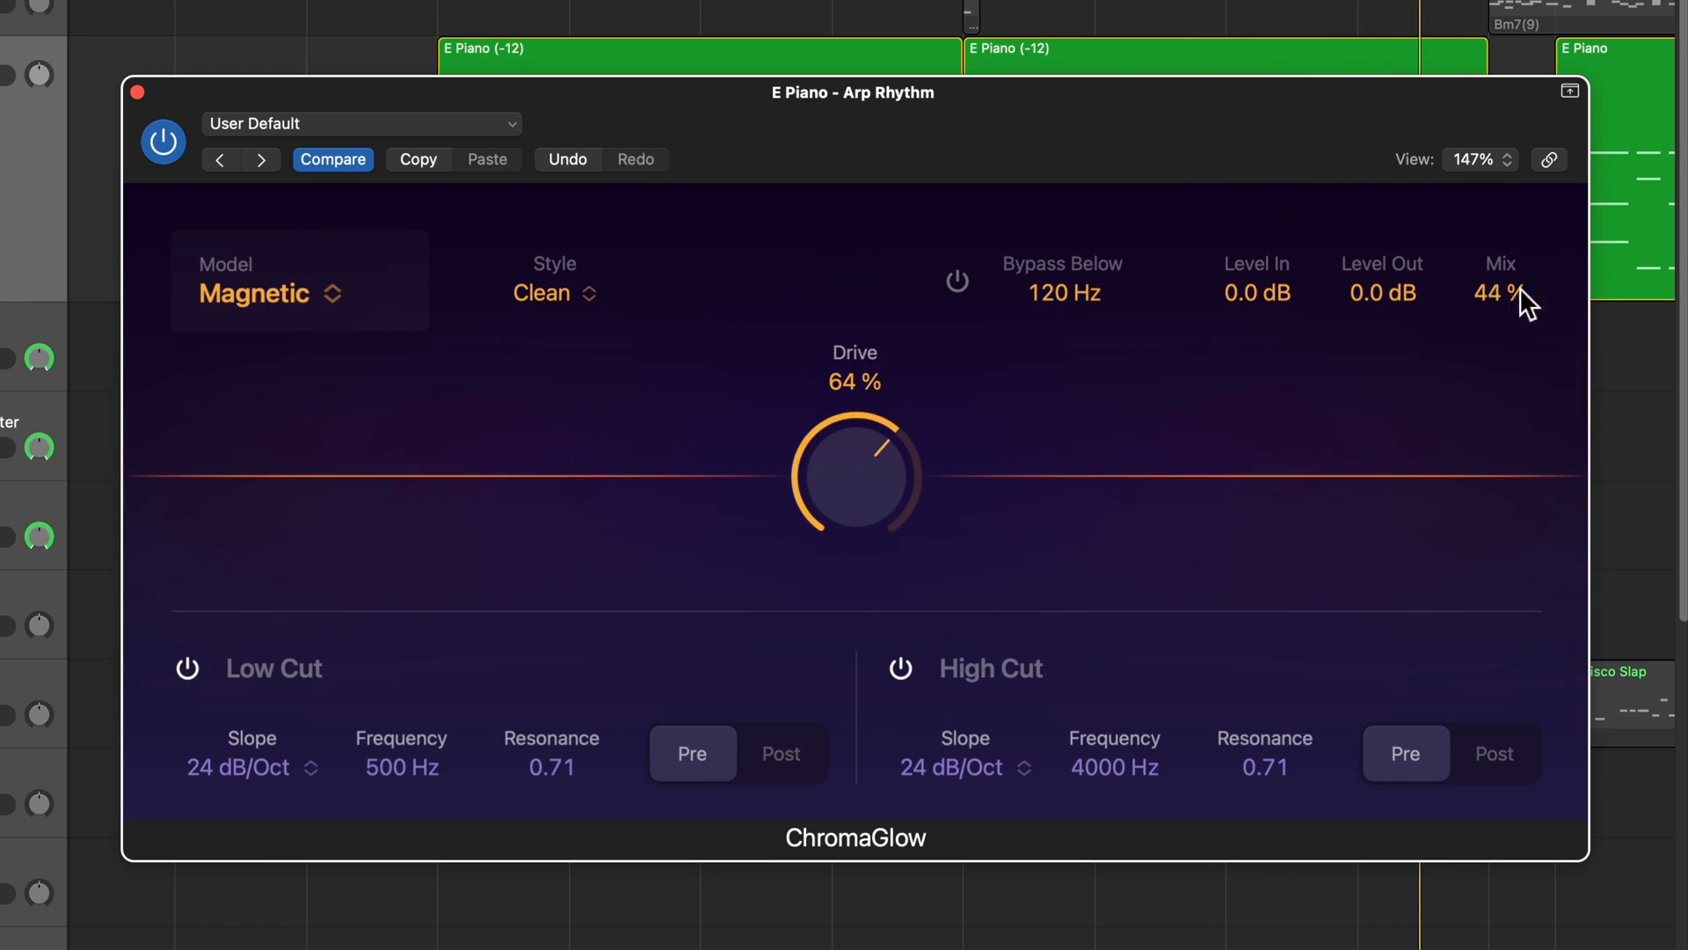
drag(1501, 292, 1500, 238)
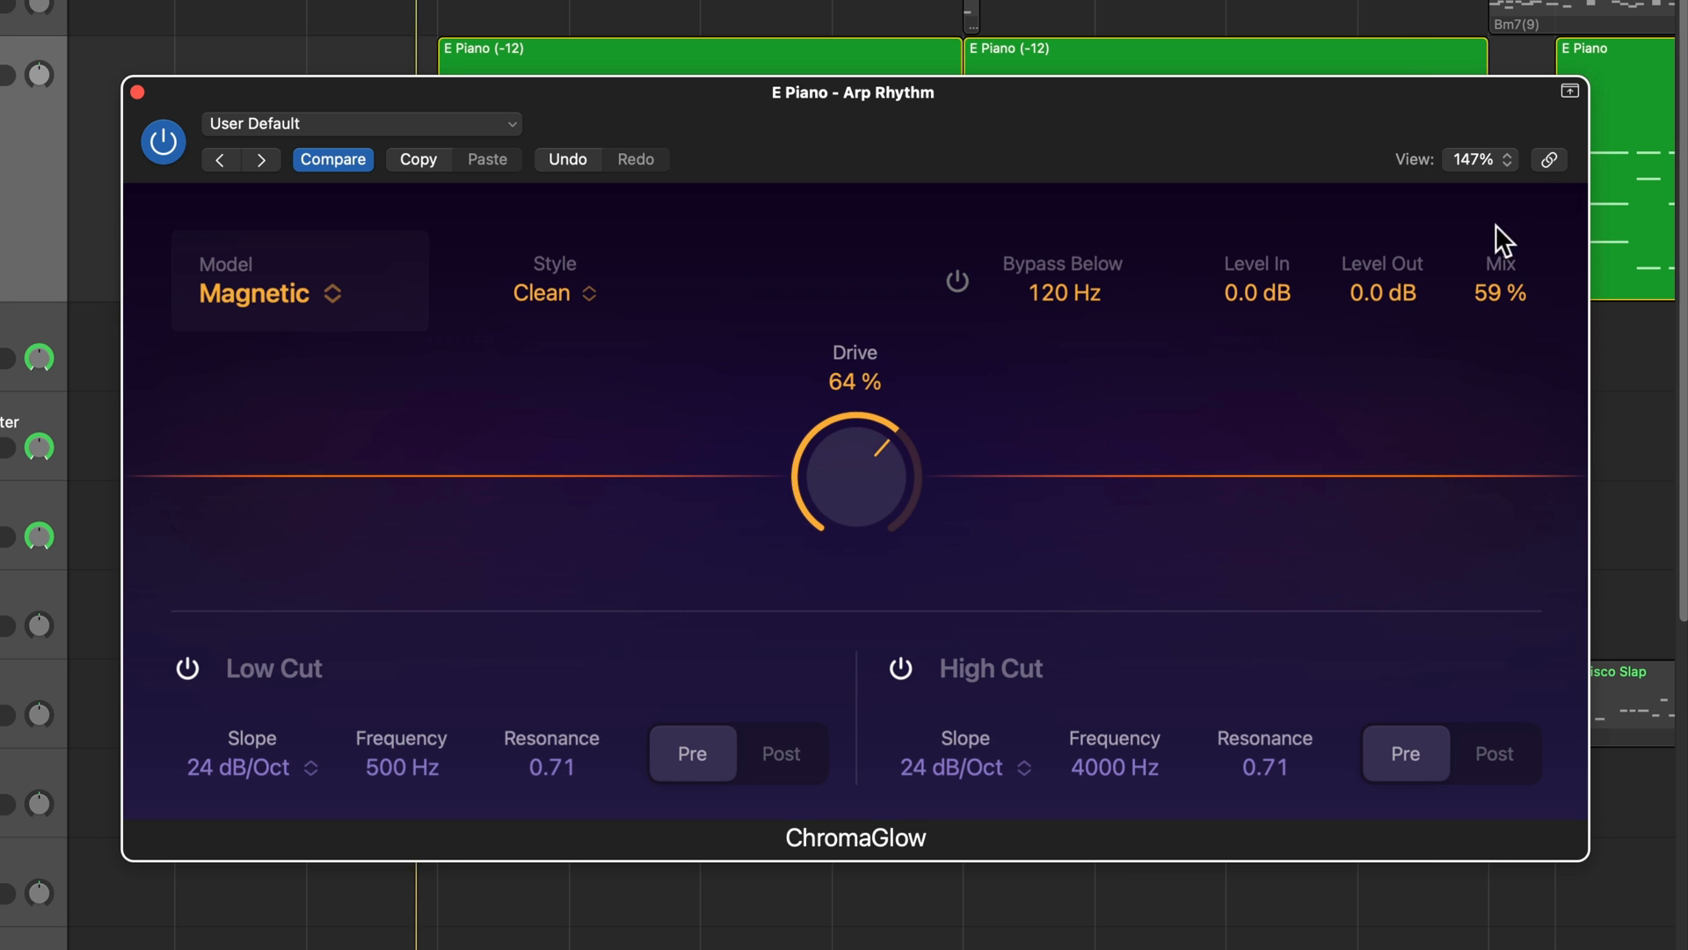
drag(854, 474, 872, 451)
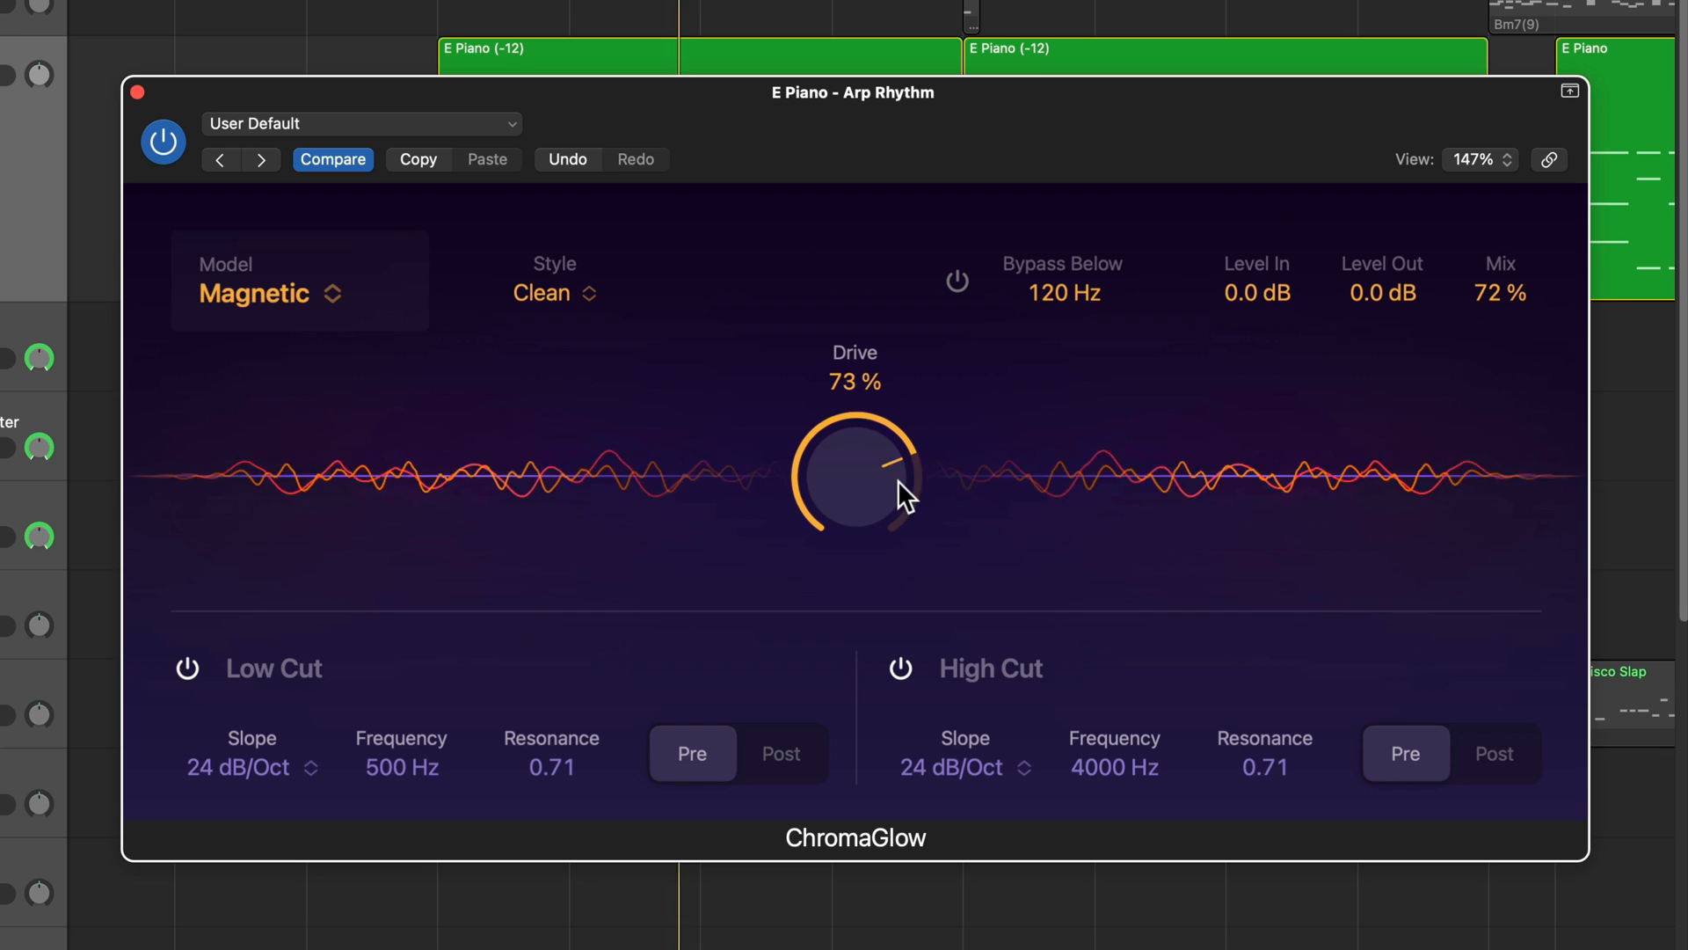
drag(856, 472, 856, 452)
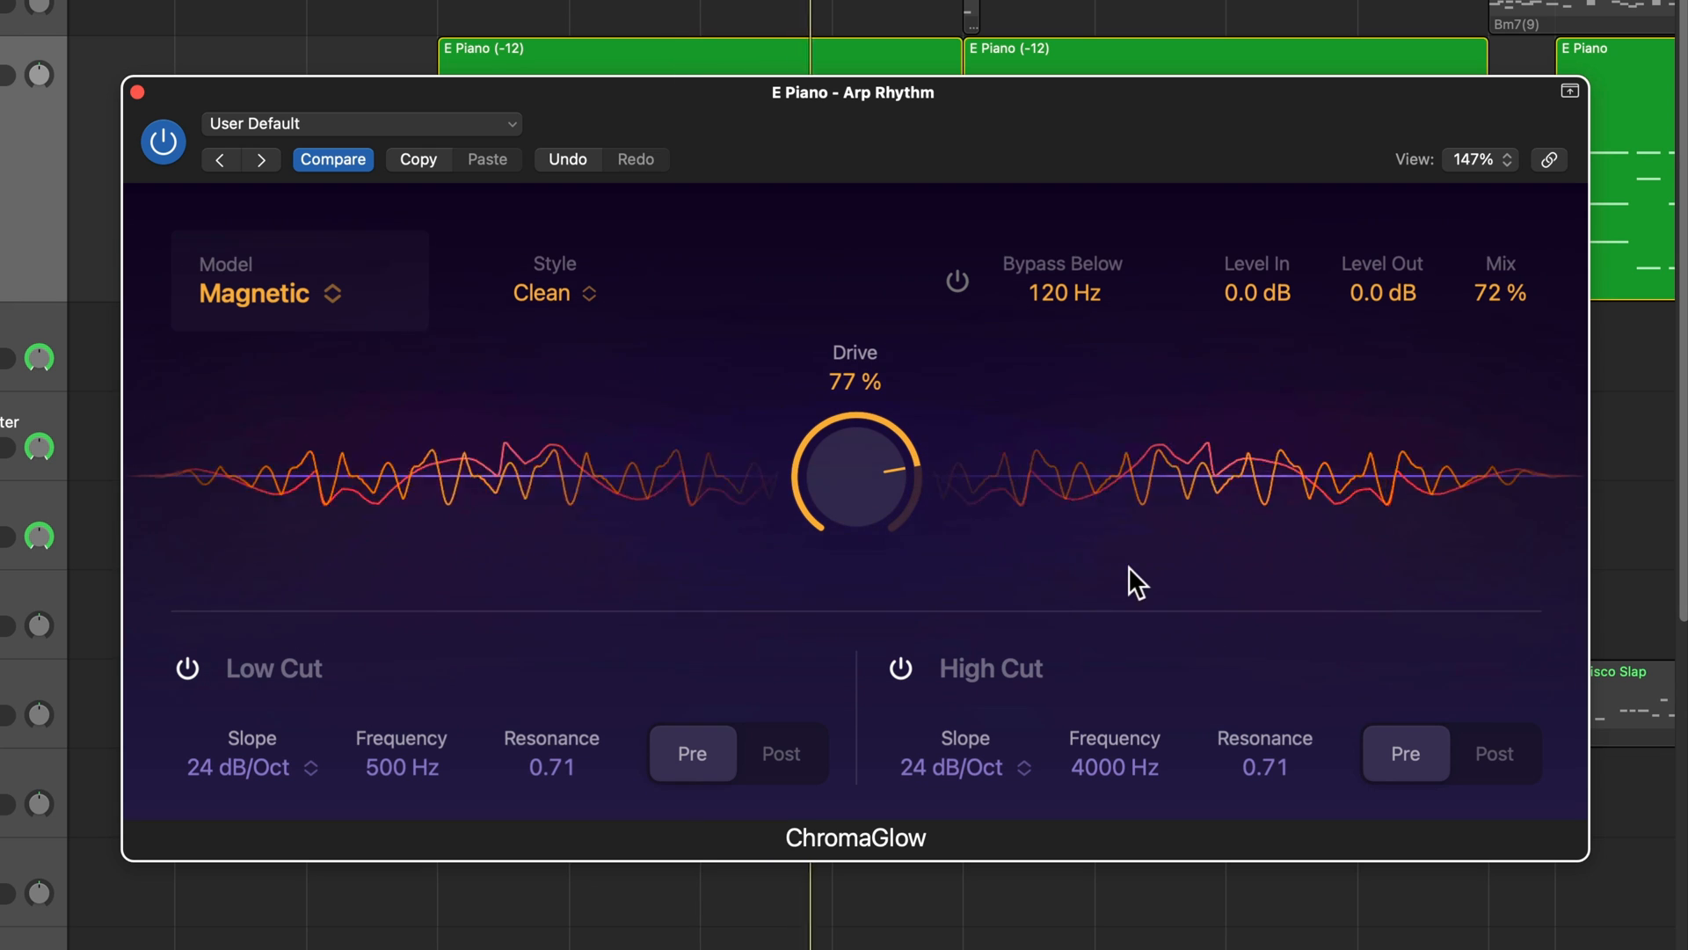
click(162, 142)
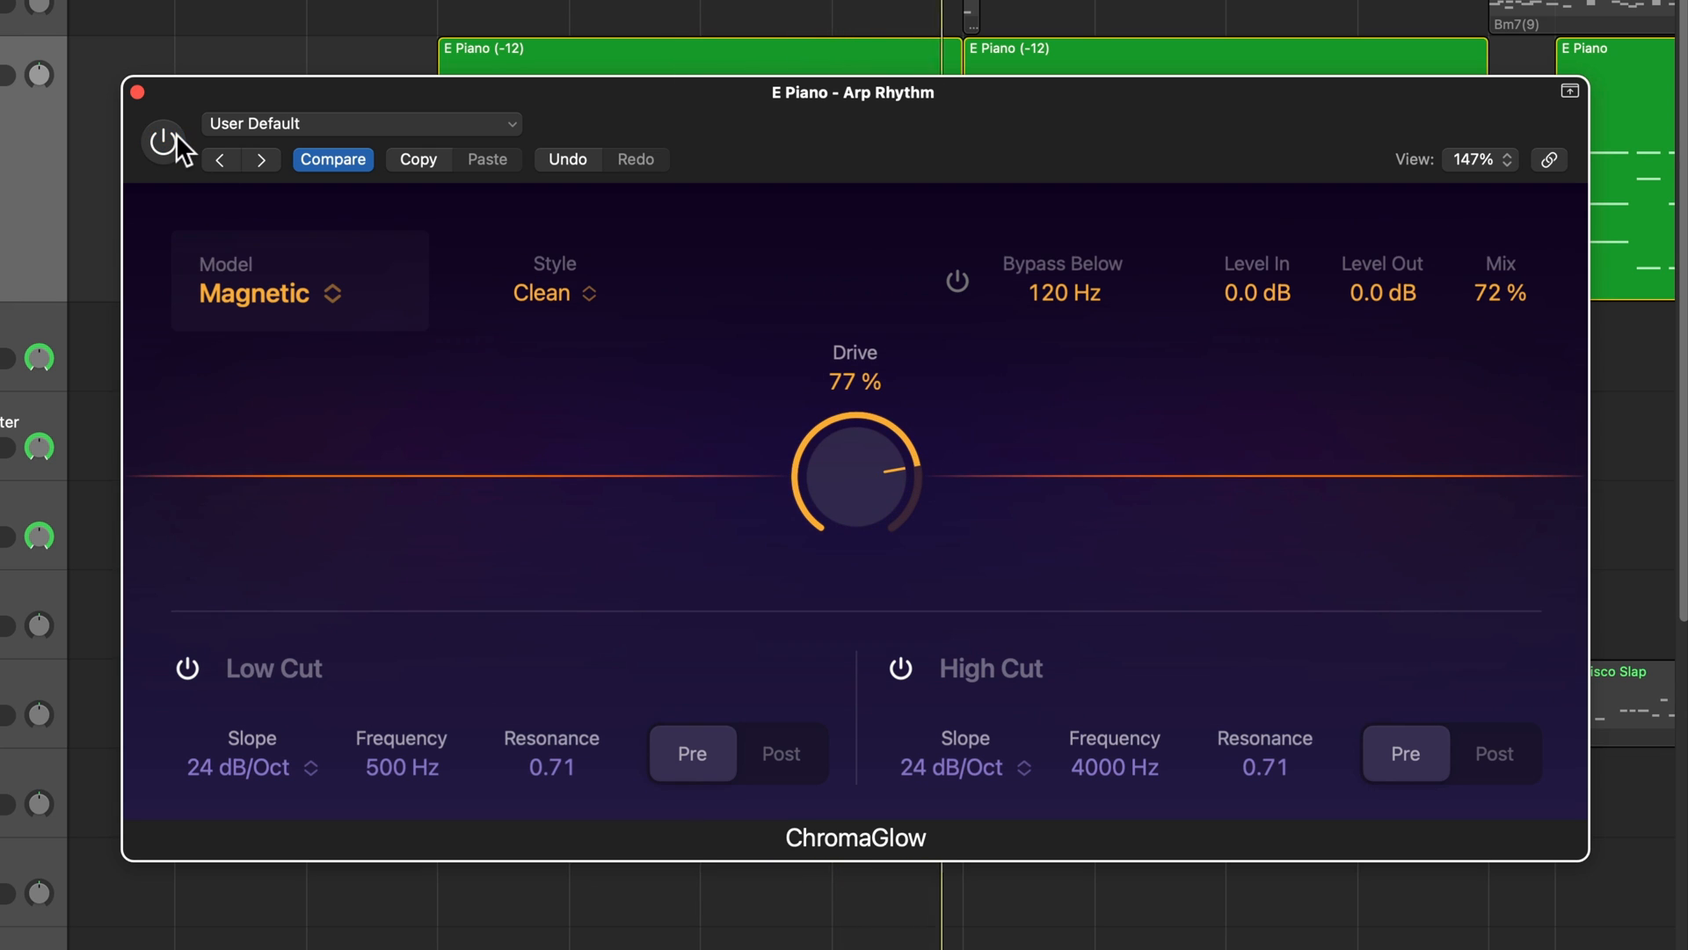
click(162, 141)
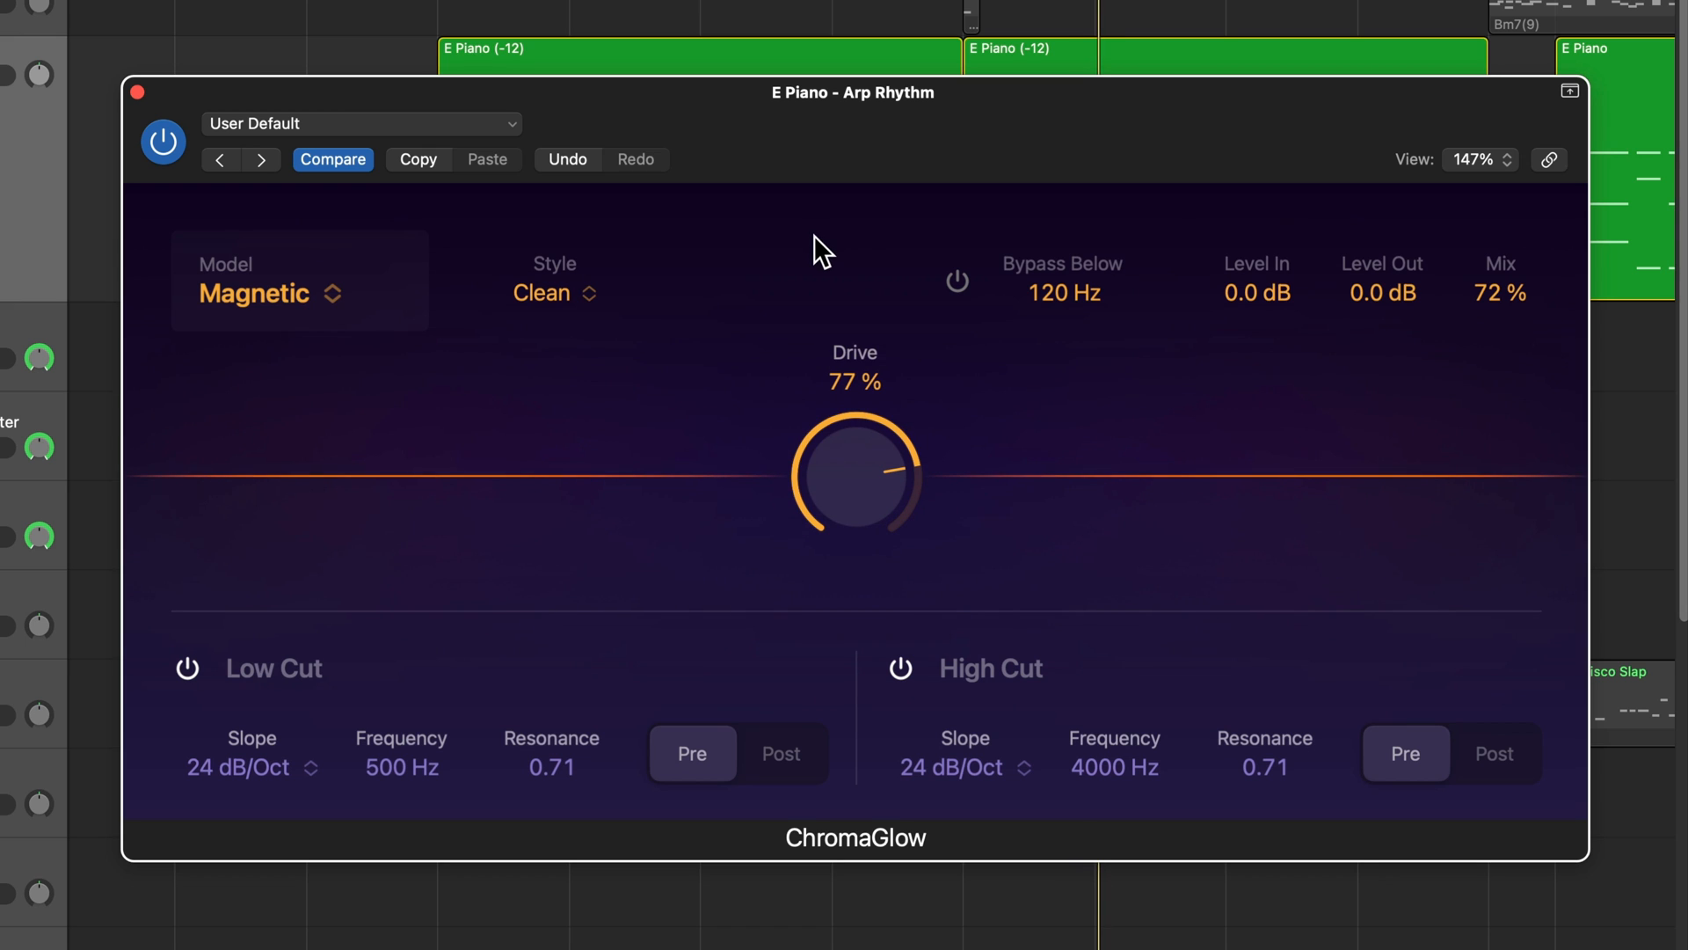
mouse_move(965, 320)
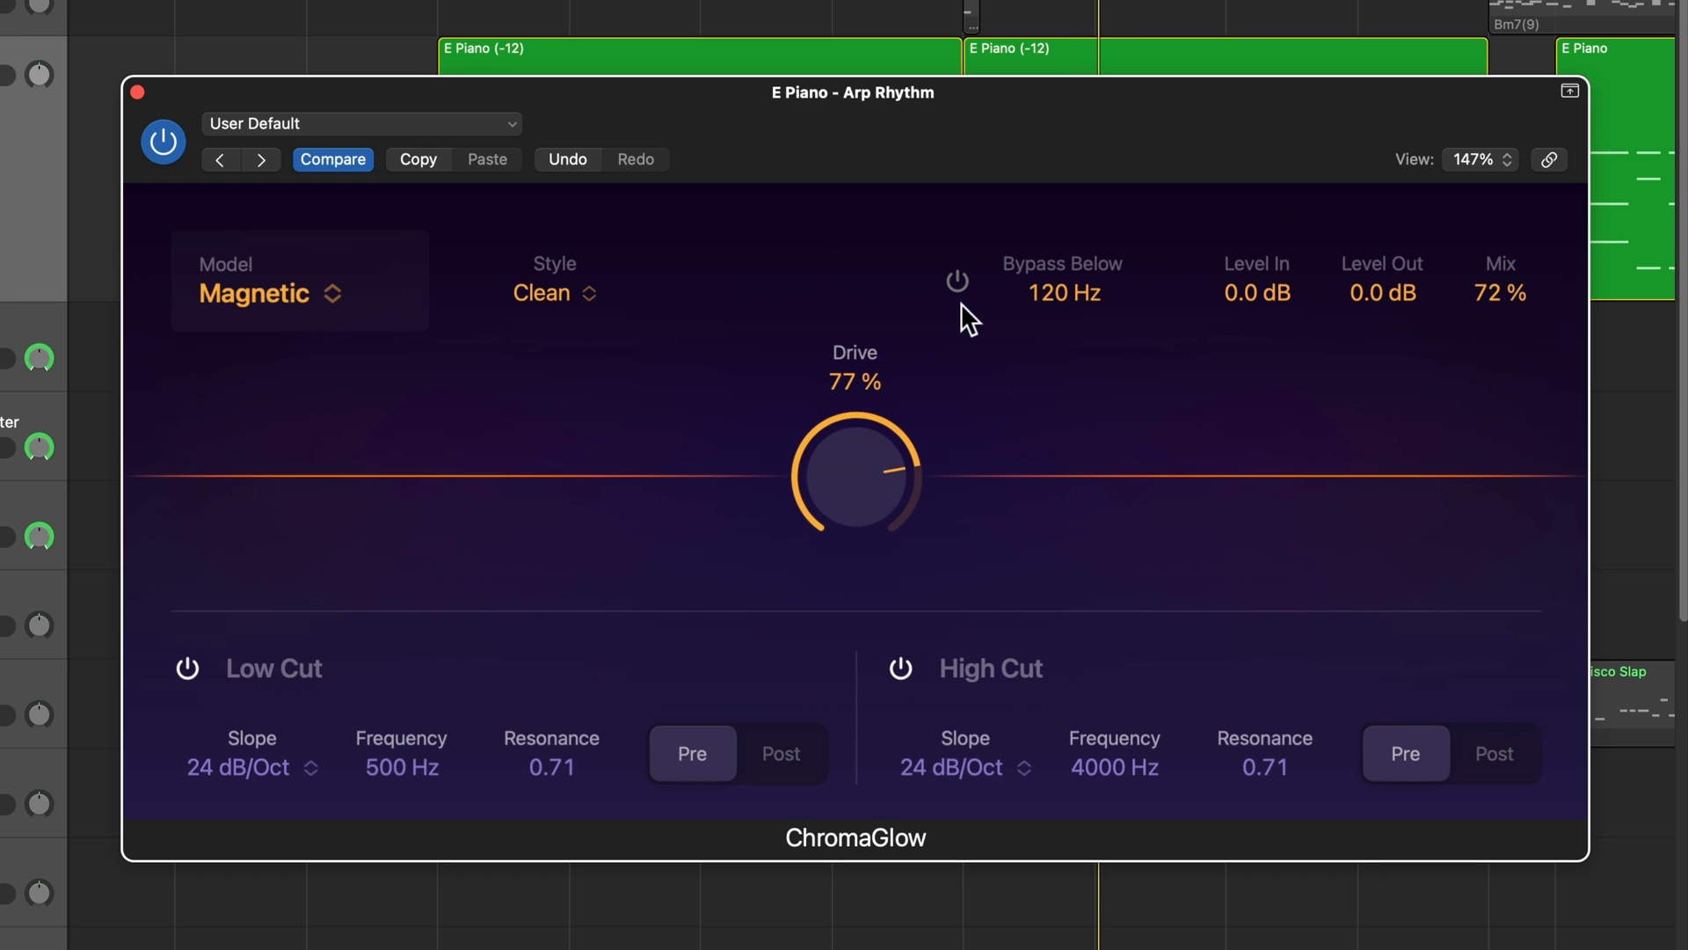
Step: Enable low-frequency bypass, compare with the effect off, and lower Bypass Below to 870 Hz
click(957, 282)
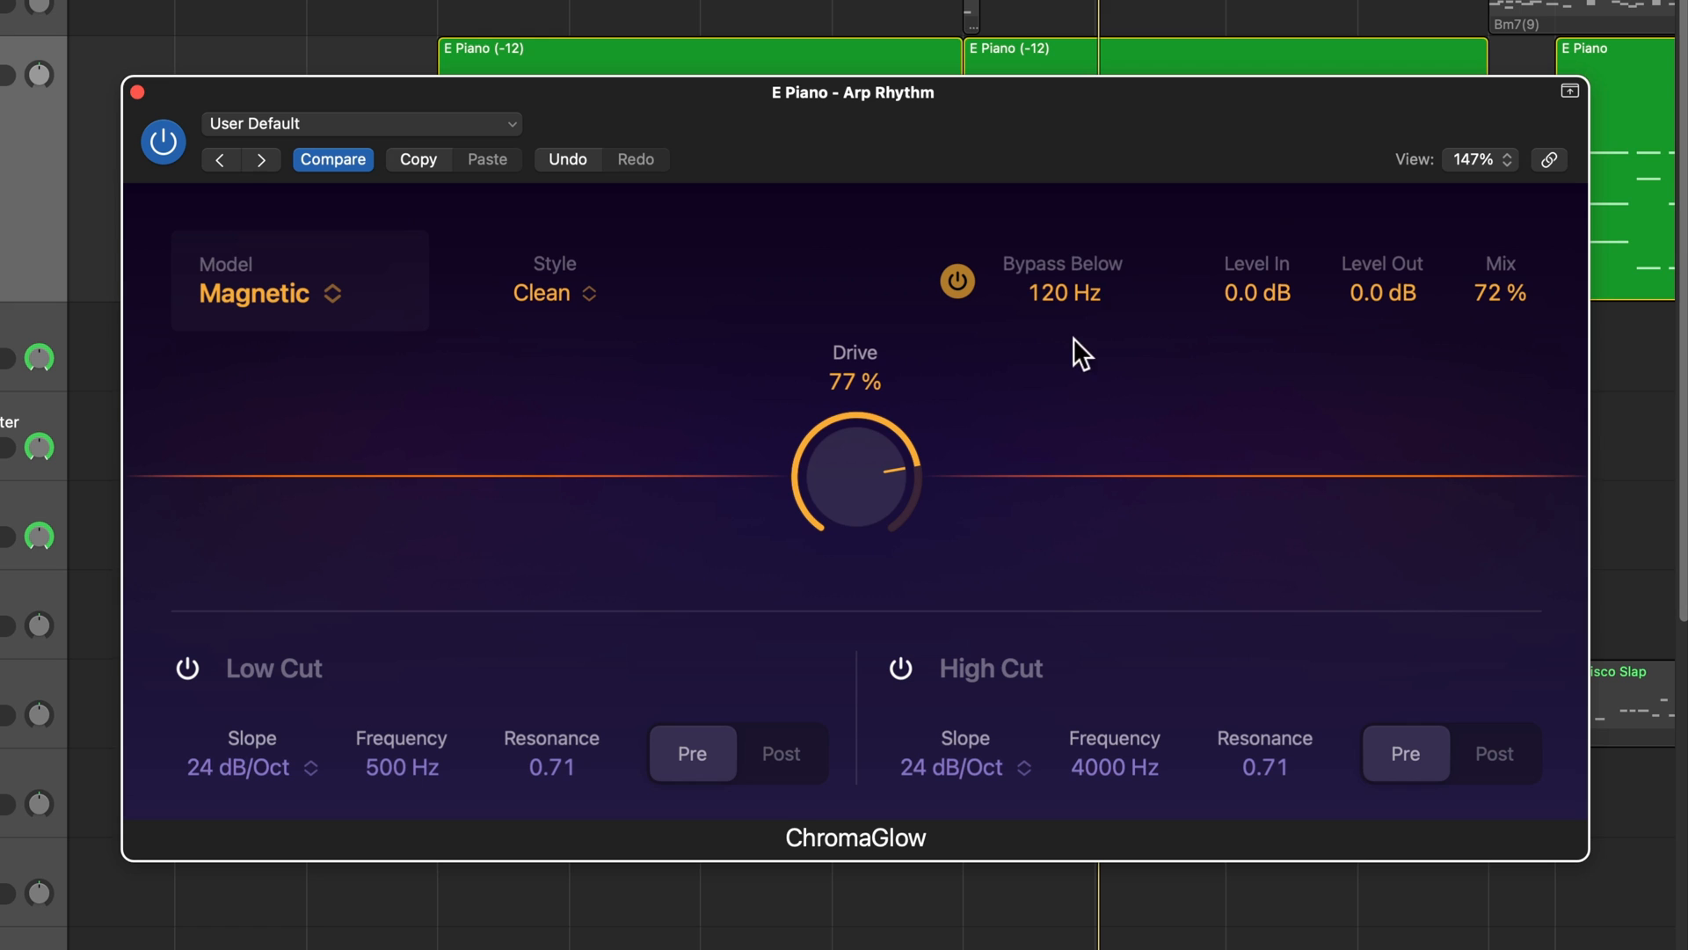
mouse_move(1096, 318)
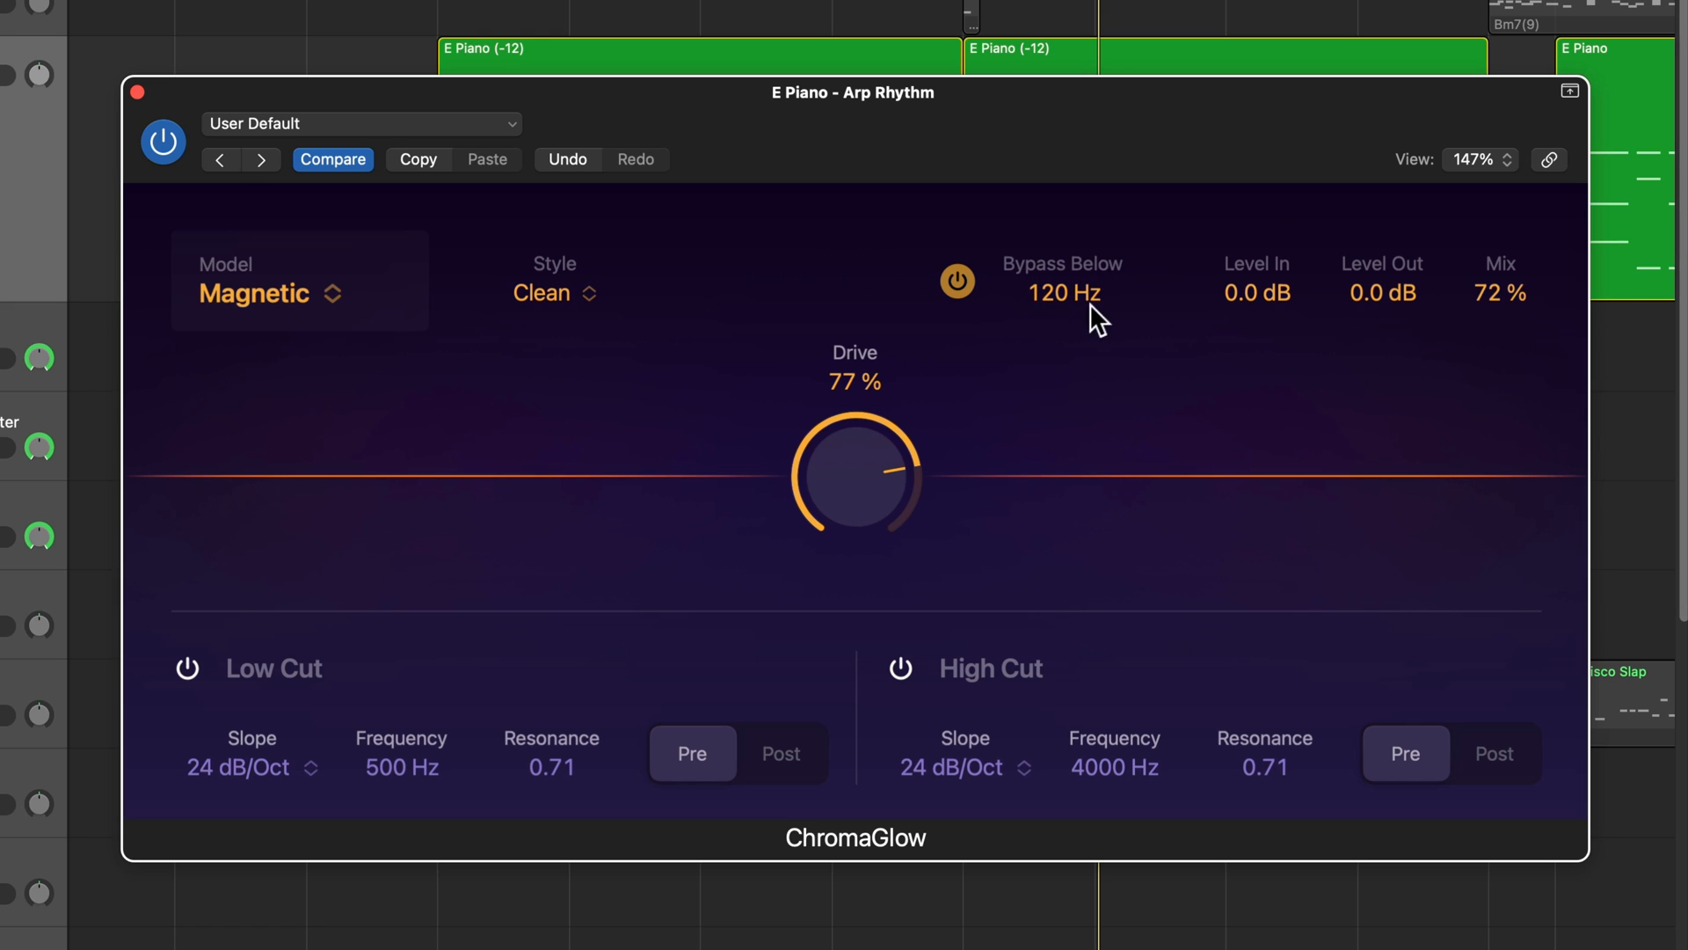
mouse_move(1096, 351)
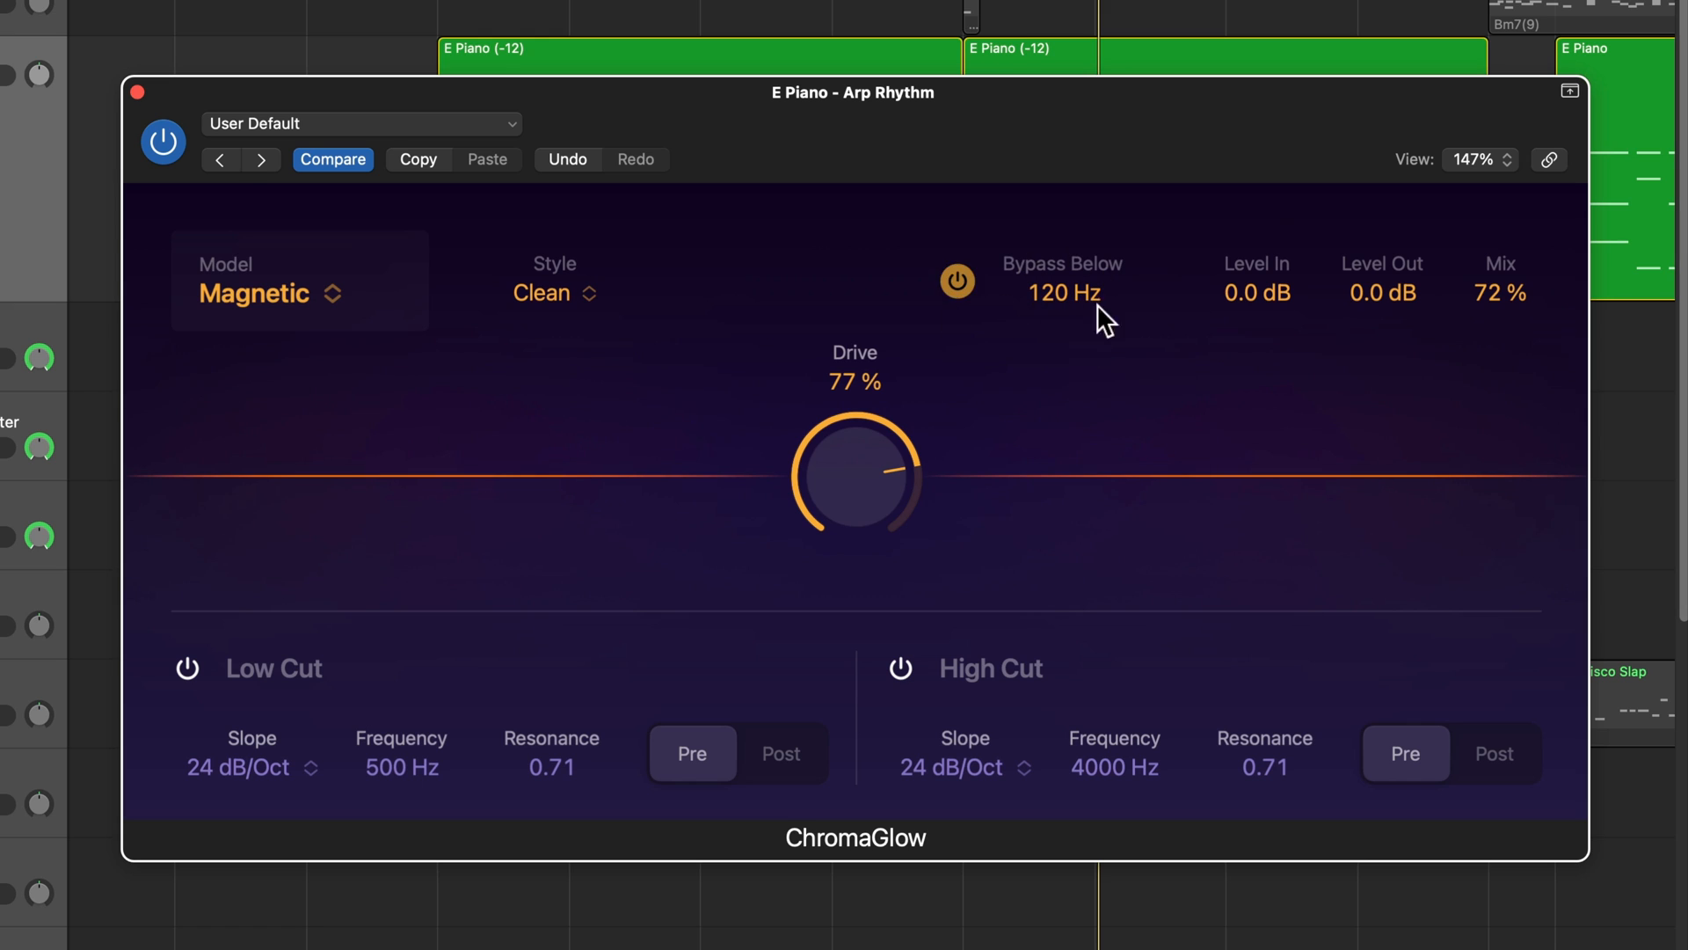
mouse_move(1047, 355)
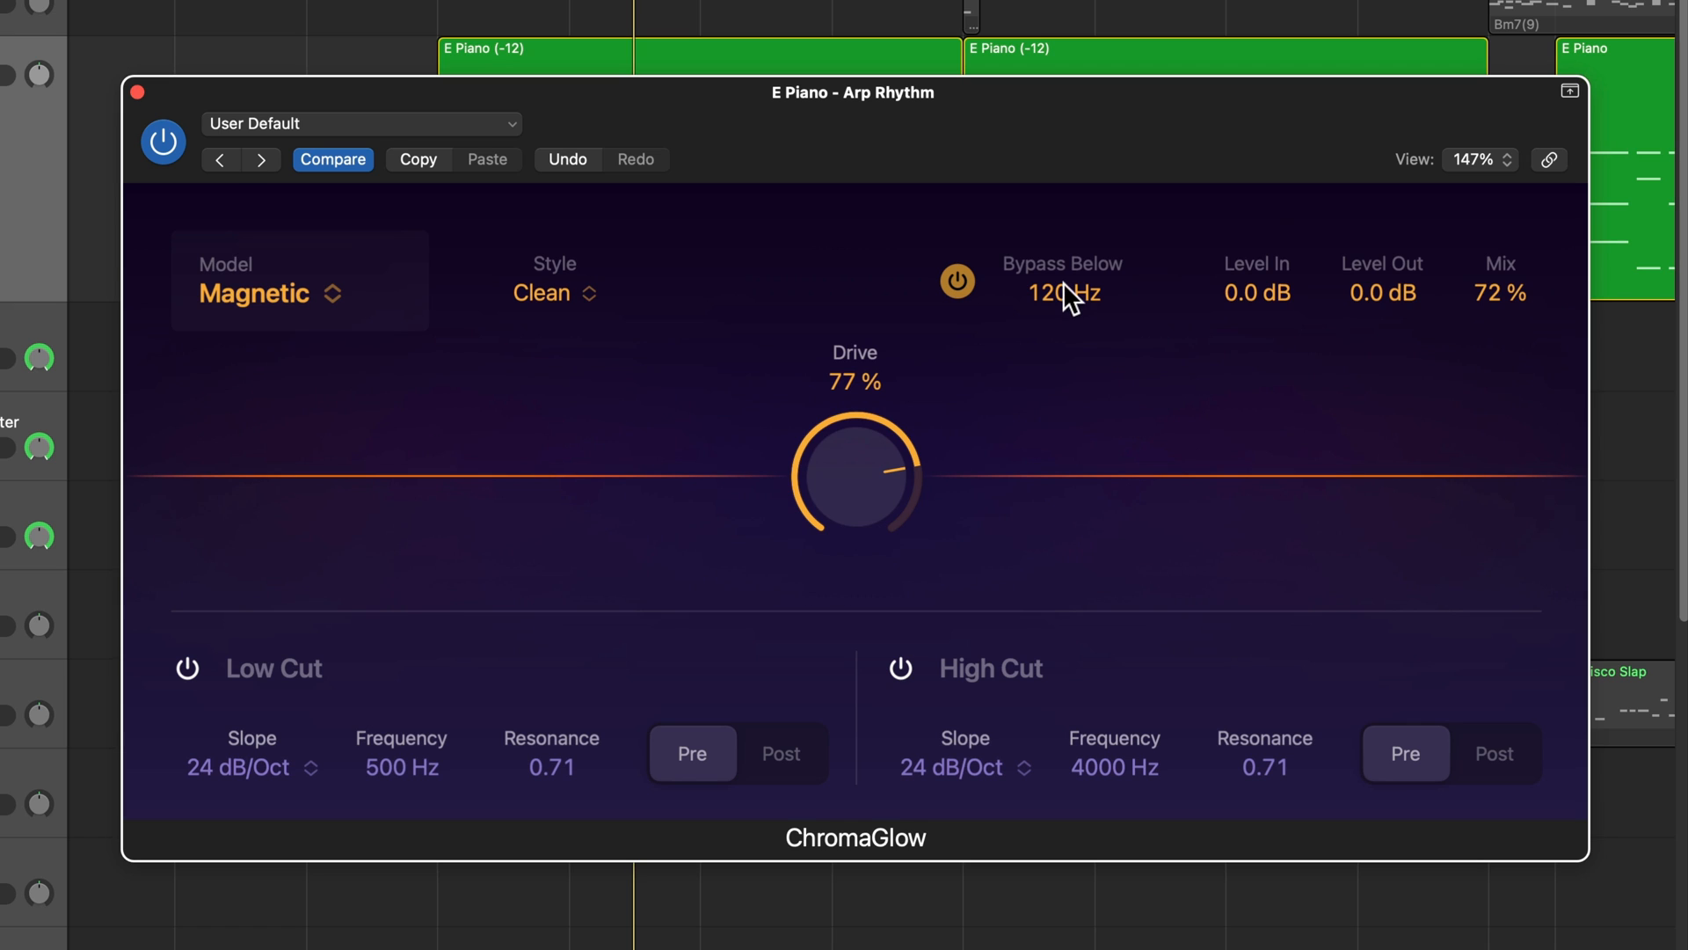
mouse_move(1080, 310)
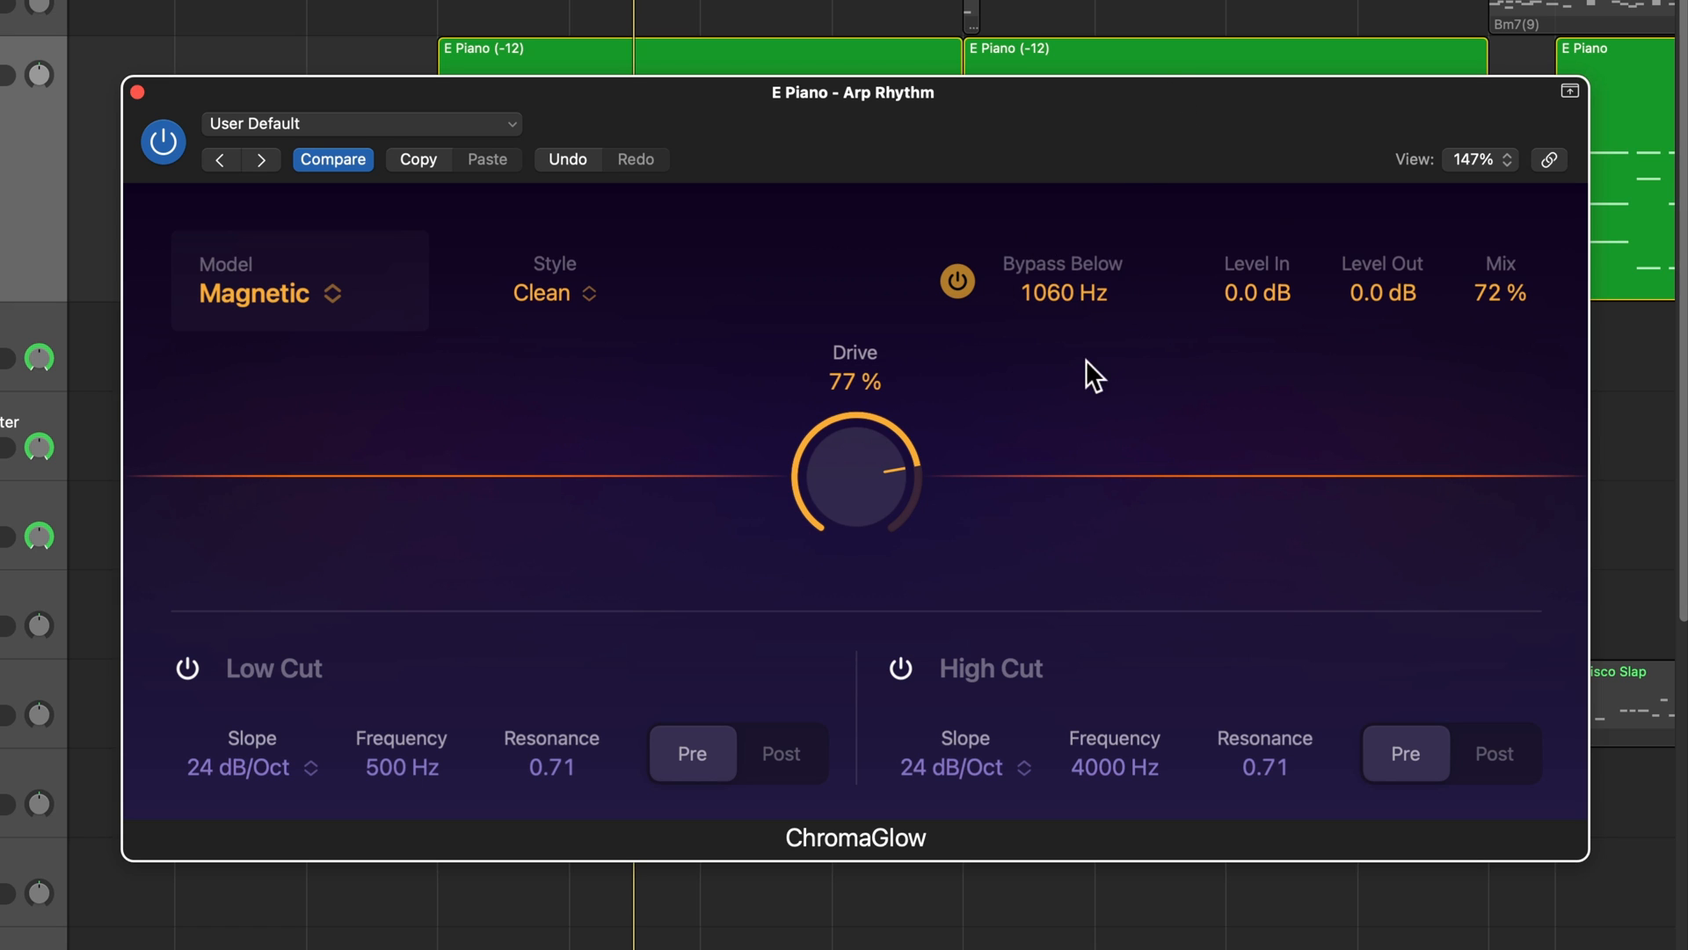
mouse_move(1001, 533)
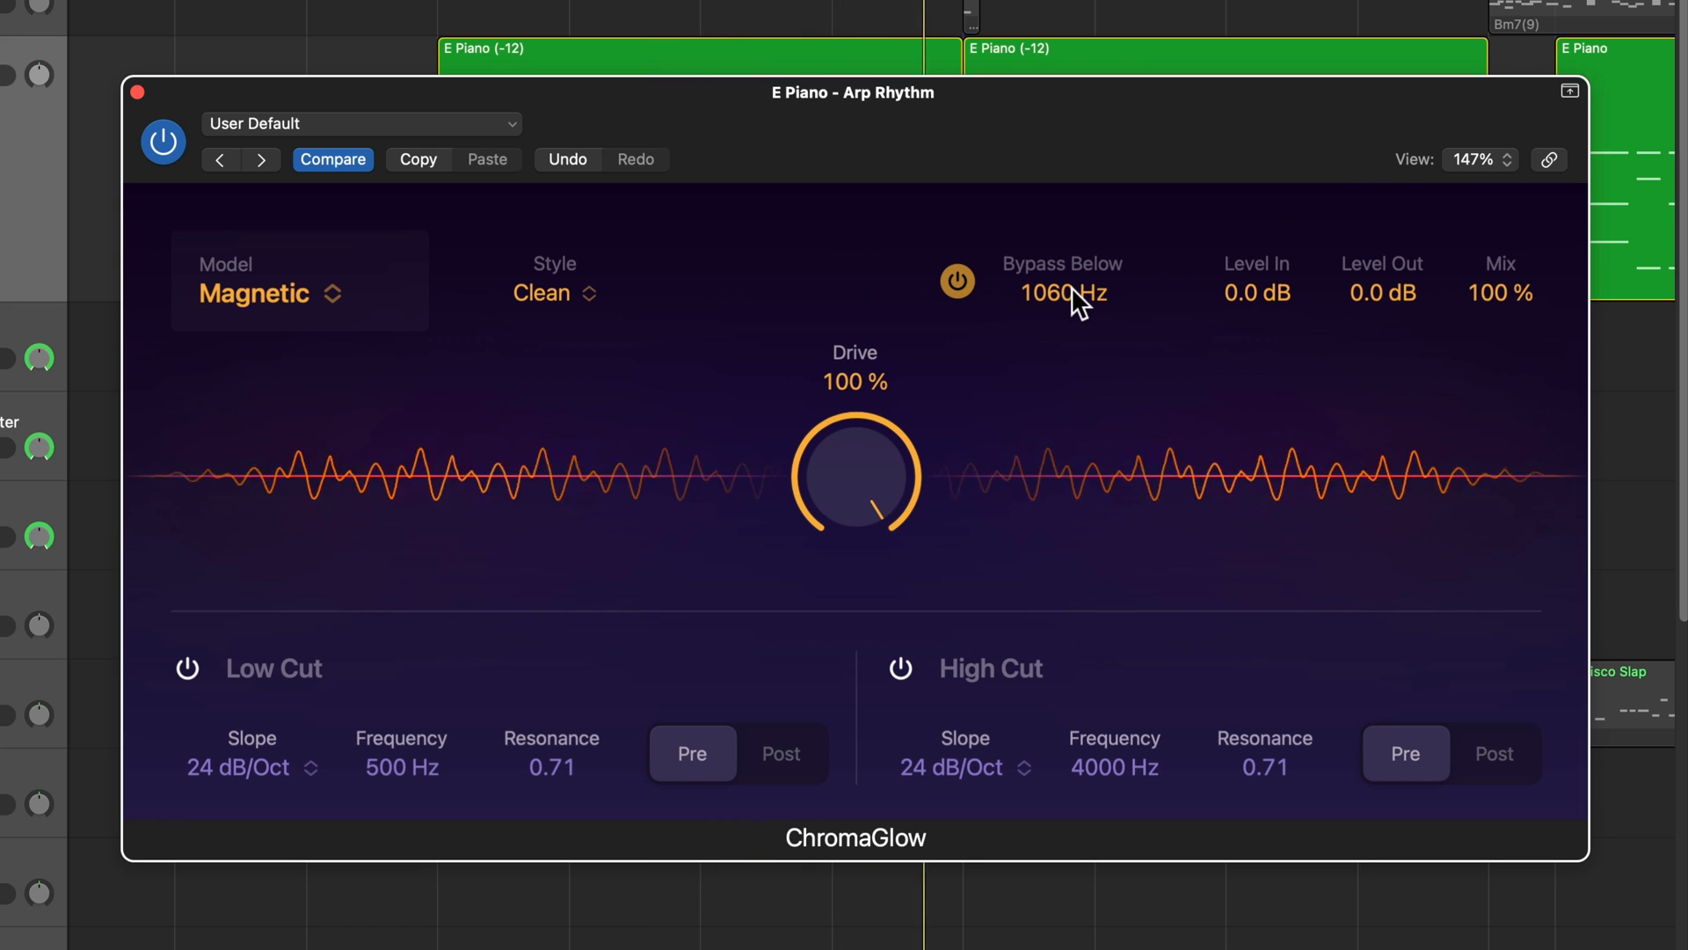
click(161, 142)
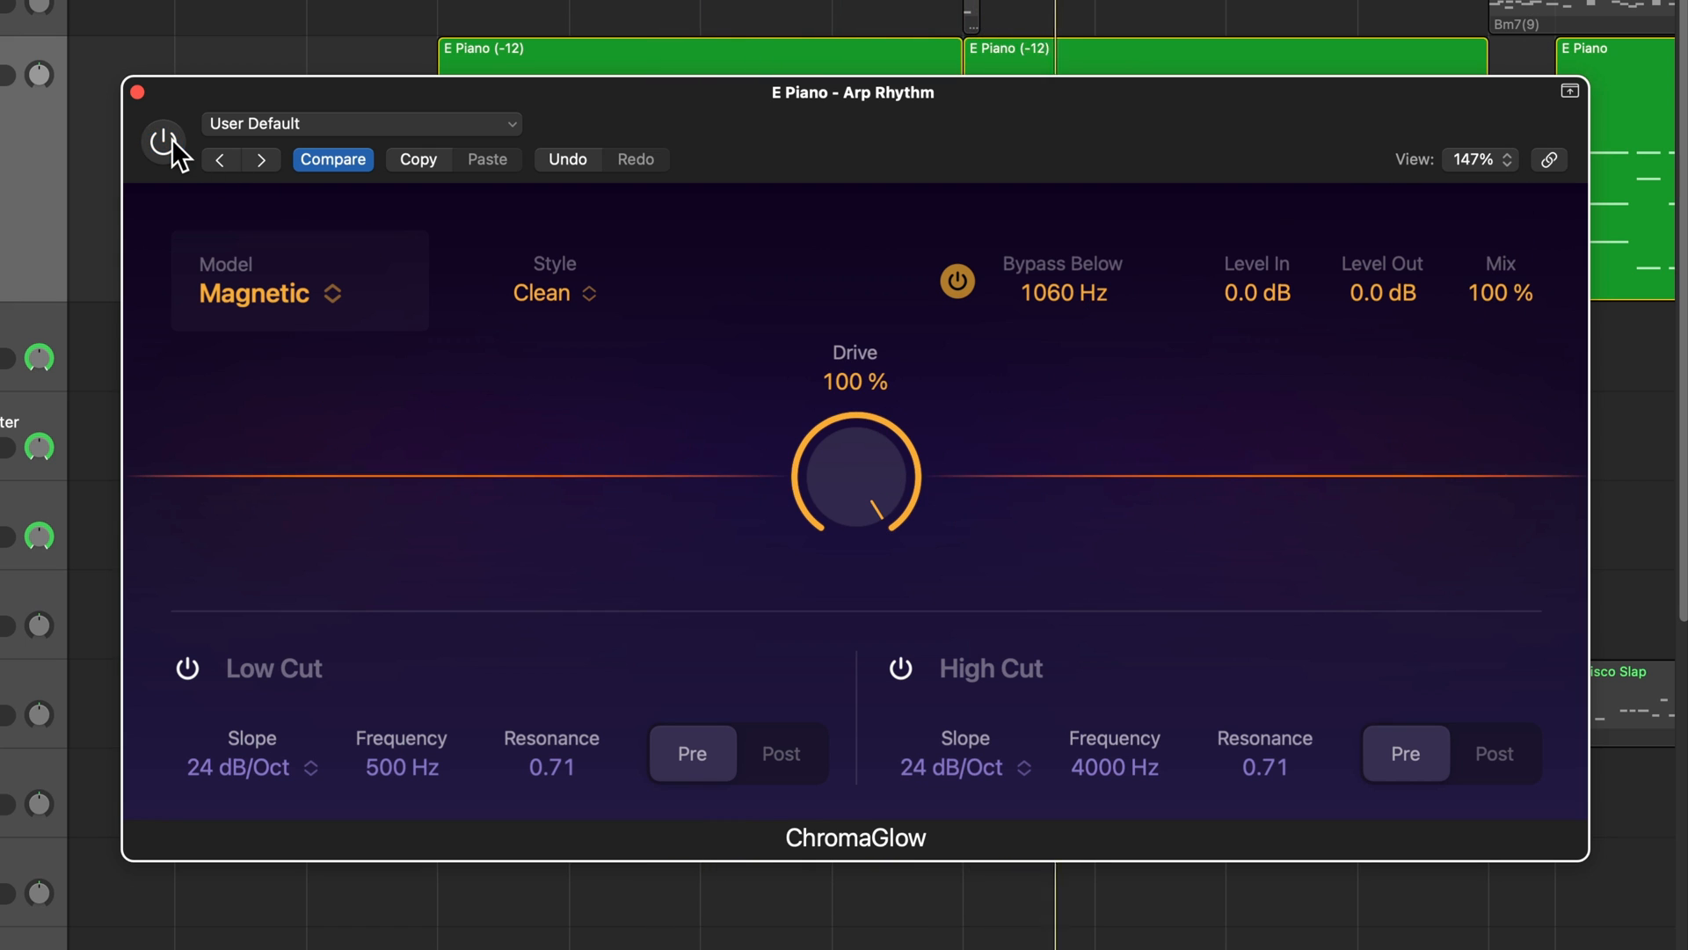
click(164, 141)
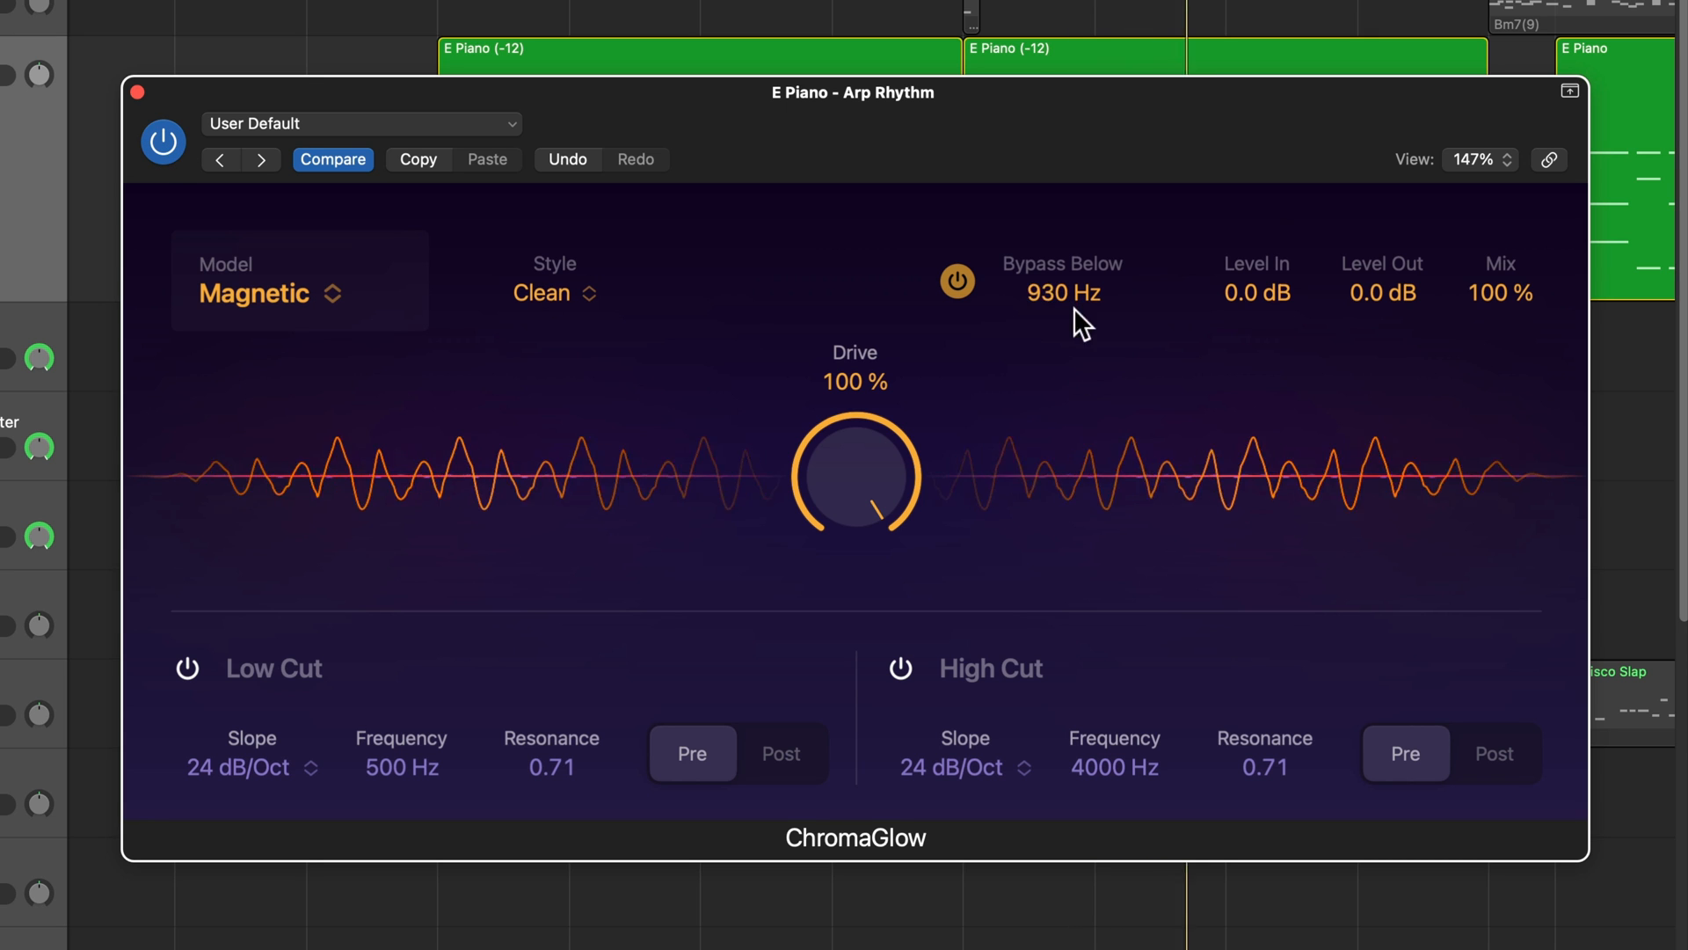
drag(1062, 292, 1097, 323)
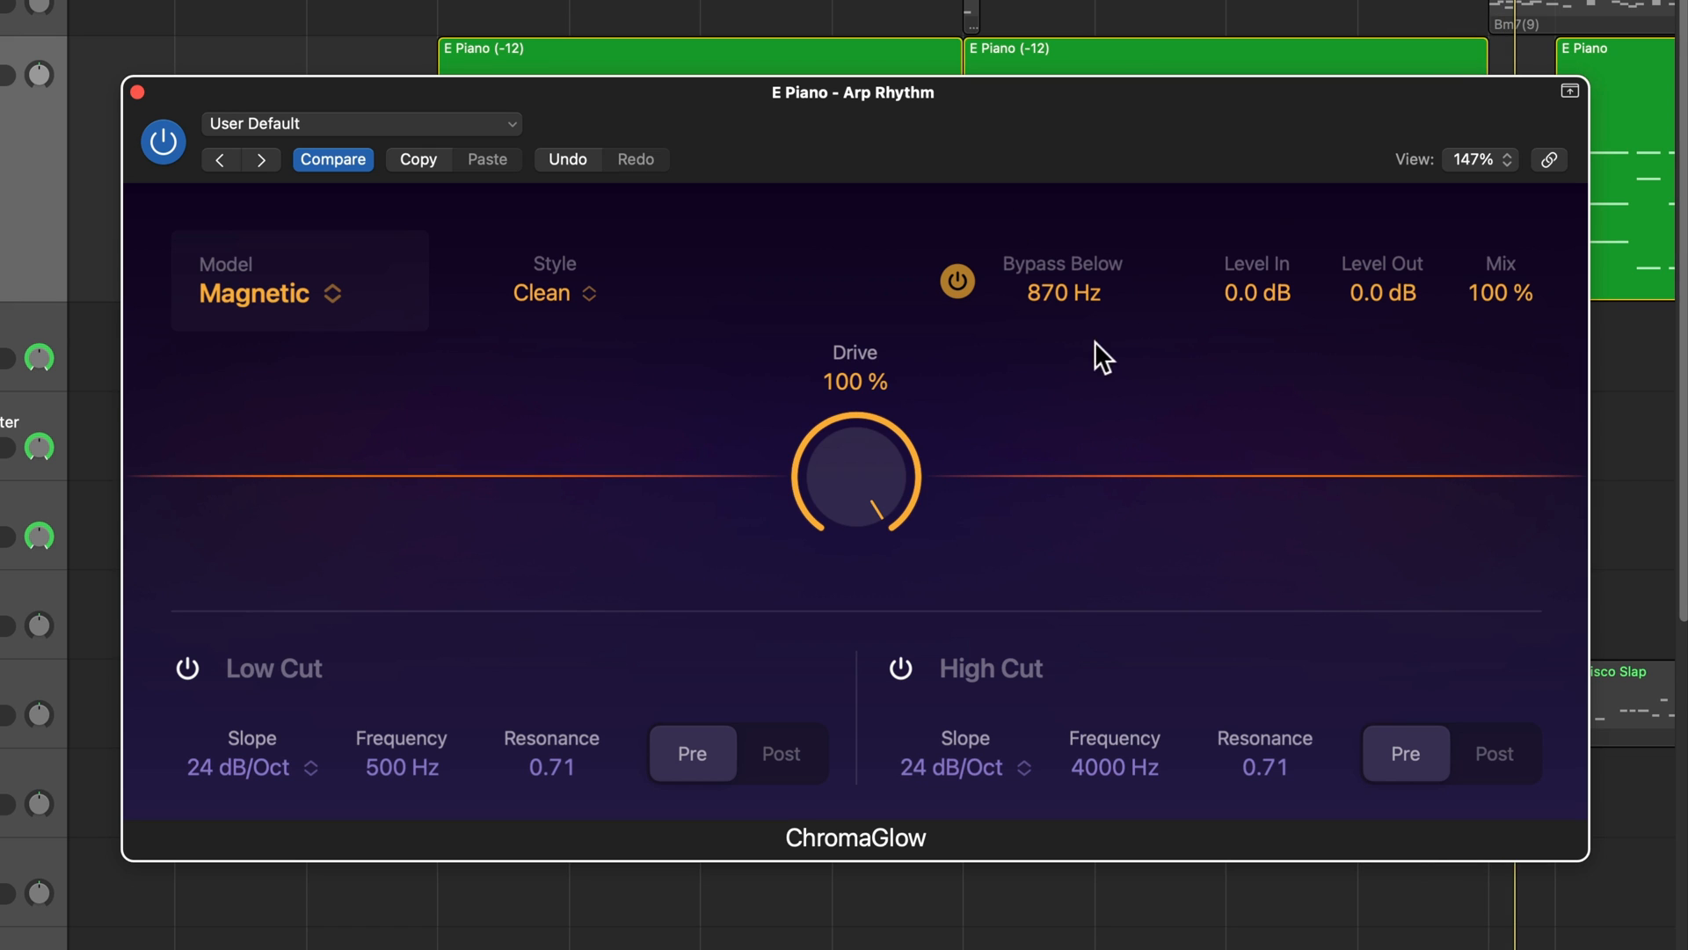
mouse_move(1092, 392)
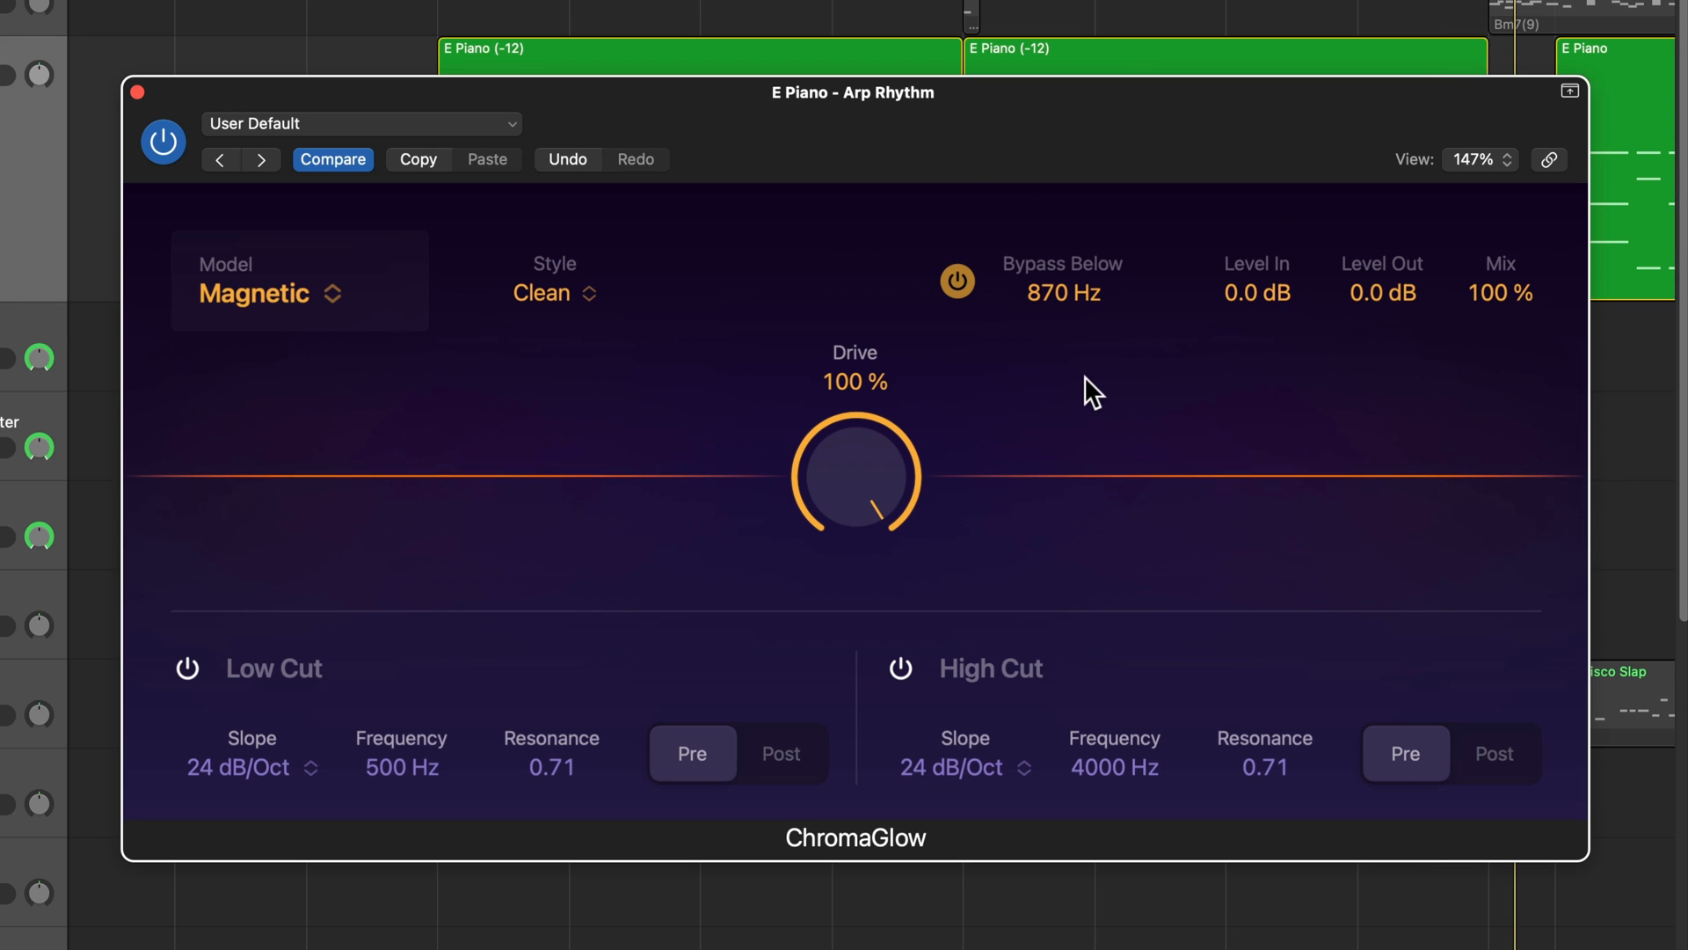
mouse_move(1042, 366)
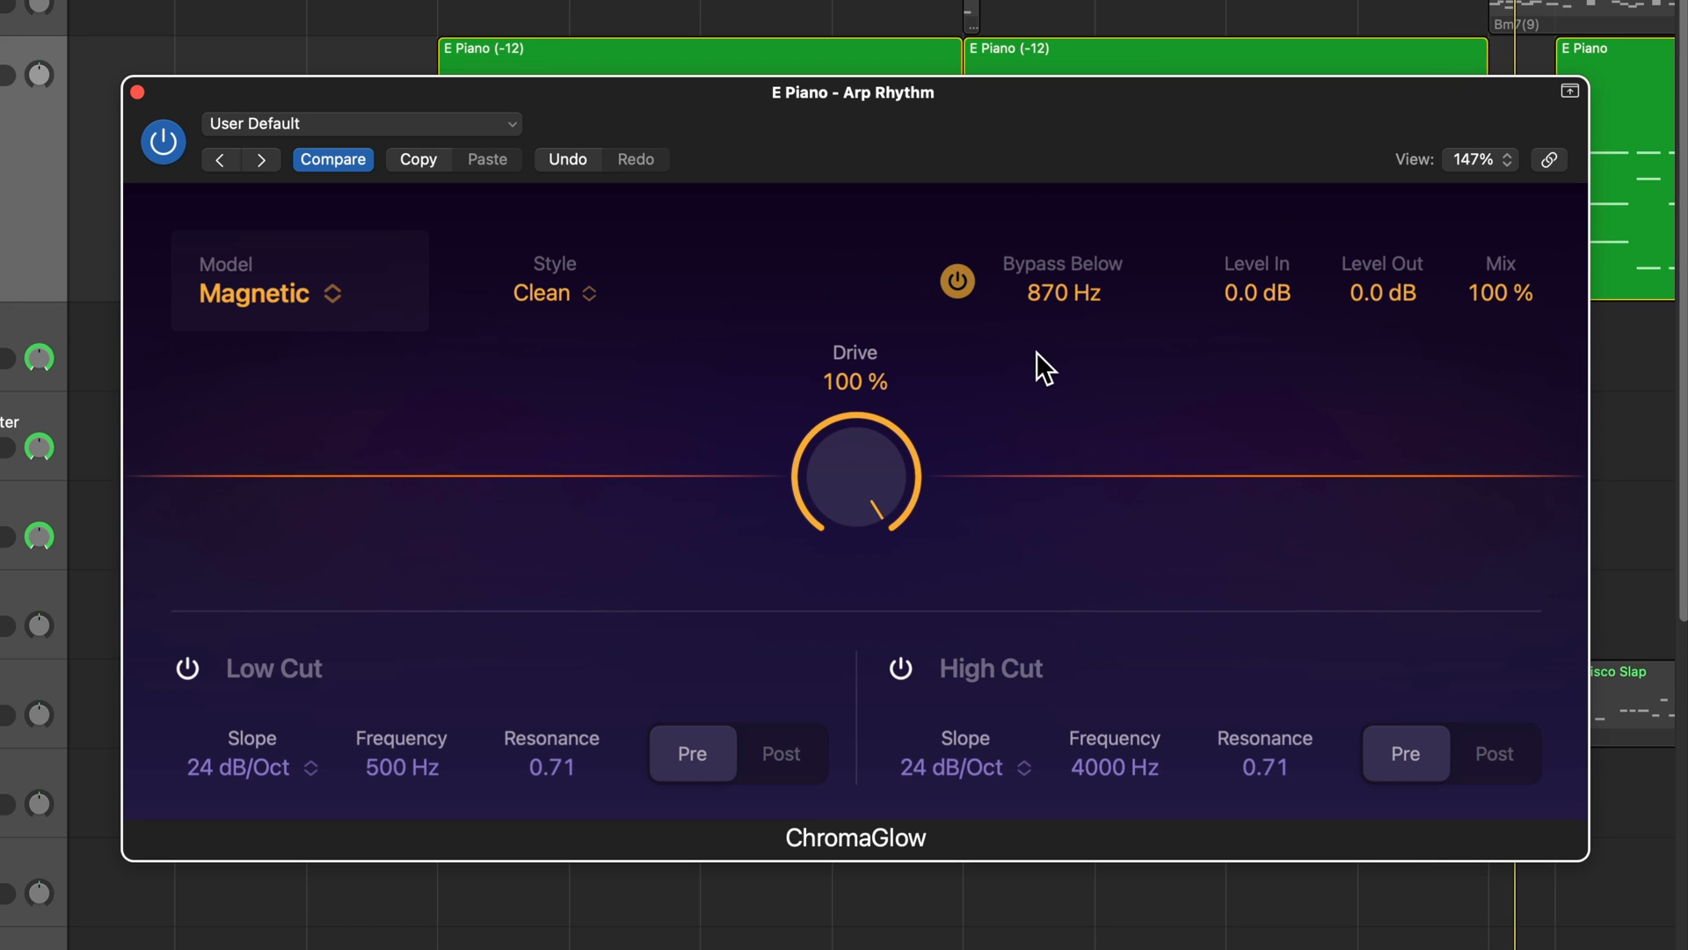
mouse_move(1052, 507)
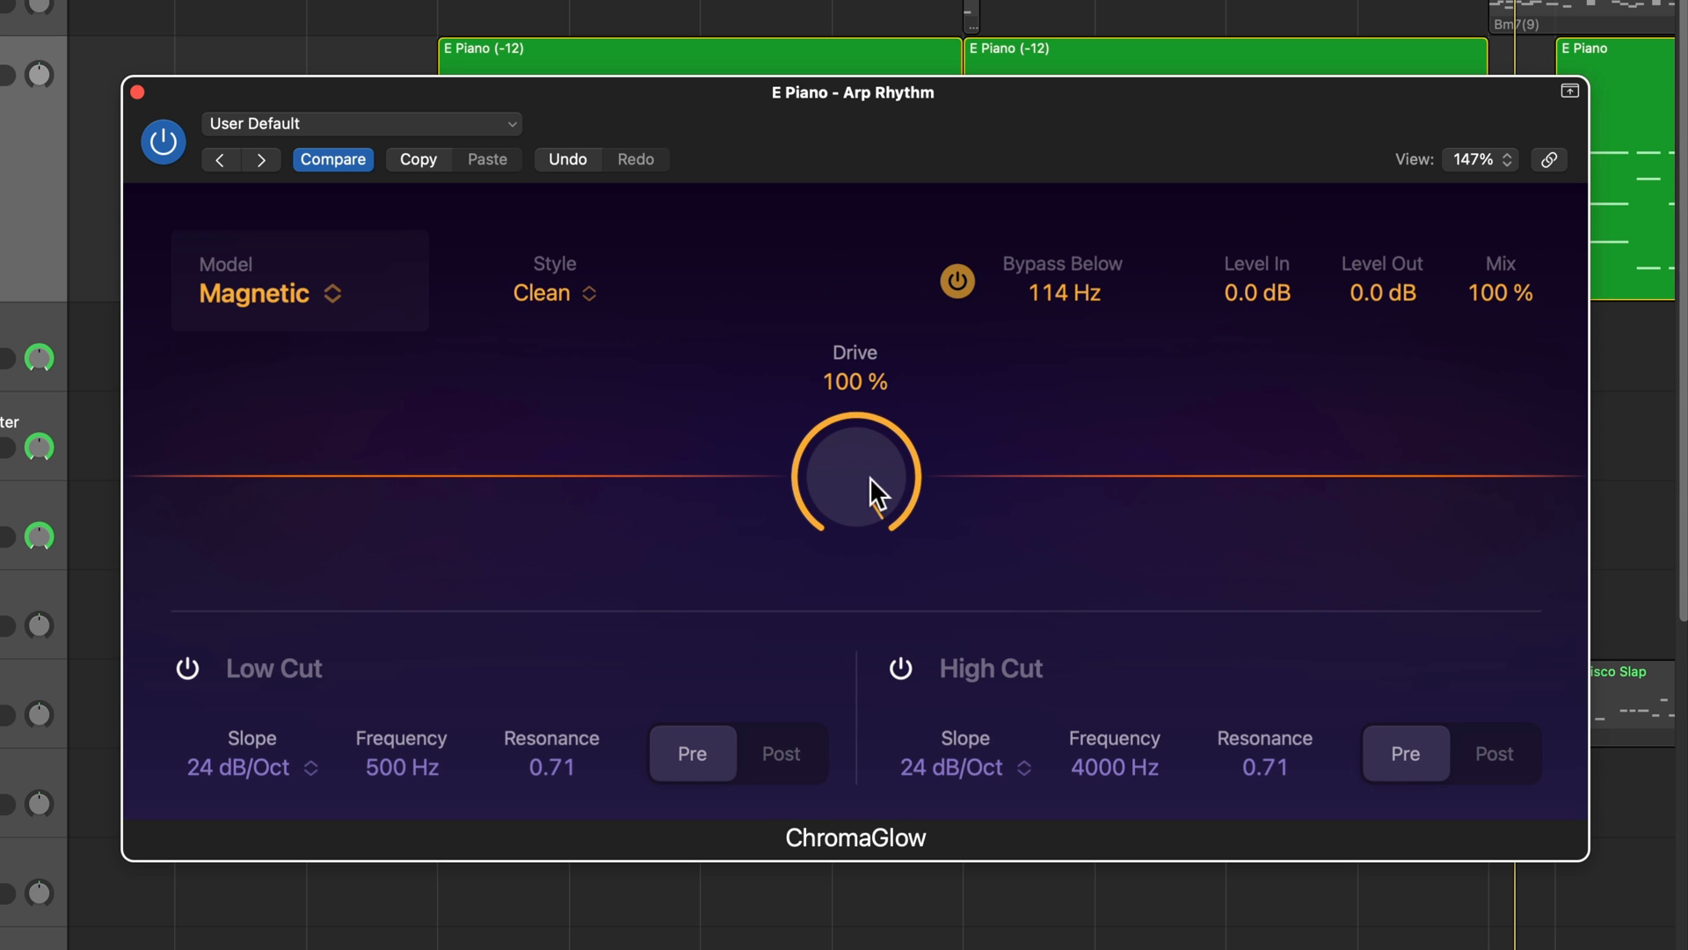
Step: Ease the drive back to 78%, with mix following to 83% and bypass at 114 Hz
drag(855, 473, 899, 624)
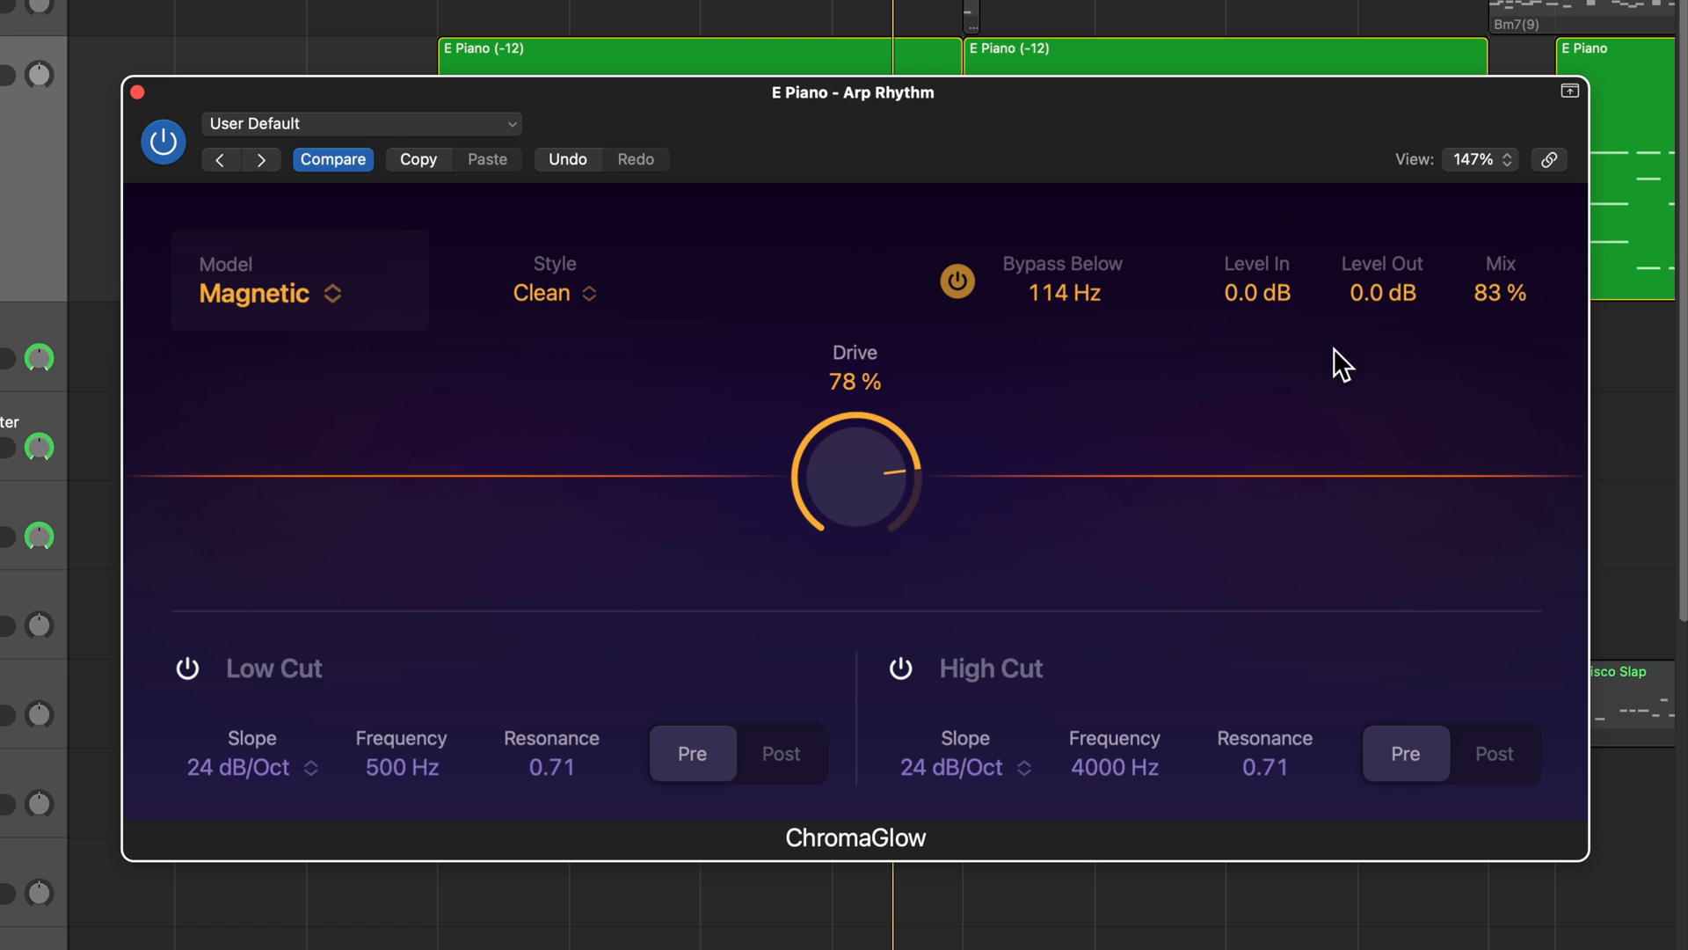
mouse_move(1412, 369)
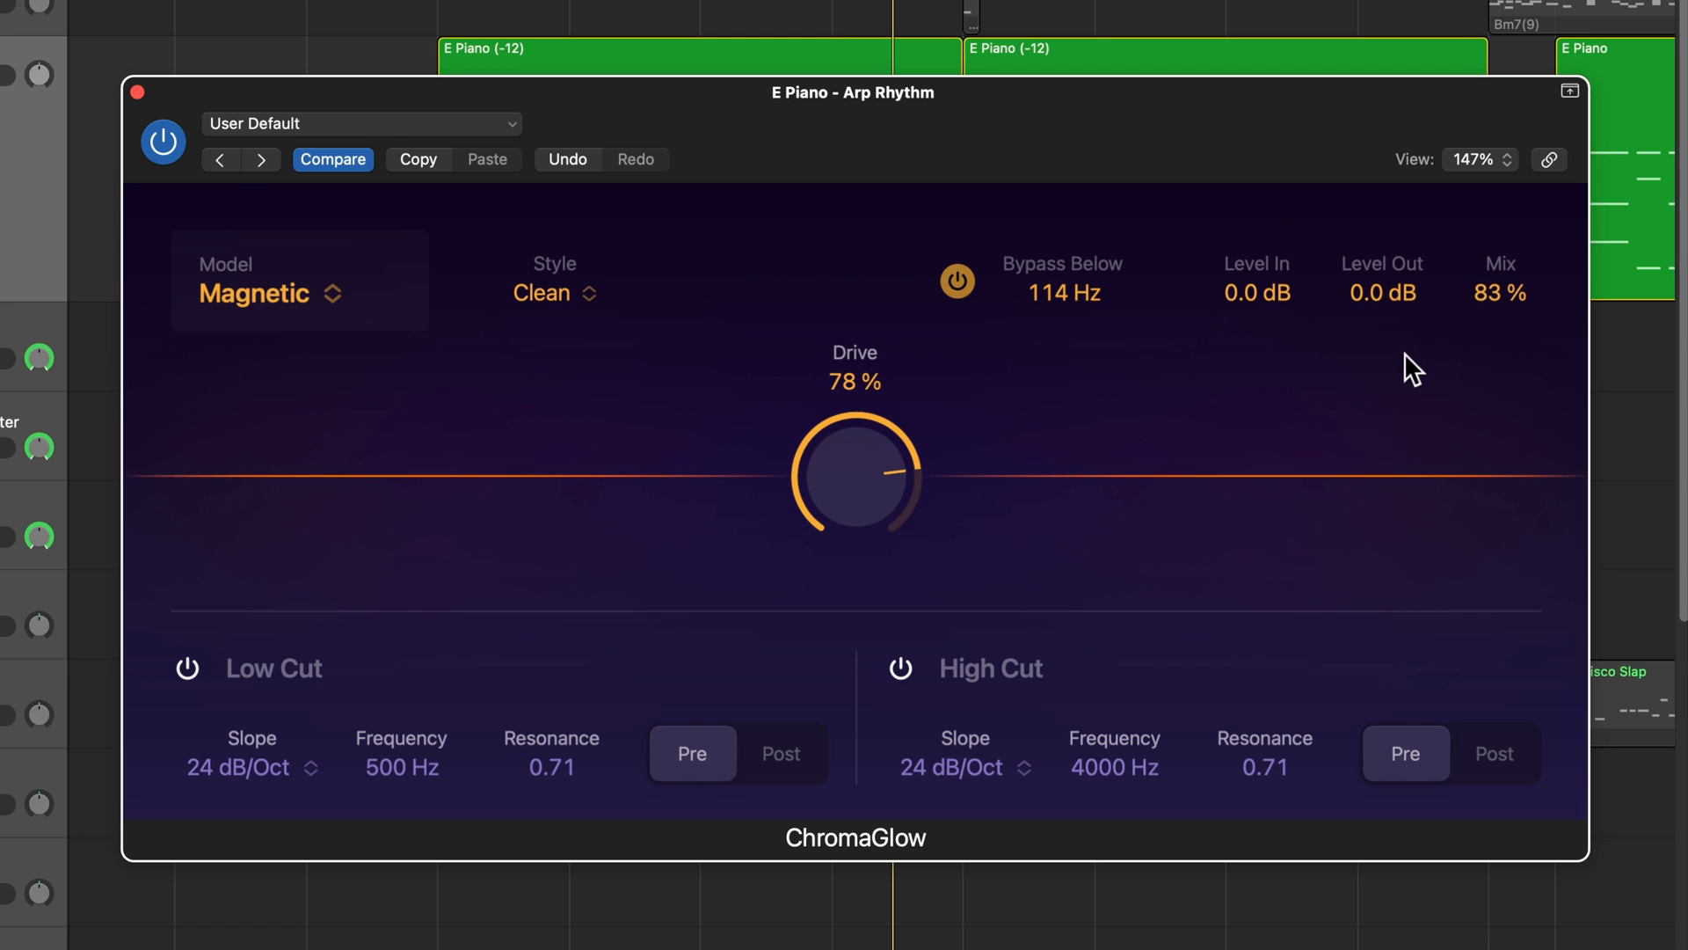
mouse_move(1265, 310)
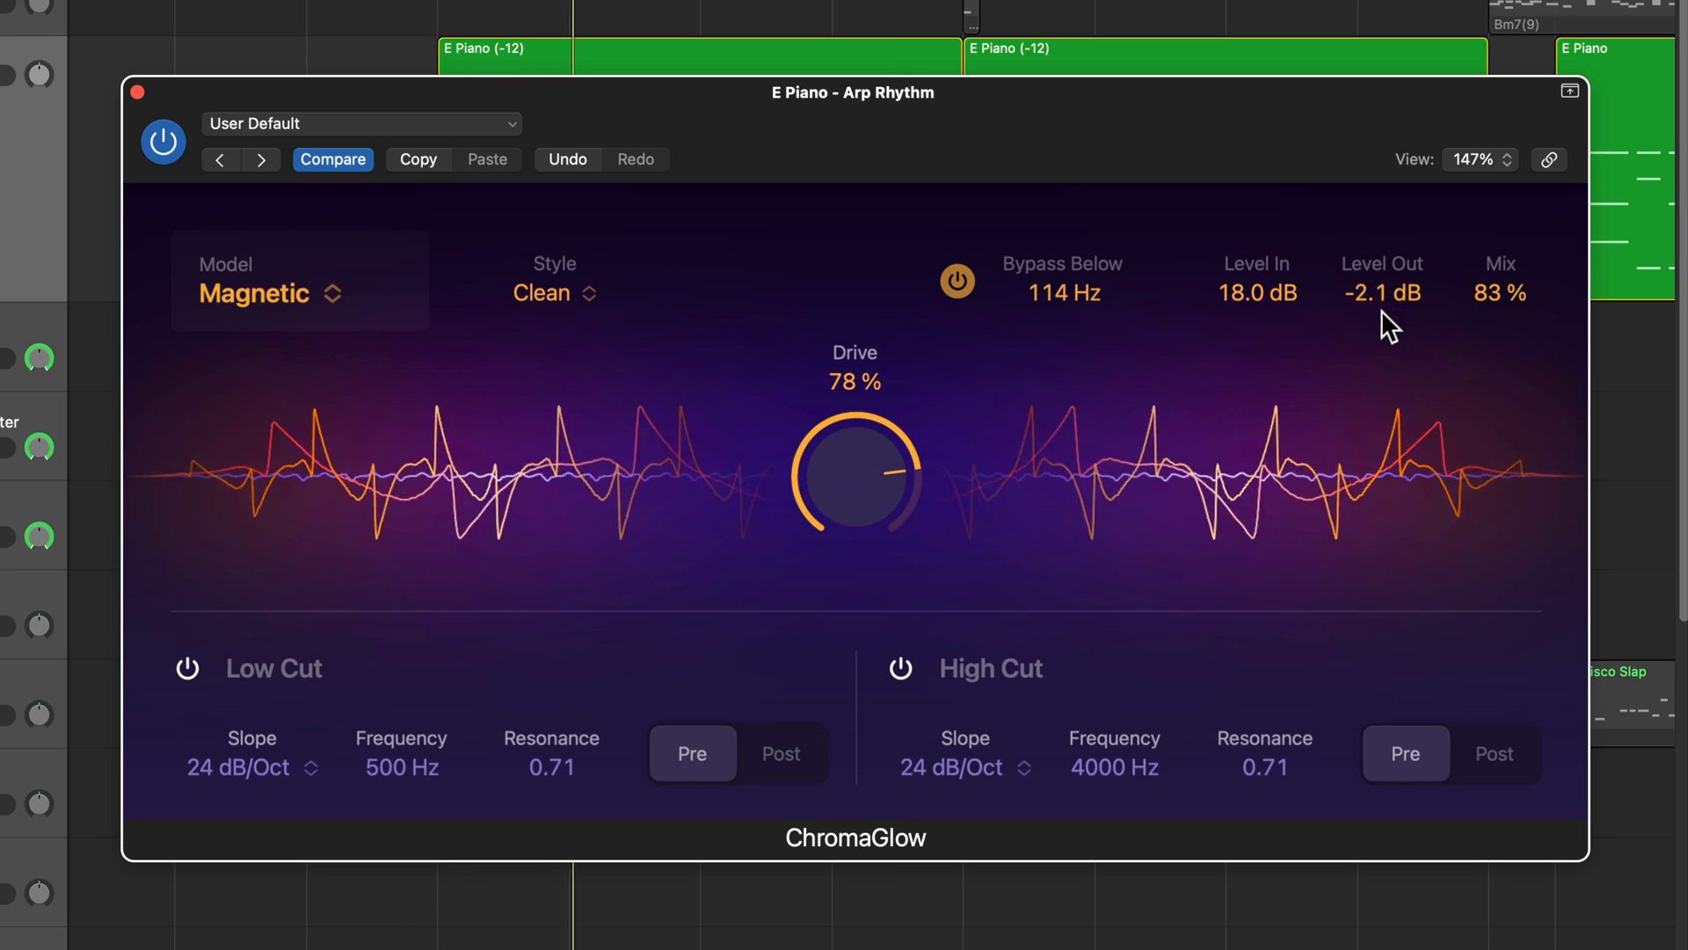
Step: Set ChromaGlow Level In to 2.8 dB and Level Out to about -2.4 dB
drag(1384, 313, 1432, 382)
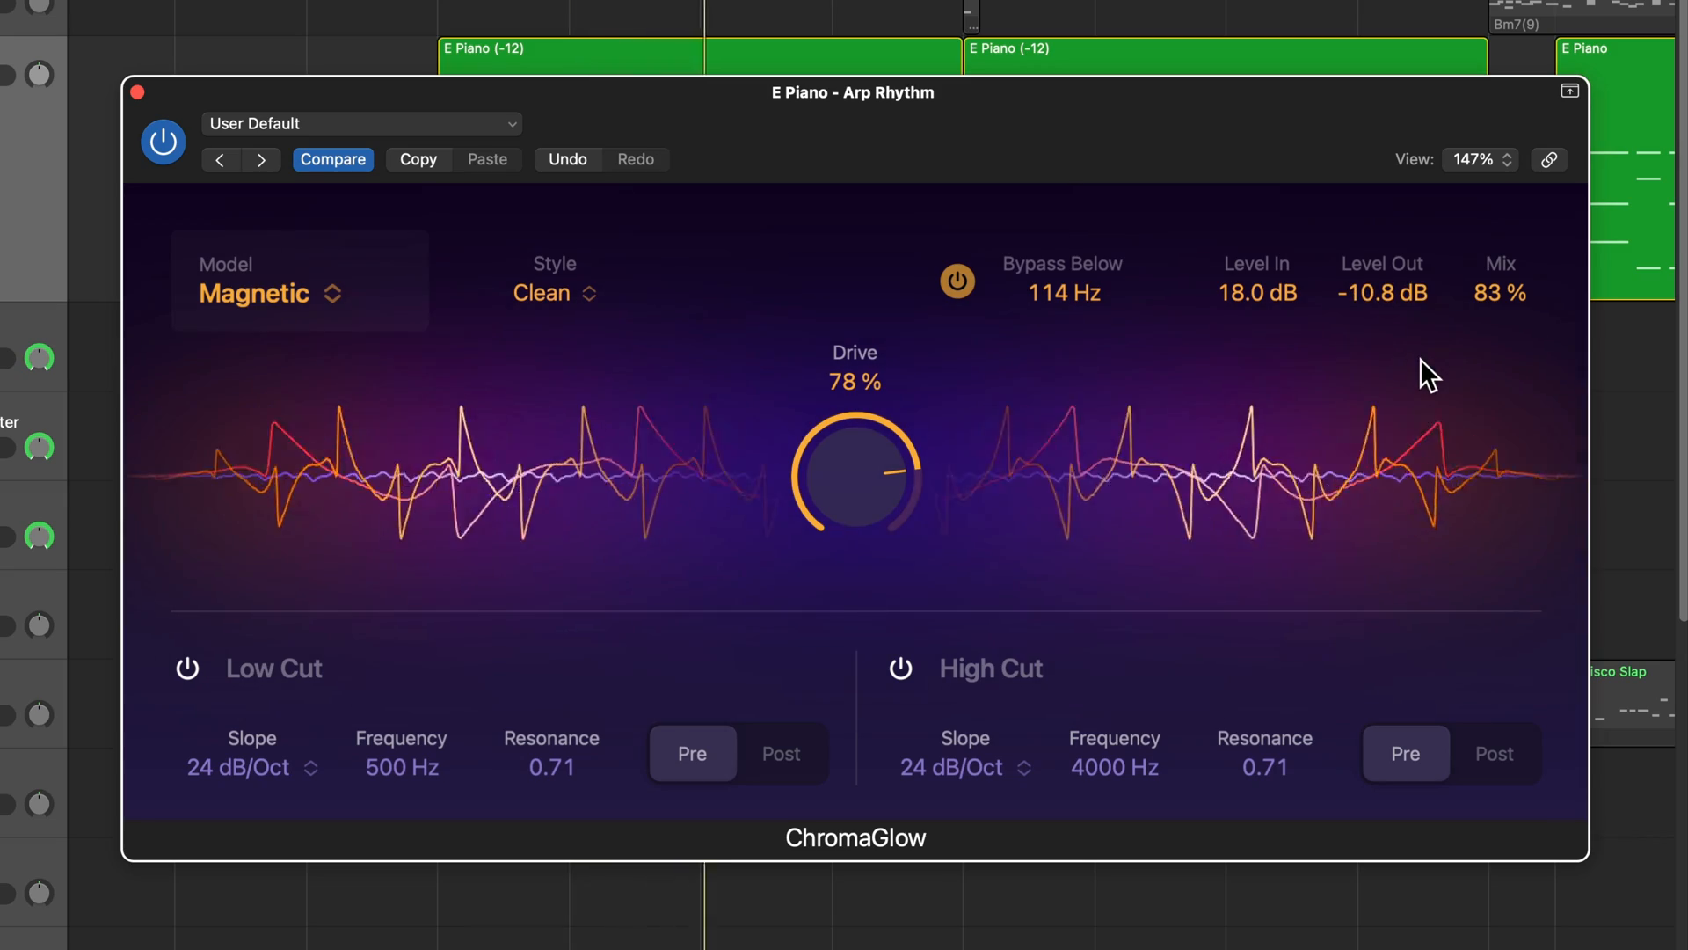
mouse_move(1289, 318)
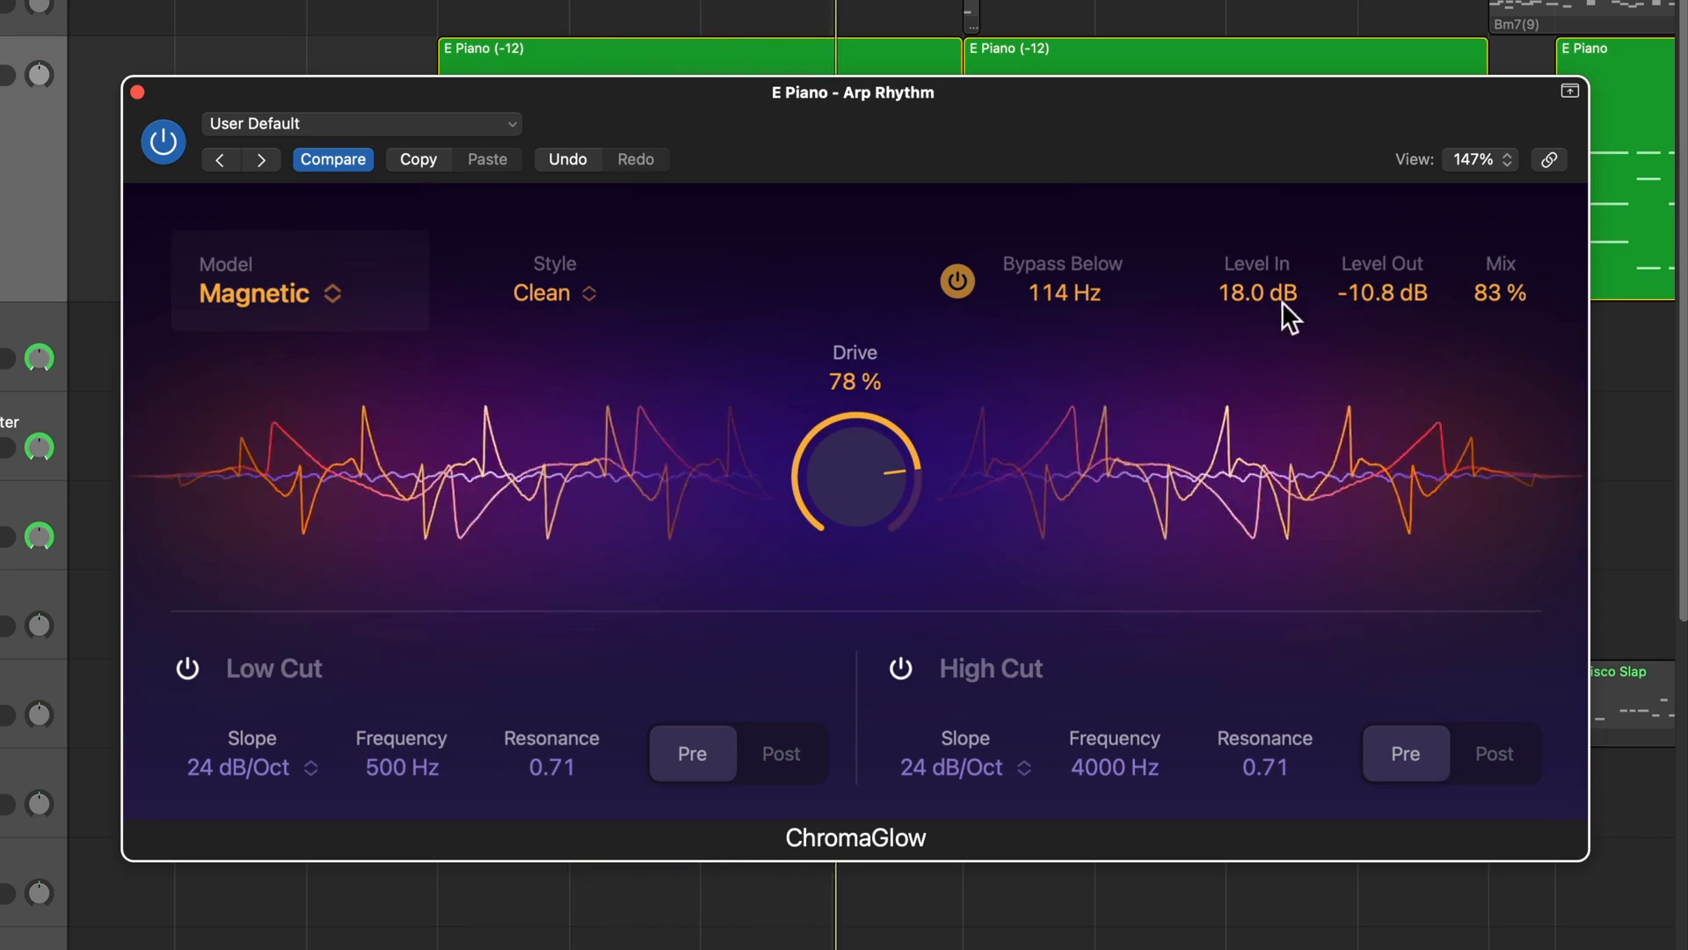
drag(1382, 318, 1398, 264)
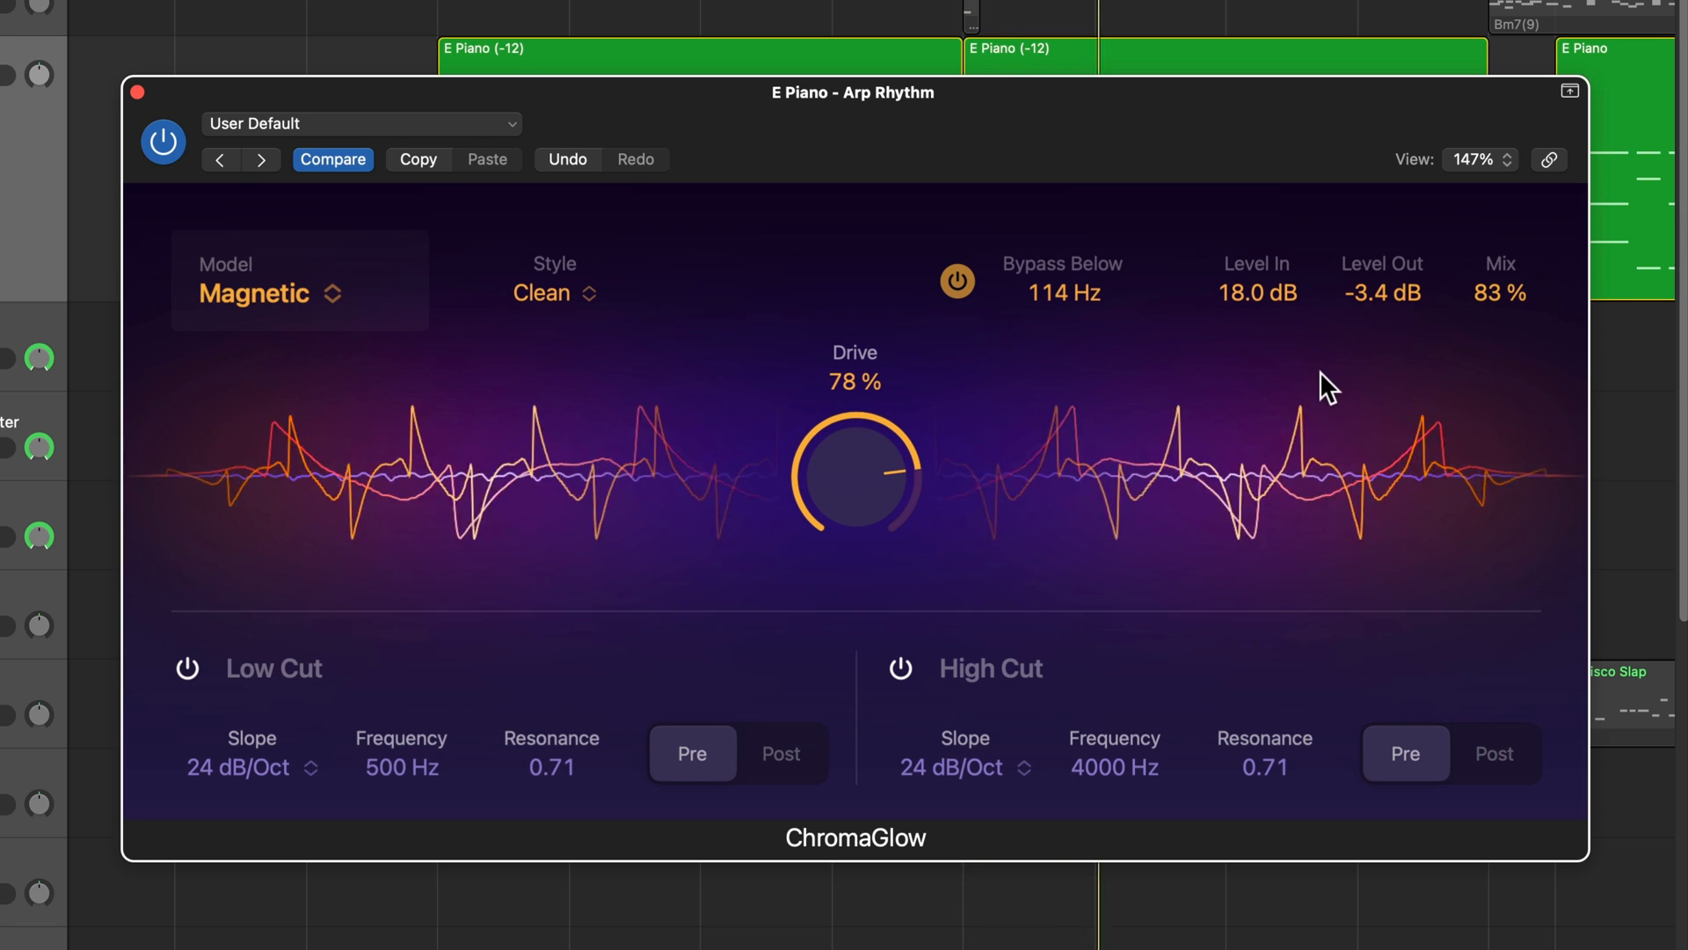
drag(1257, 292, 1265, 335)
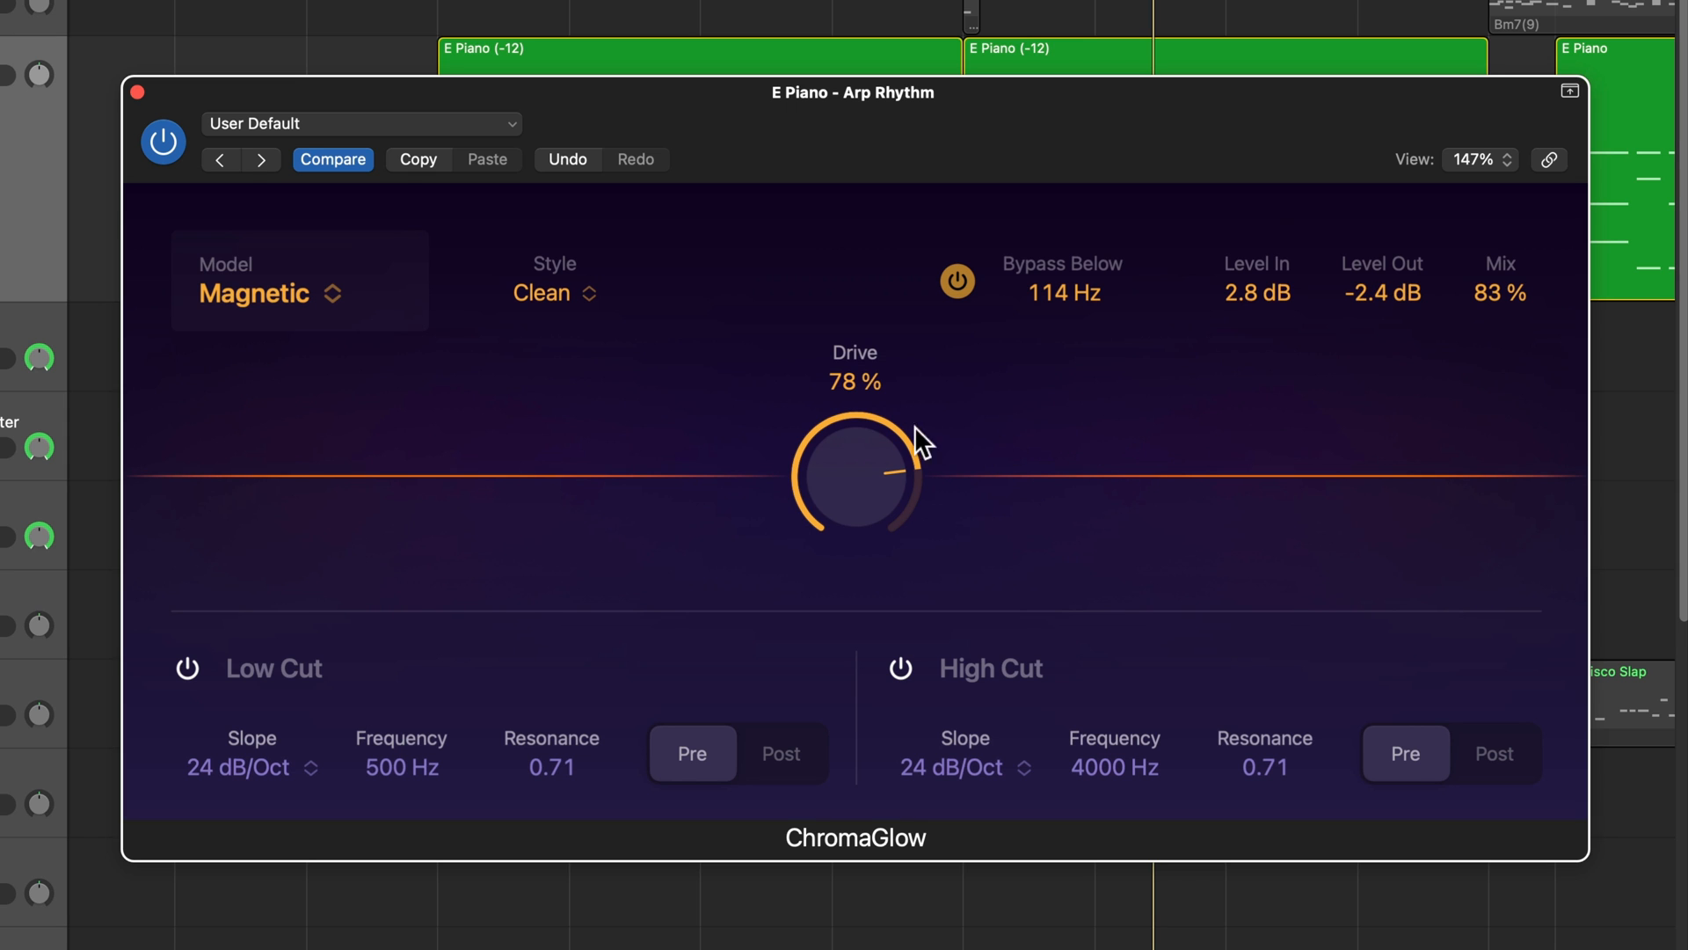
mouse_move(967, 478)
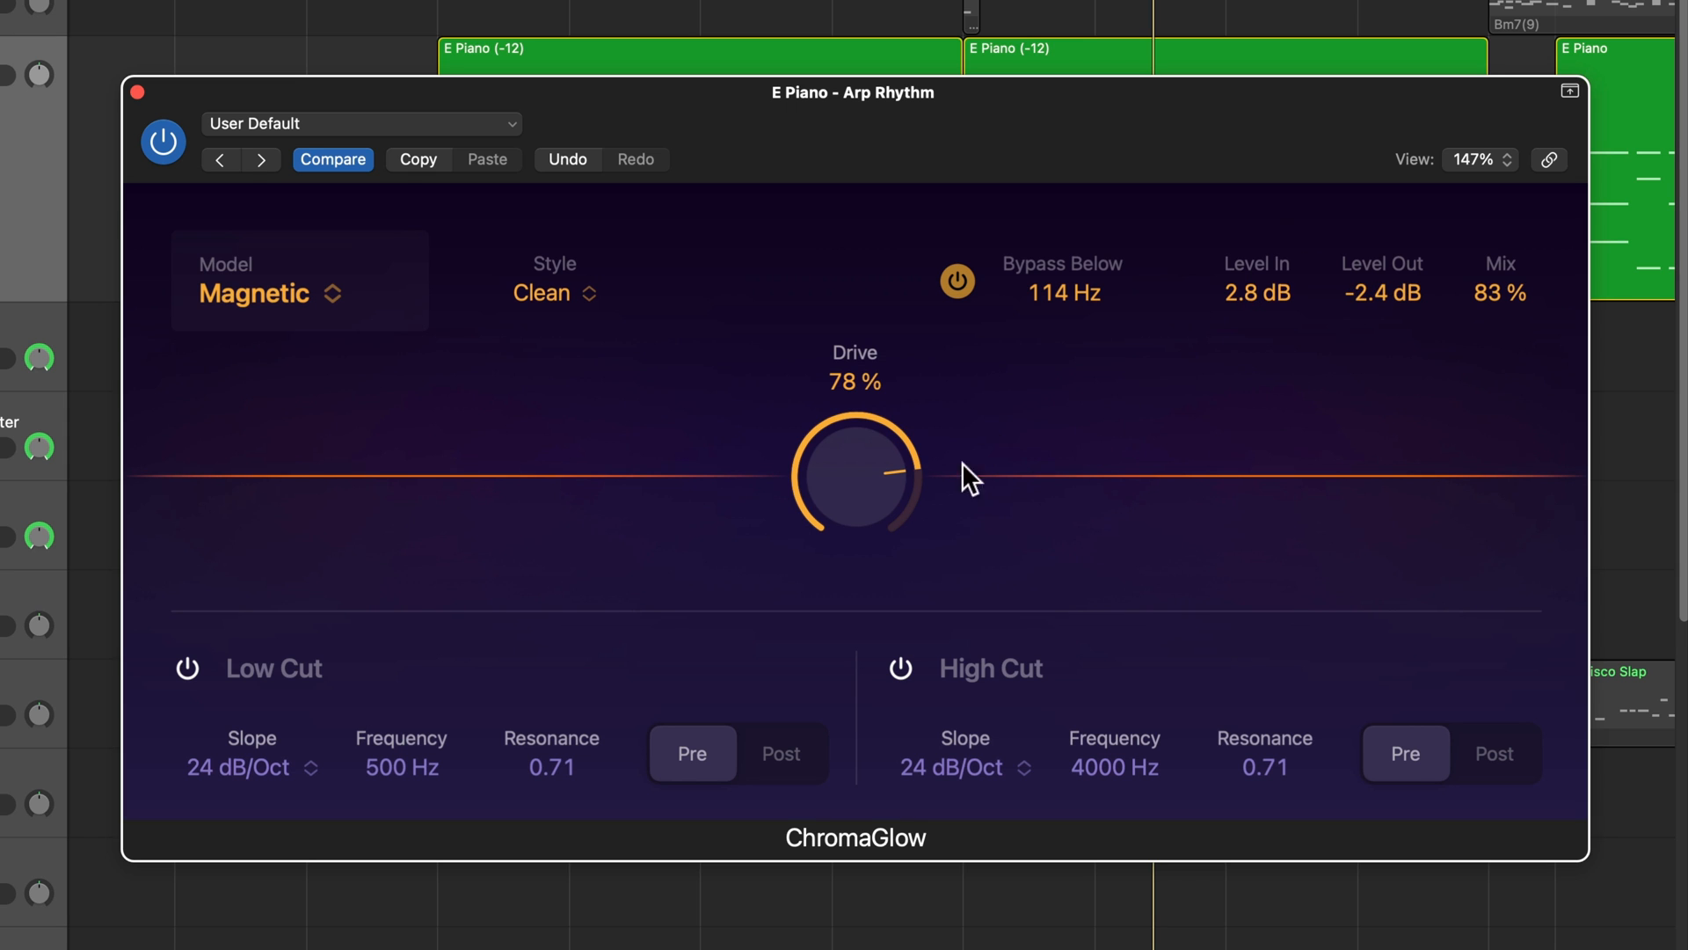
mouse_move(1283, 333)
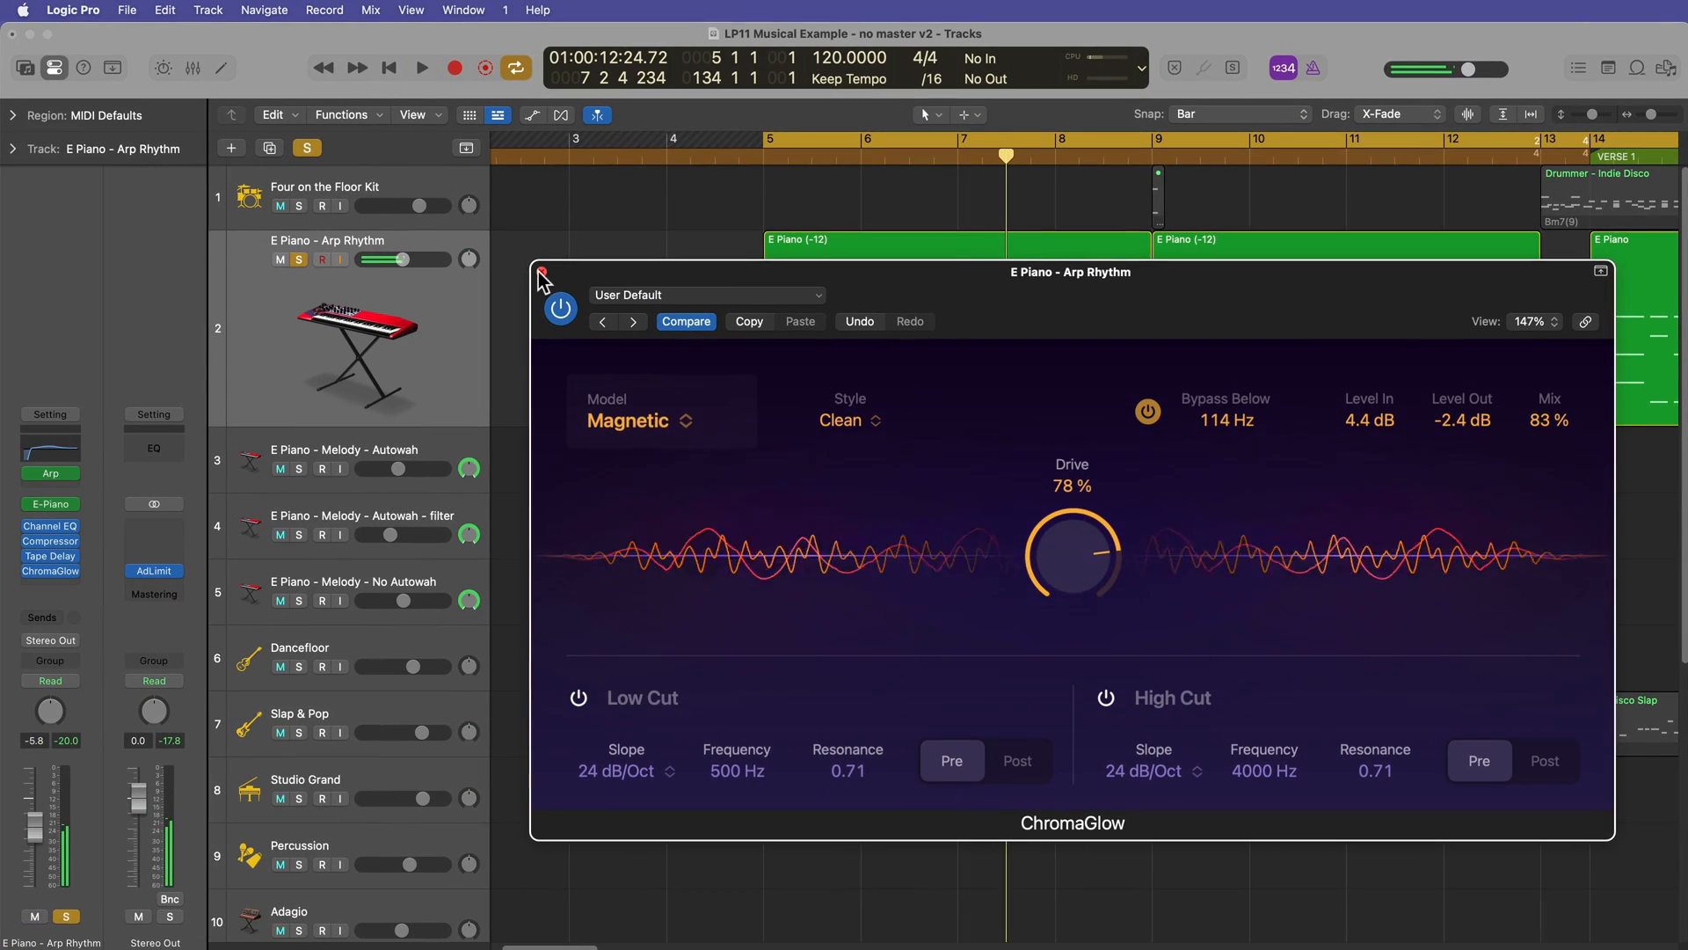
Step: Close the Arp Rhythm effect and bring the filter track's ChromaGlow into focus
click(544, 271)
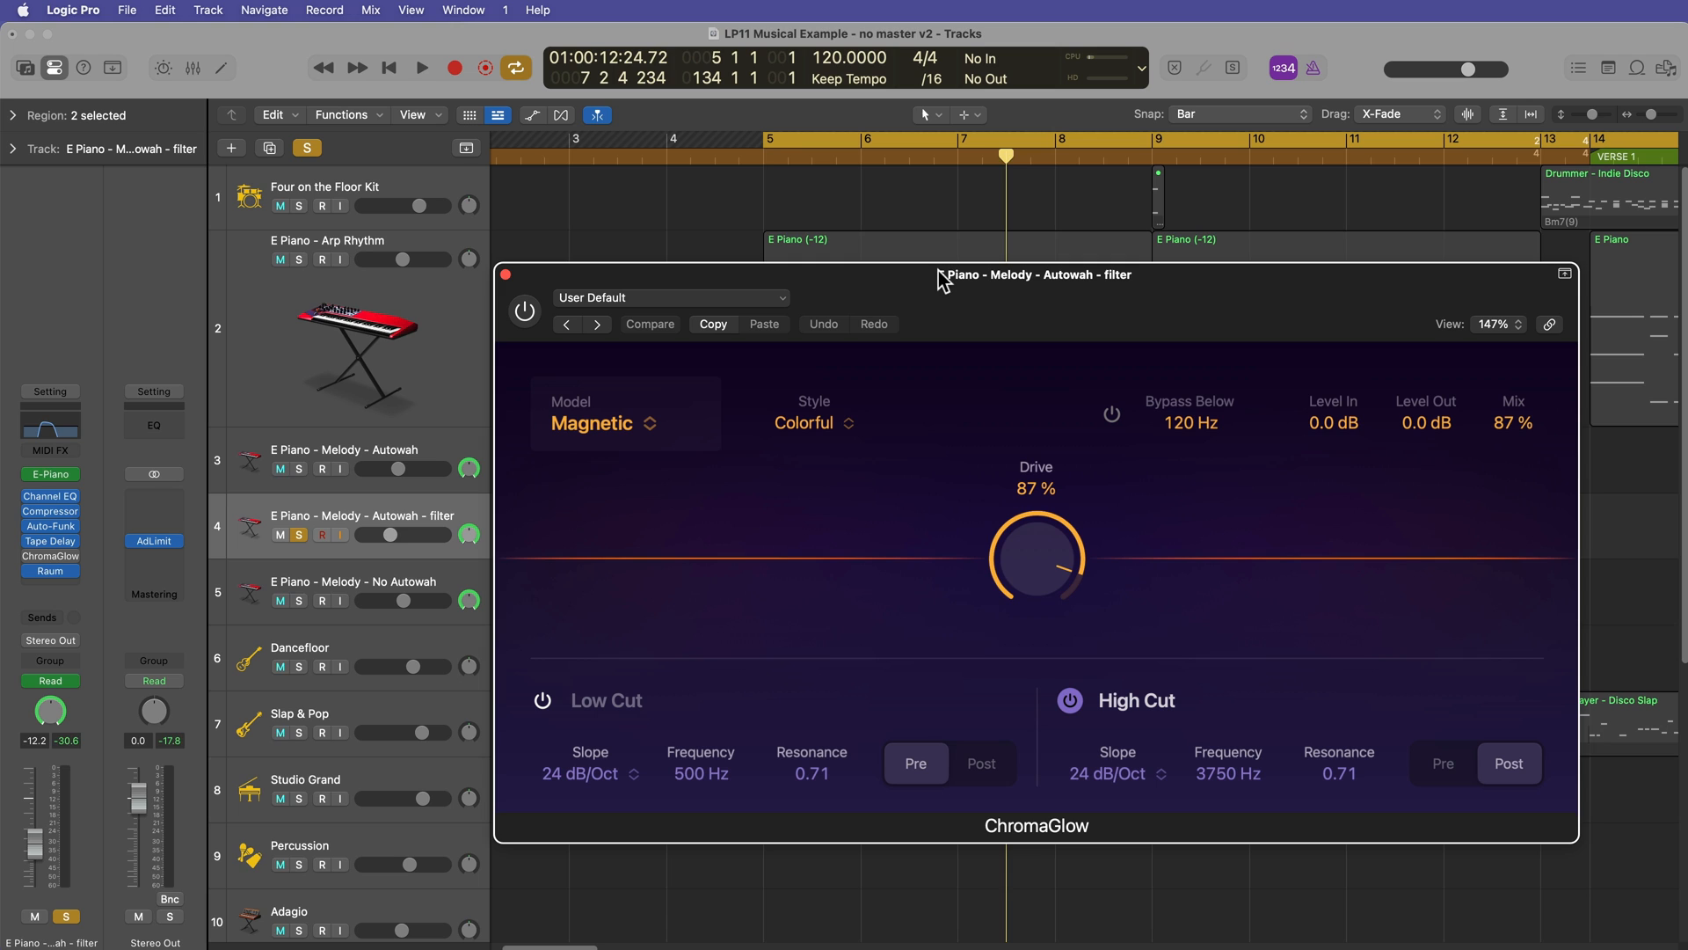
click(420, 66)
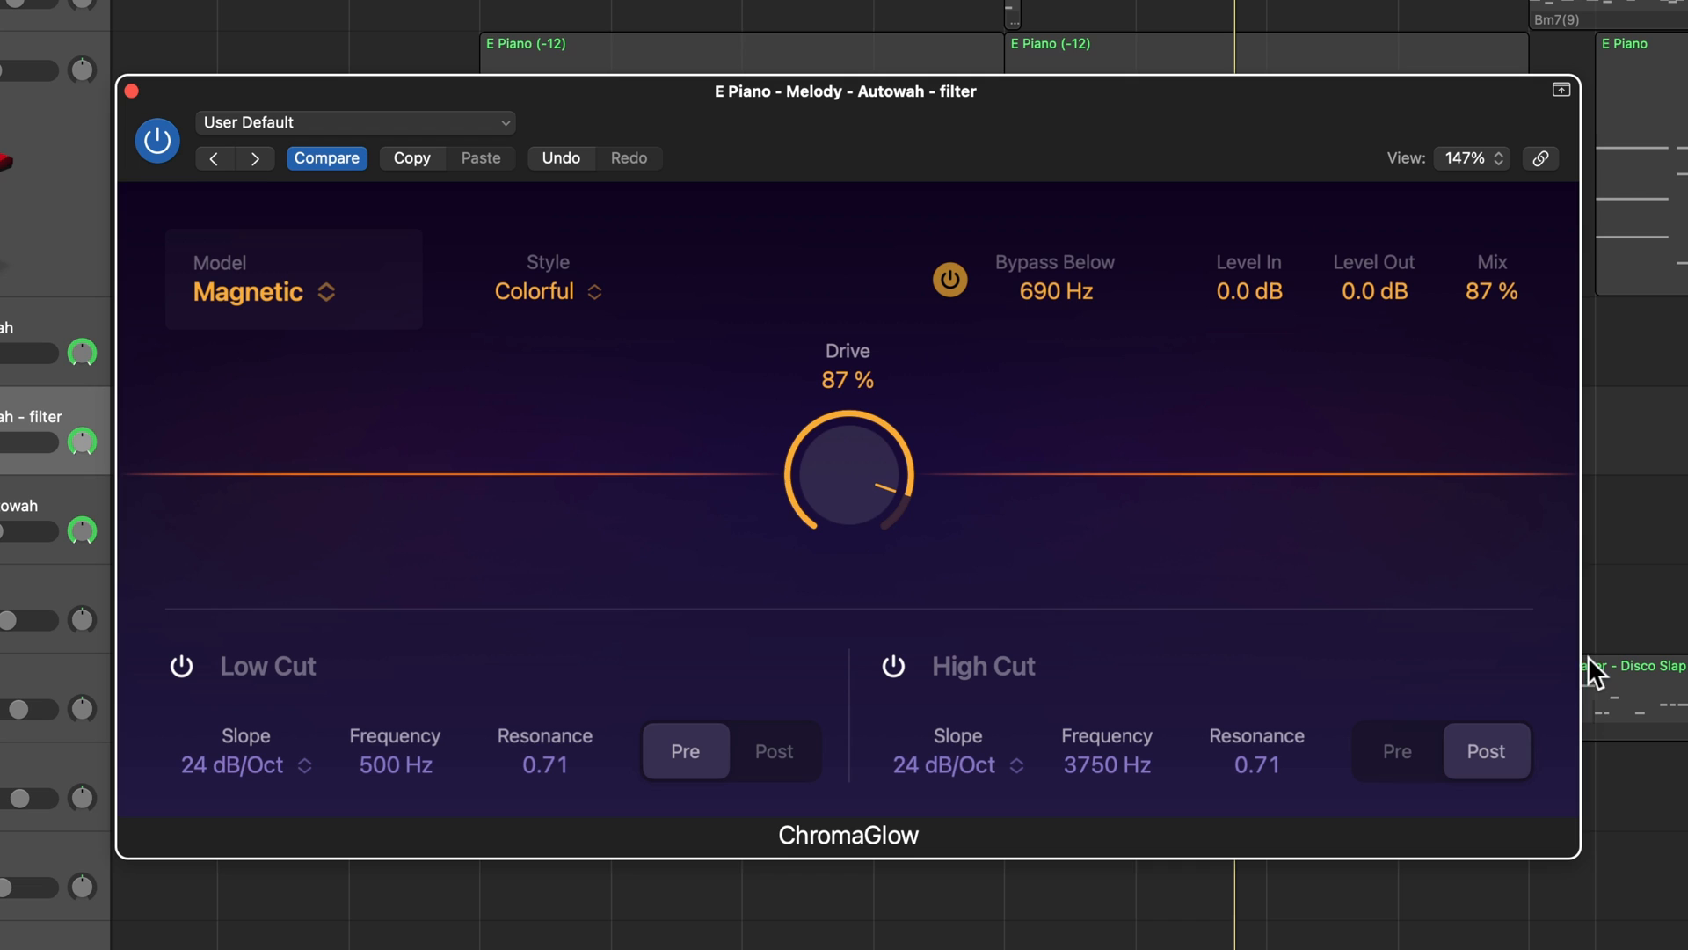
mouse_move(1063, 908)
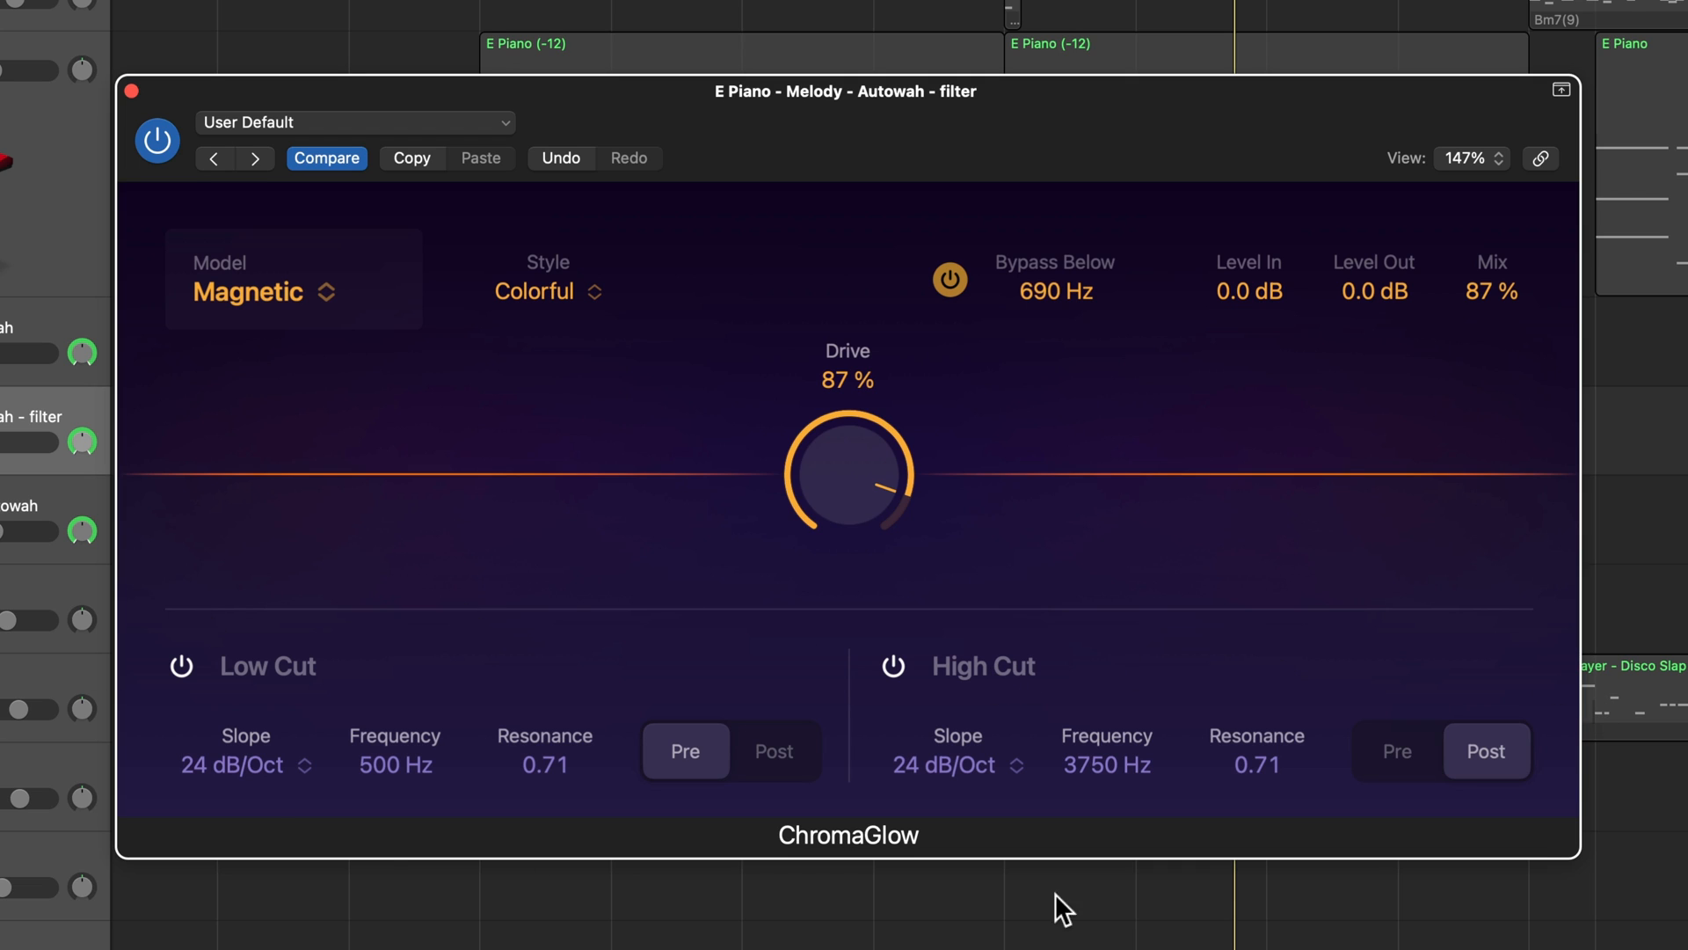
mouse_move(449, 693)
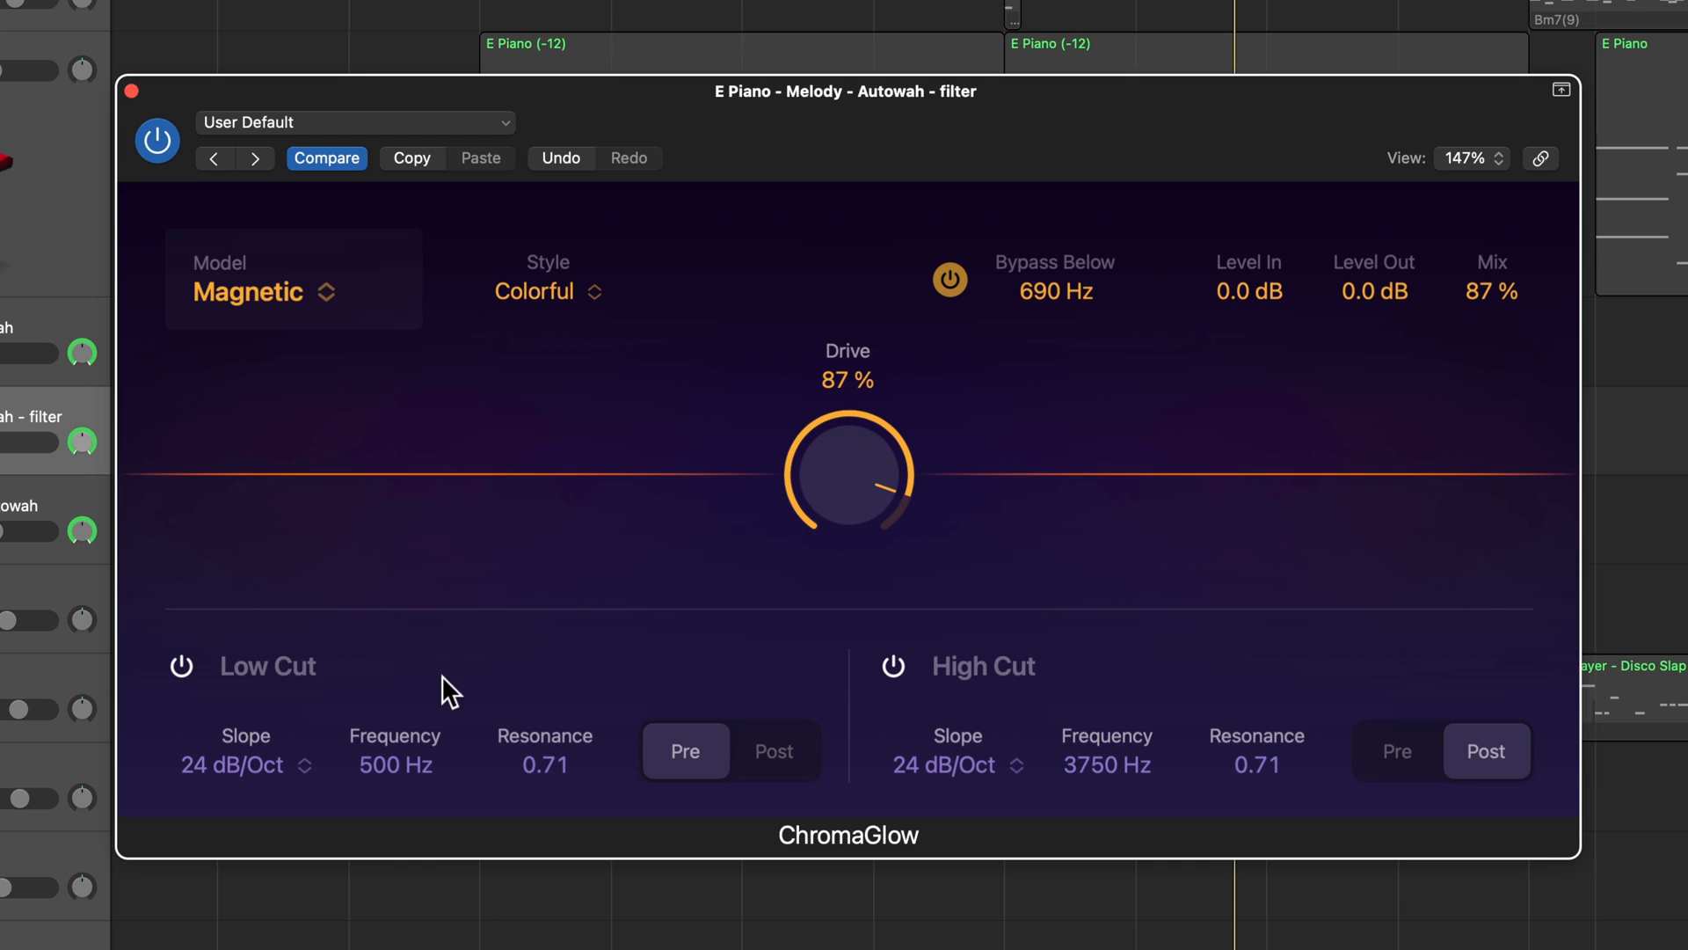
mouse_move(937, 721)
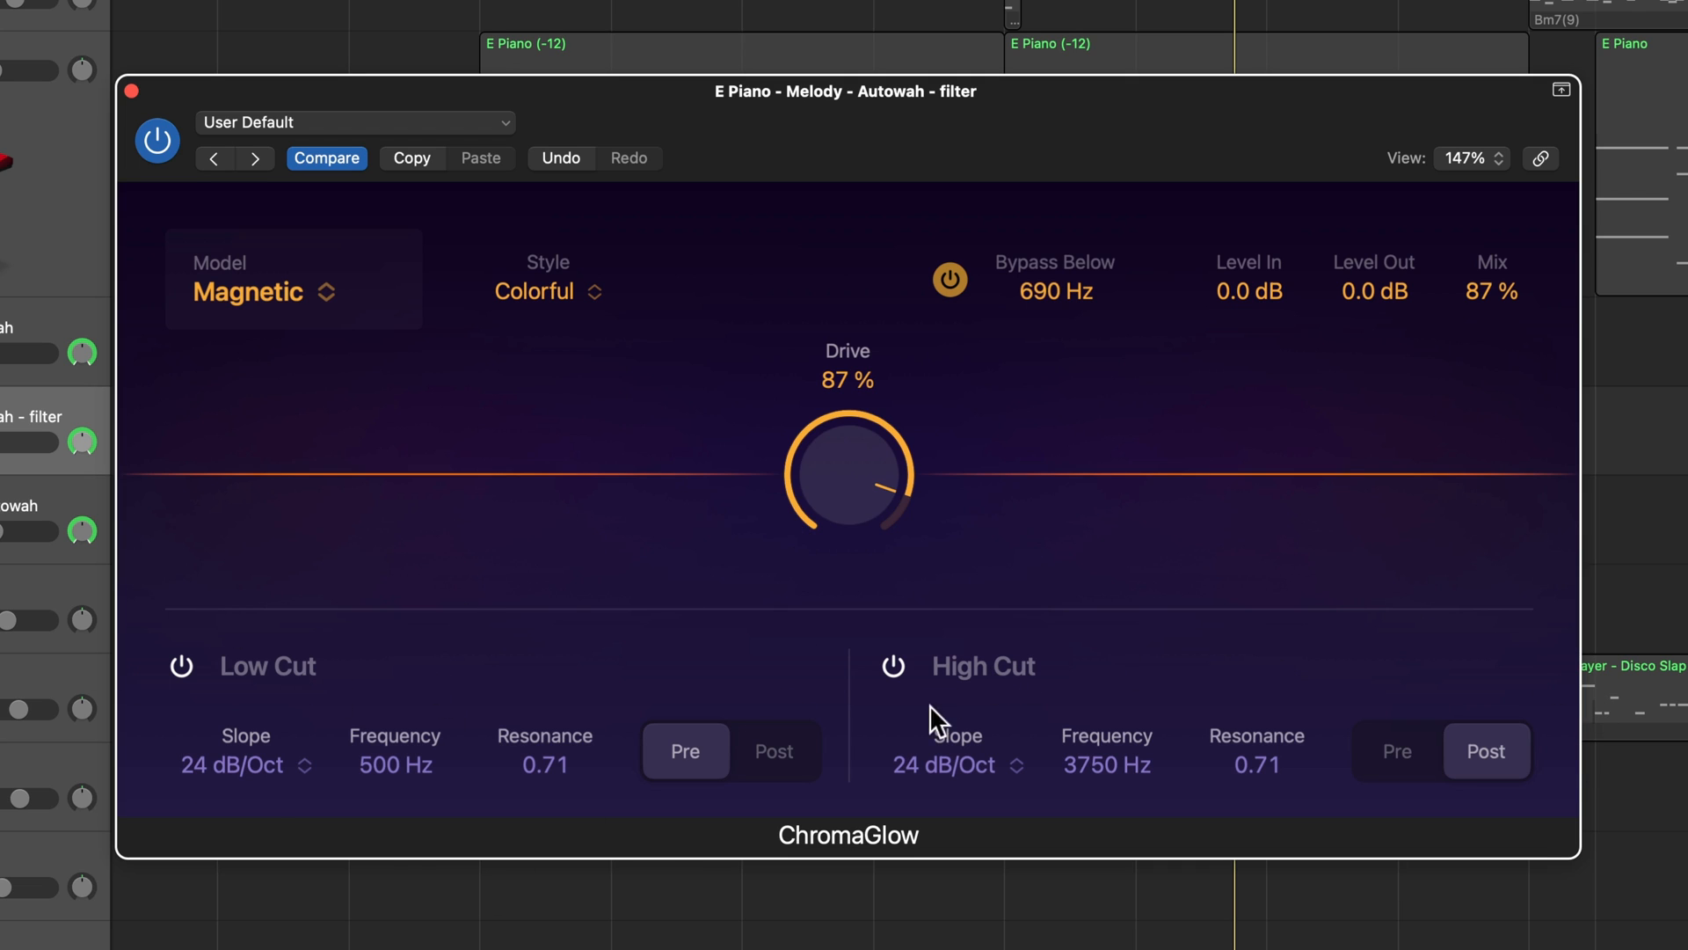
Step: Enable High Cut at 3850 Hz and bring its resonance down to 3.20
click(894, 665)
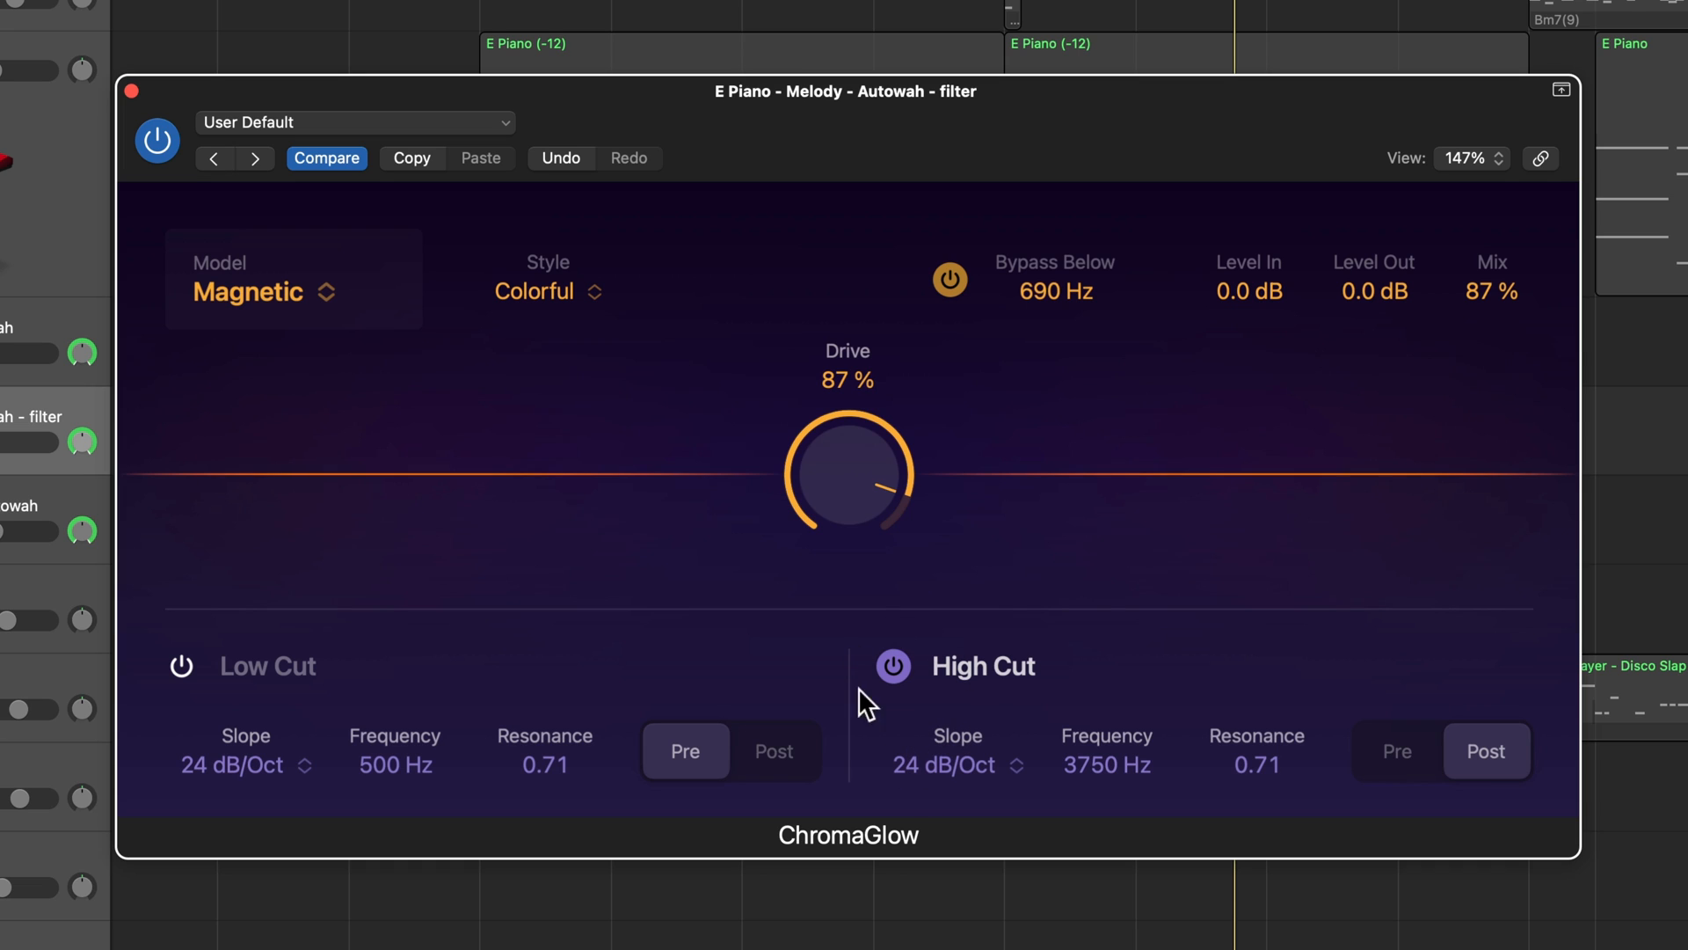
mouse_move(1143, 680)
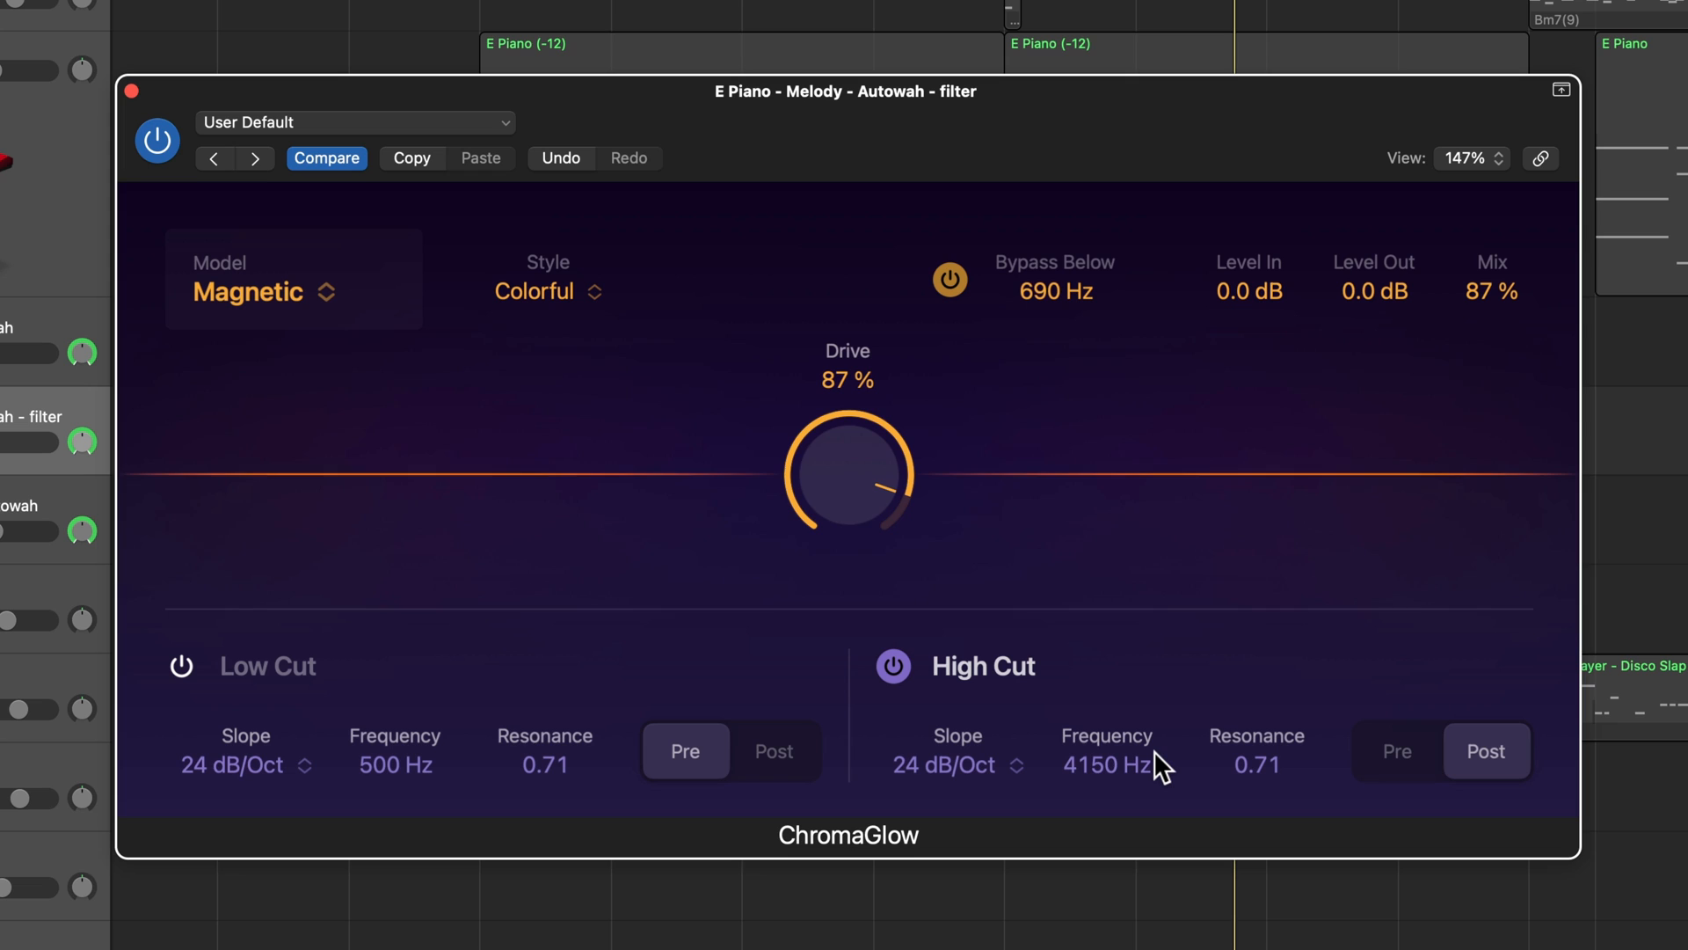
drag(1106, 765, 1106, 776)
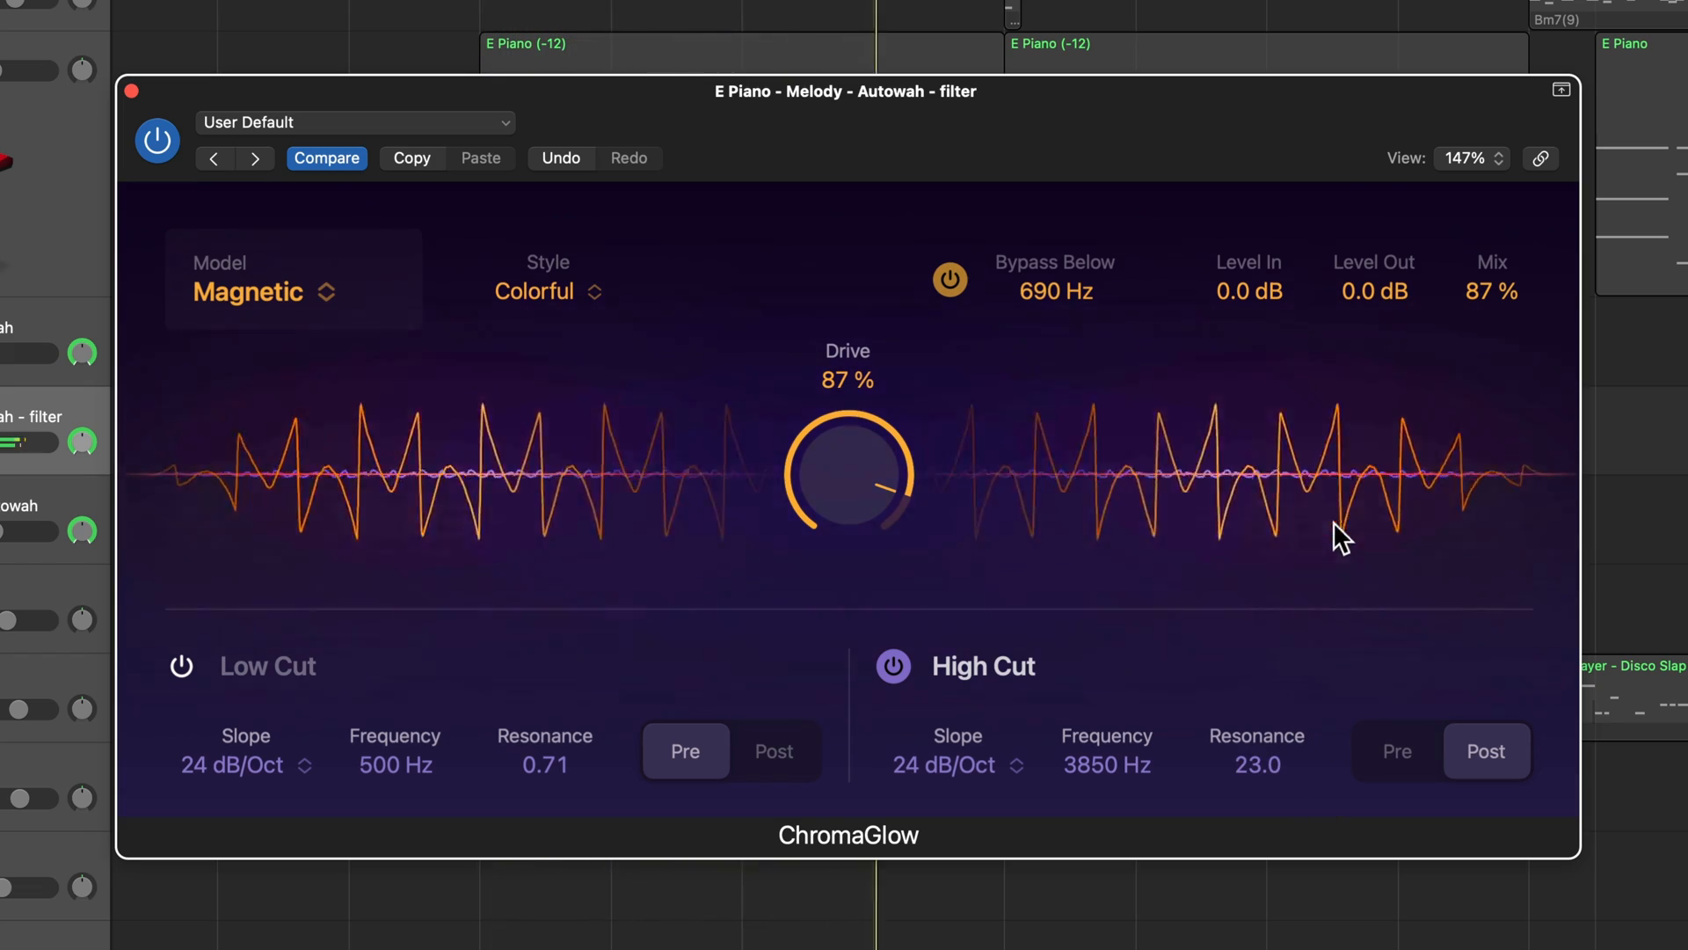
drag(1255, 765, 1255, 786)
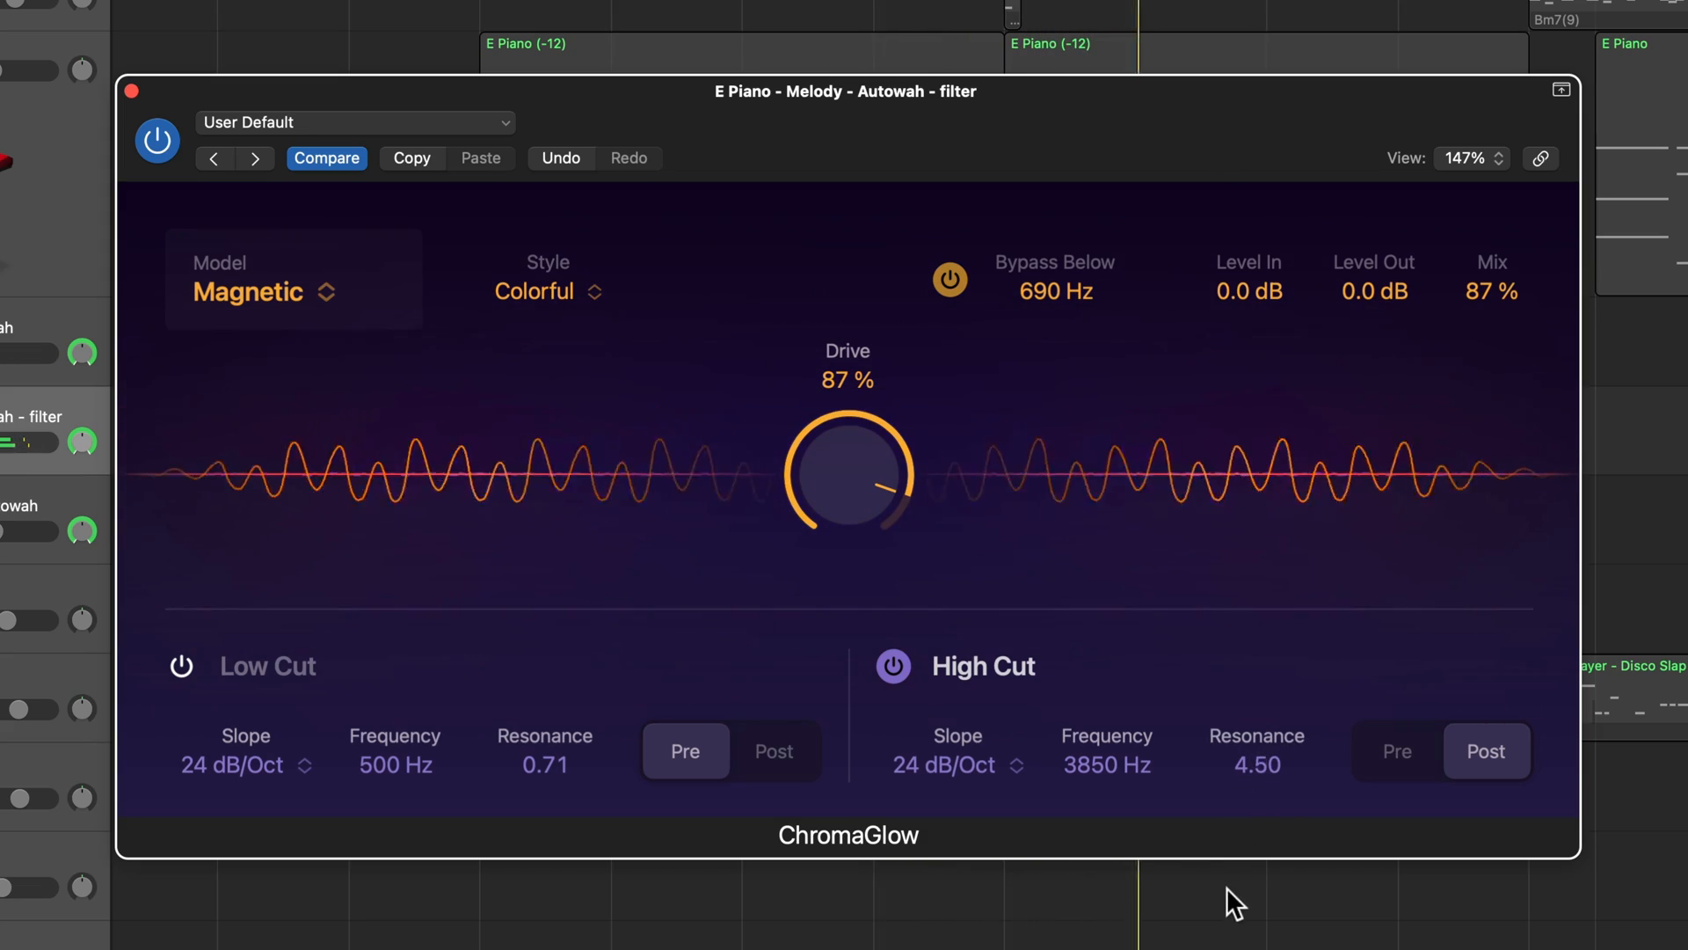
drag(1256, 765, 1255, 813)
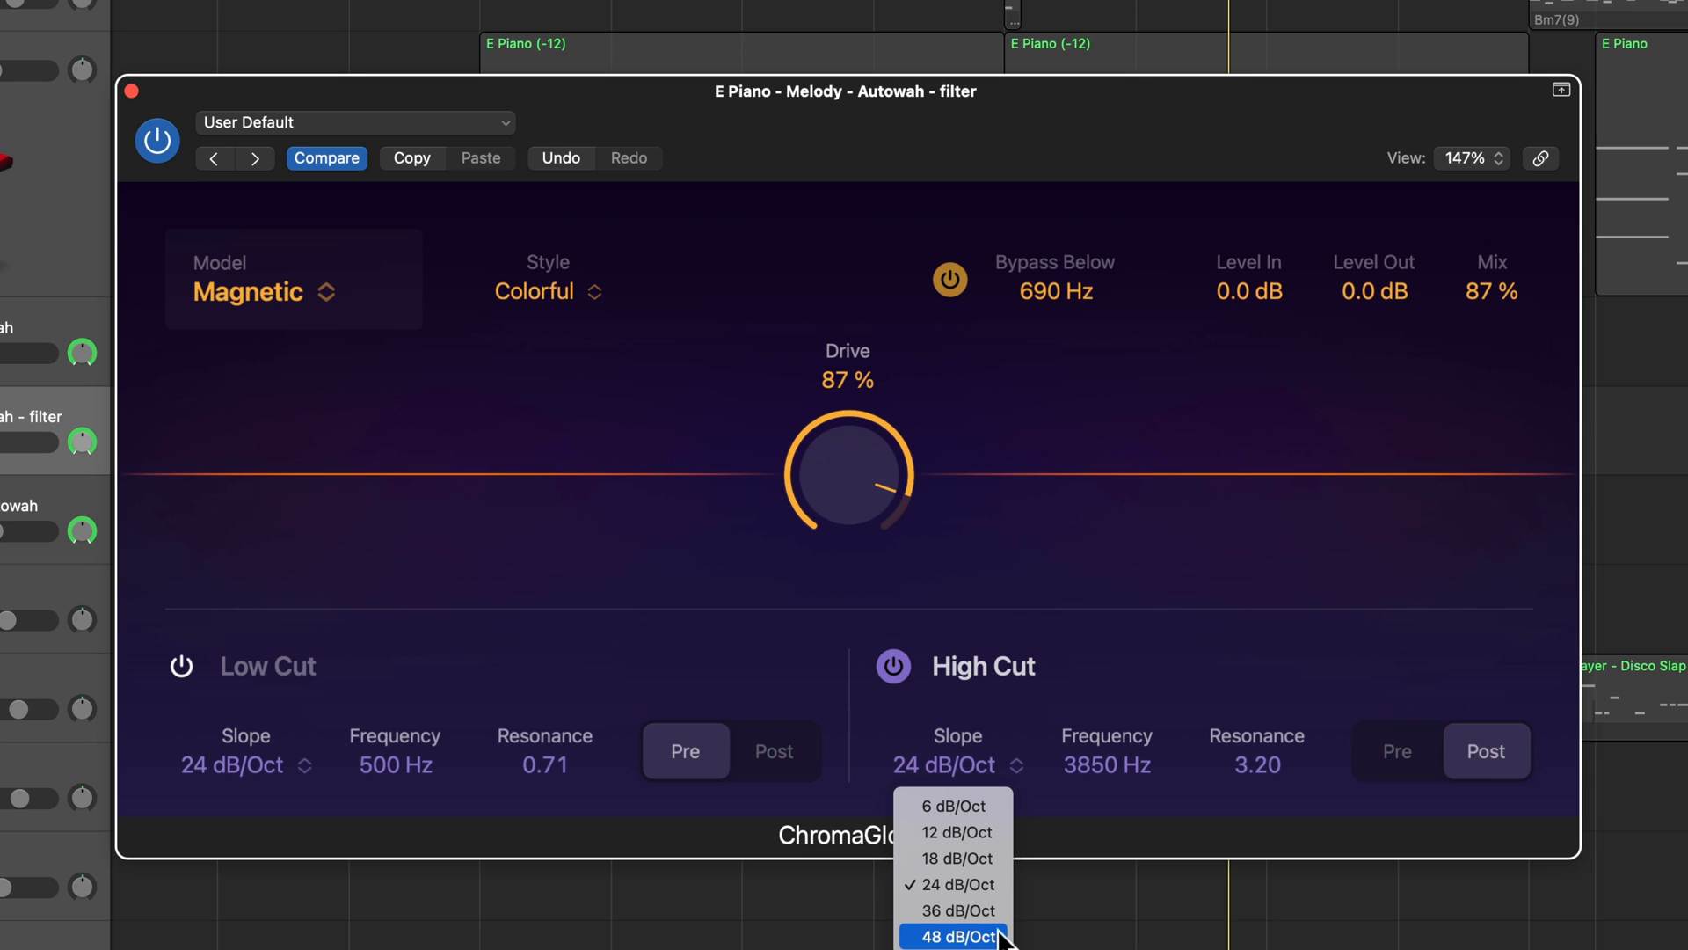
Step: Try 6 and 48 dB/Oct high cut slopes, settling on 24 dB/Oct
click(951, 805)
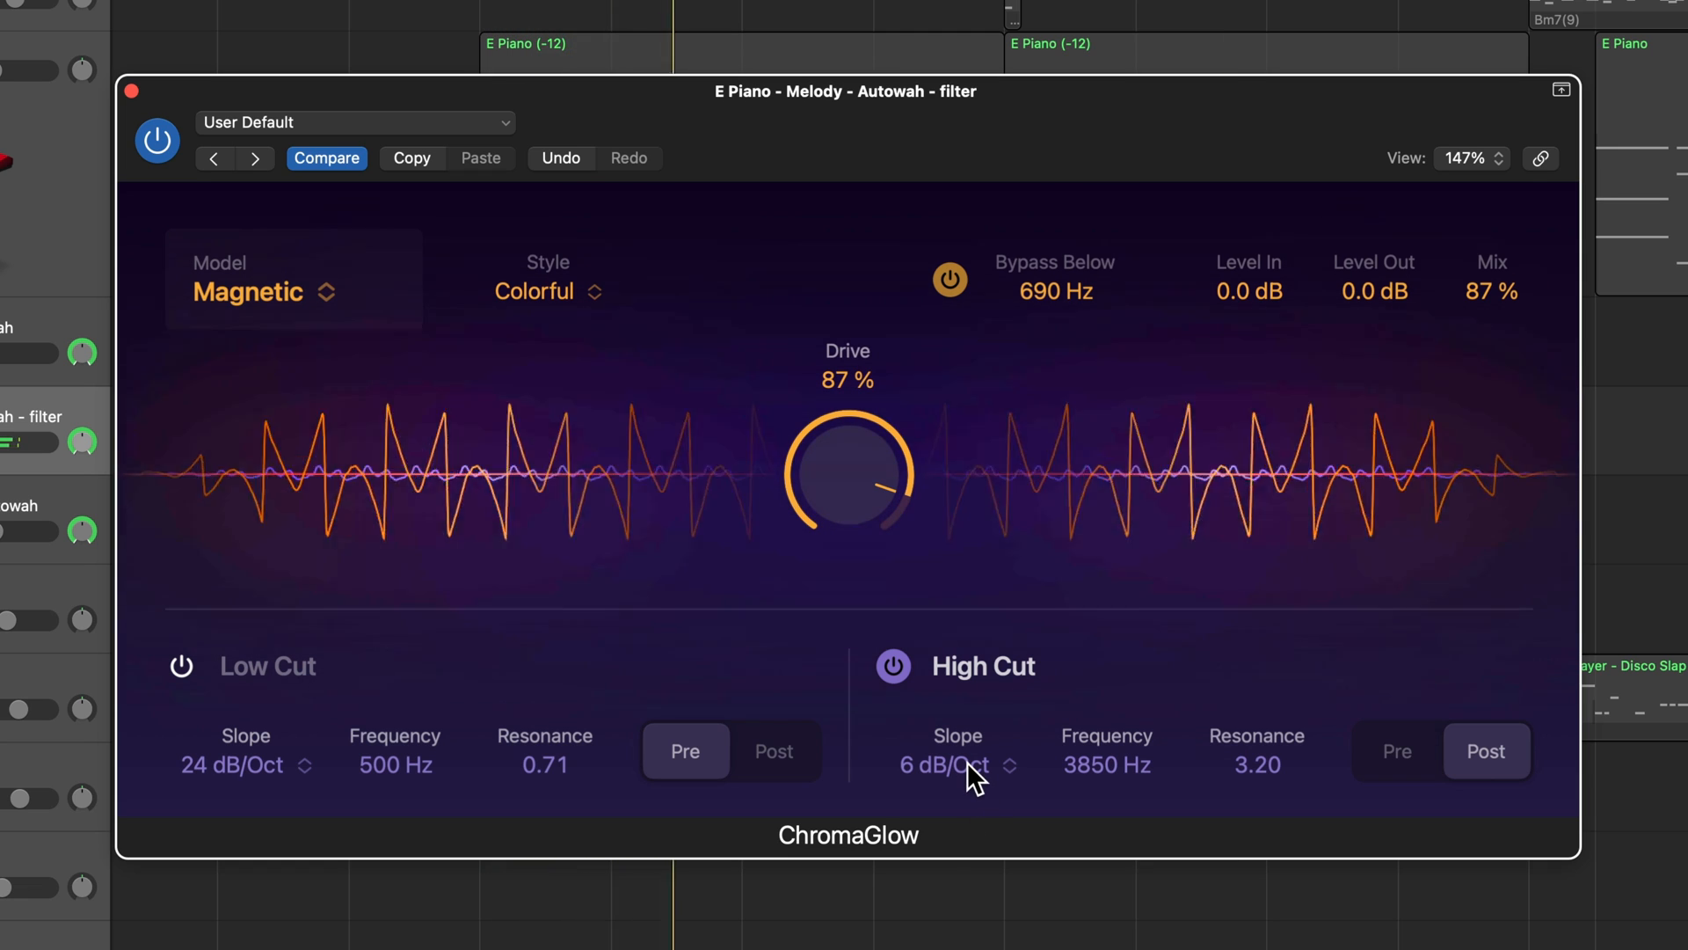
click(957, 765)
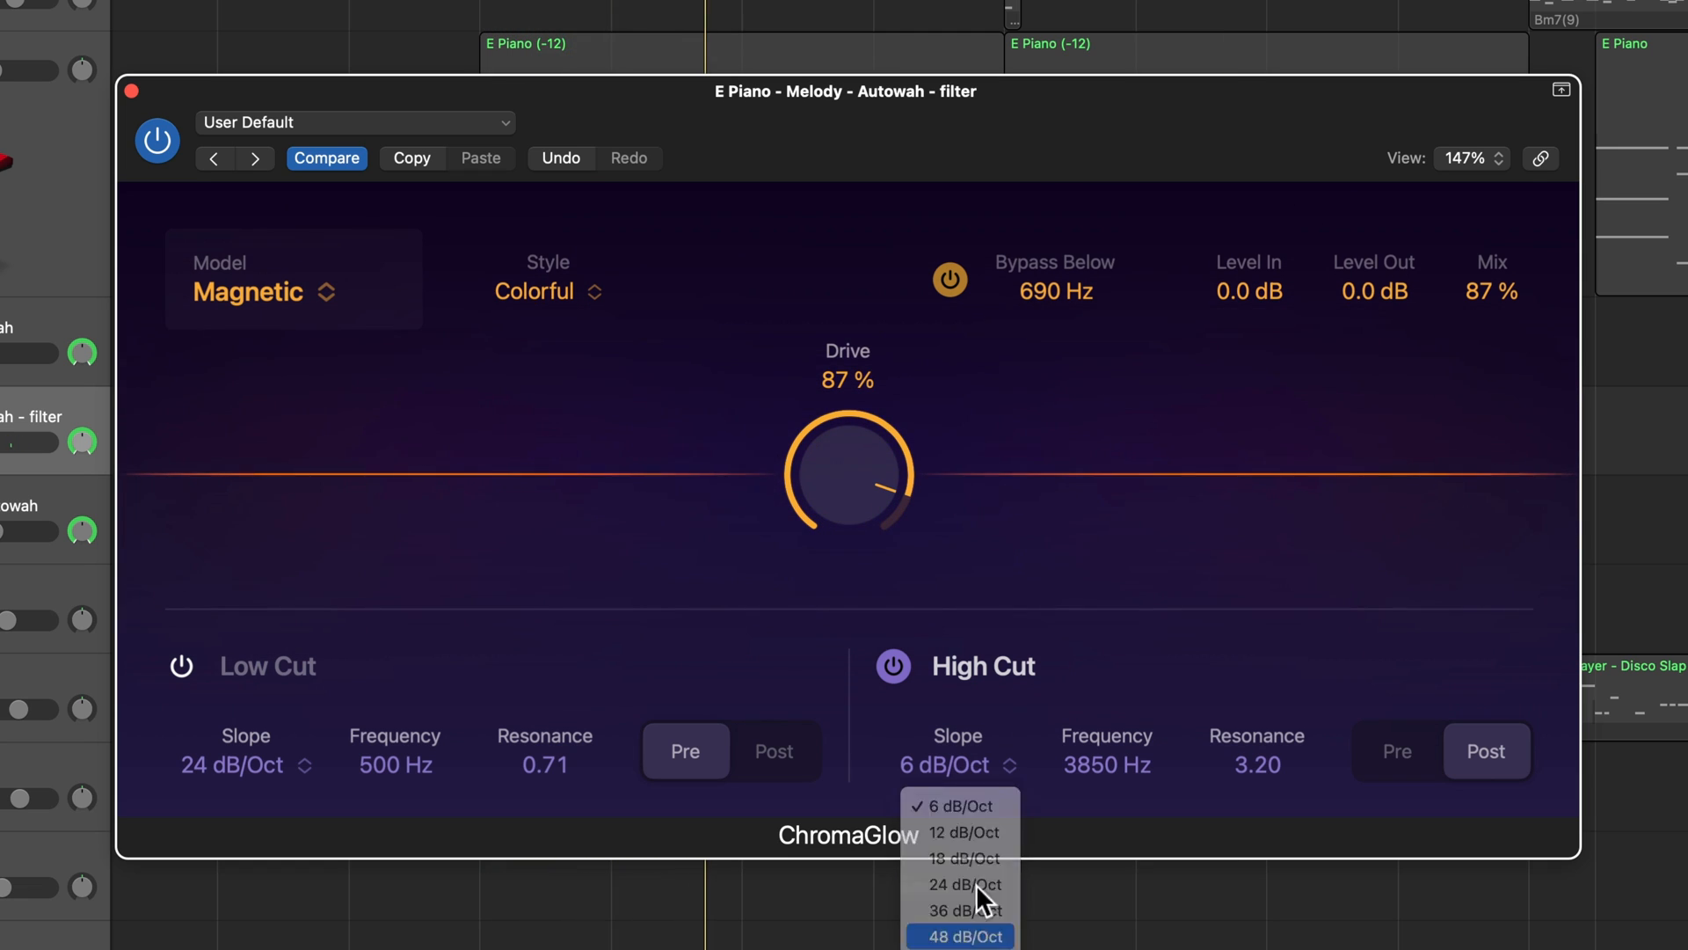
click(957, 936)
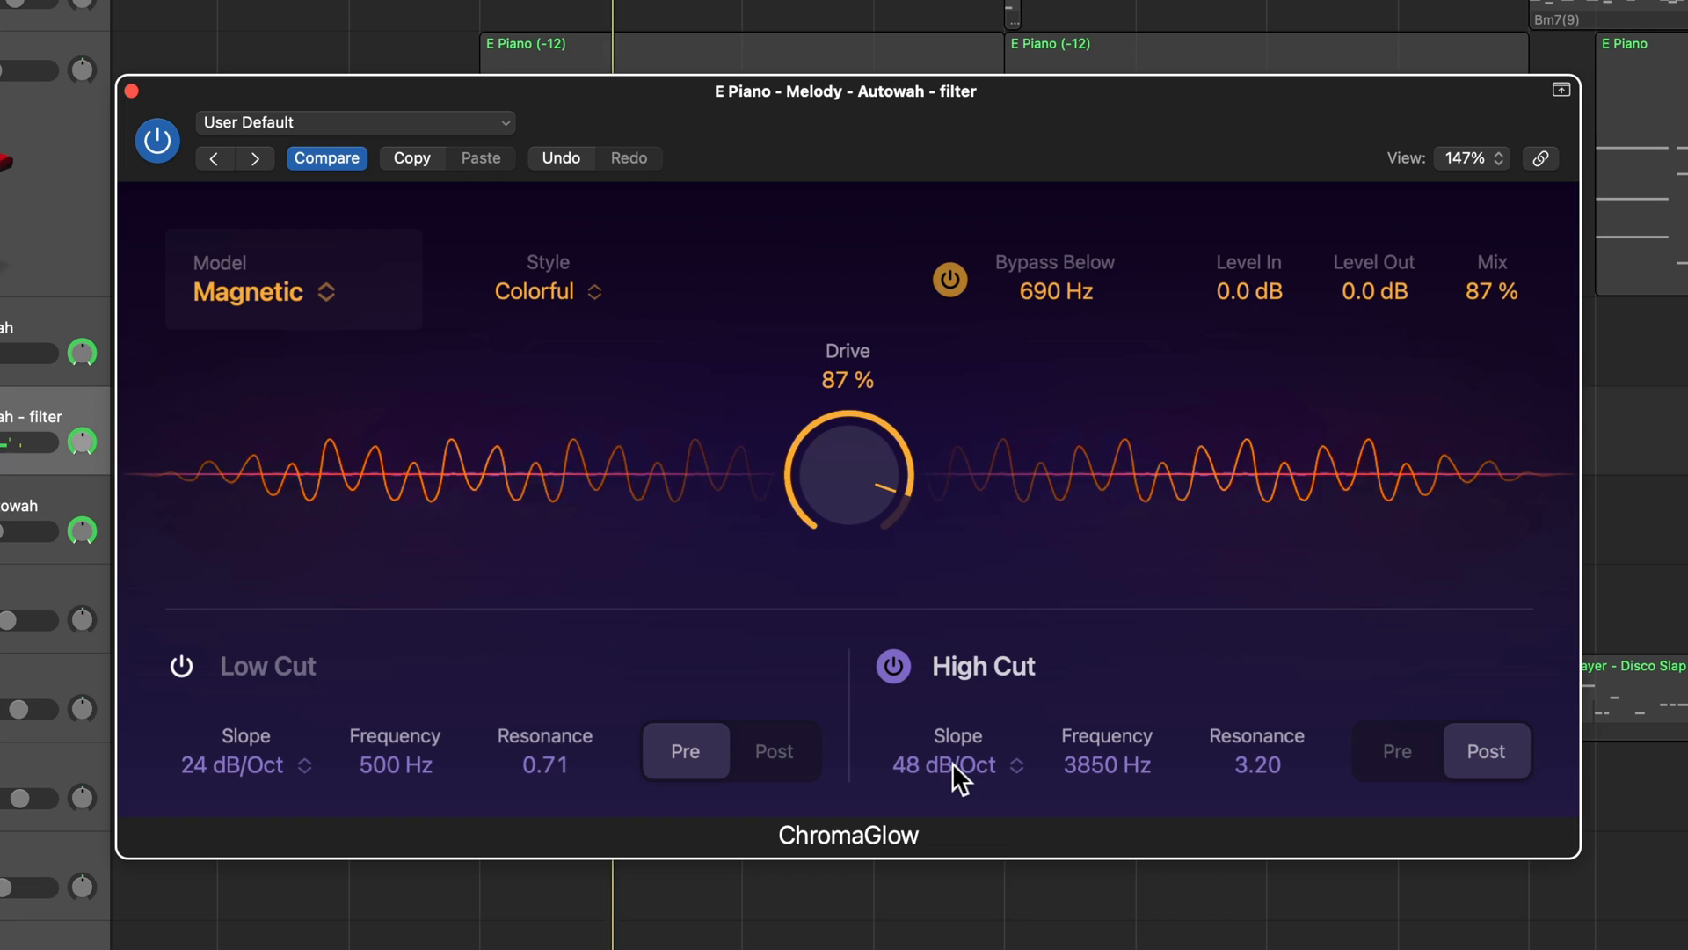
click(943, 765)
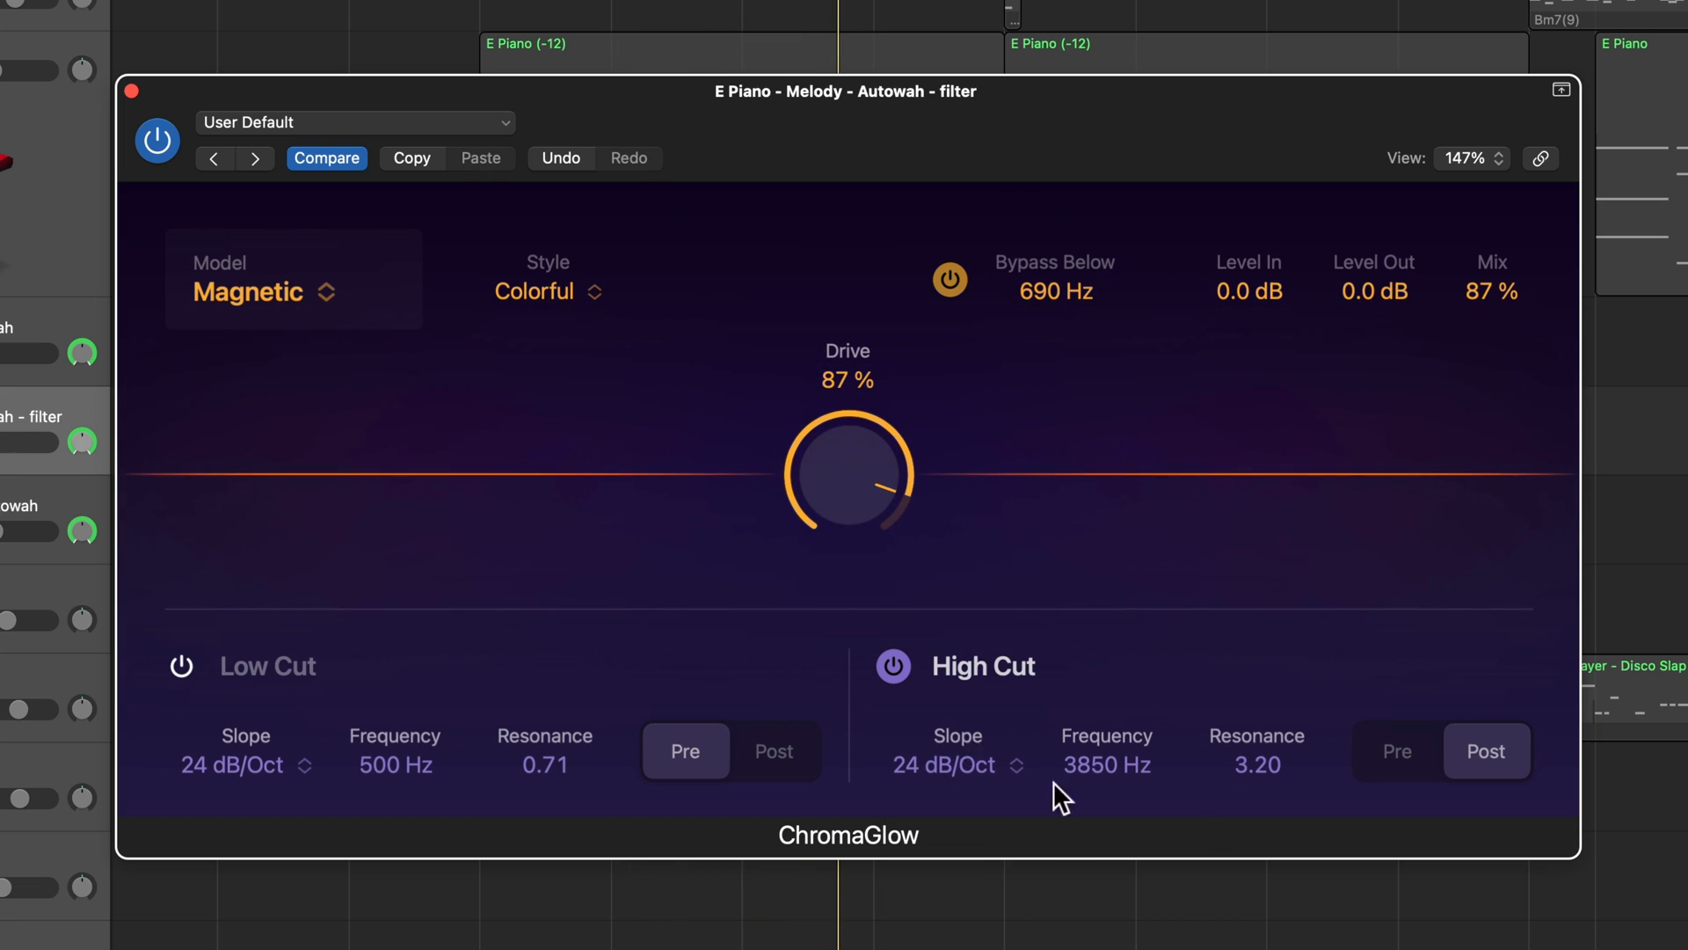
click(1395, 751)
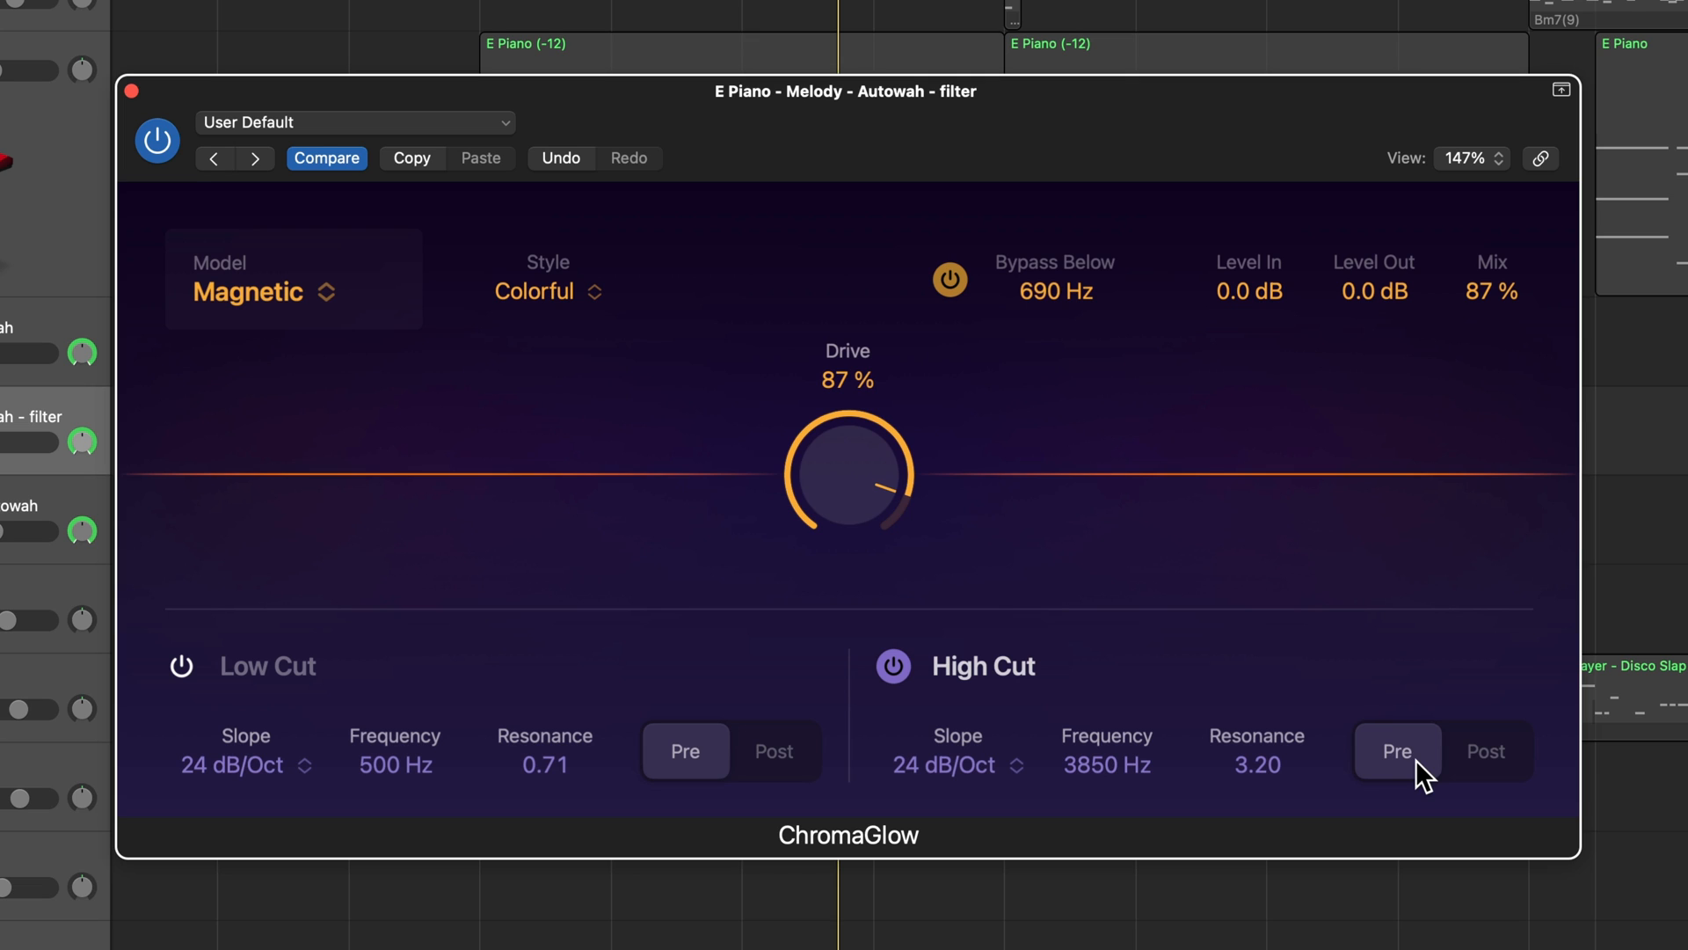
click(1486, 751)
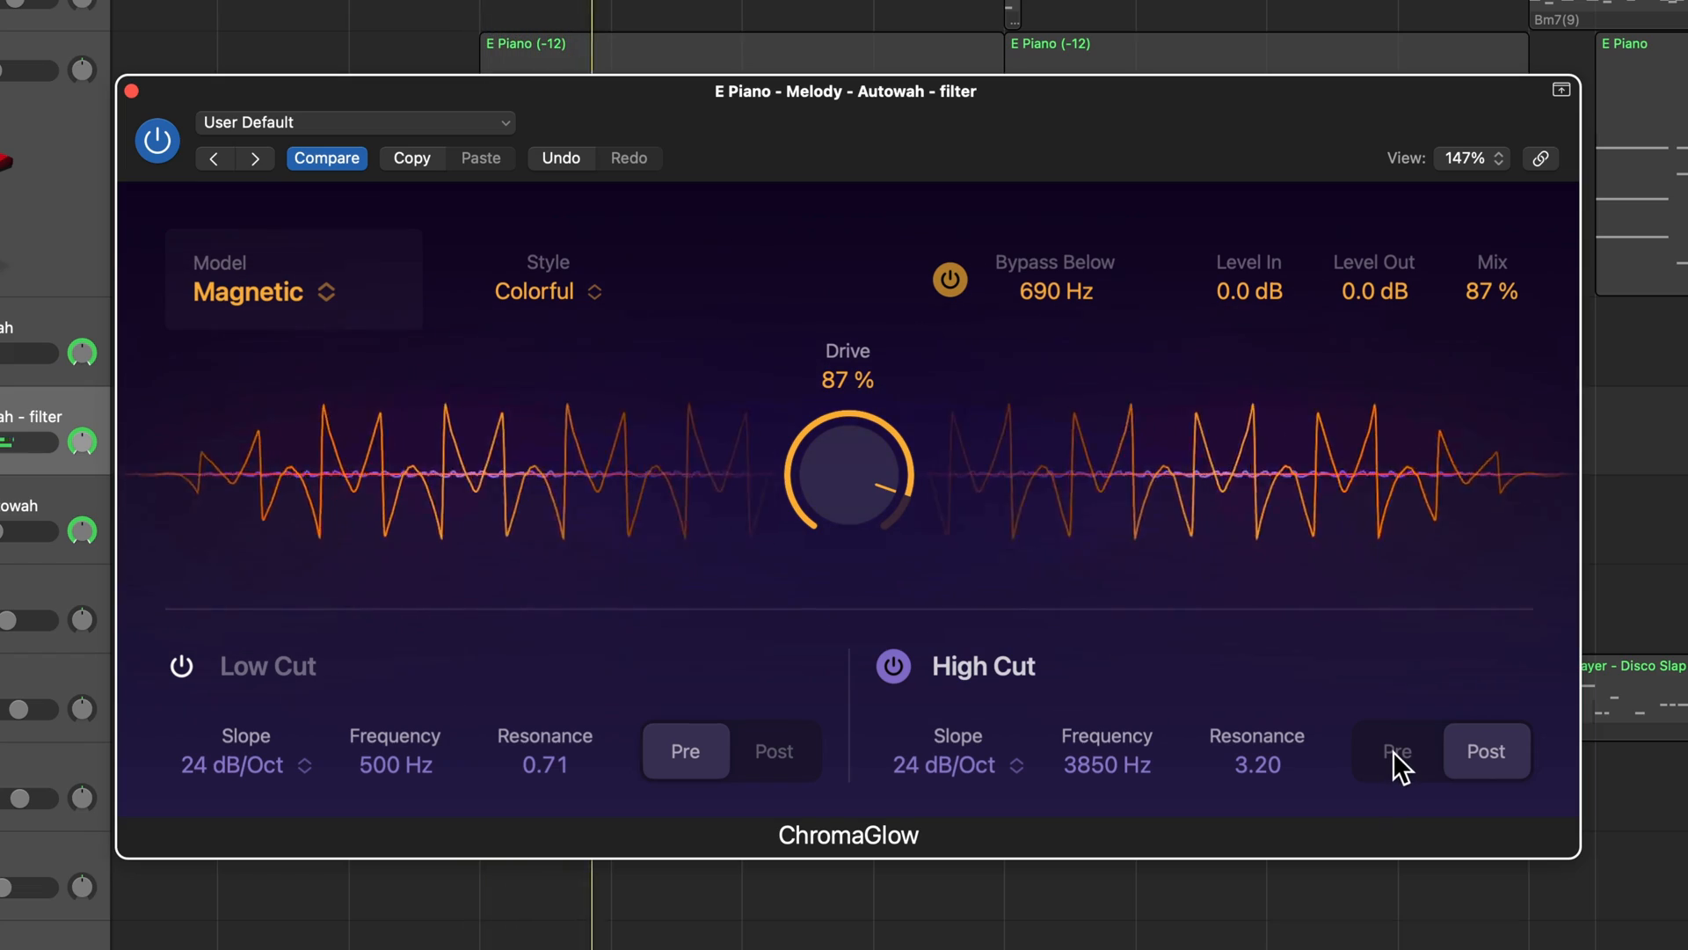
click(1397, 751)
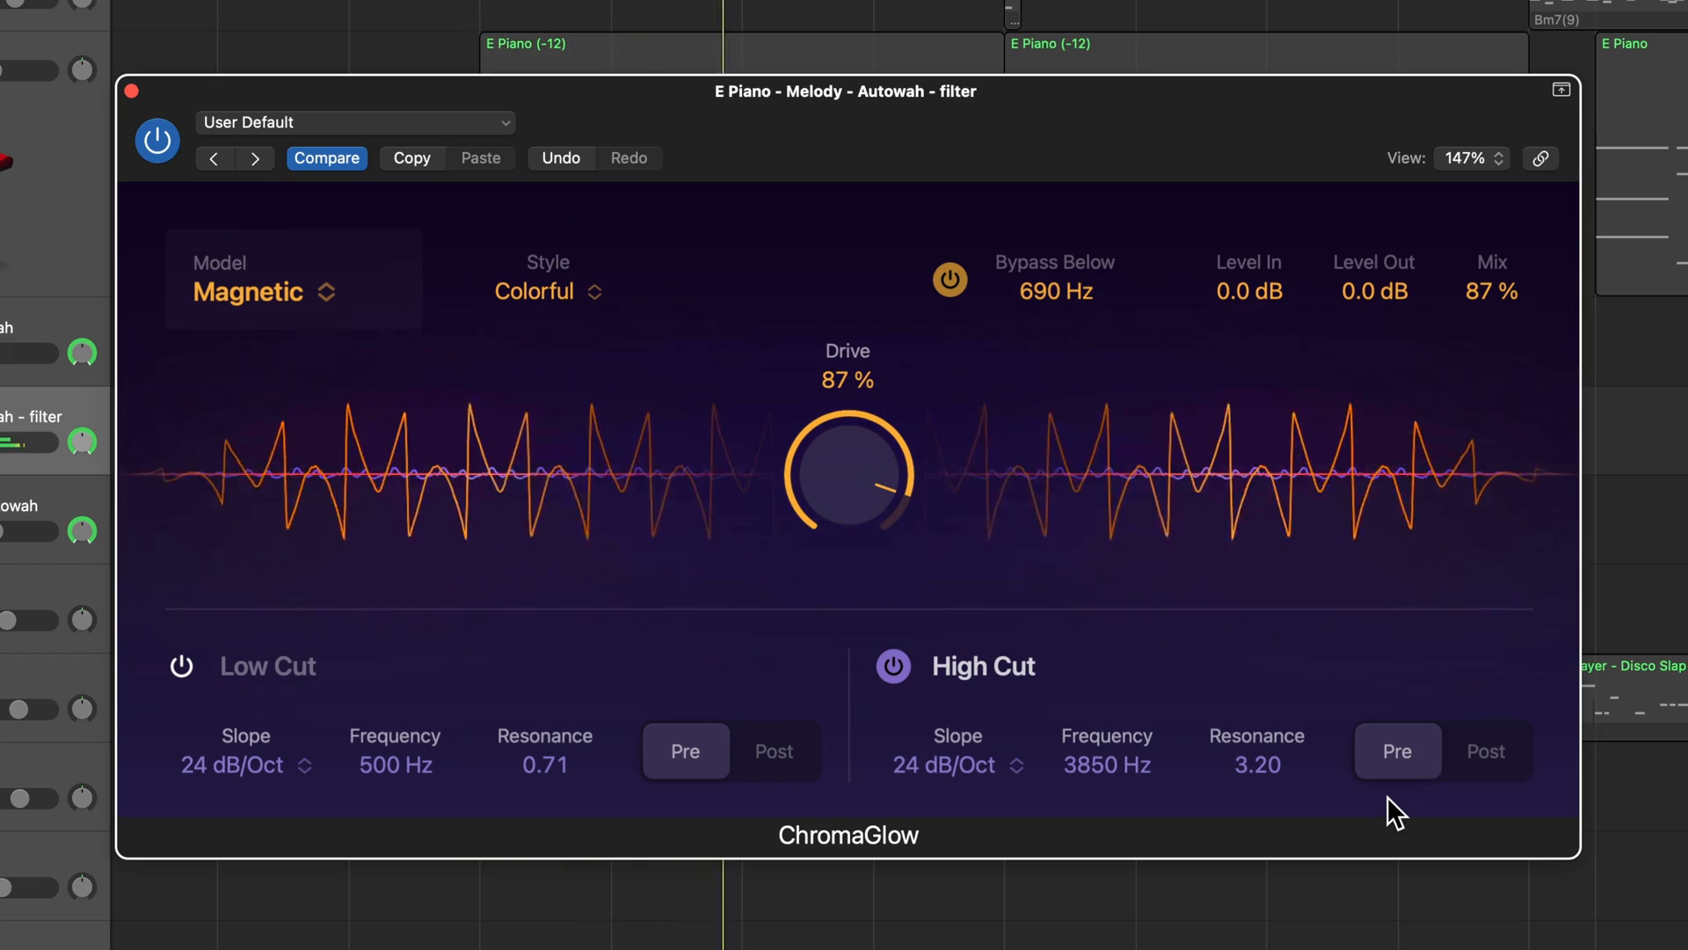
click(1488, 751)
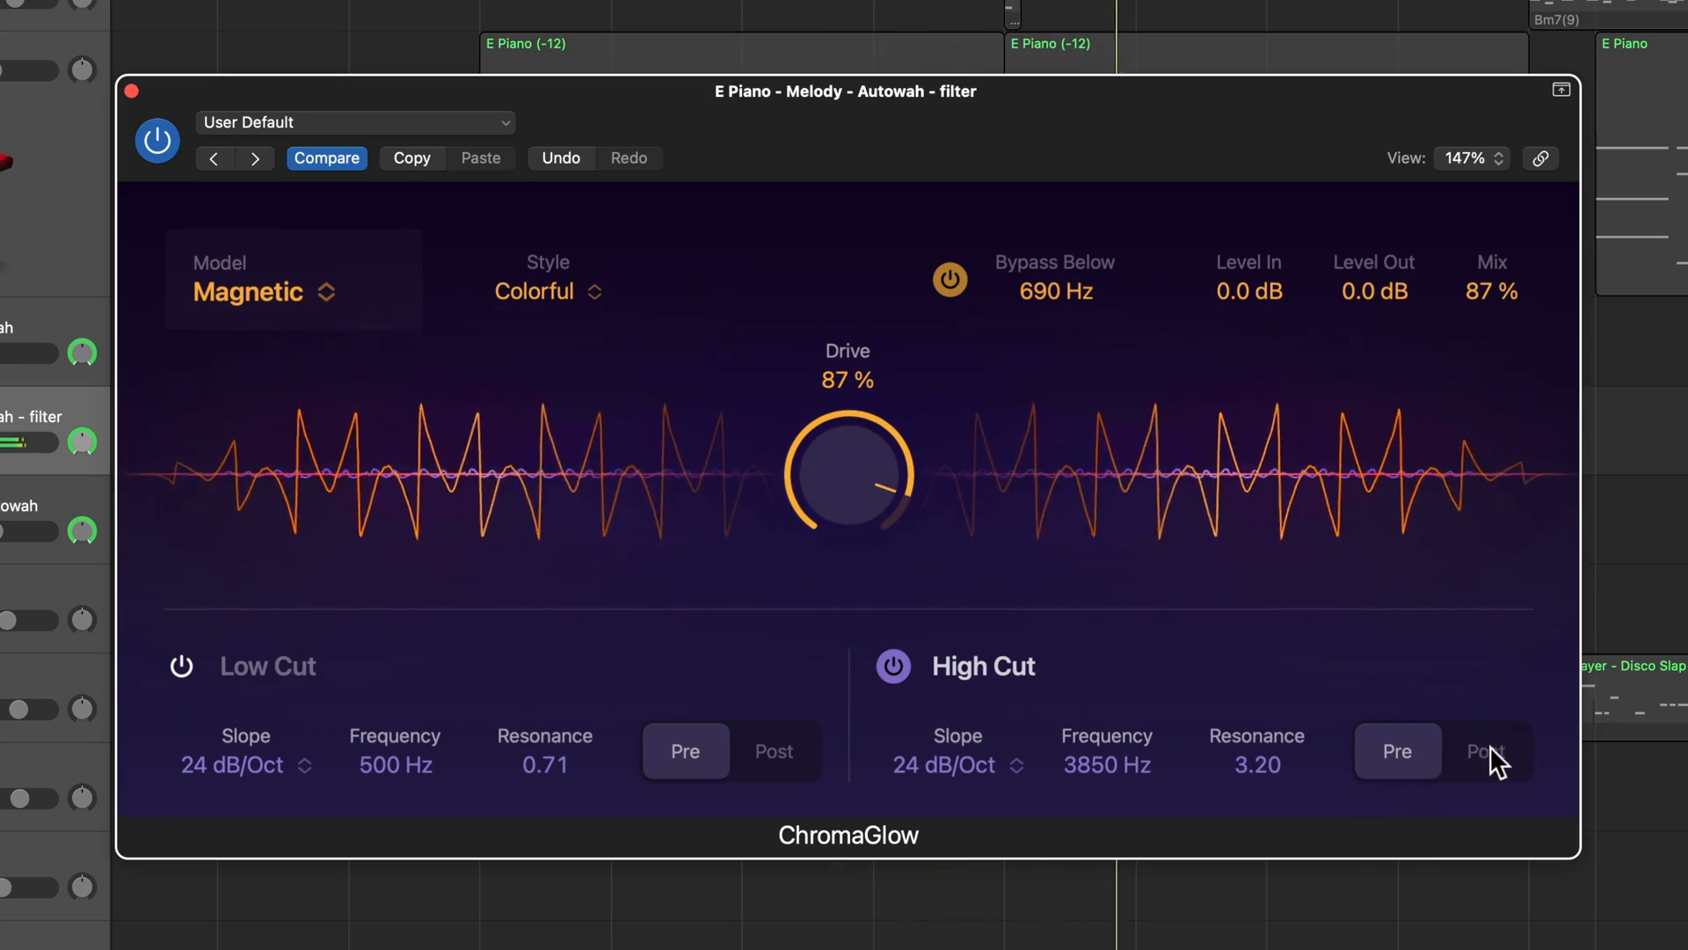
click(1486, 751)
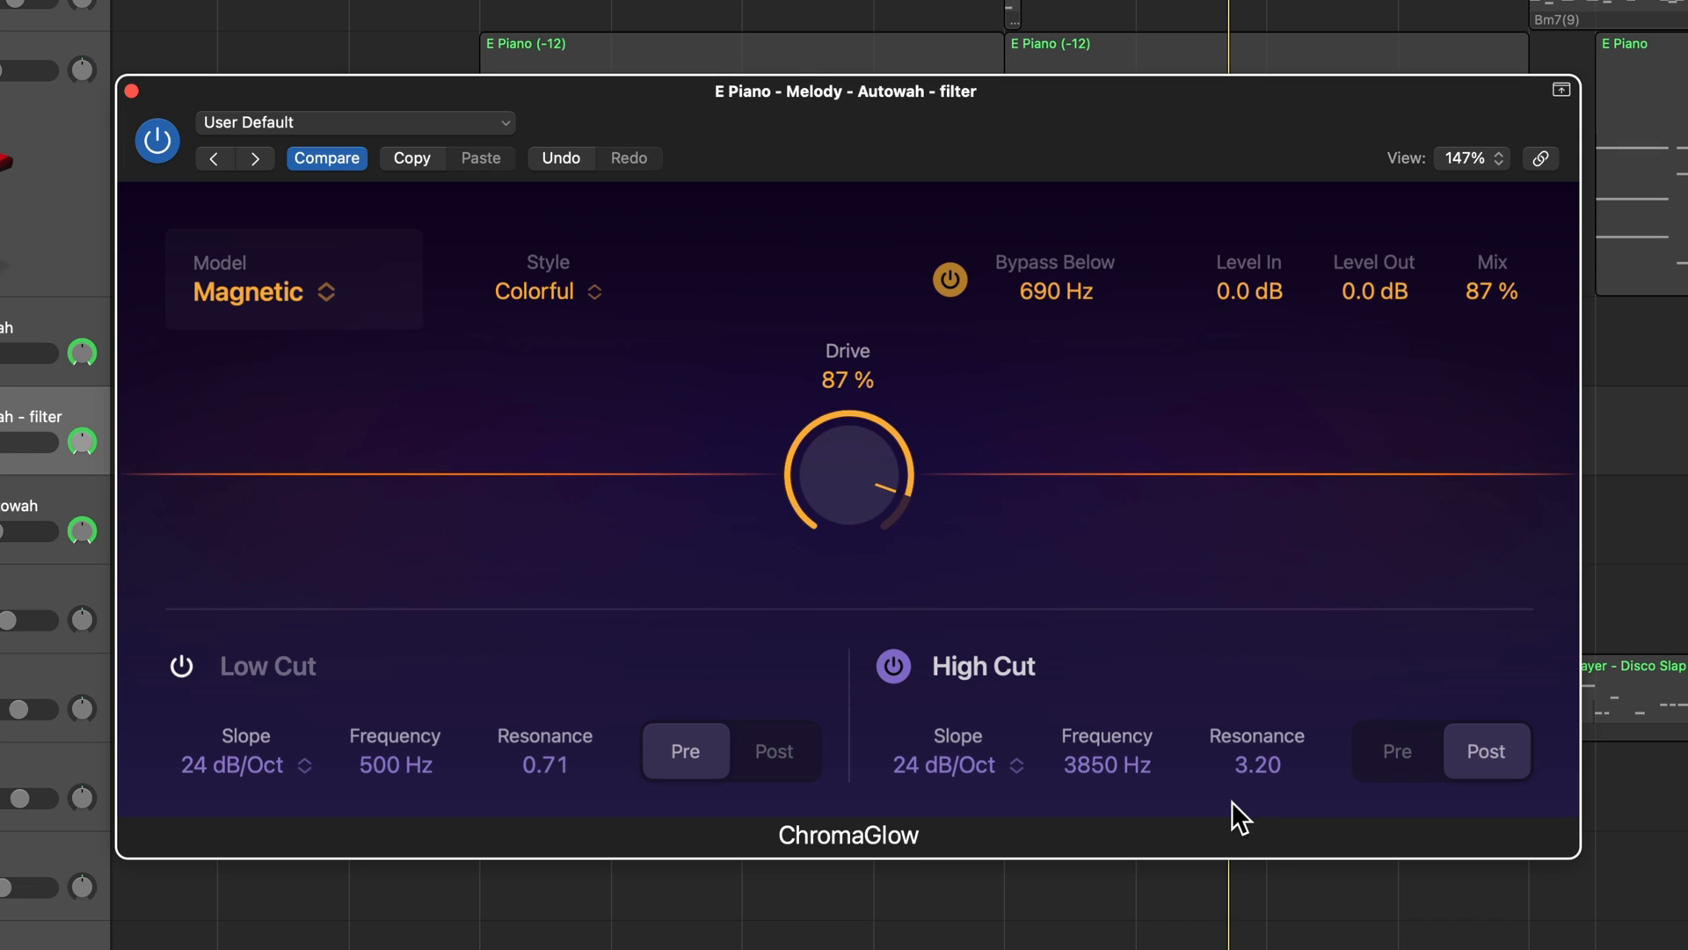
mouse_move(148, 691)
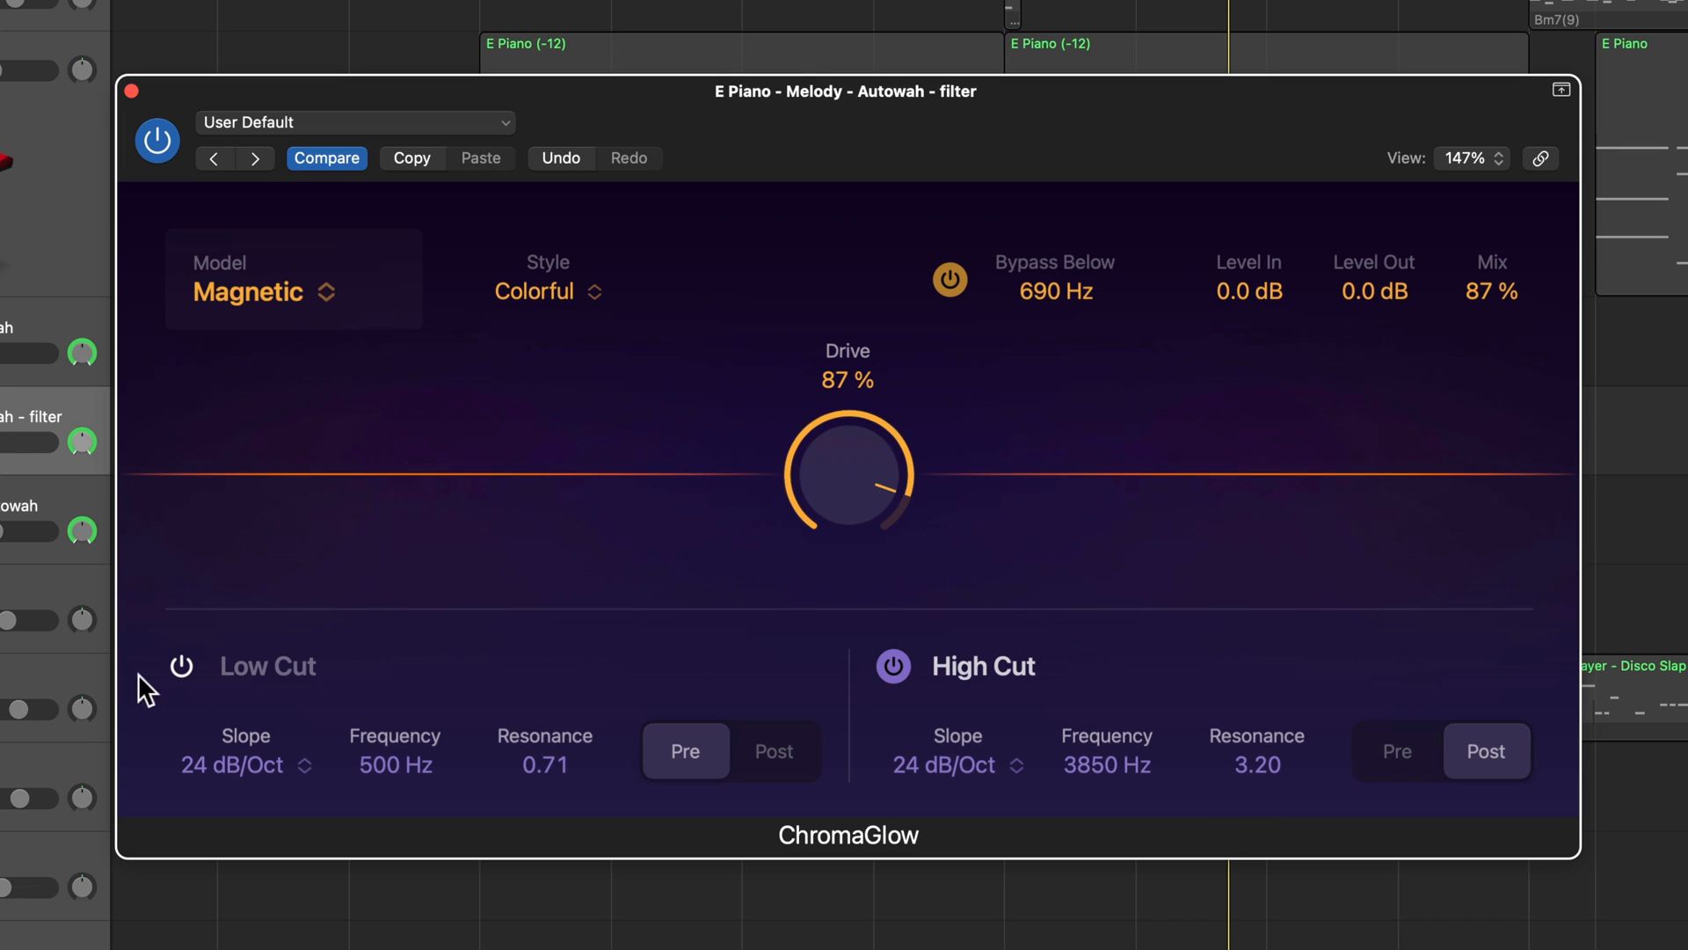
Step: Try a post-saturation 670 Hz low cut, switch it off and close ChromaGlow
click(181, 665)
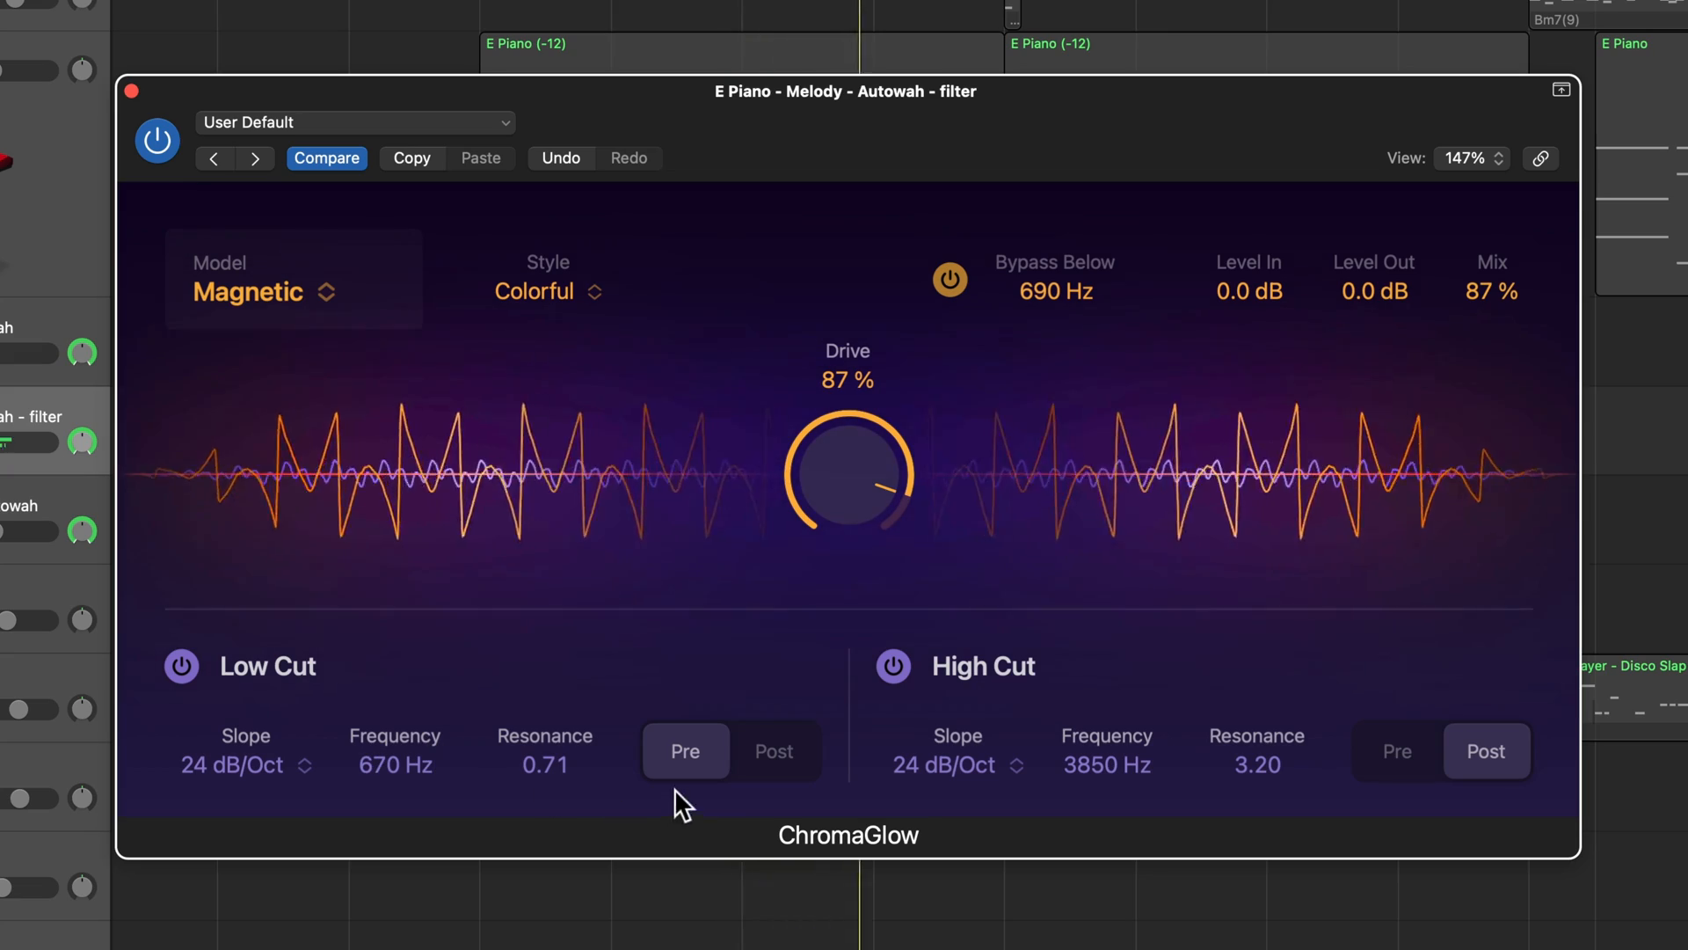
click(774, 751)
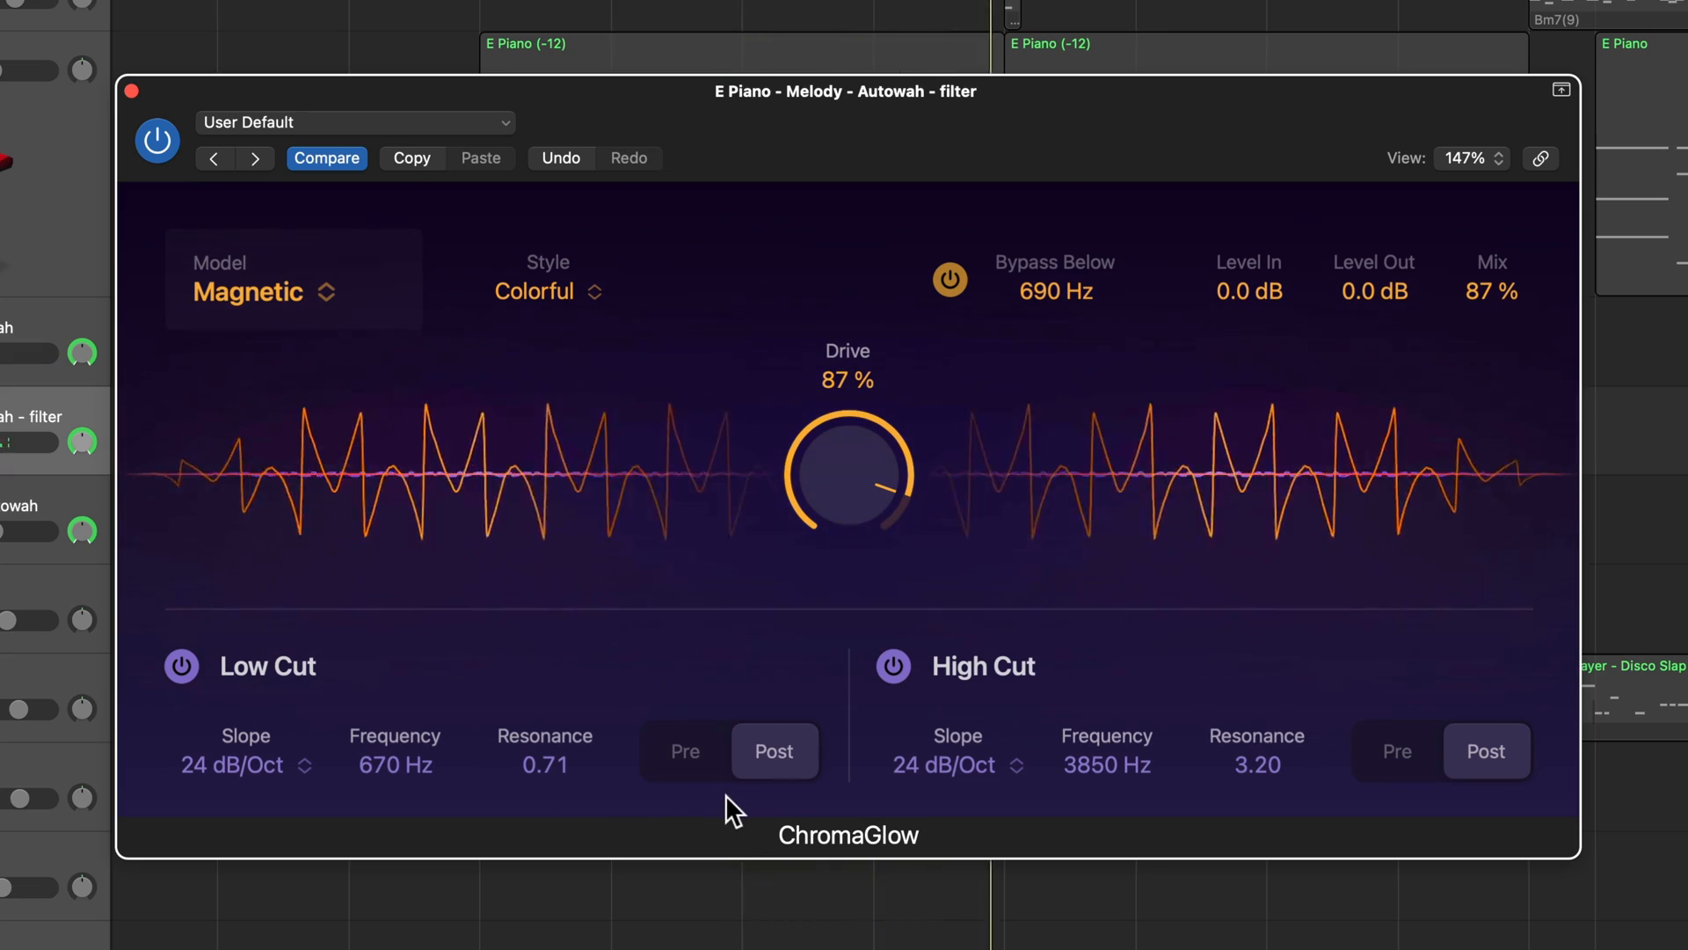
click(179, 665)
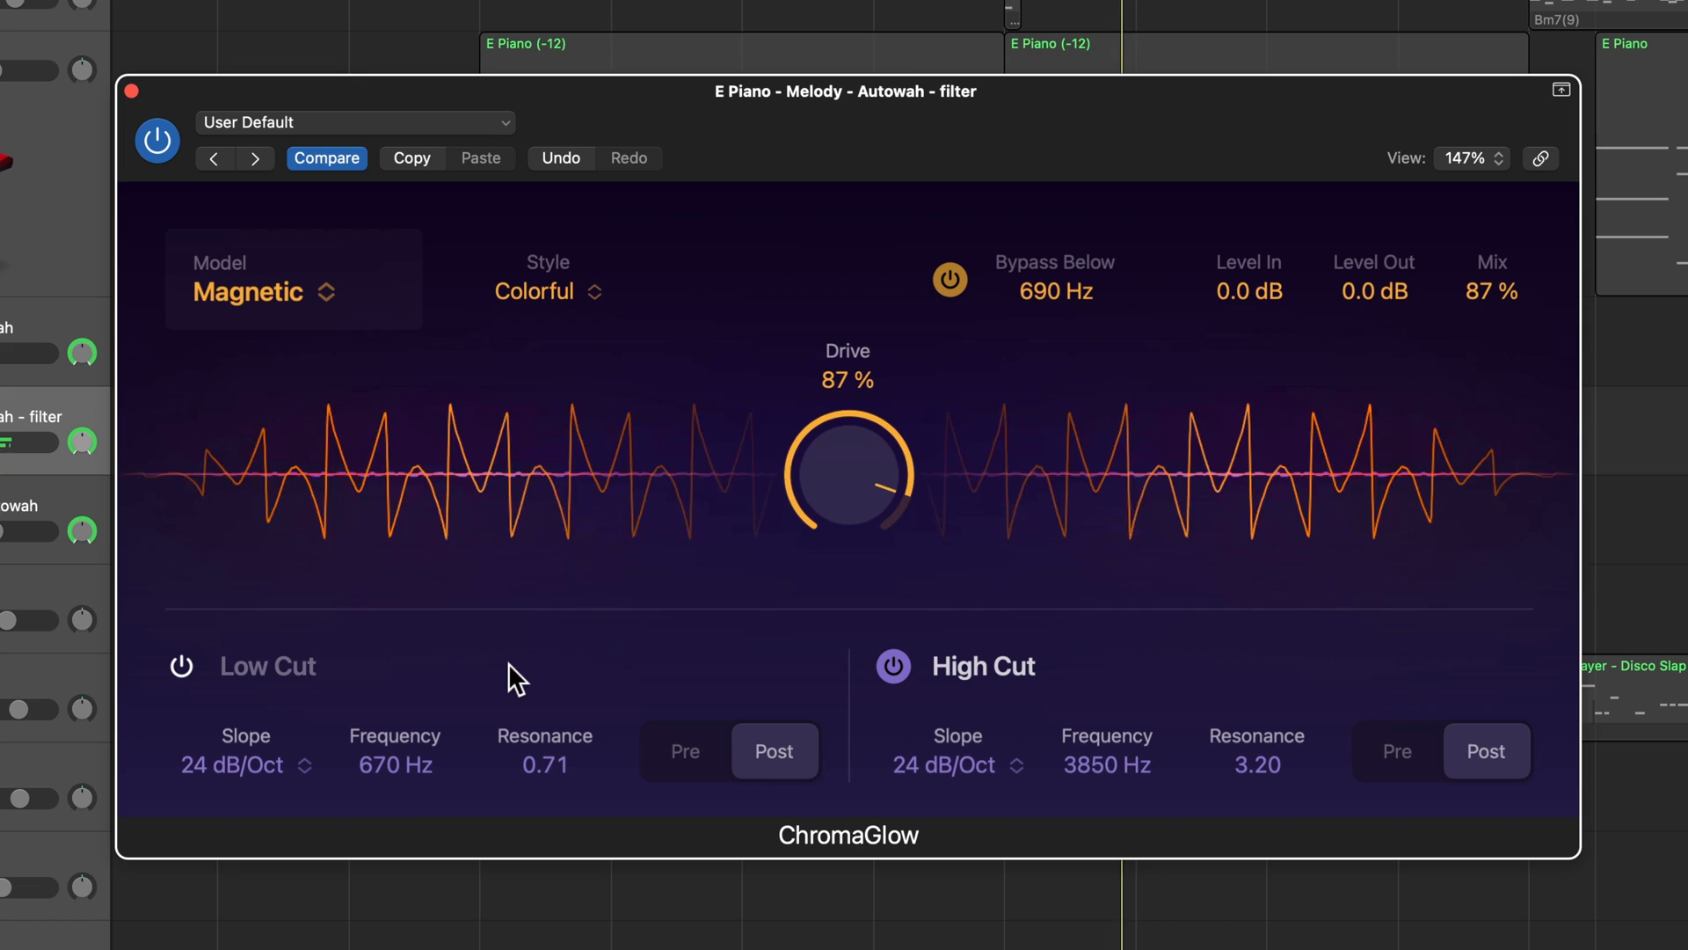
click(181, 665)
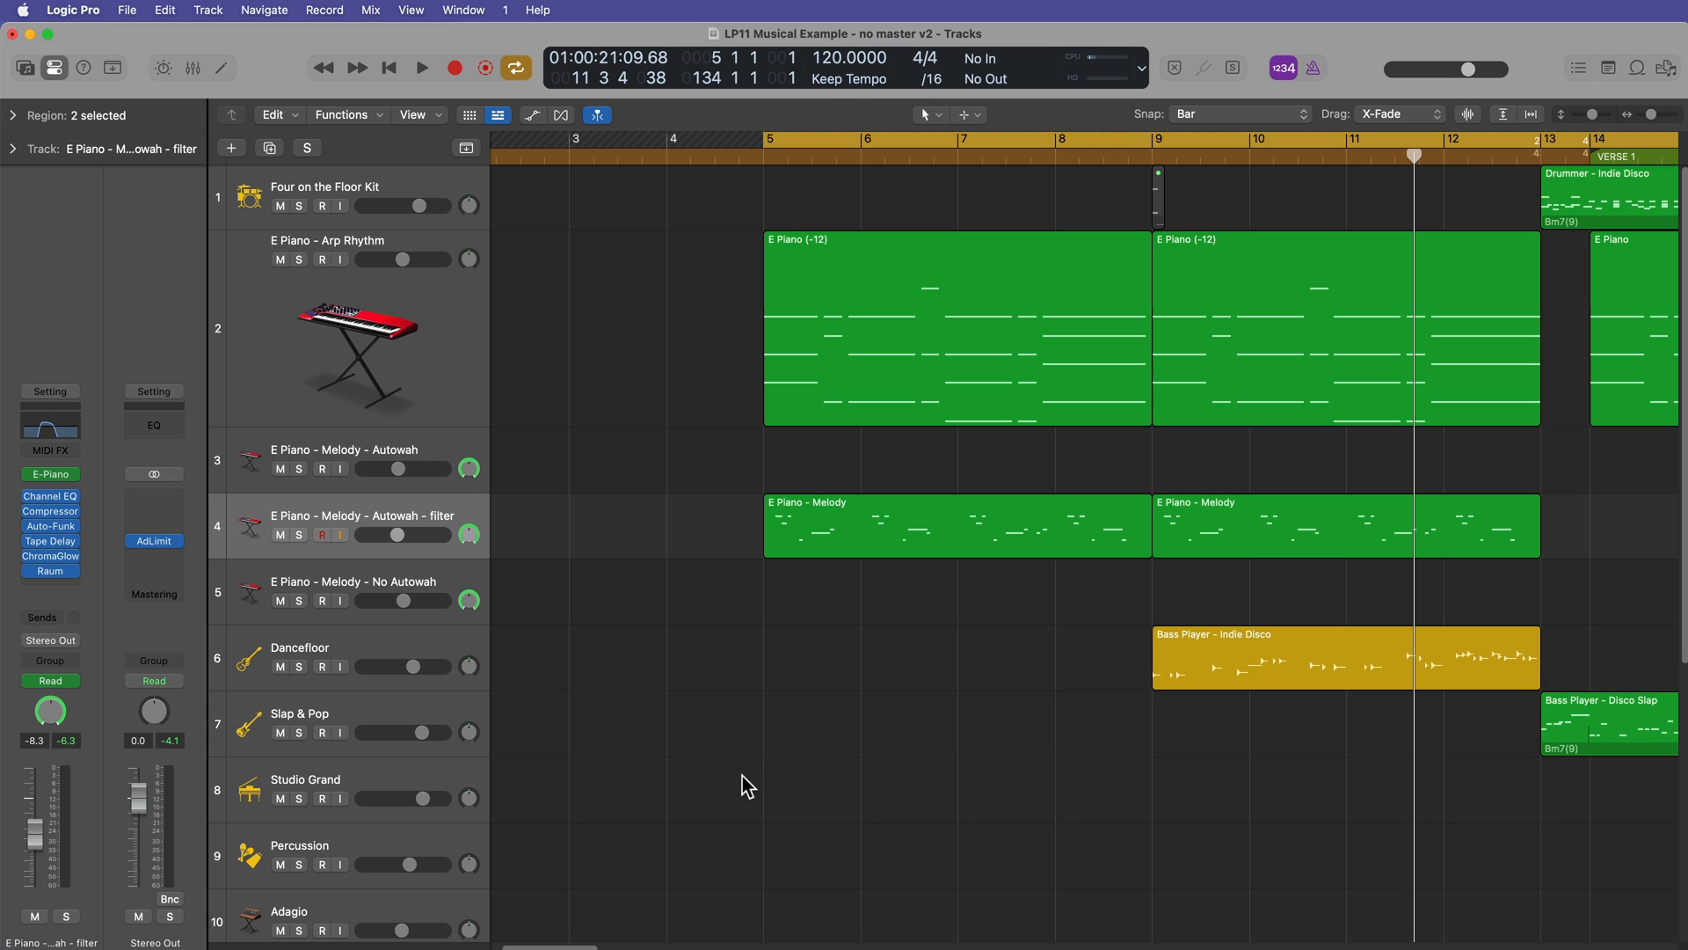
Step: Audition the melody's ChromaGlow during playback, then select the Four on the Floor Kit track
click(50, 559)
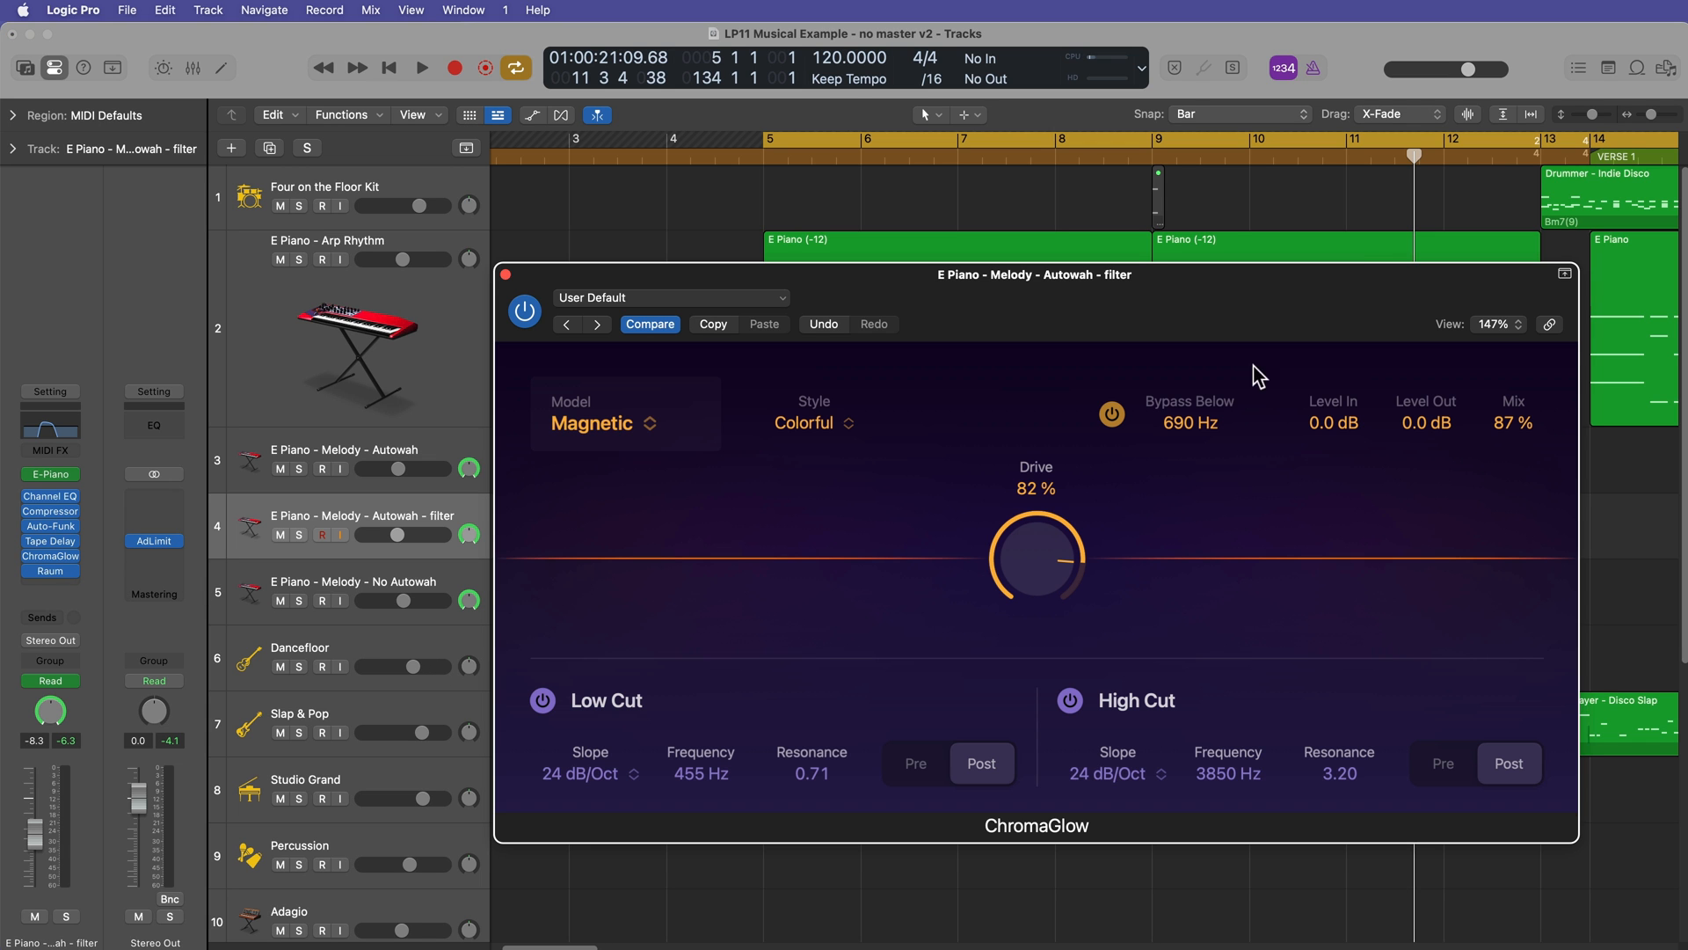
click(421, 67)
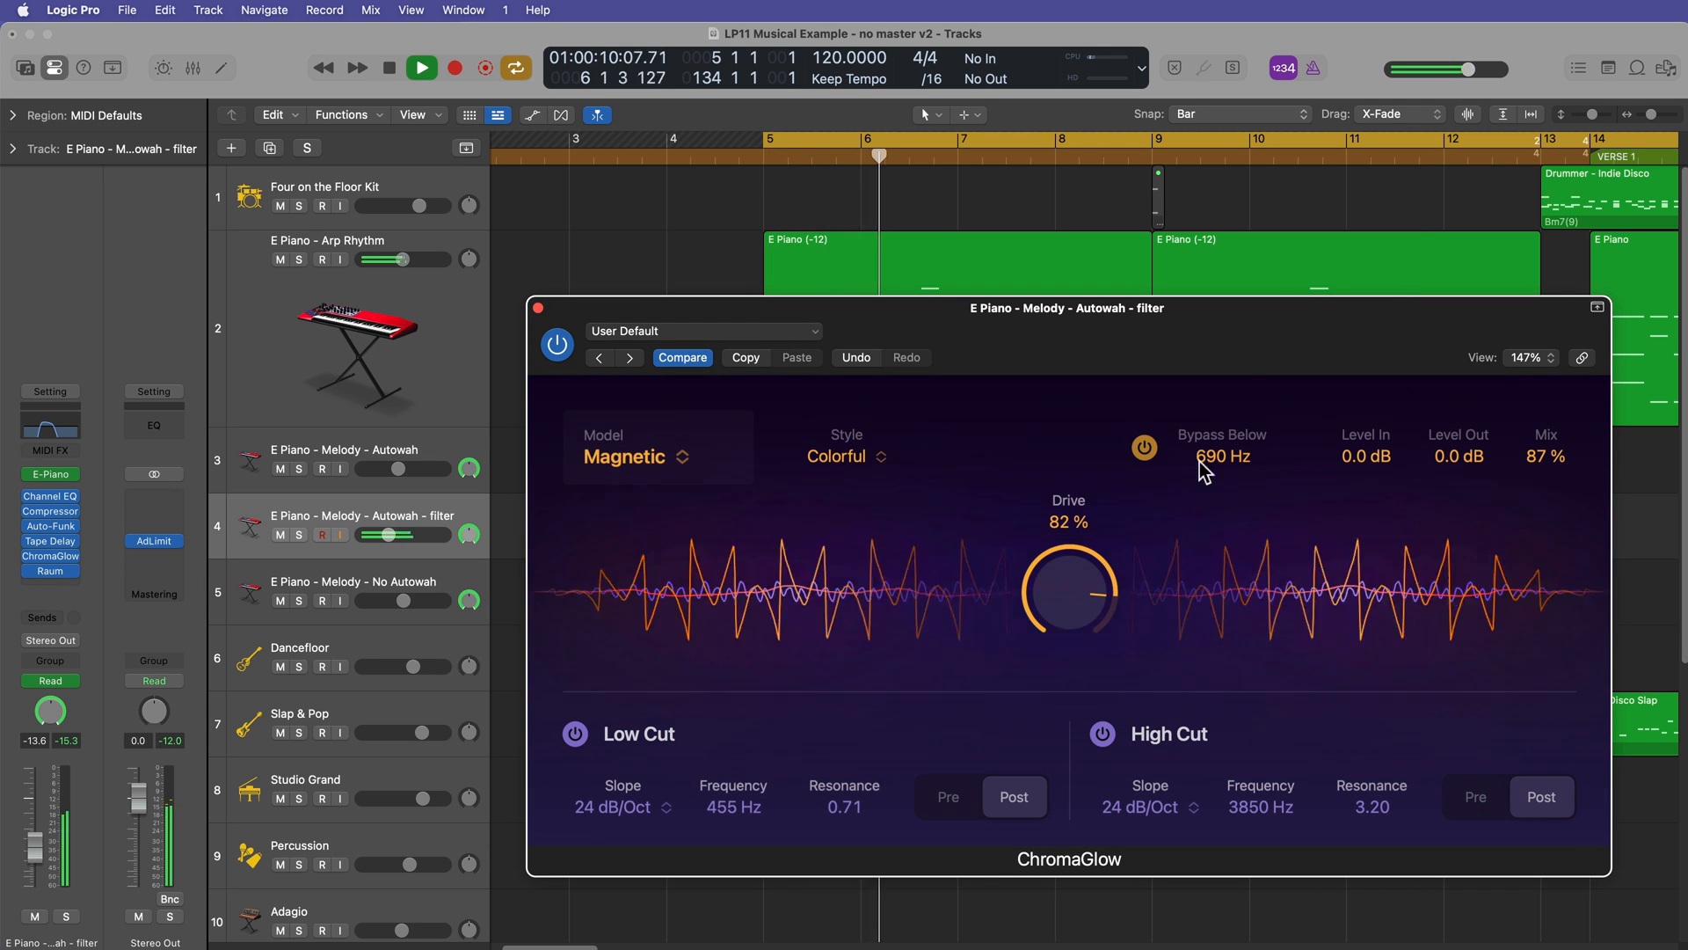
drag(1079, 582, 1087, 565)
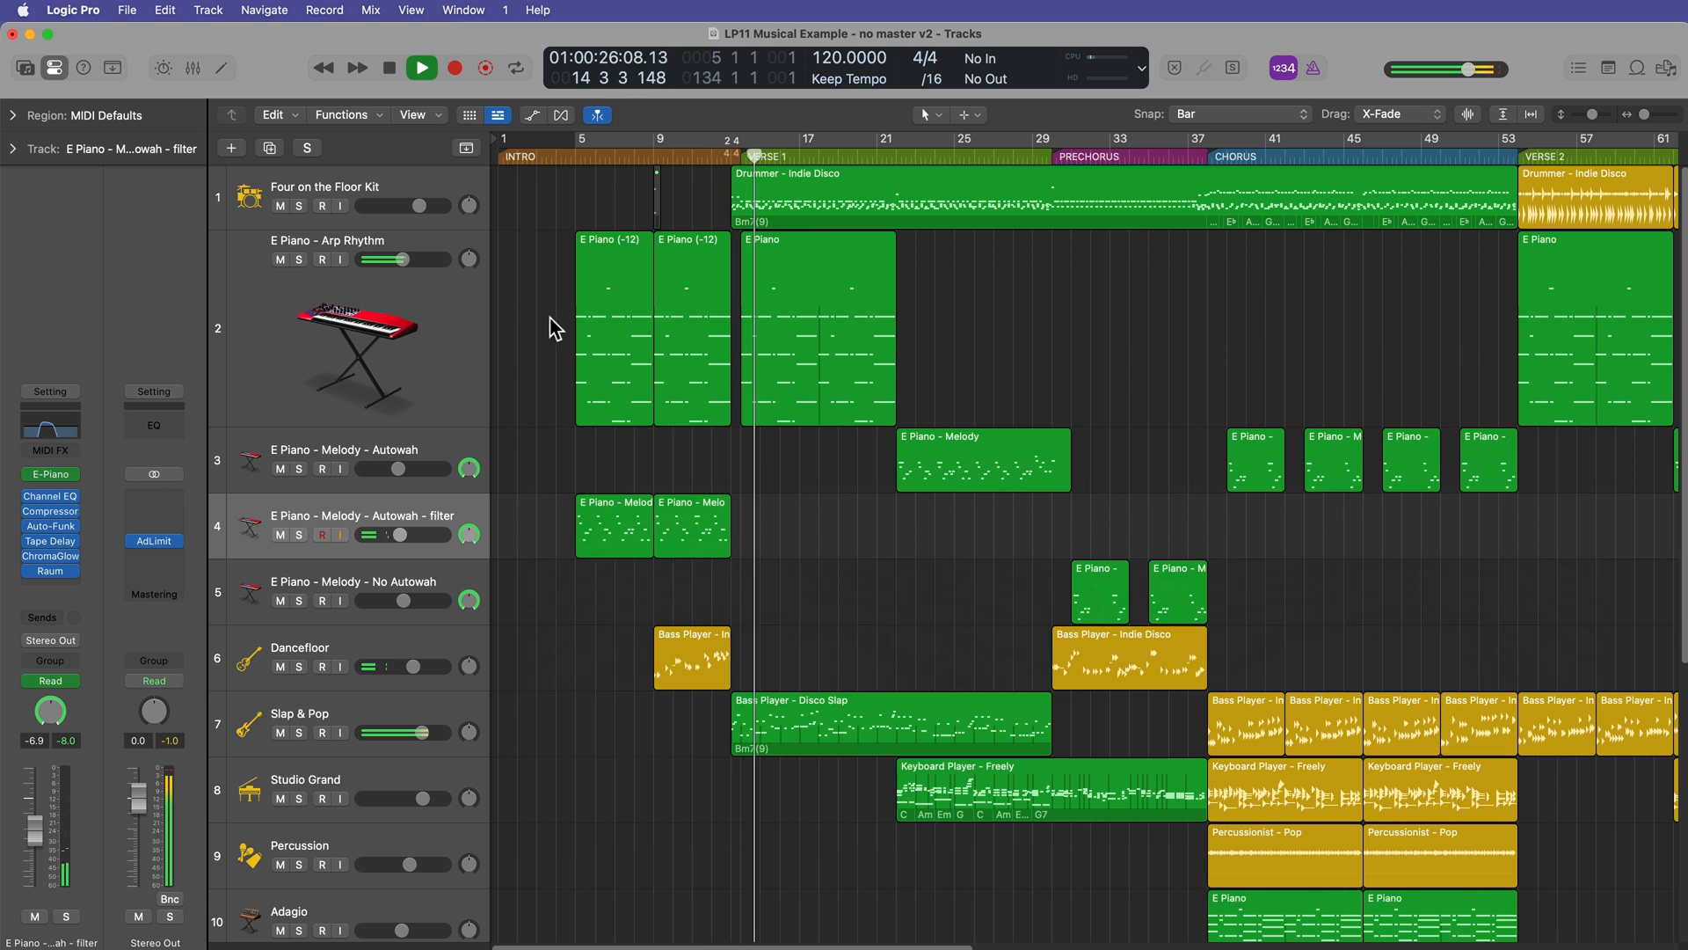
click(334, 186)
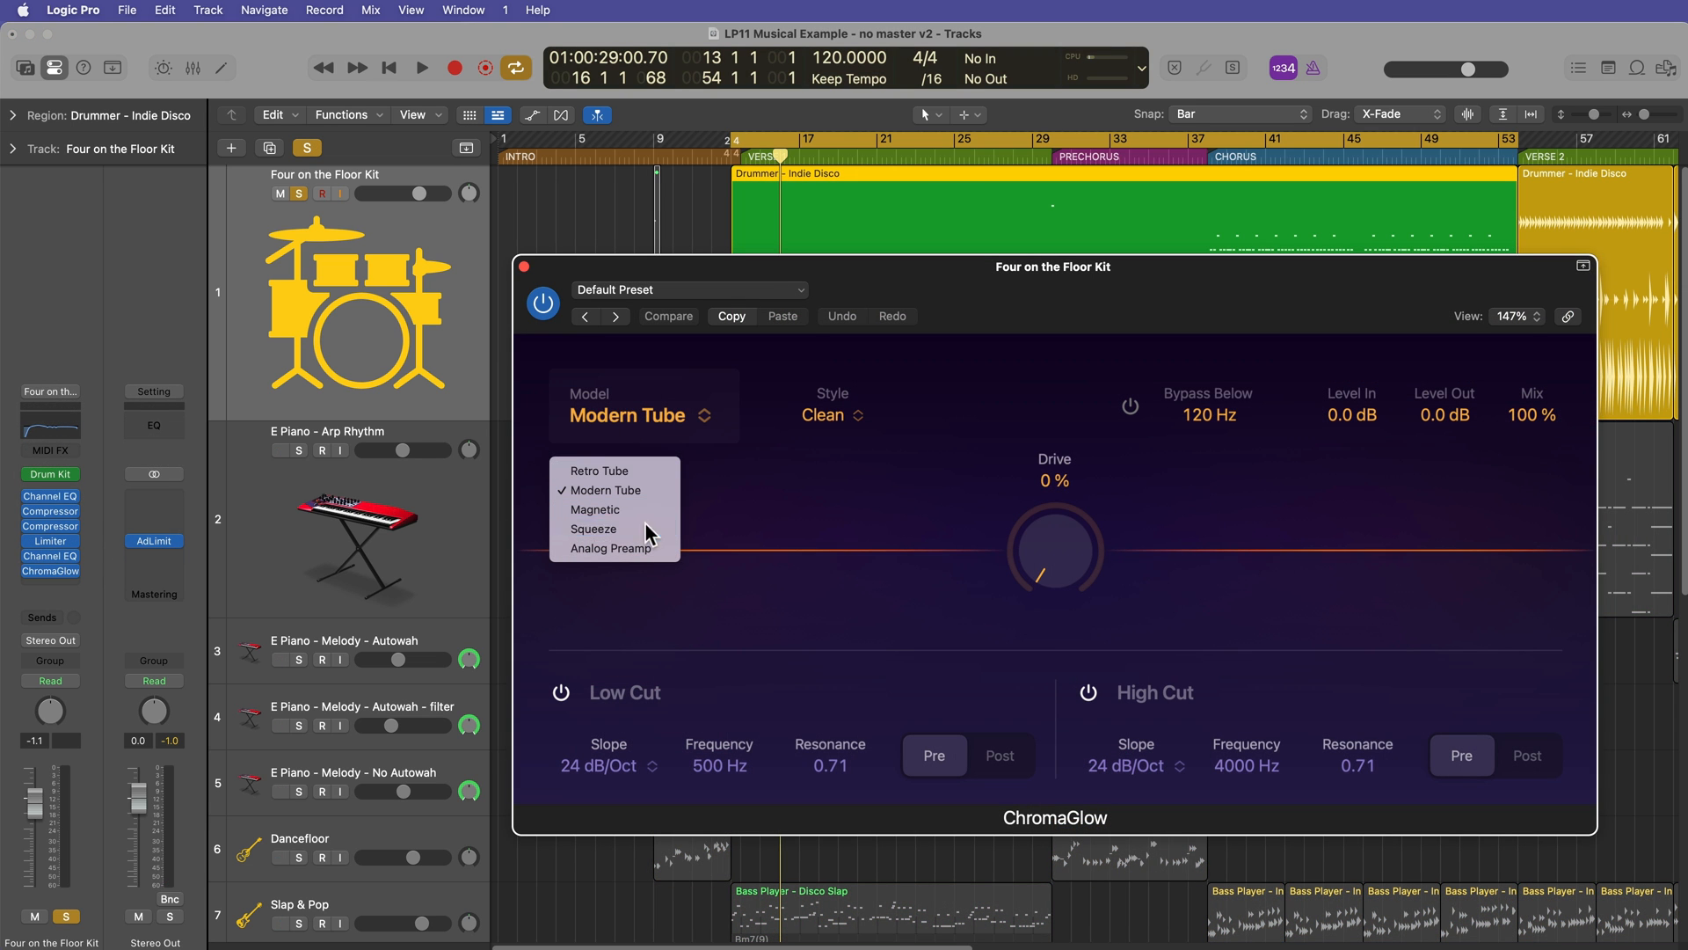
Step: Choose the Squeeze model and set the squeeze amount to about 54%
click(593, 530)
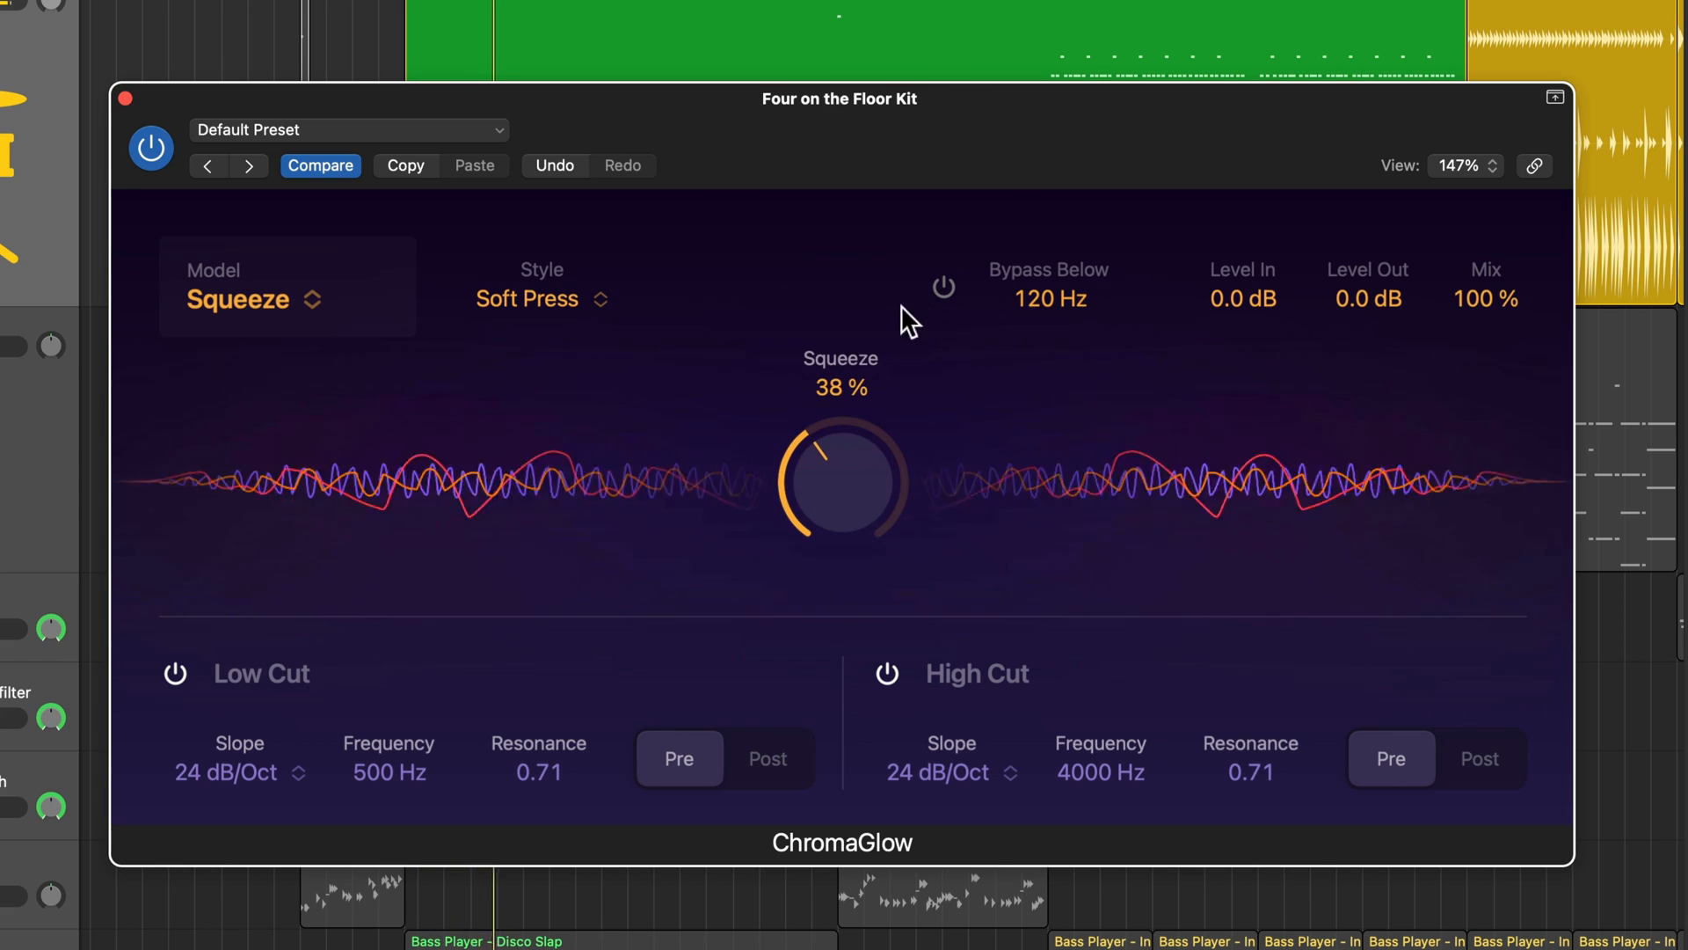
drag(840, 479, 856, 549)
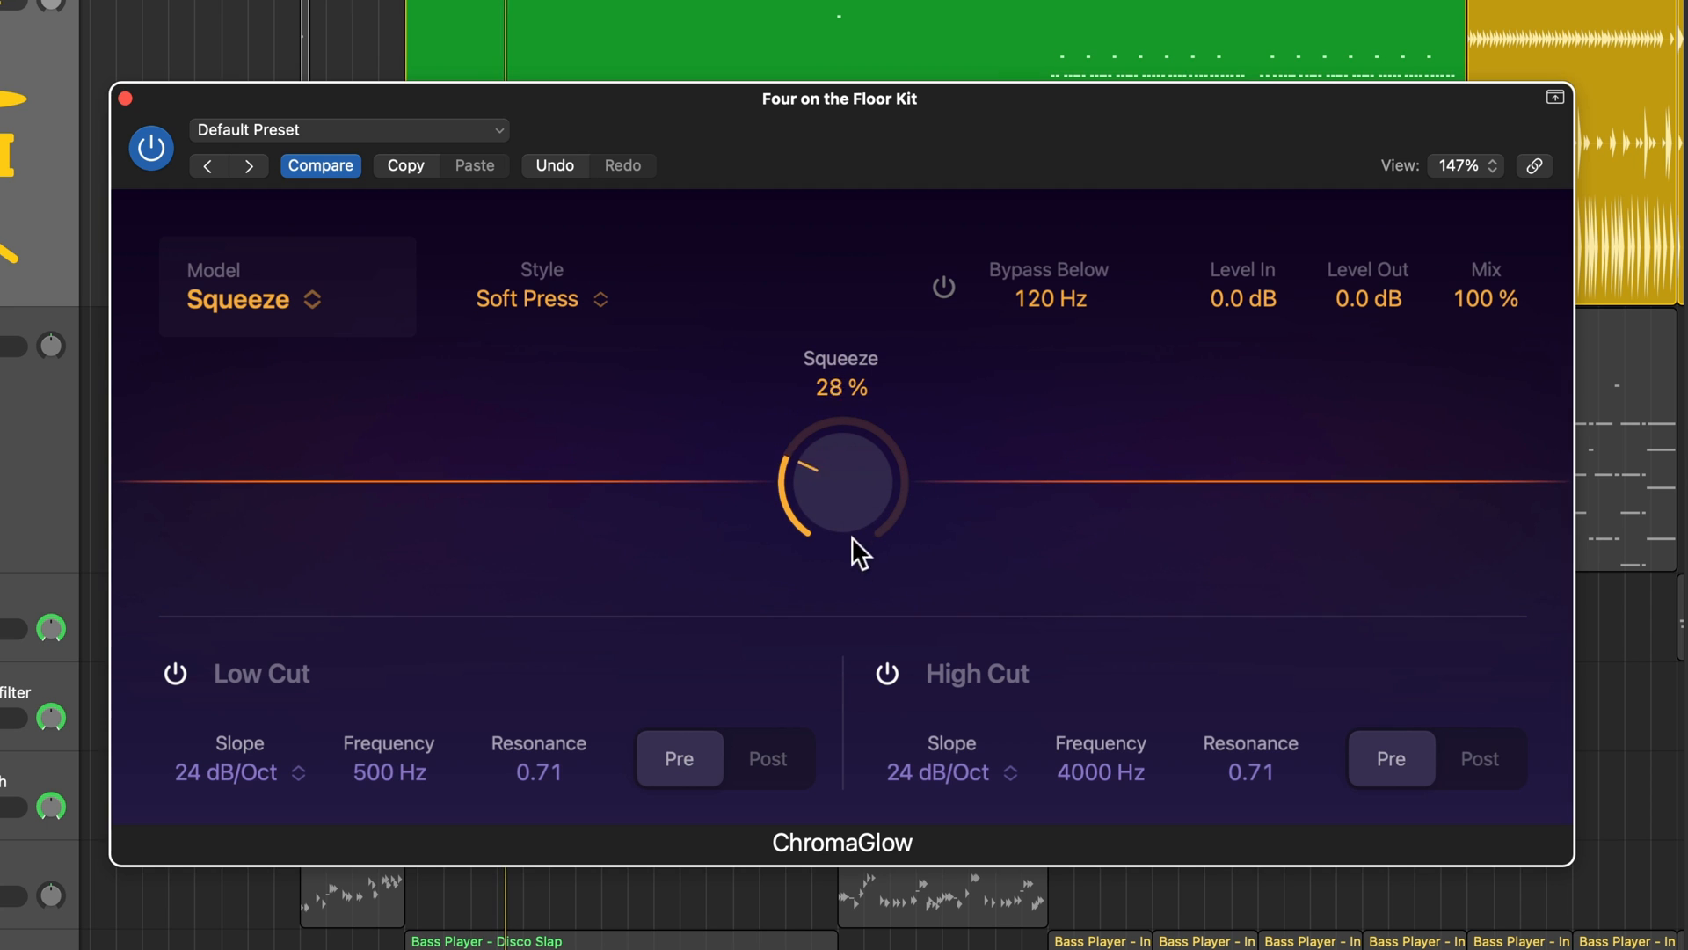
drag(852, 543, 883, 512)
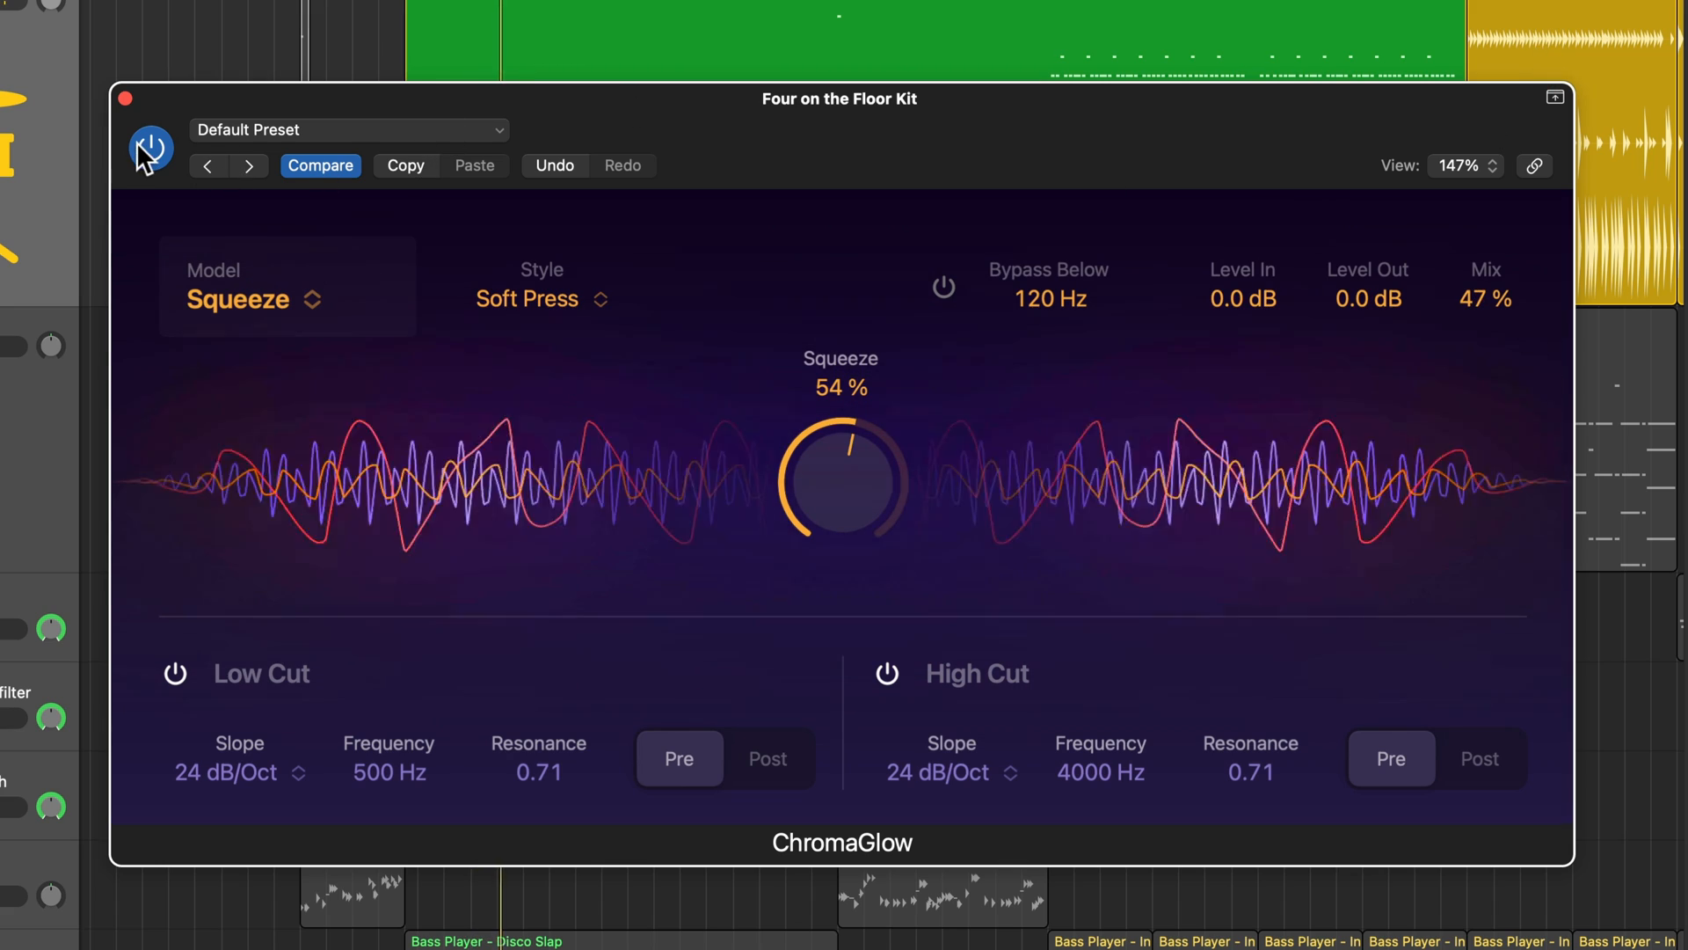
Step: Enable Bypass Below at 400 Hz, toggling the effect power to compare with dry
click(149, 147)
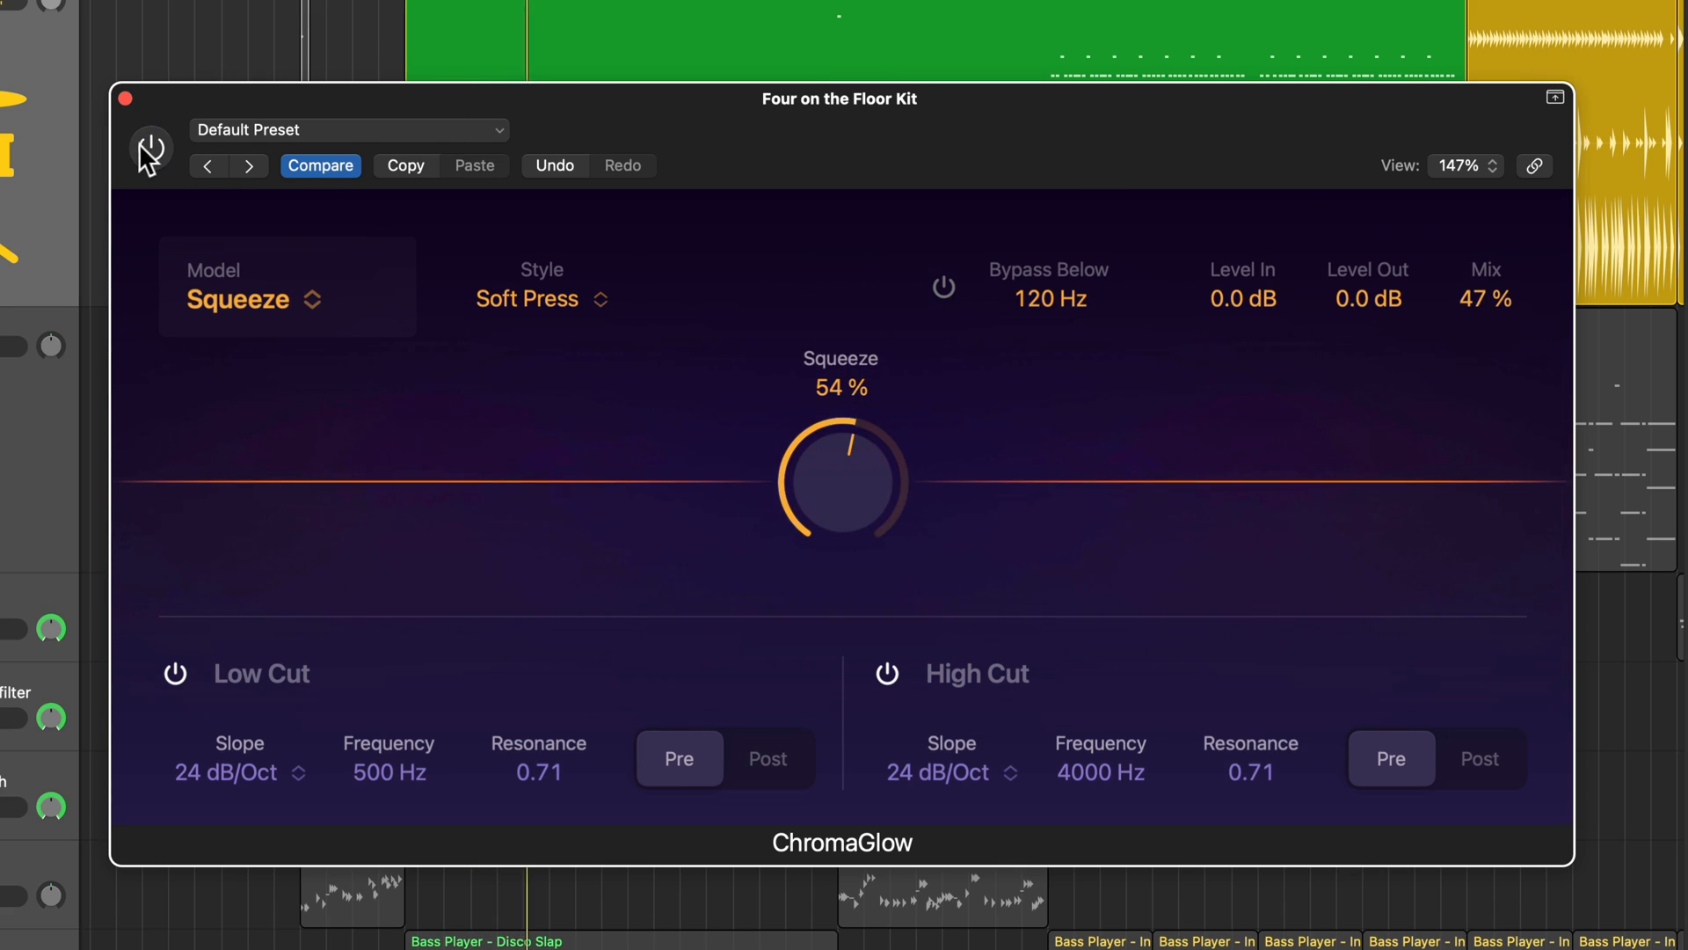
click(152, 148)
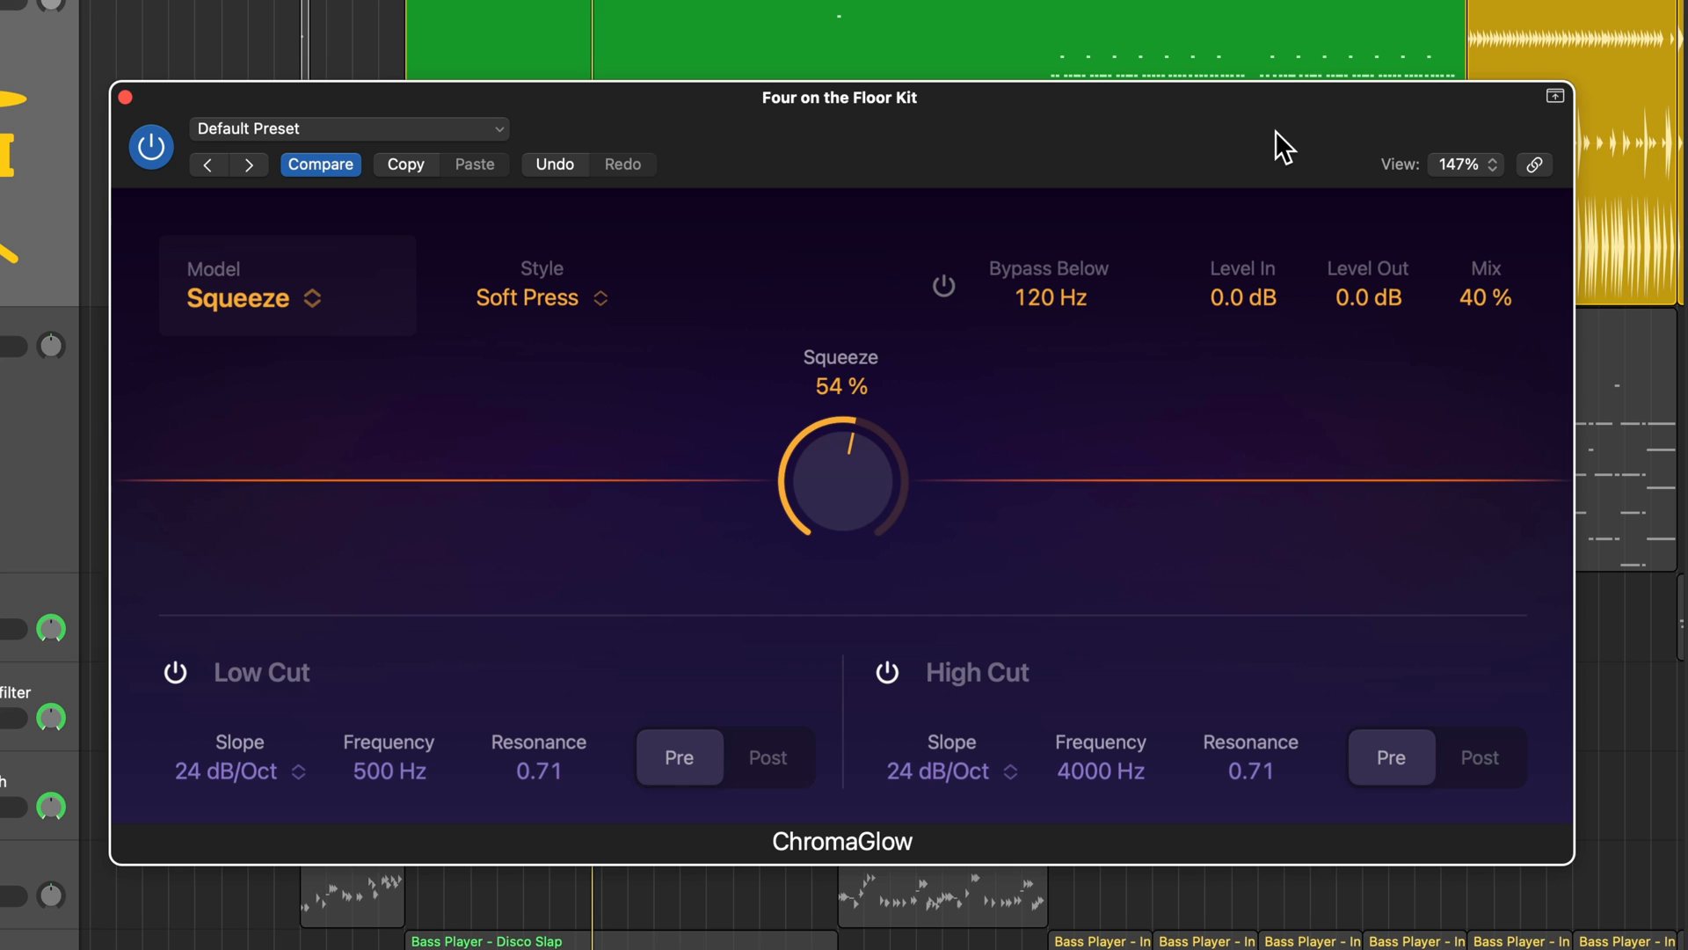
mouse_move(902, 305)
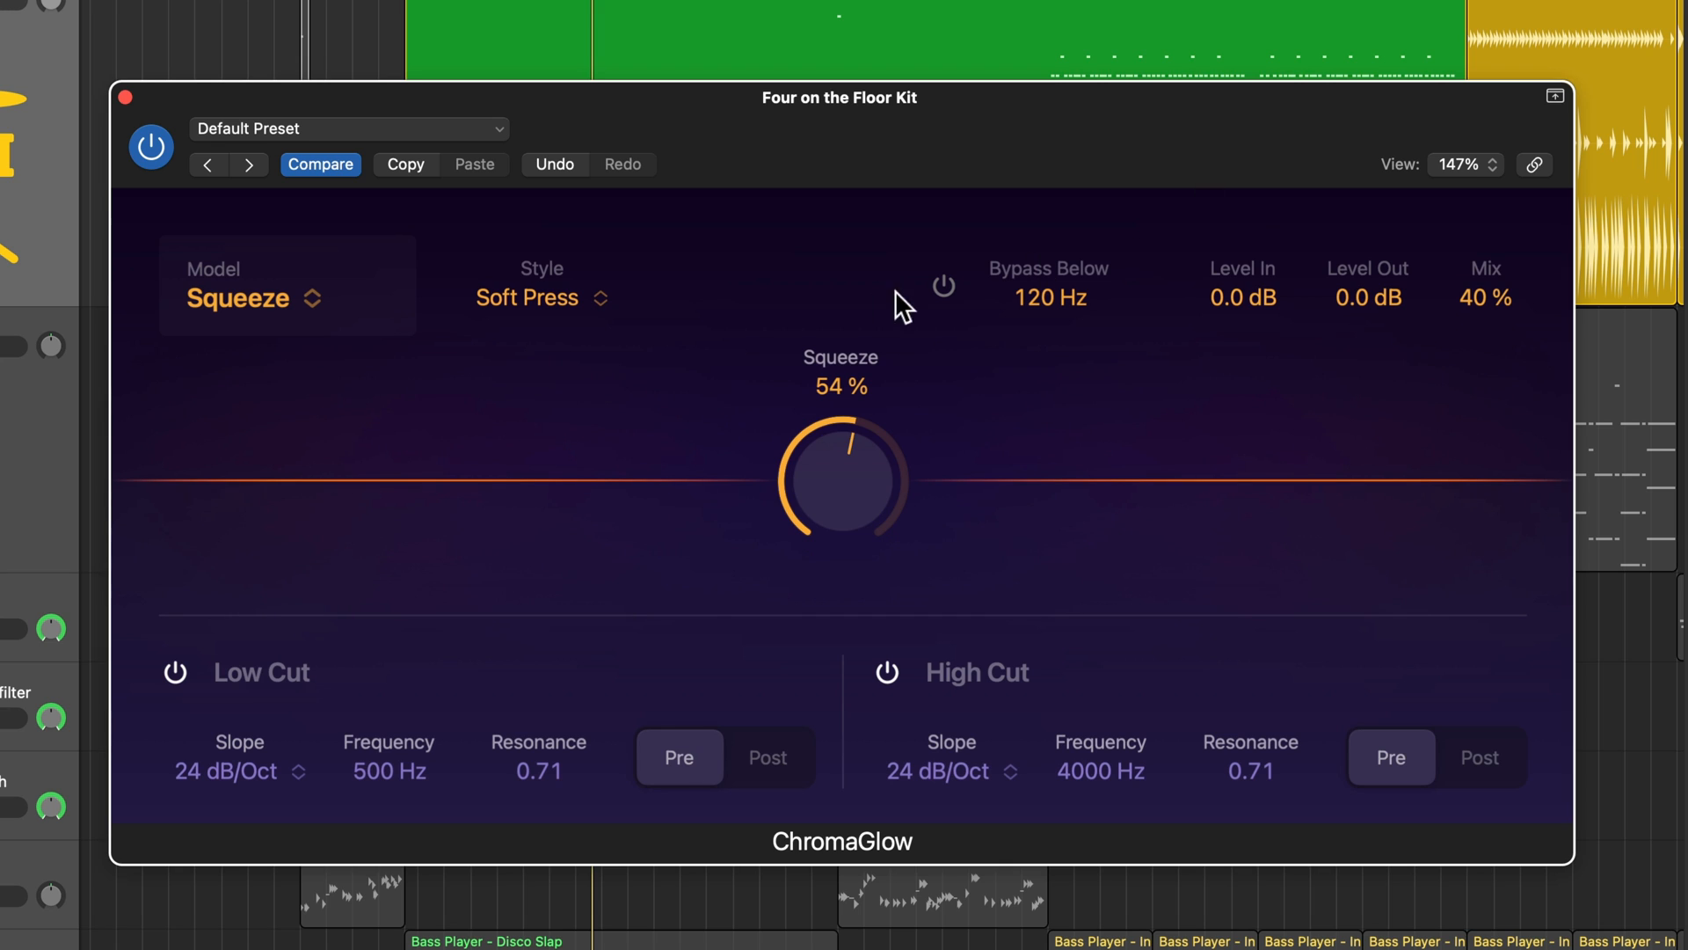
click(942, 287)
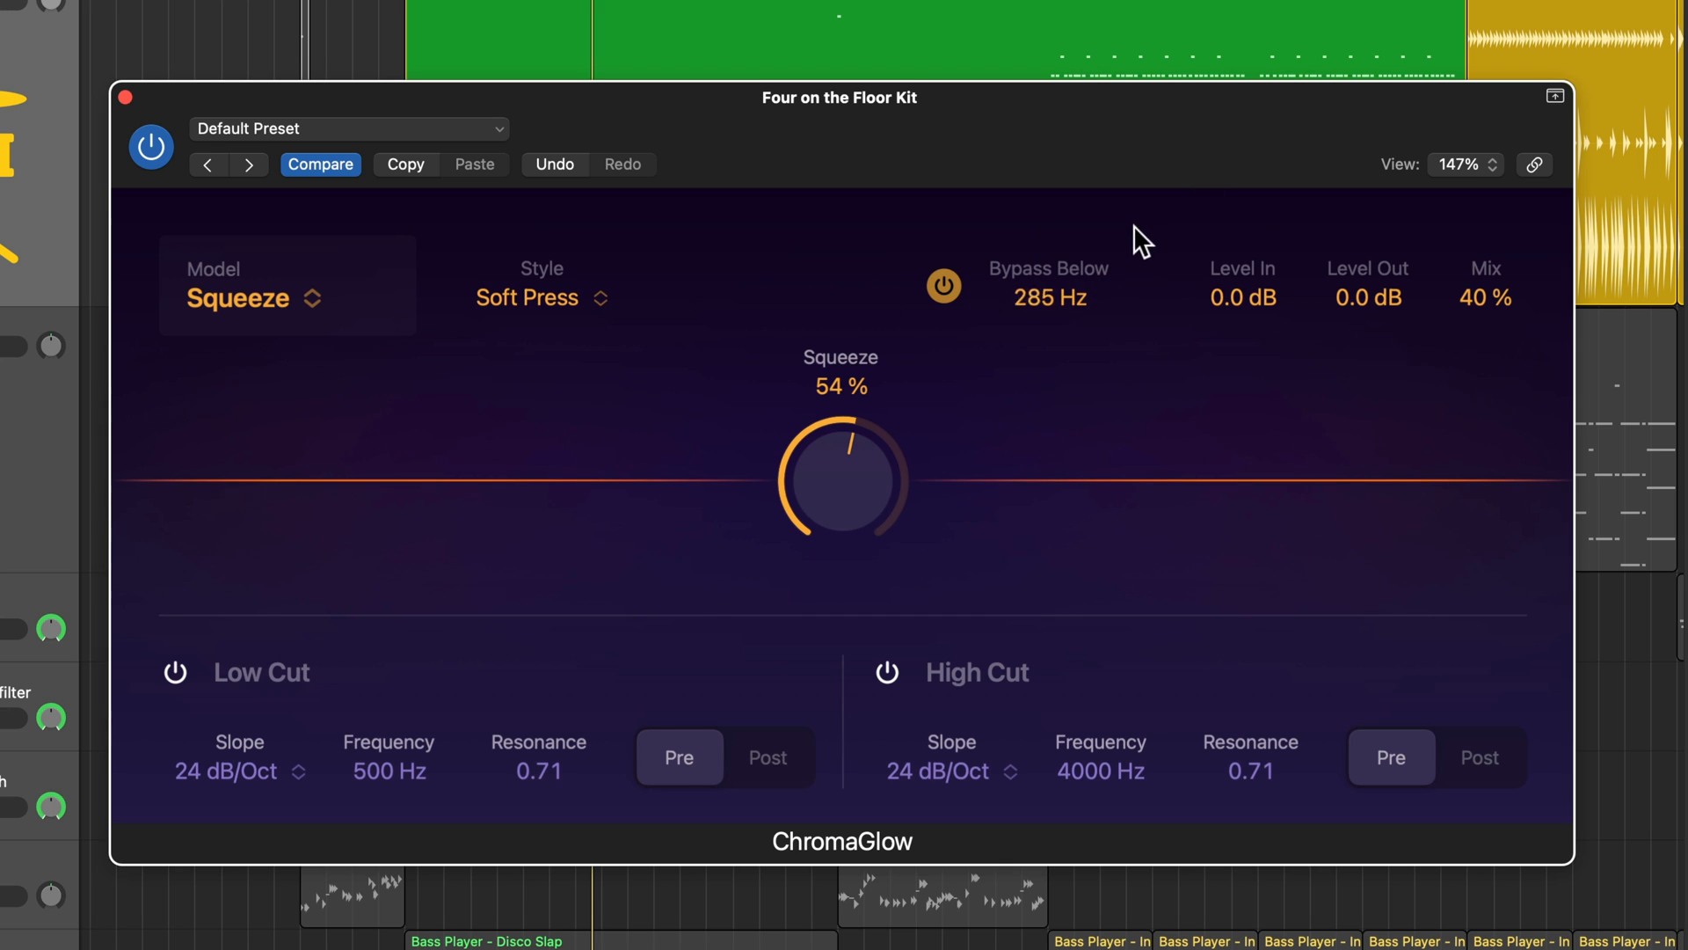
drag(1048, 297, 1076, 385)
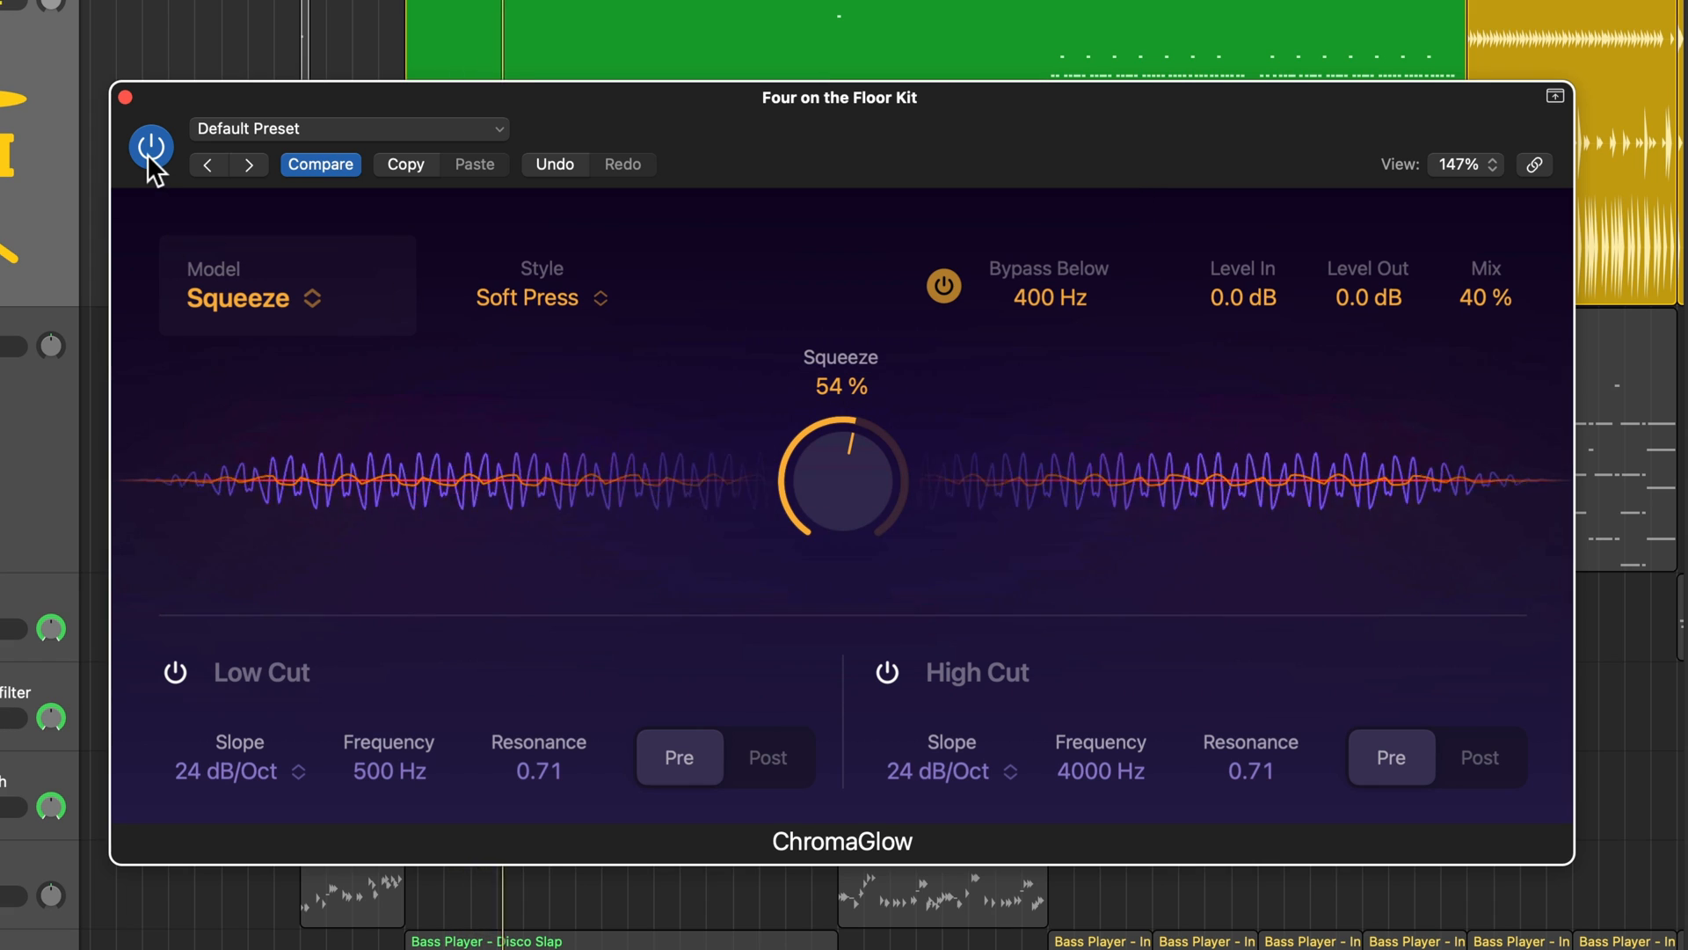
click(151, 146)
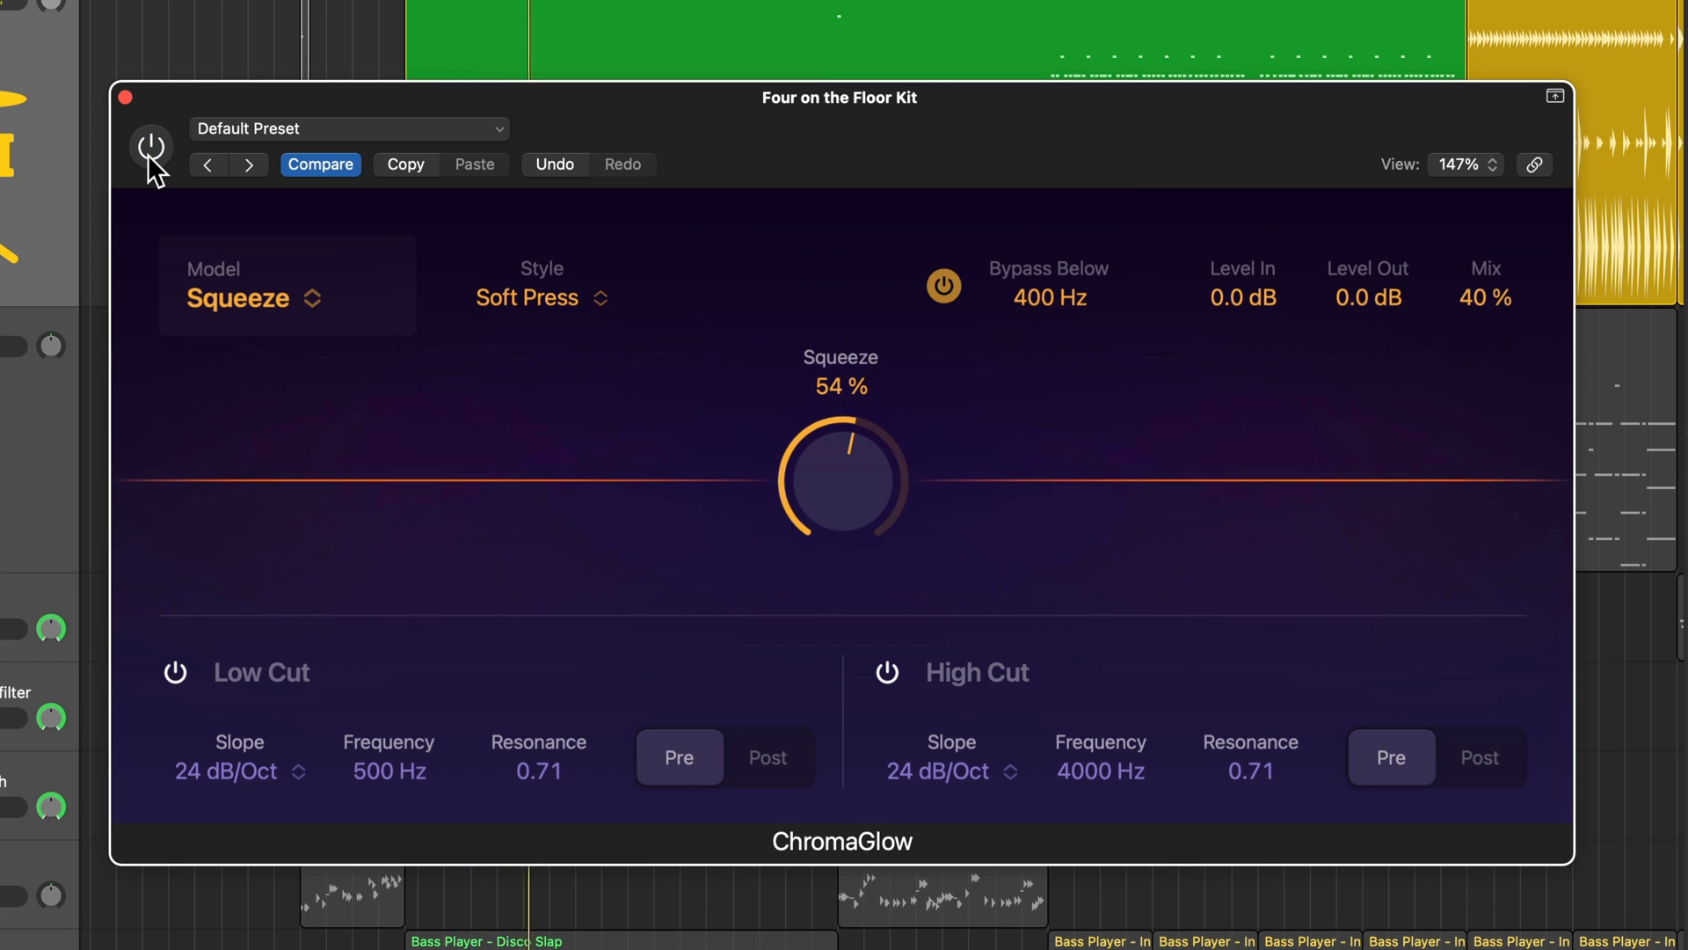
click(151, 148)
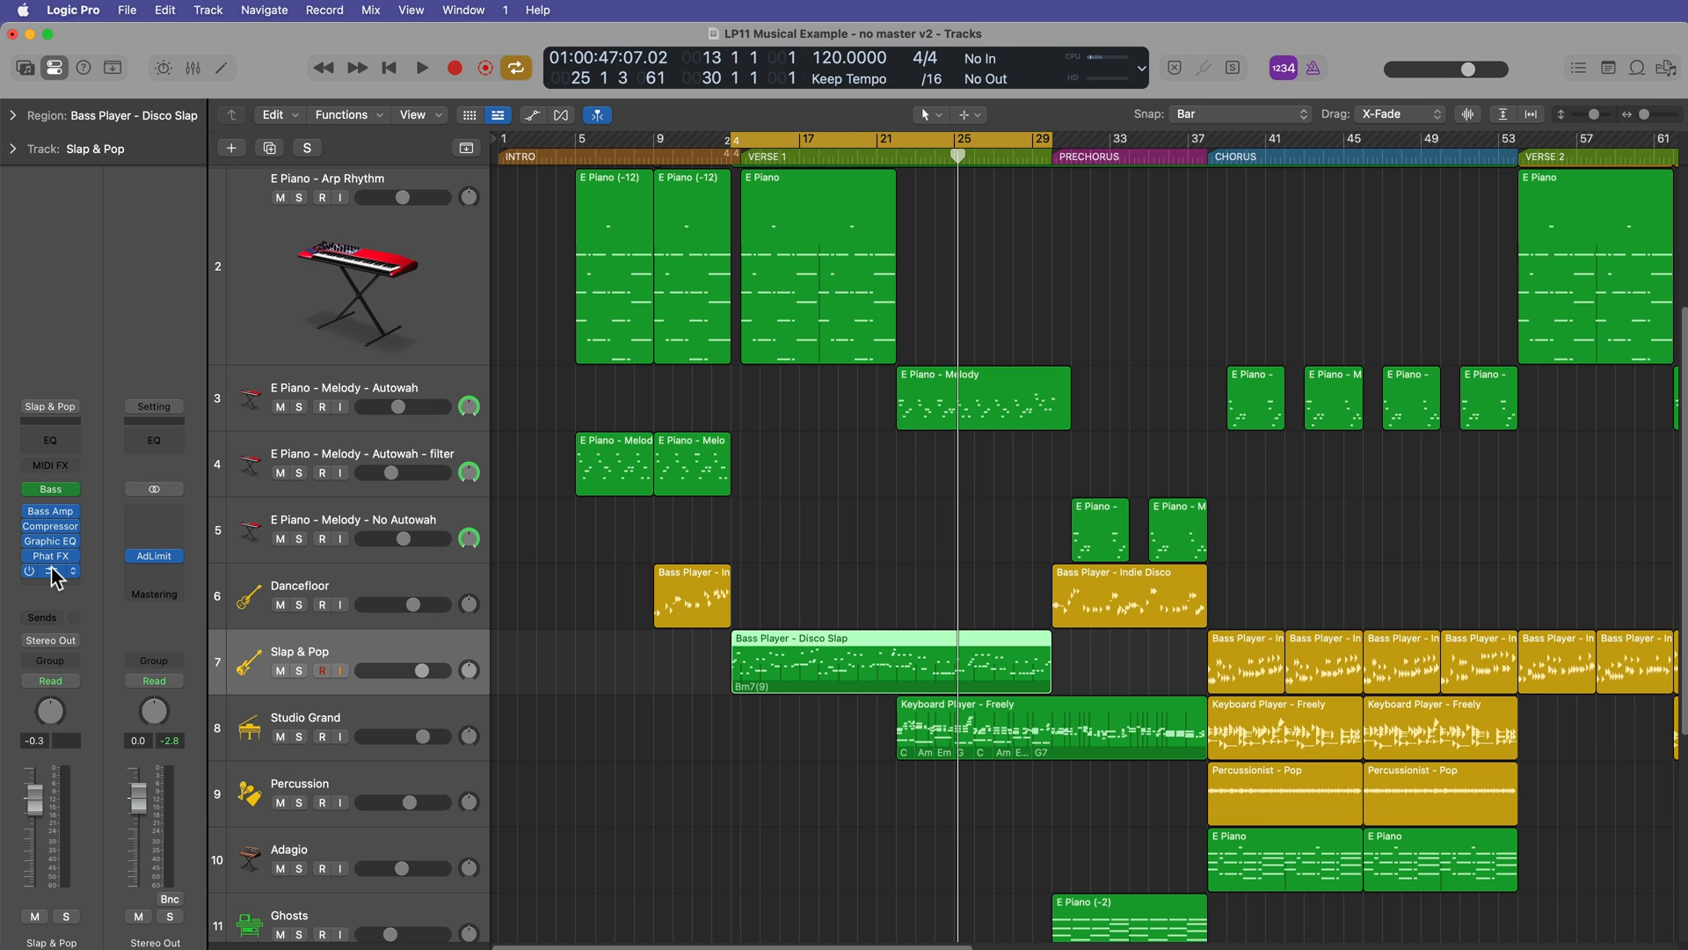
Step: Insert ChromaGlow on the Slap & Pop channel, Magnetic model, Colorful style
click(50, 571)
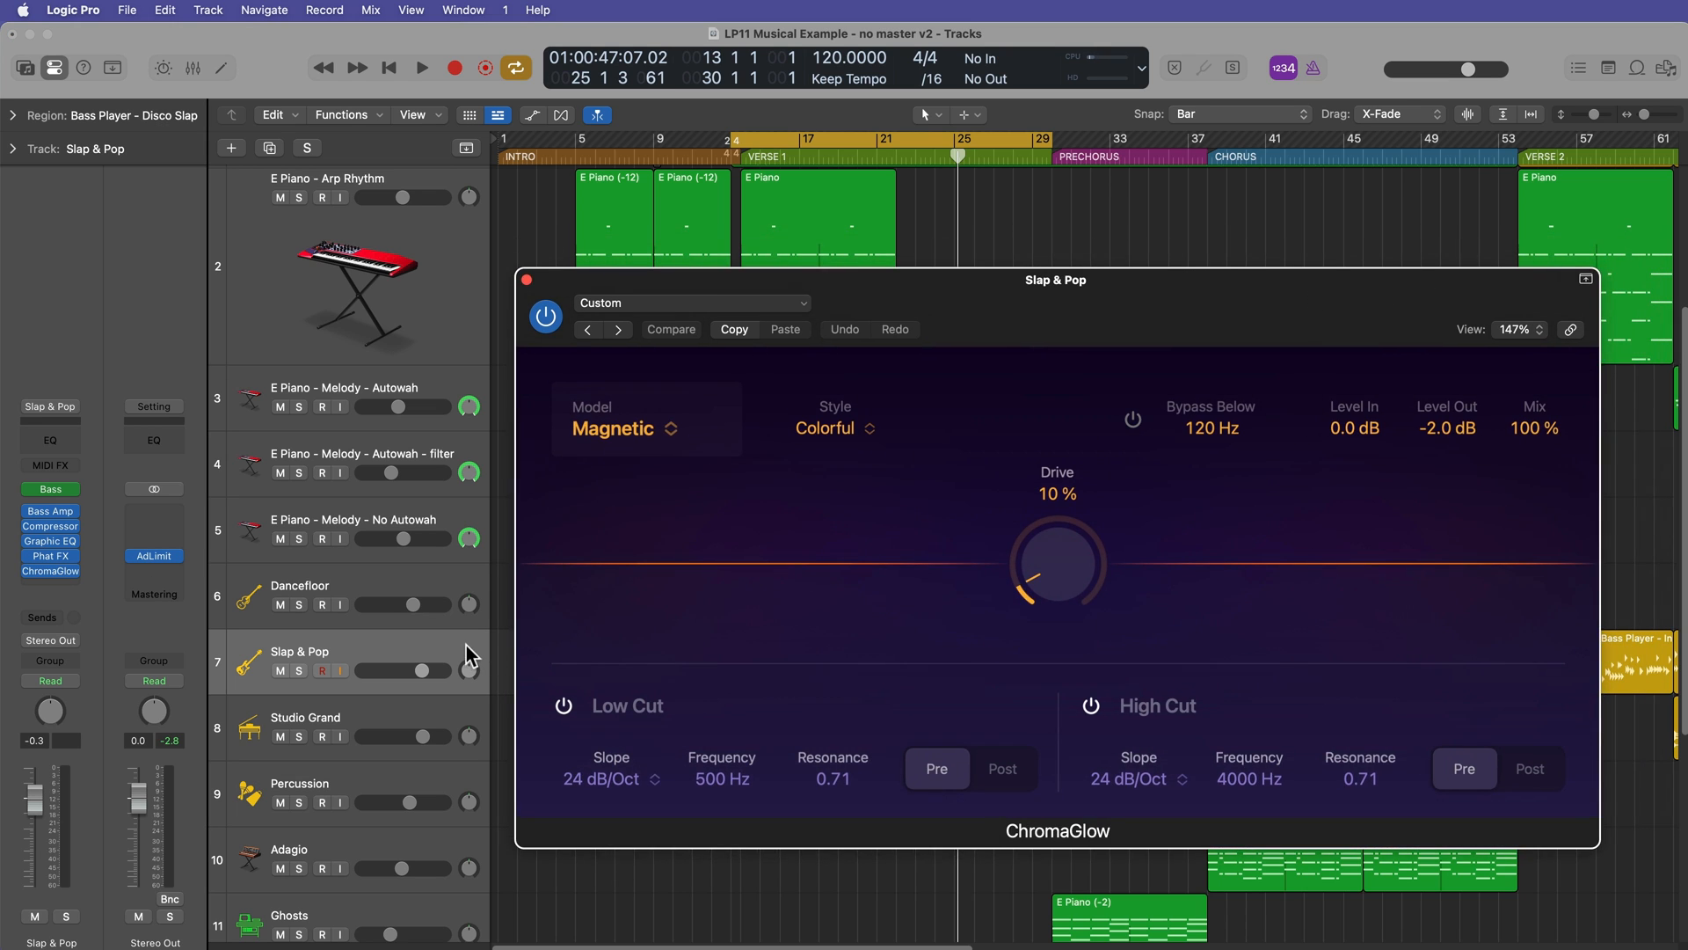
mouse_move(871, 536)
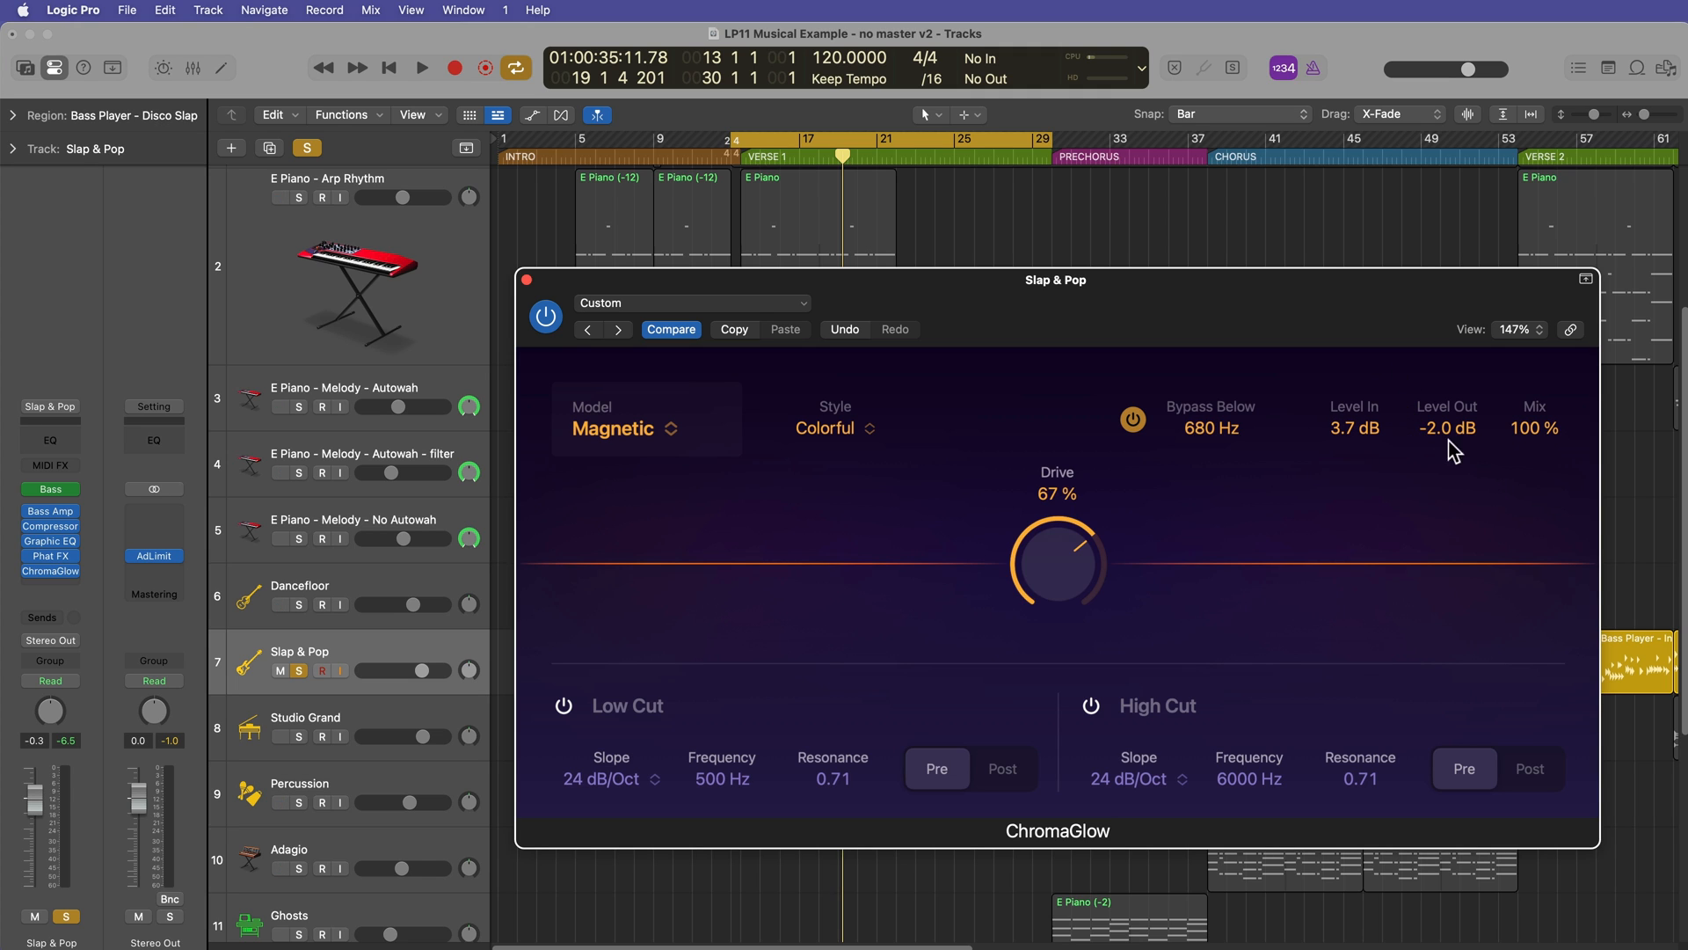
Step: Raise drive to 74%, trim input to 3.6 dB and bypass below 680 Hz
drag(1447, 428, 1447, 443)
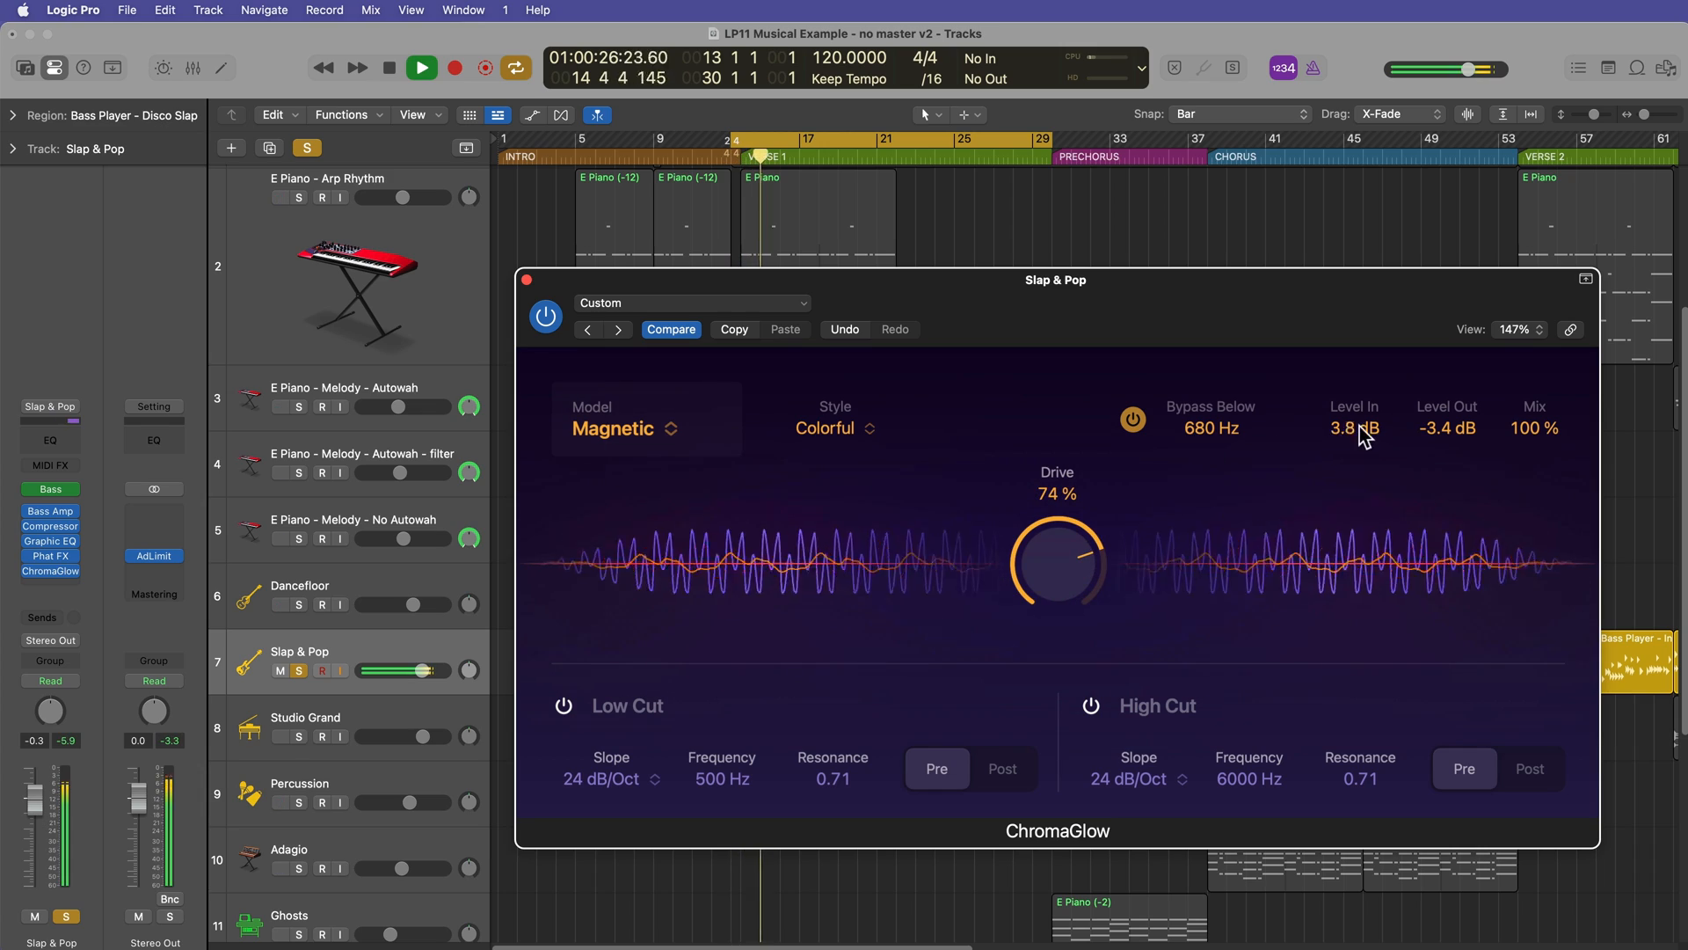
drag(1356, 429, 1356, 419)
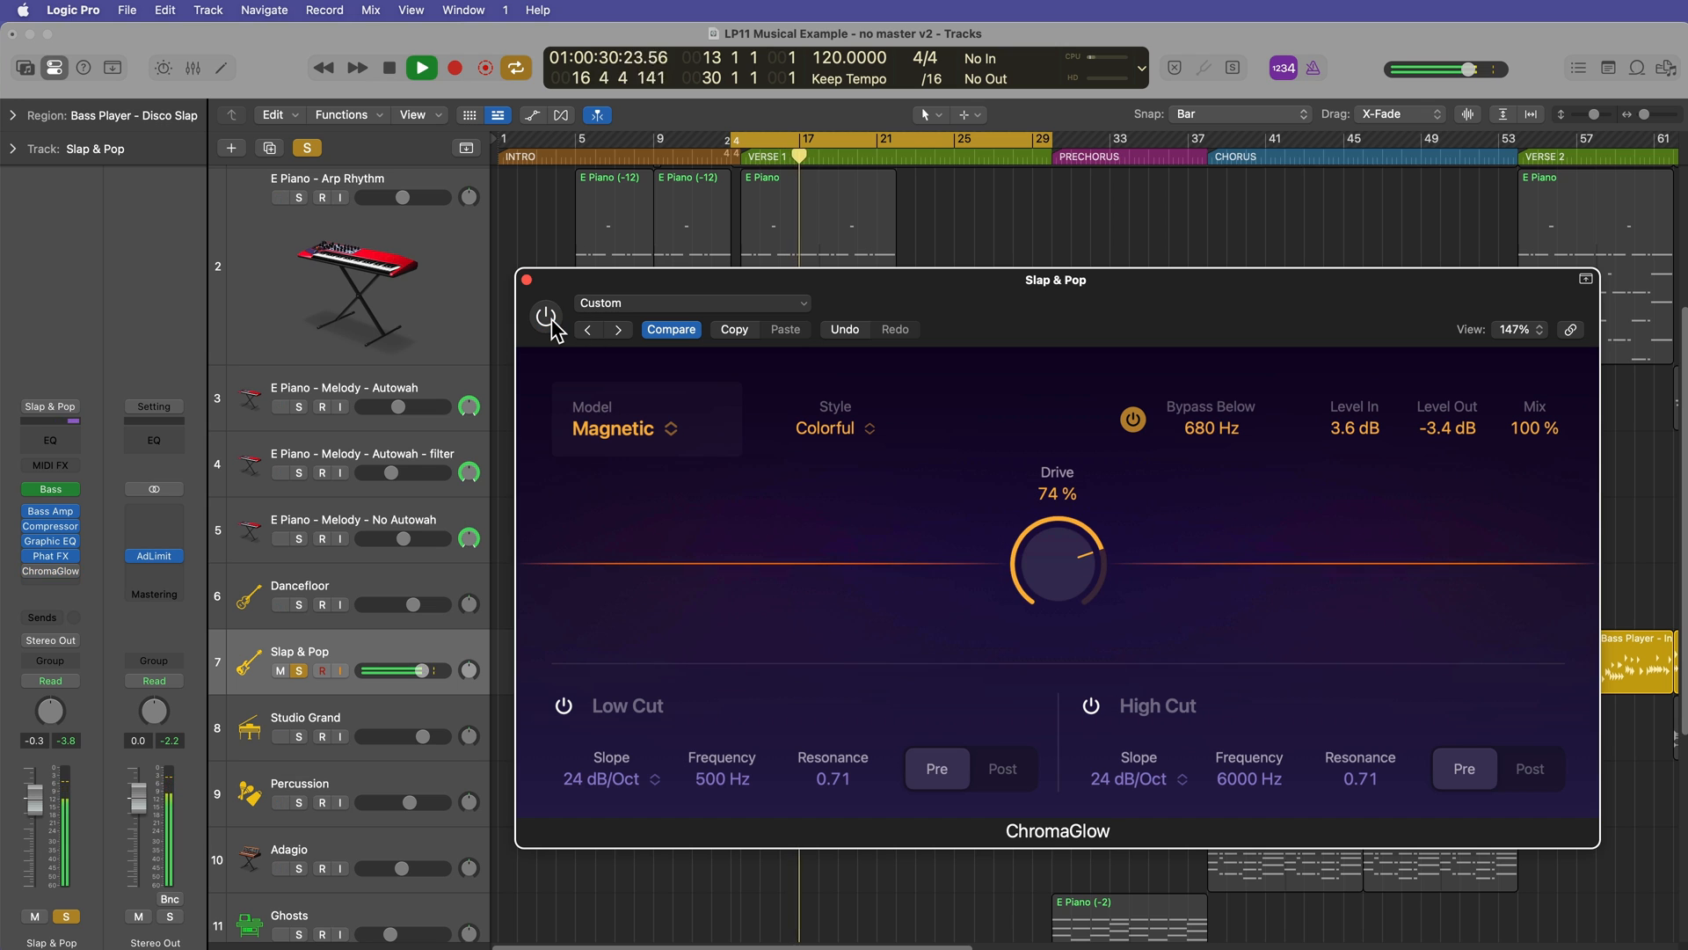
click(420, 66)
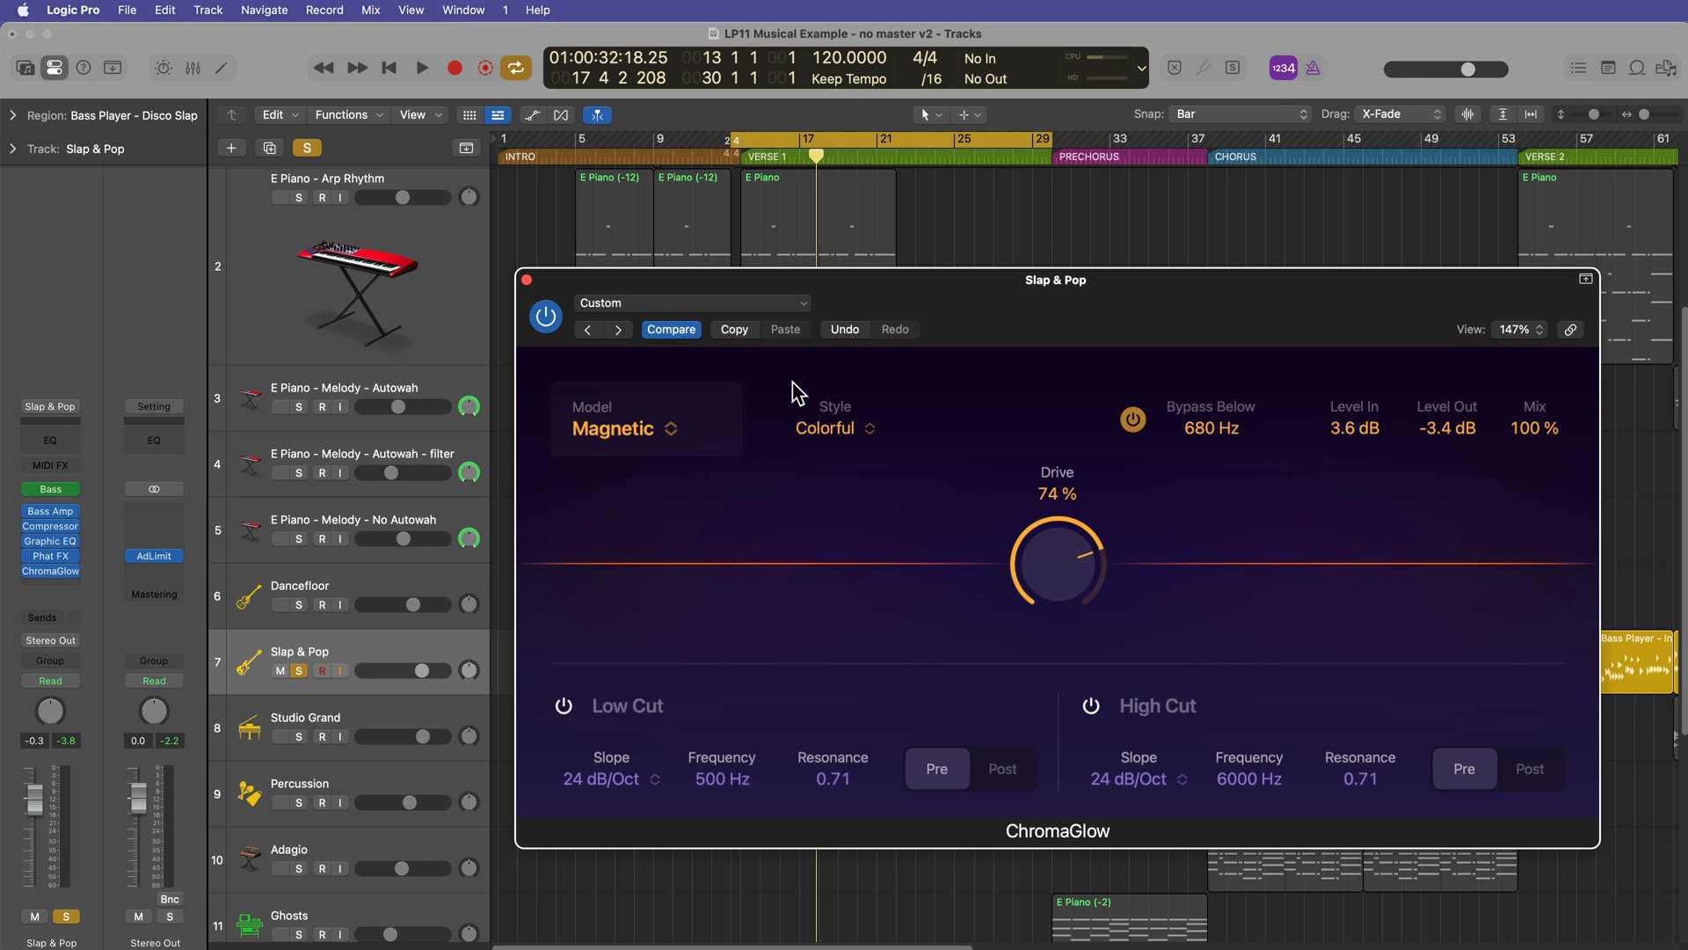
click(421, 67)
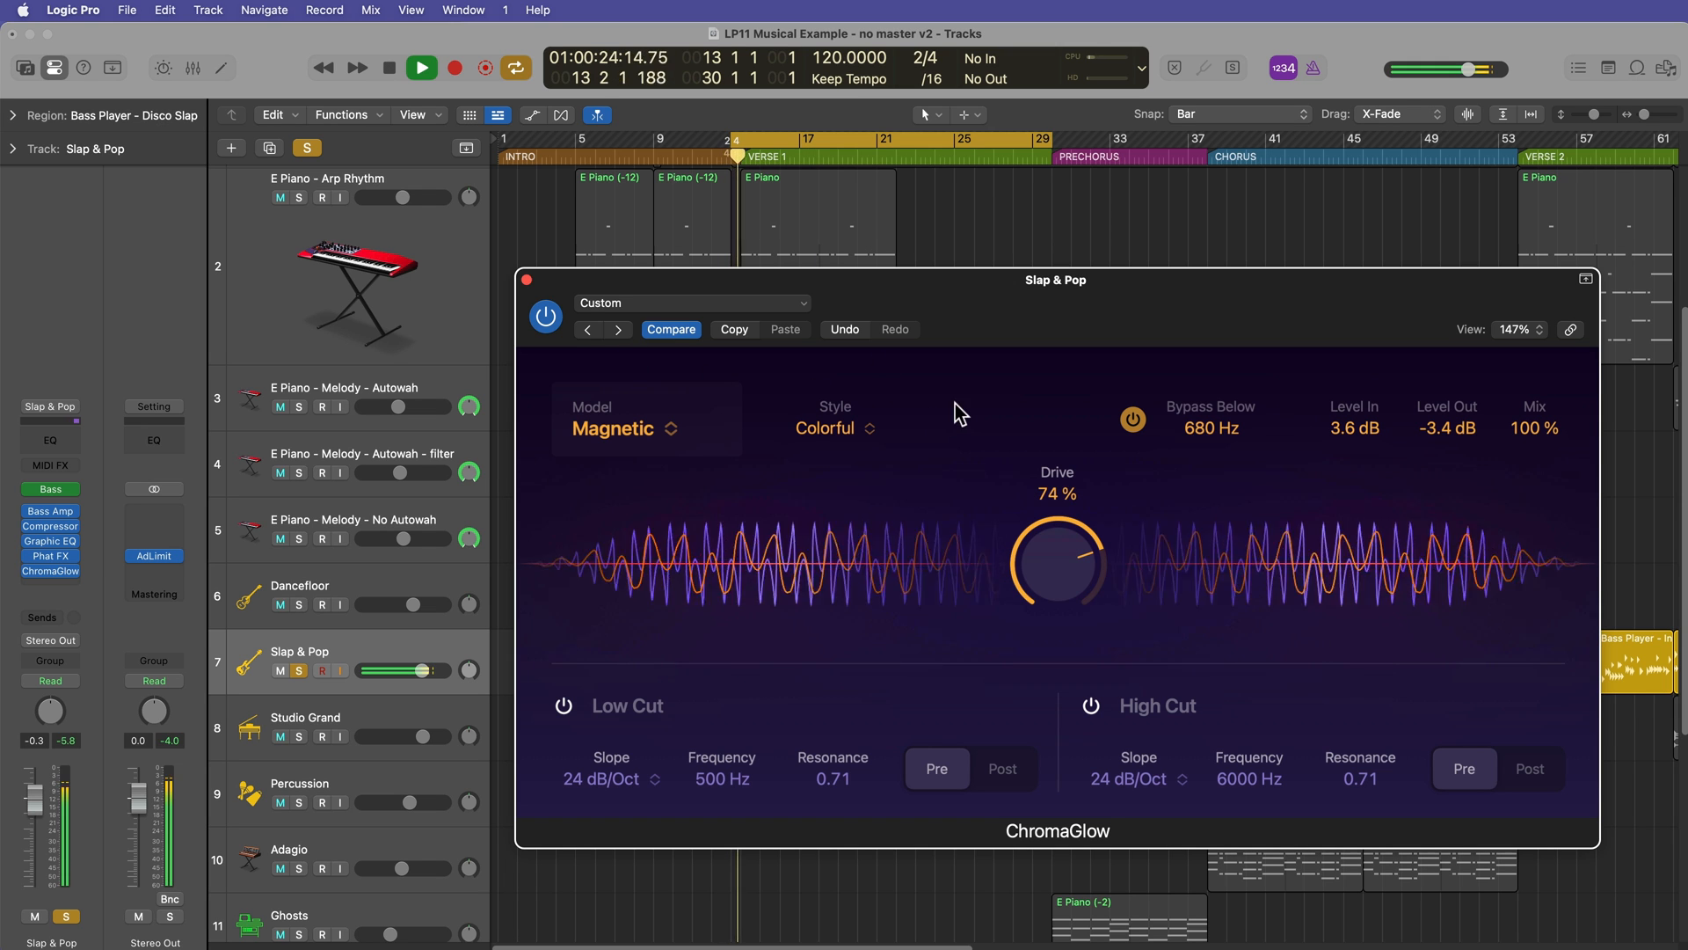
drag(1057, 558, 1054, 584)
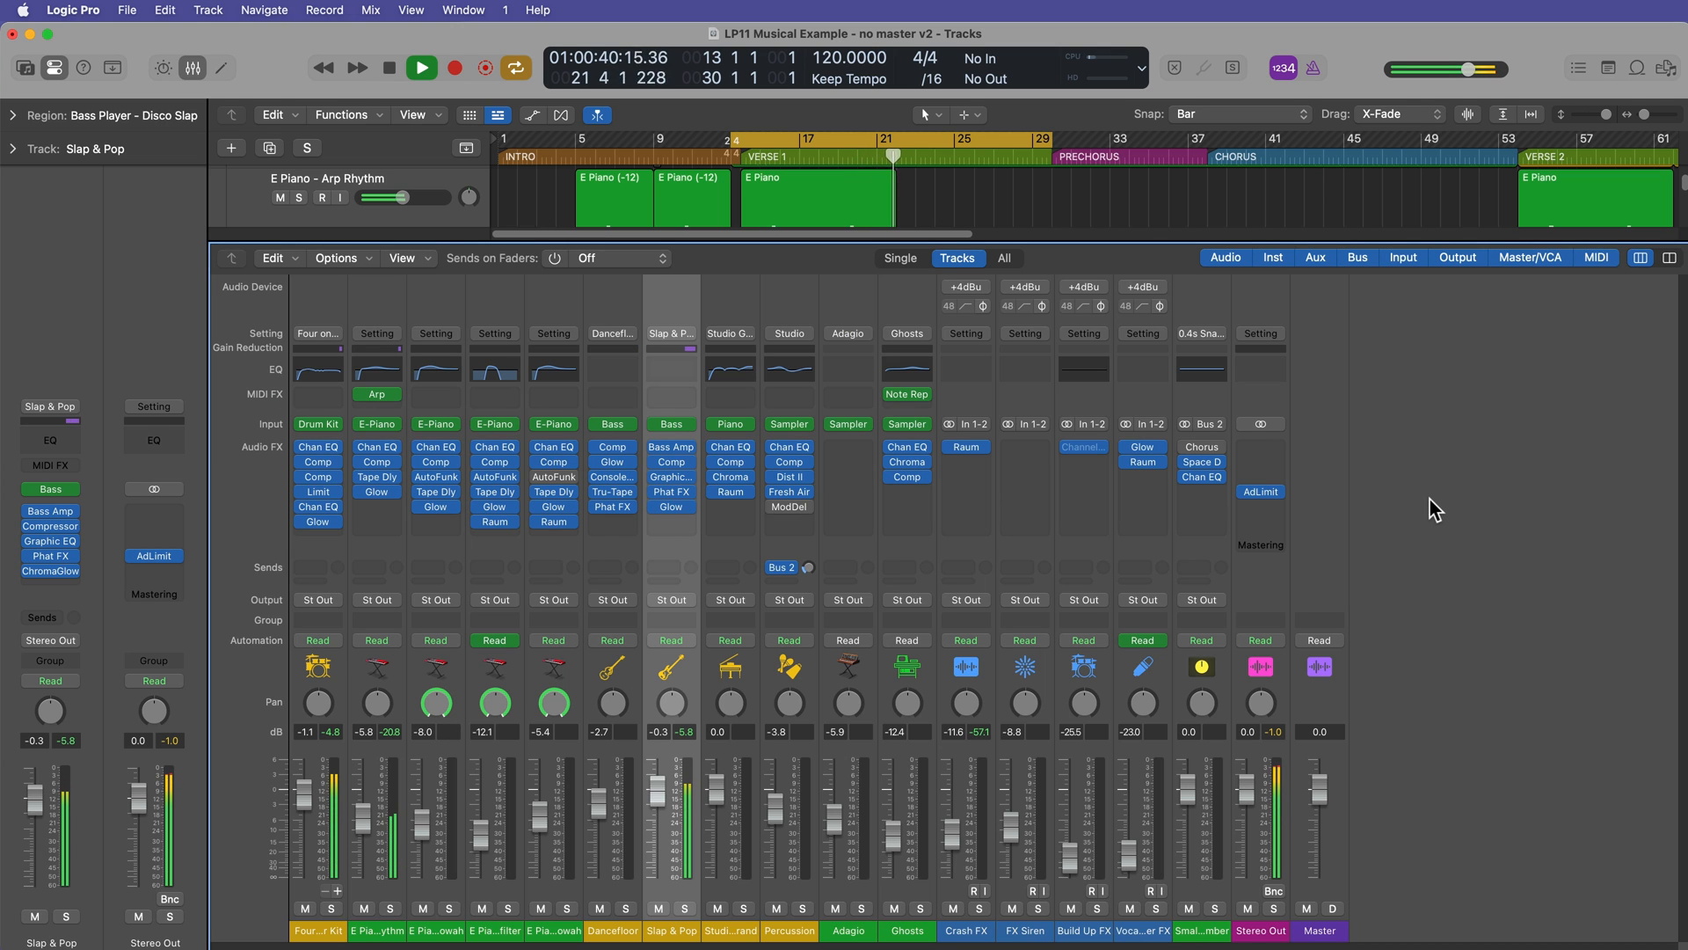
Step: Insert ChromaGlow on the Stereo Out strip at its default Modern Tube, Clean style
click(420, 67)
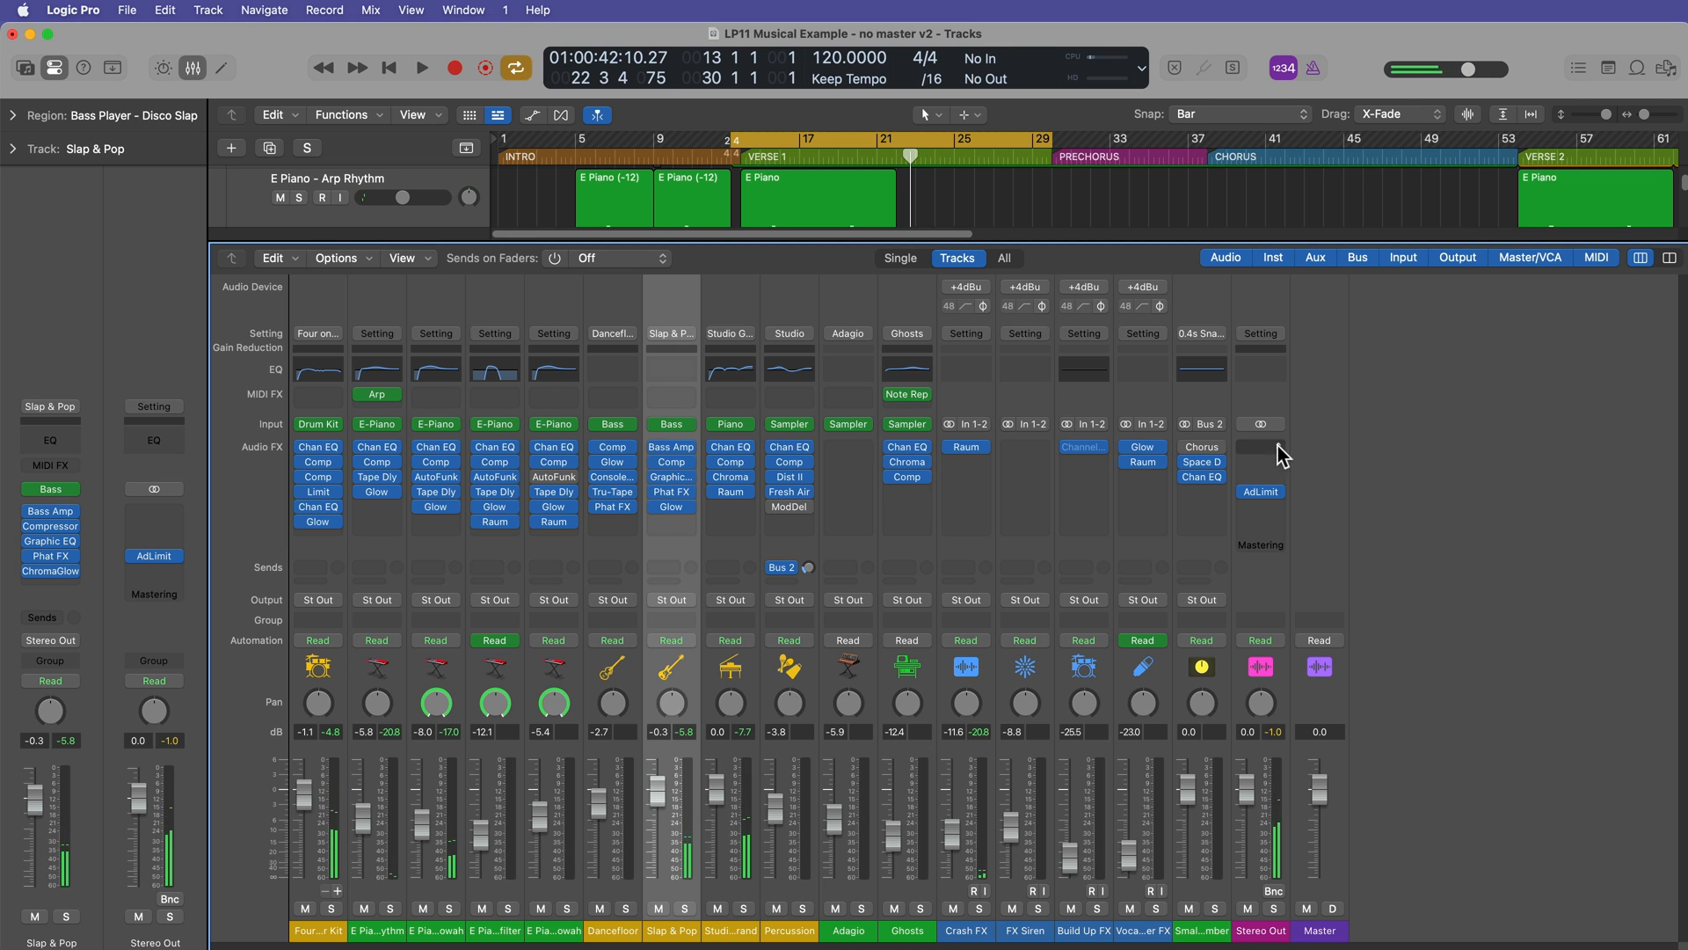
click(1259, 445)
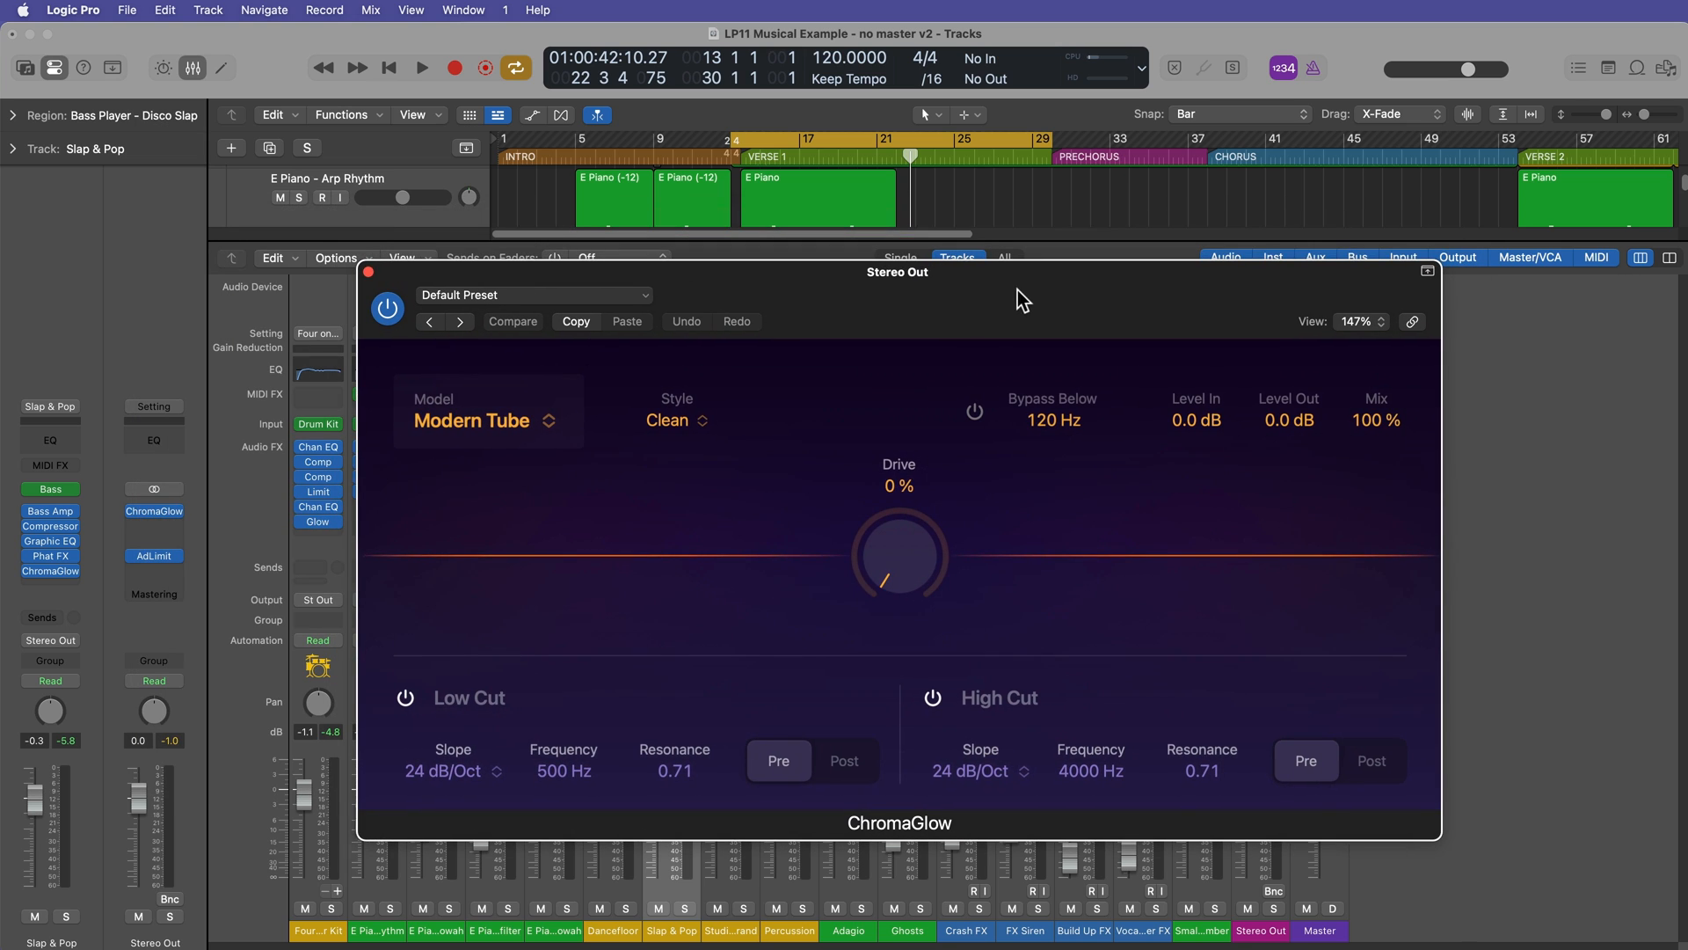
mouse_move(1019, 299)
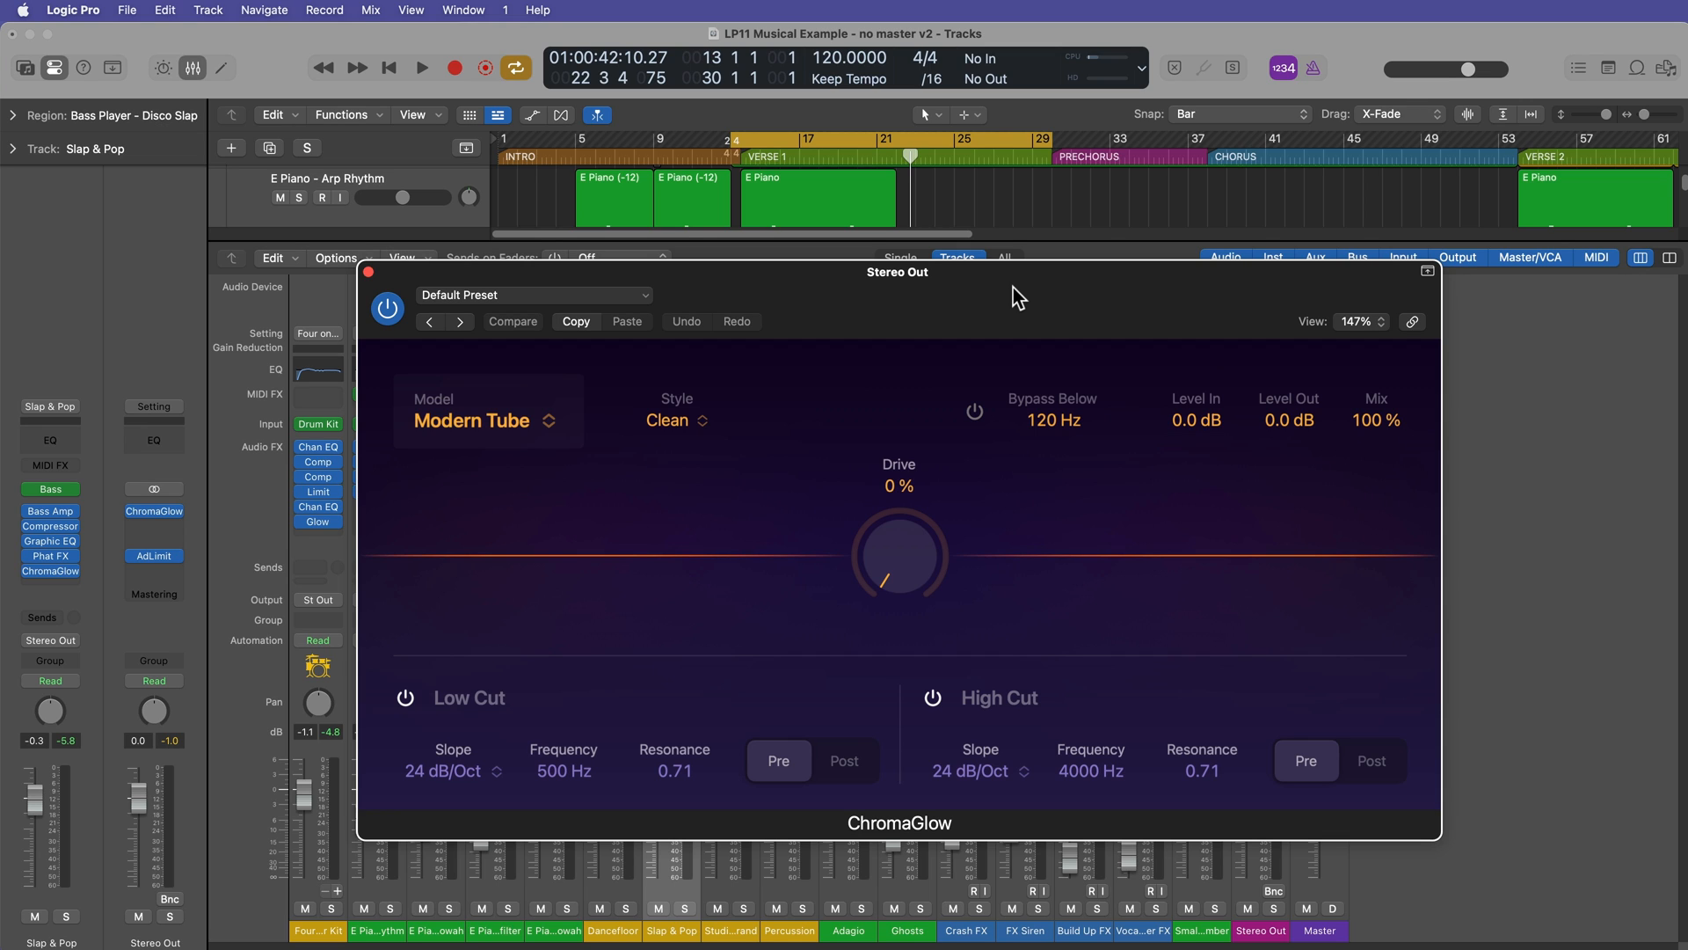
Step: Switch the master ChromaGlow's saturation model to Magnetic after trying Retro Tube
click(487, 420)
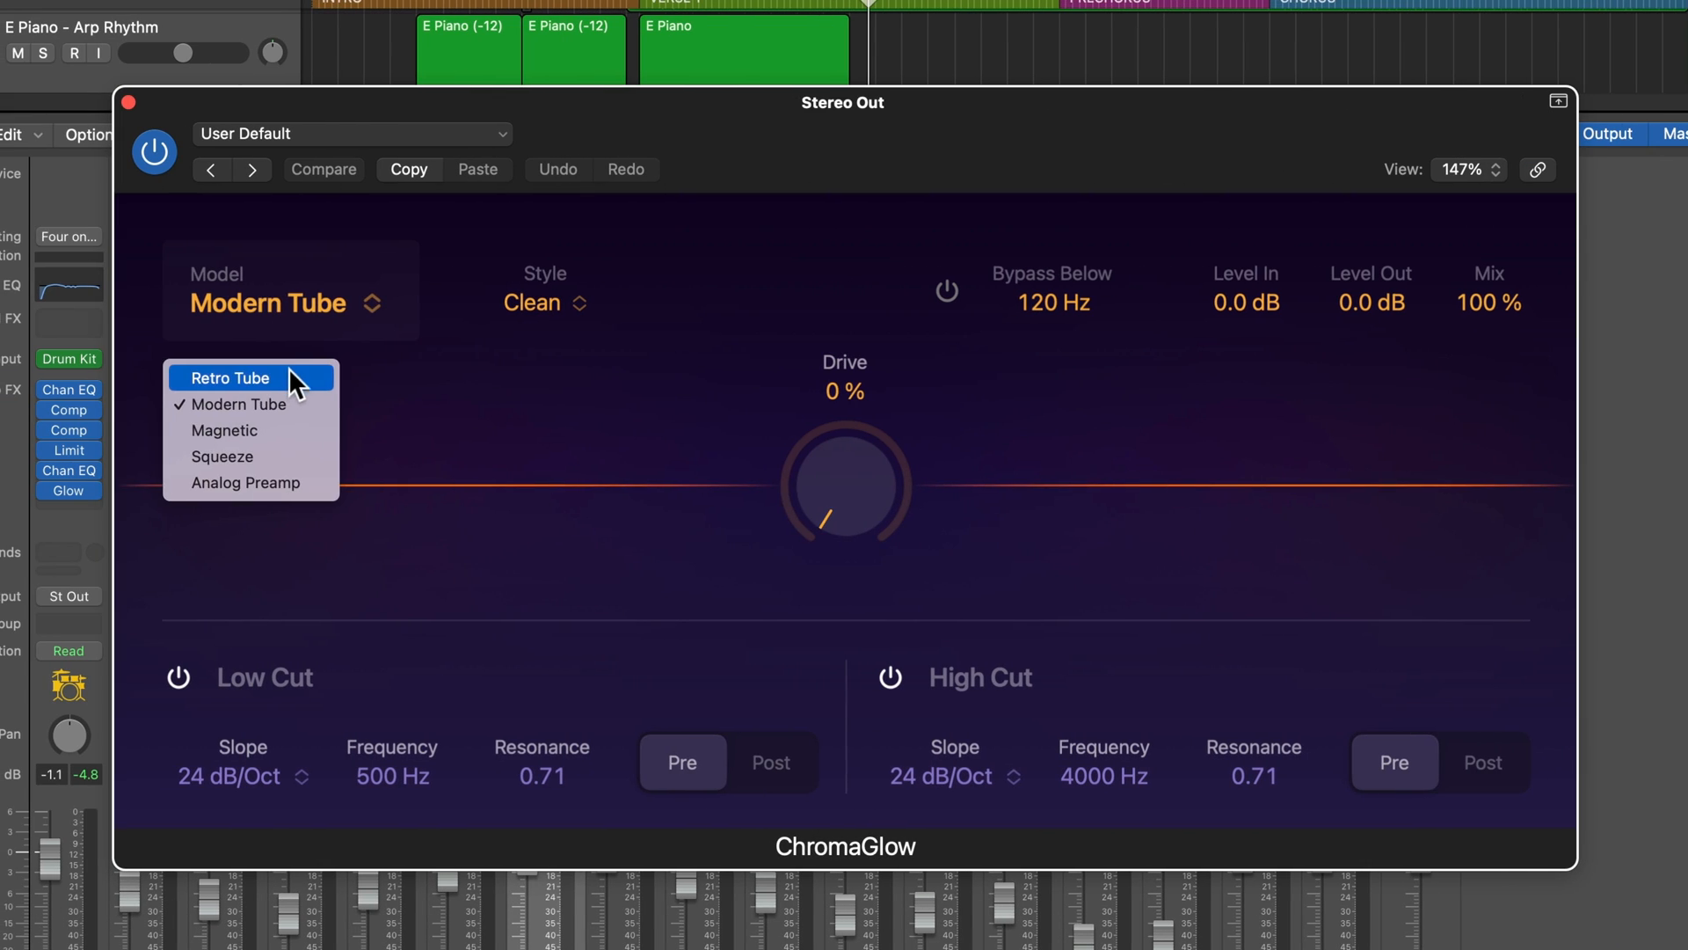
click(227, 376)
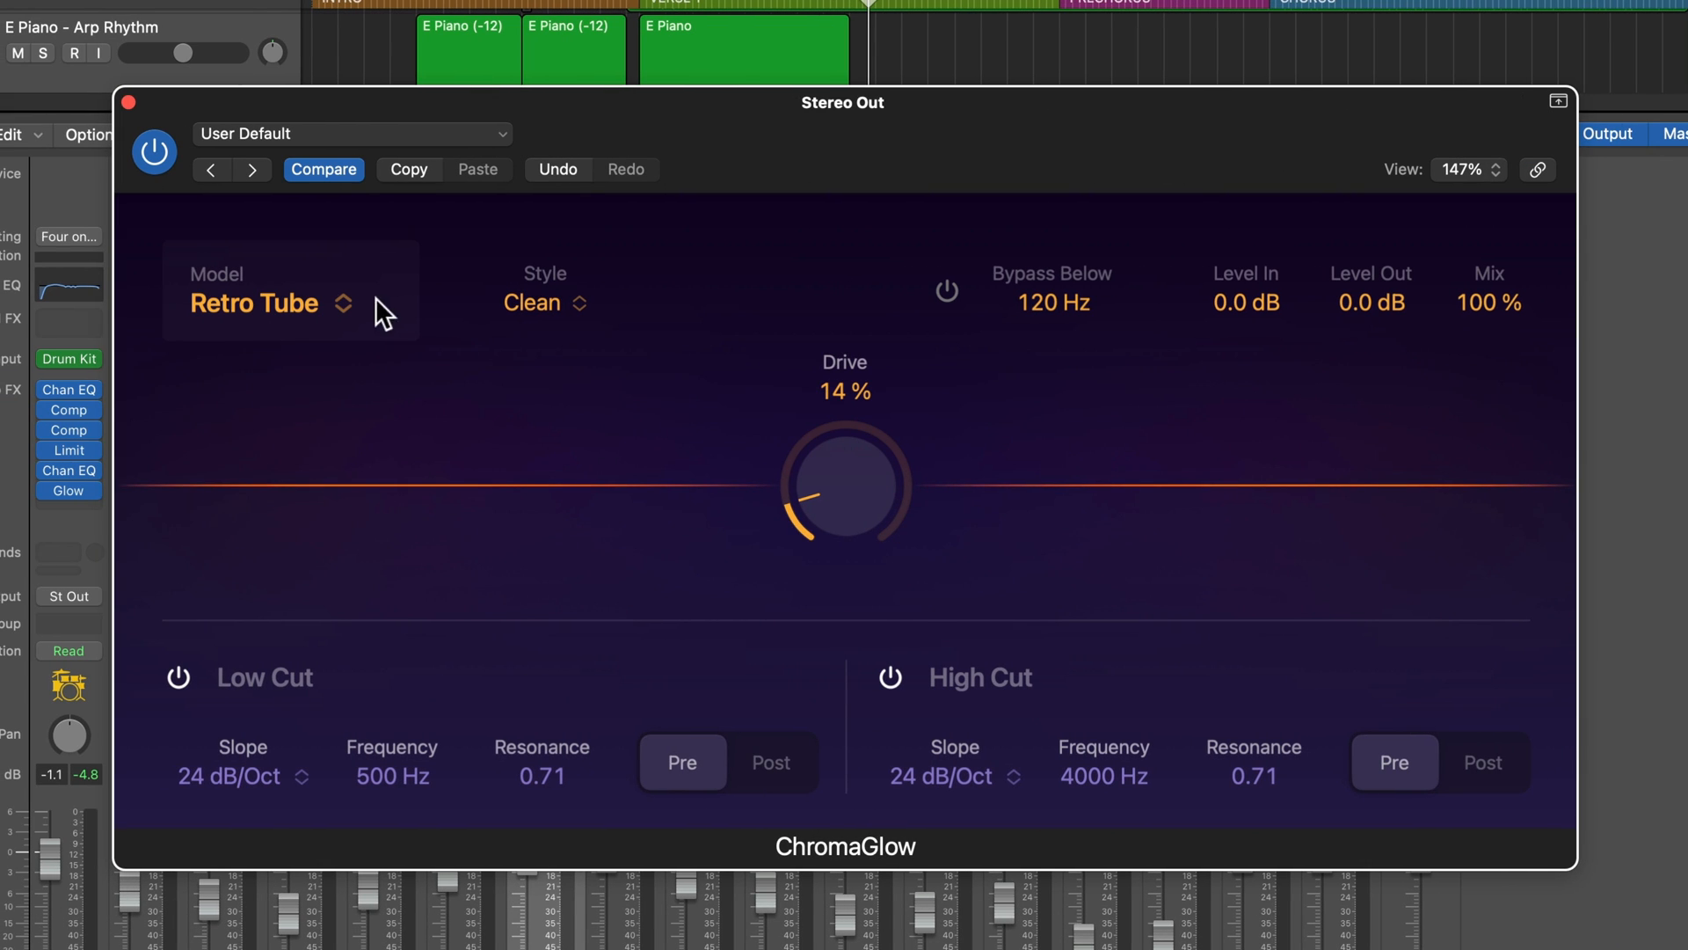
click(255, 302)
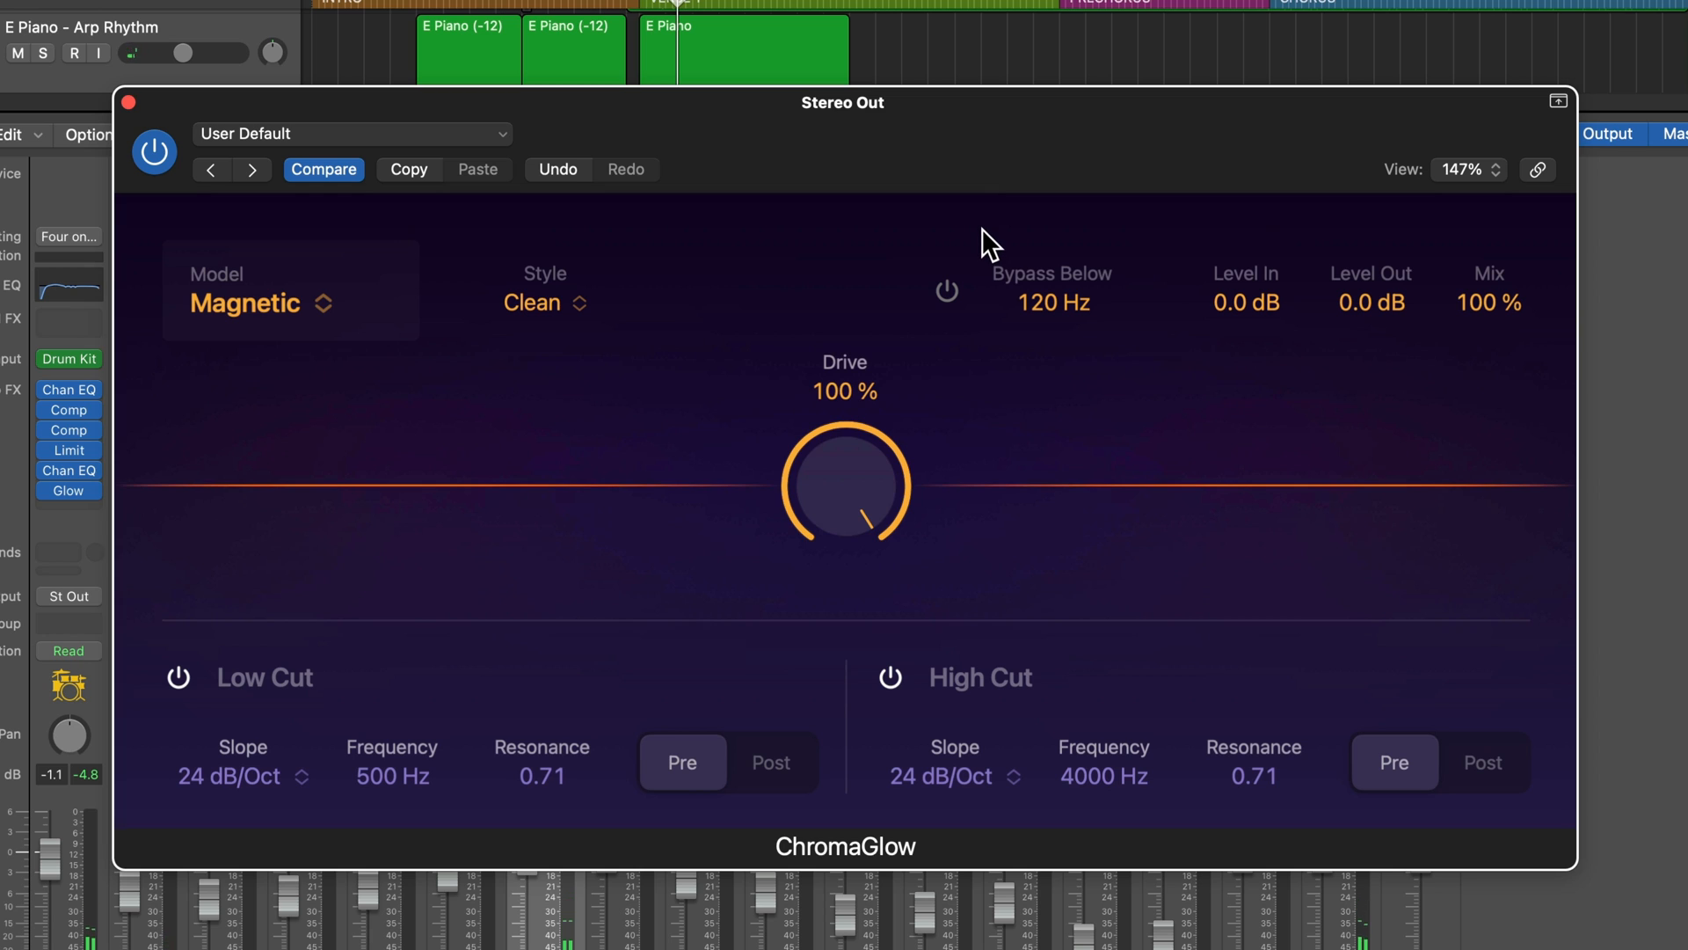
Step: Set the drive to 86% and enable bypassing below 990 Hz
drag(846, 482, 912, 643)
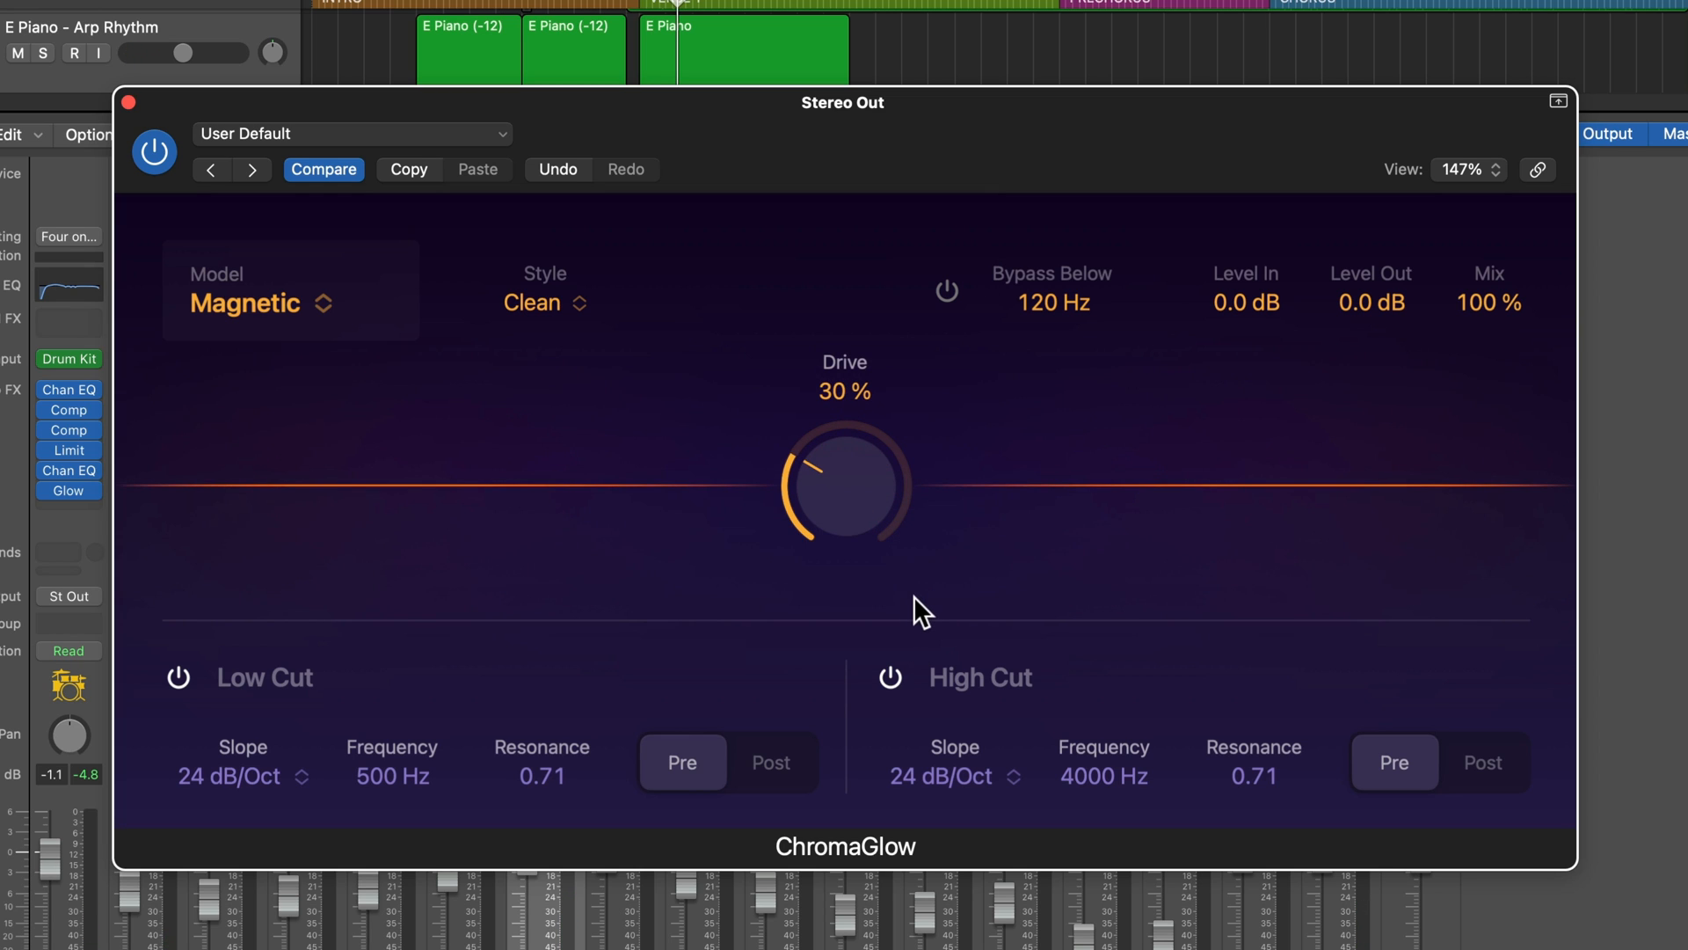
drag(915, 603, 918, 588)
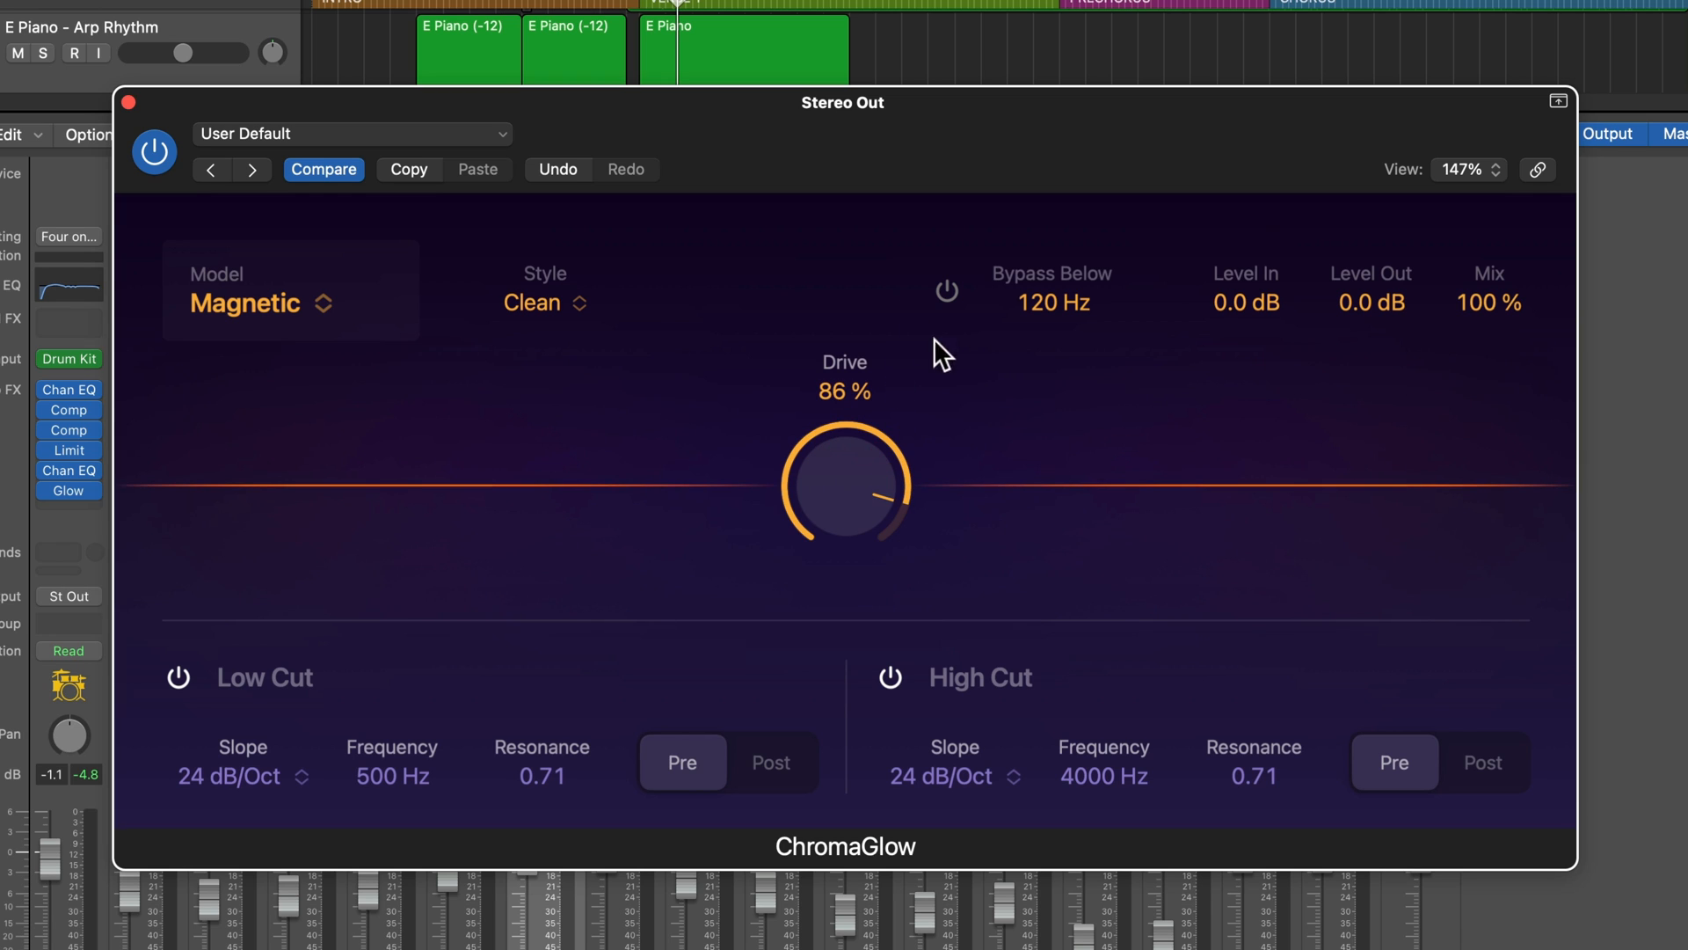
click(946, 292)
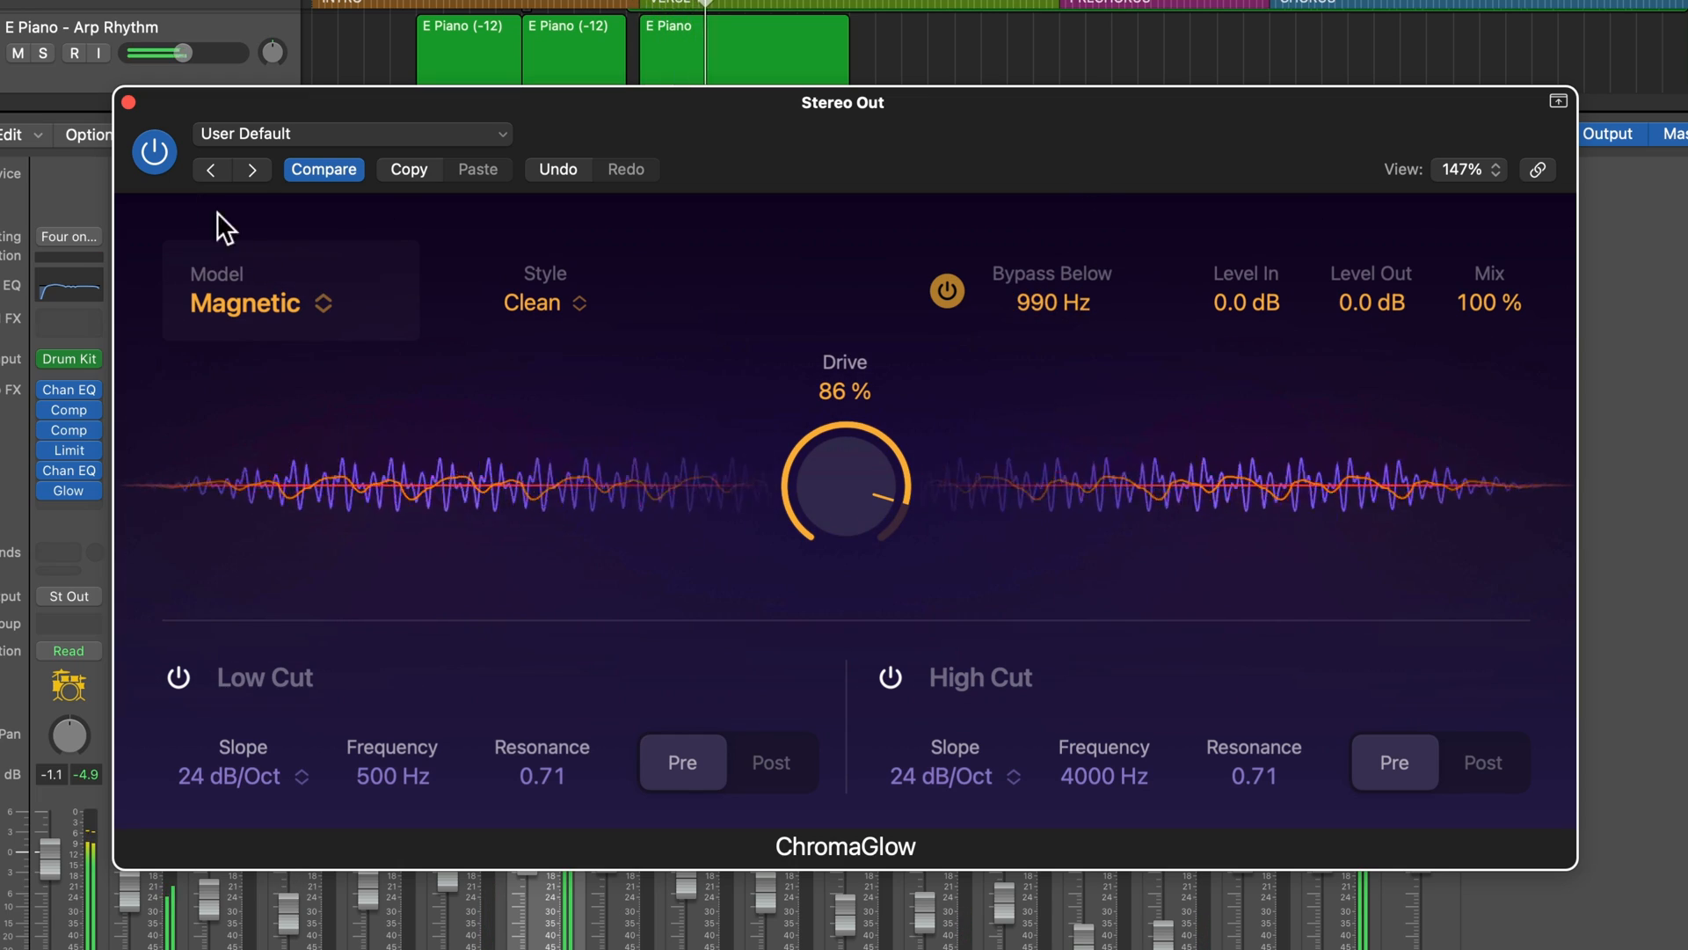
Step: A/B the master ChromaGlow bypassed versus active, then bring its mix down to 24%
click(155, 151)
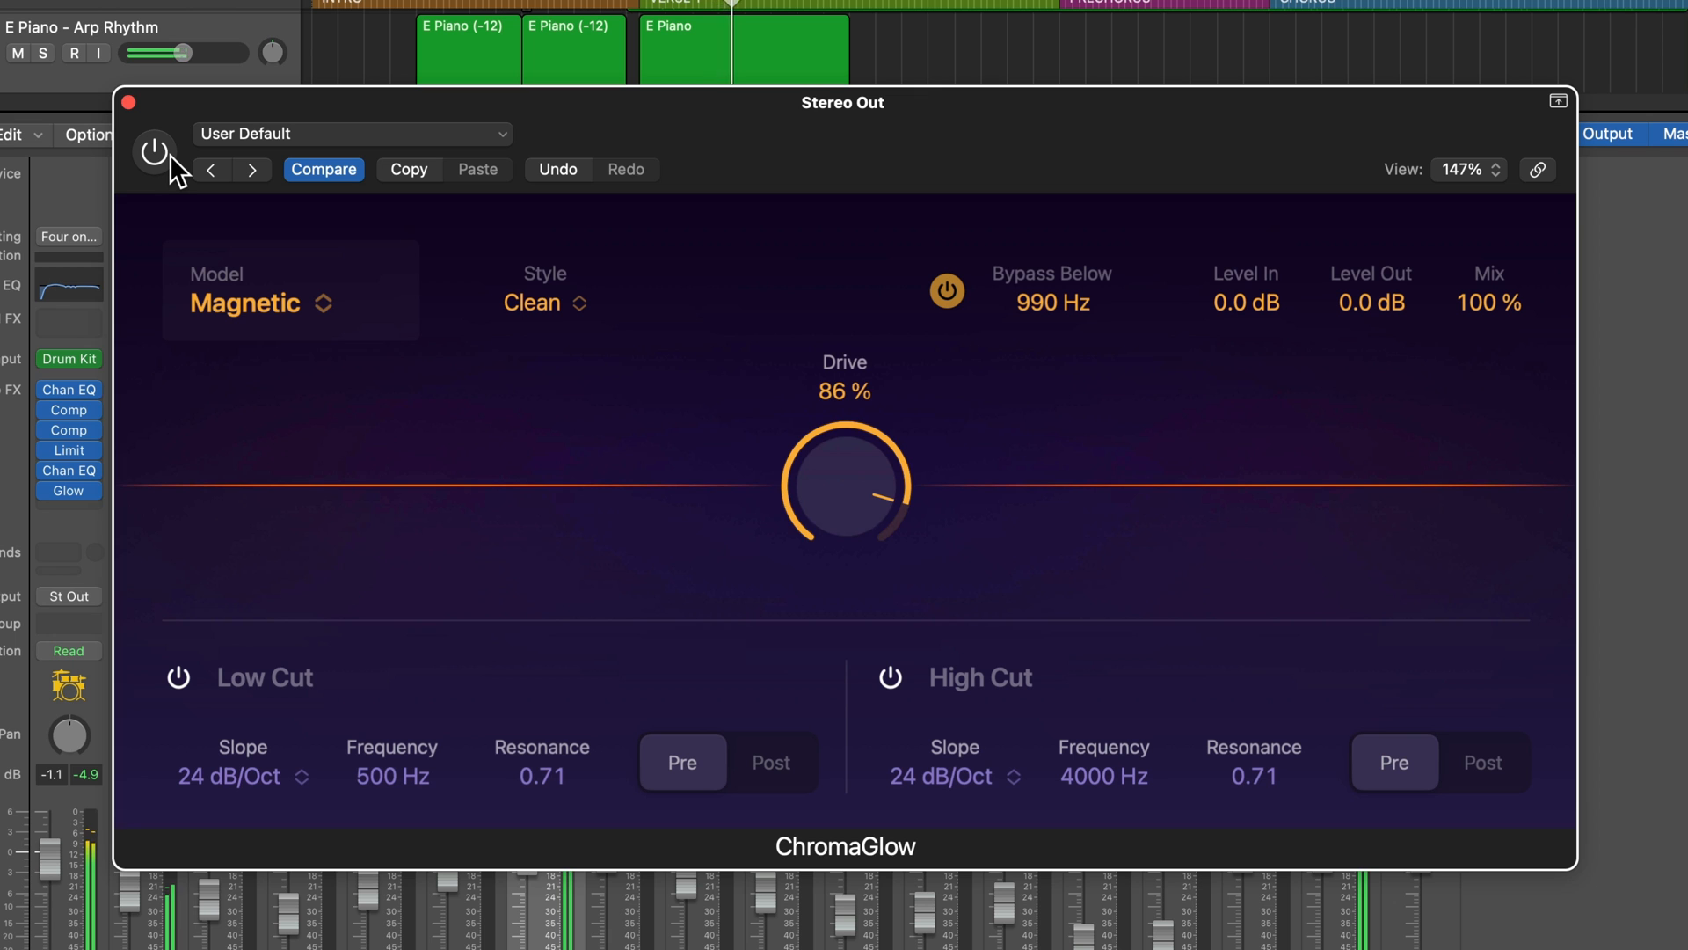
click(155, 151)
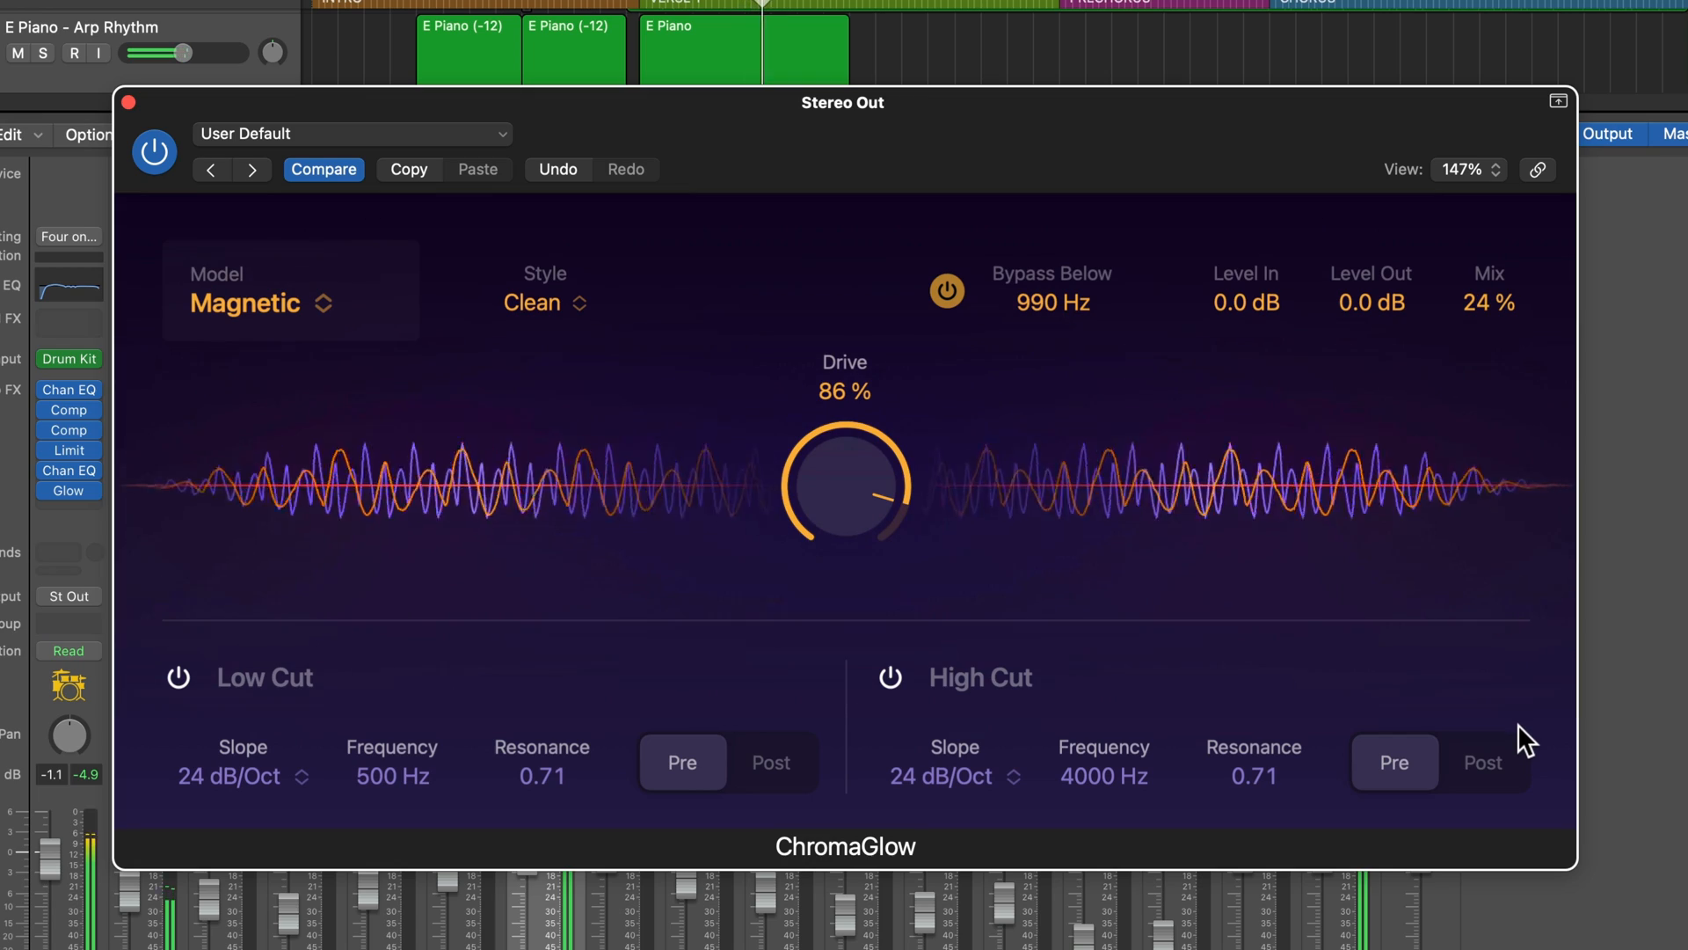
click(290, 303)
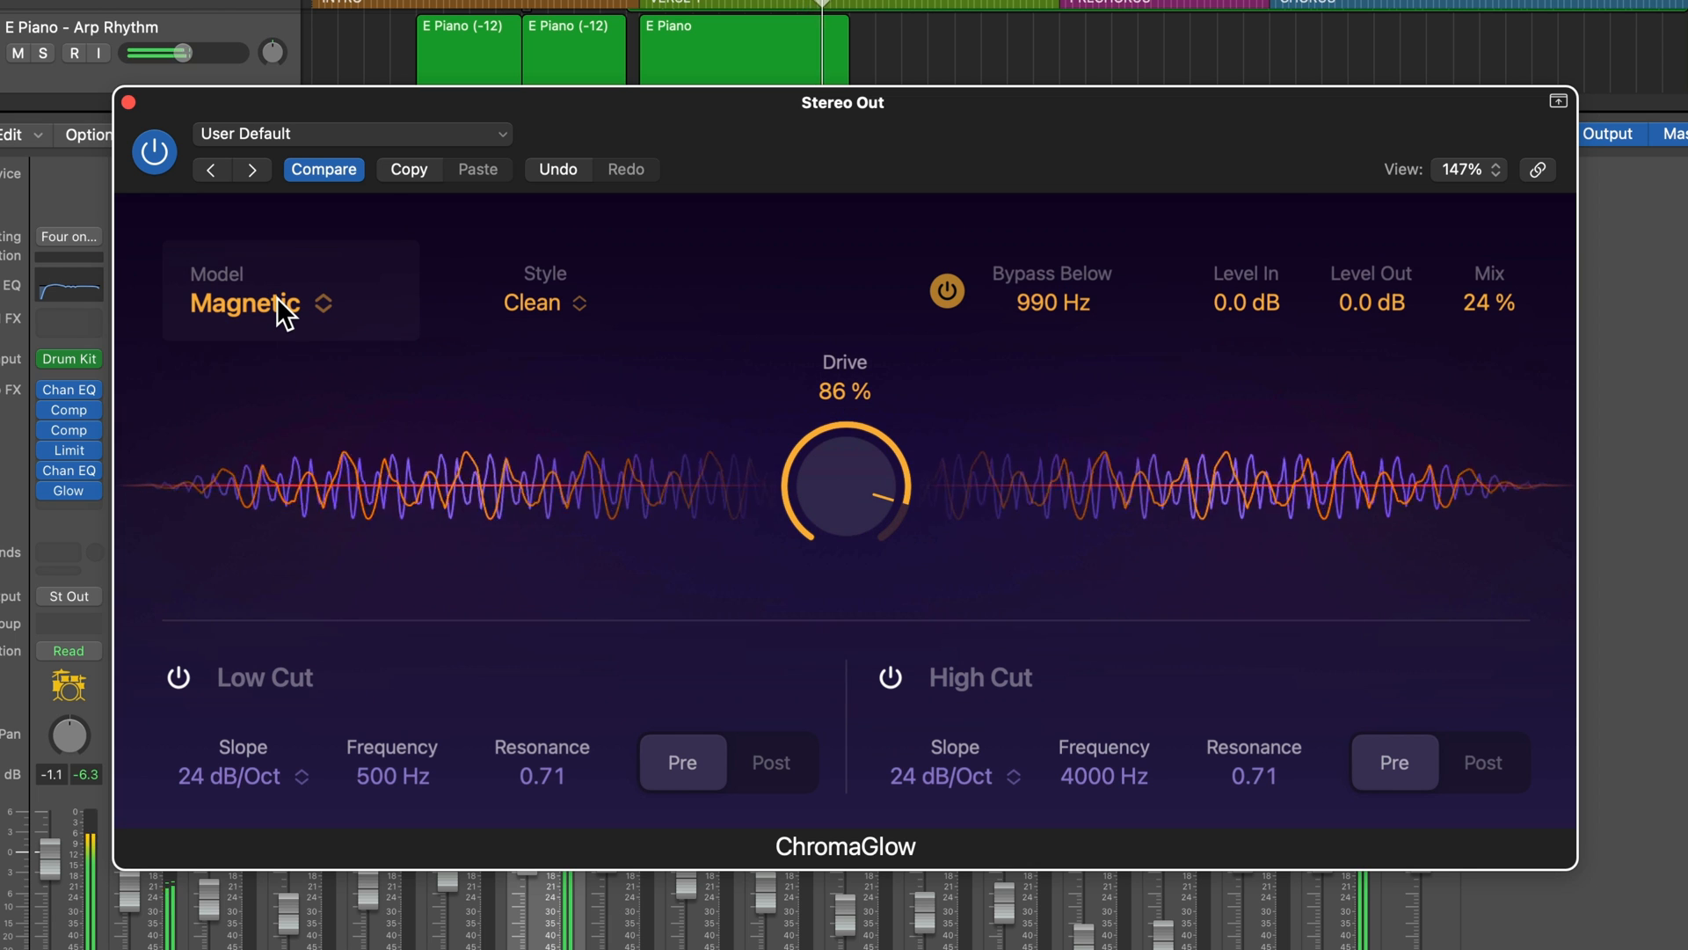
Step: Audition Retro Tube, Modern Tube and Magnetic models on the master ChromaGlow
click(244, 302)
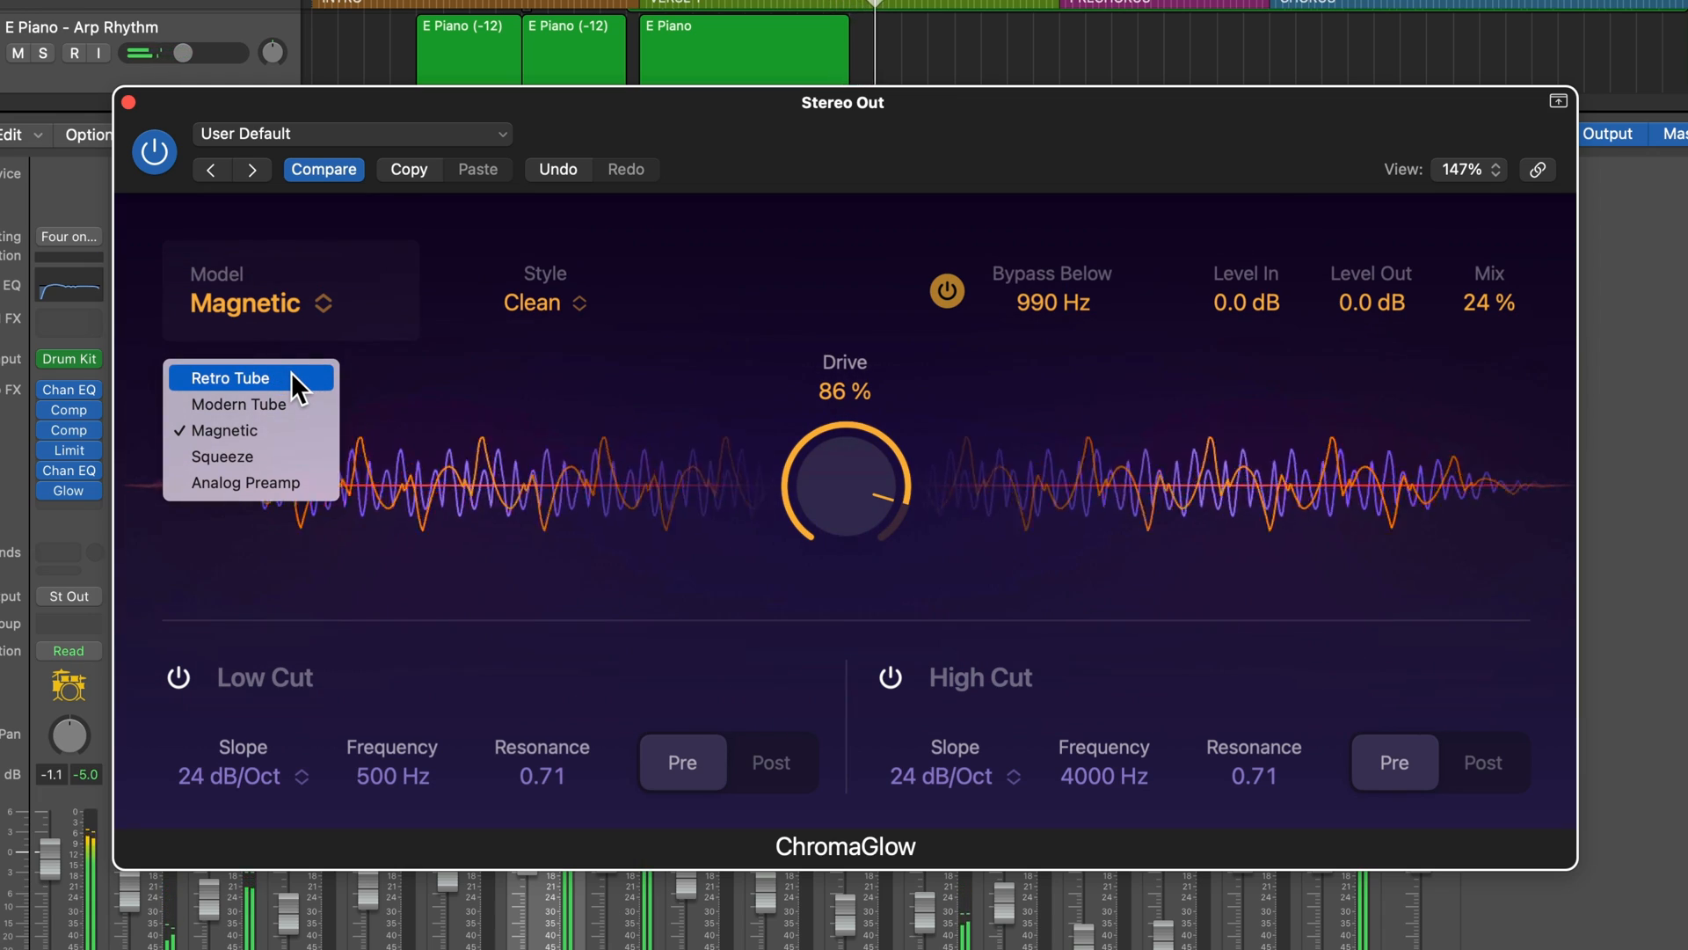
click(230, 378)
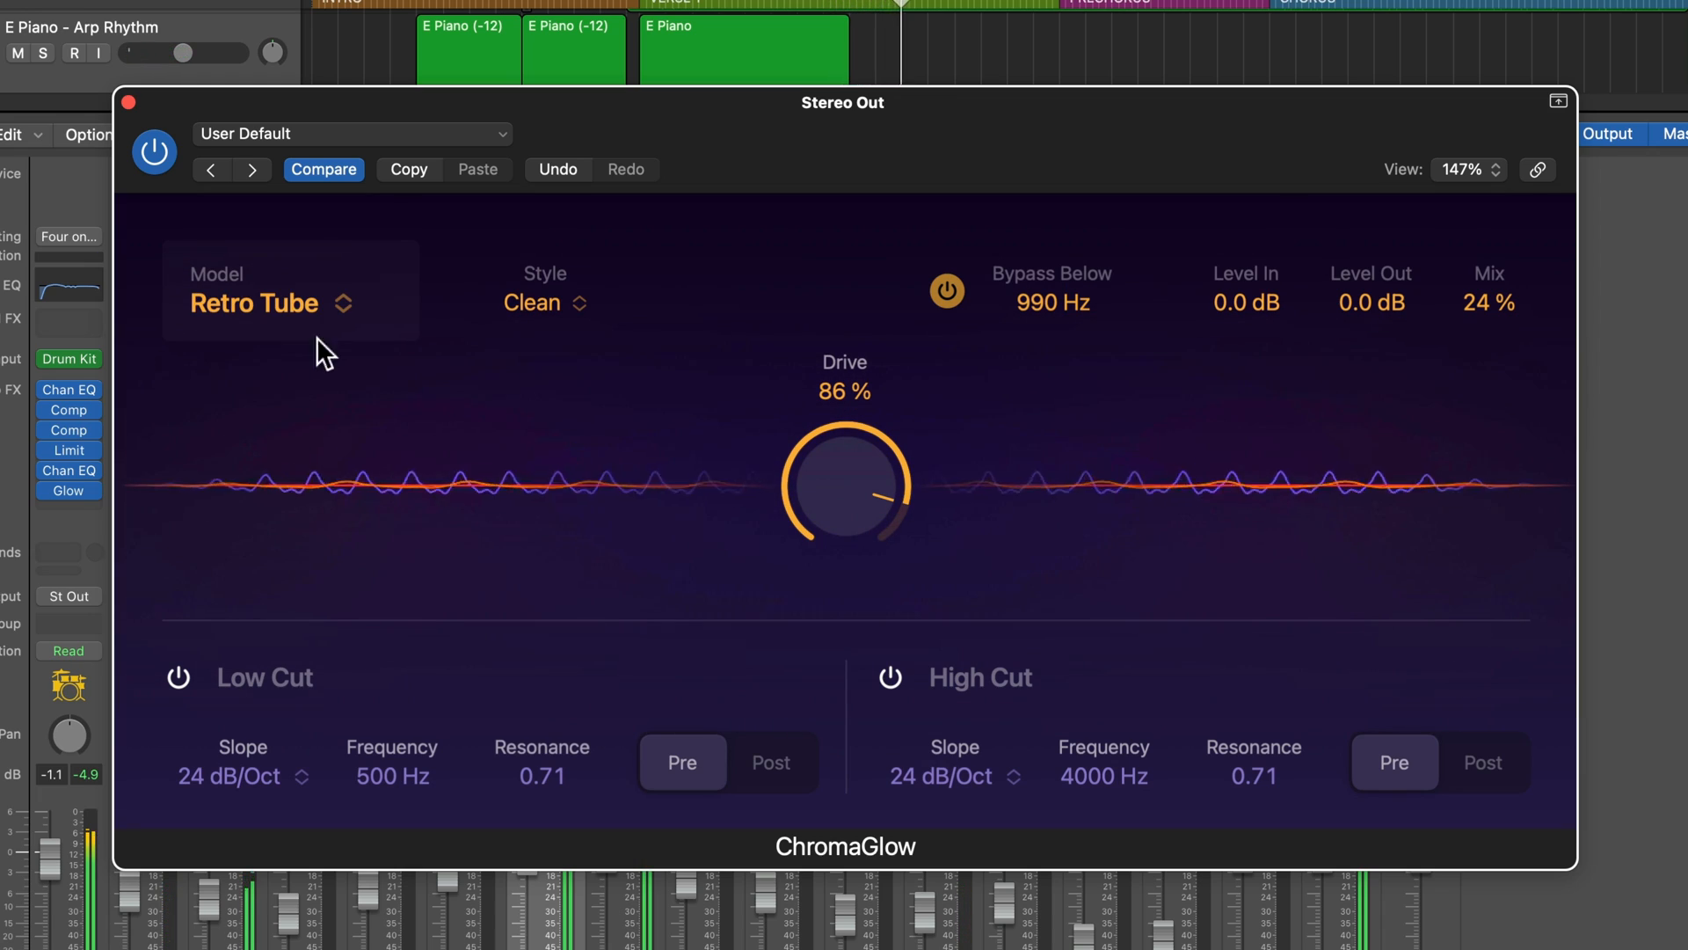
click(290, 303)
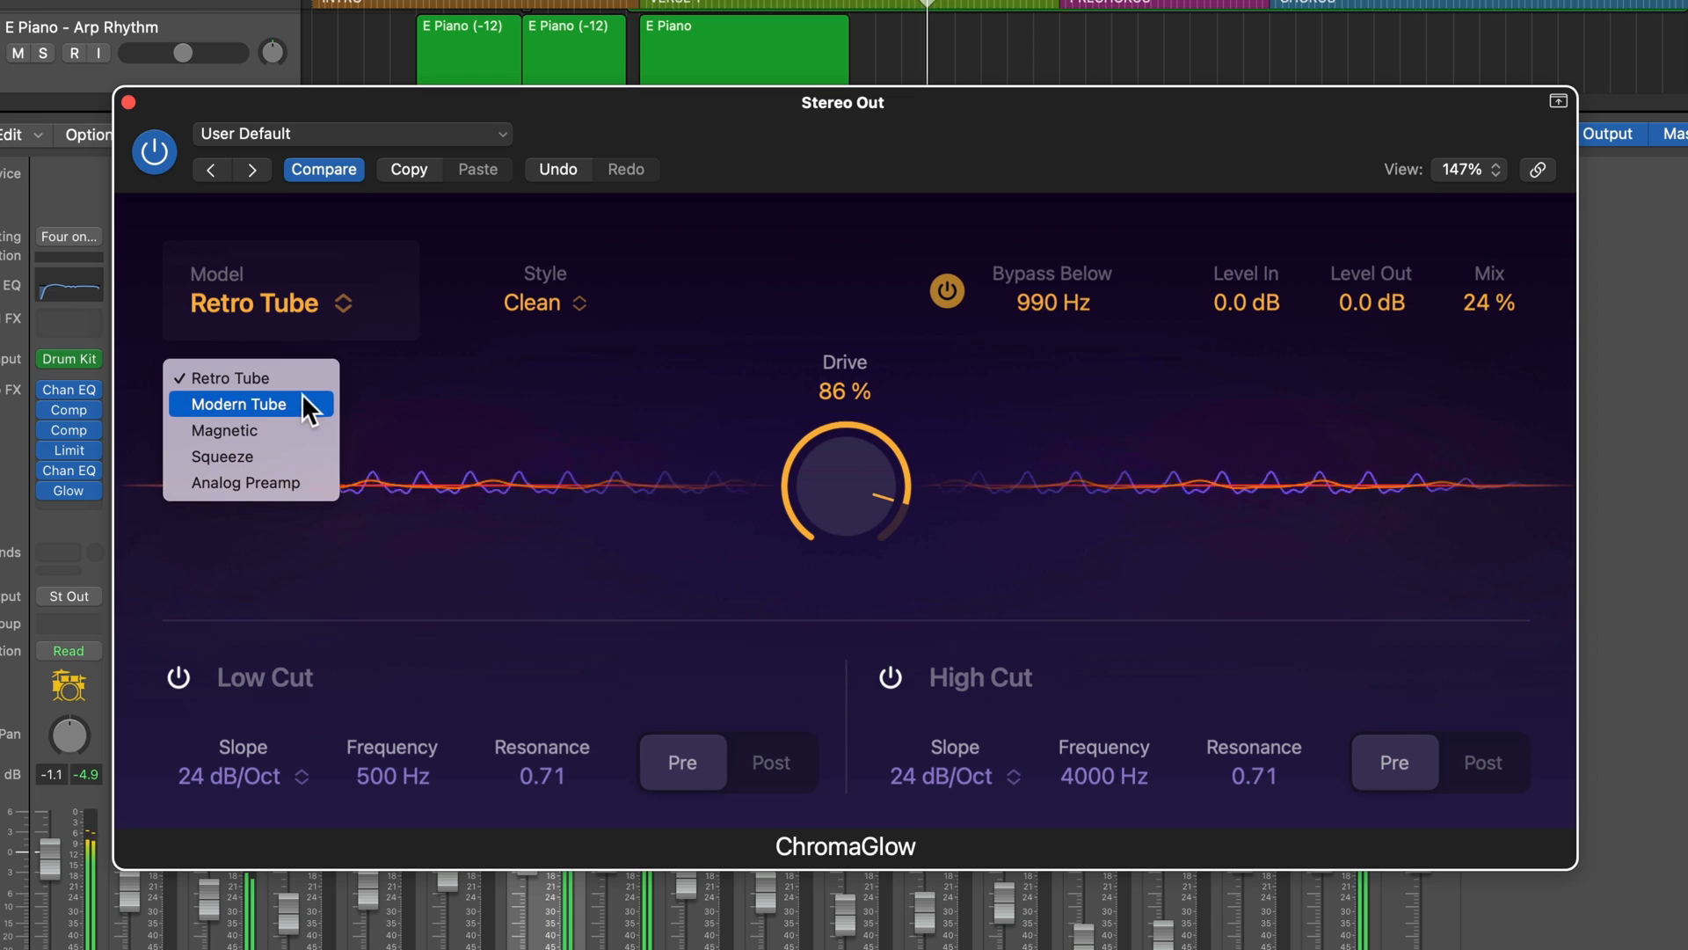
click(238, 405)
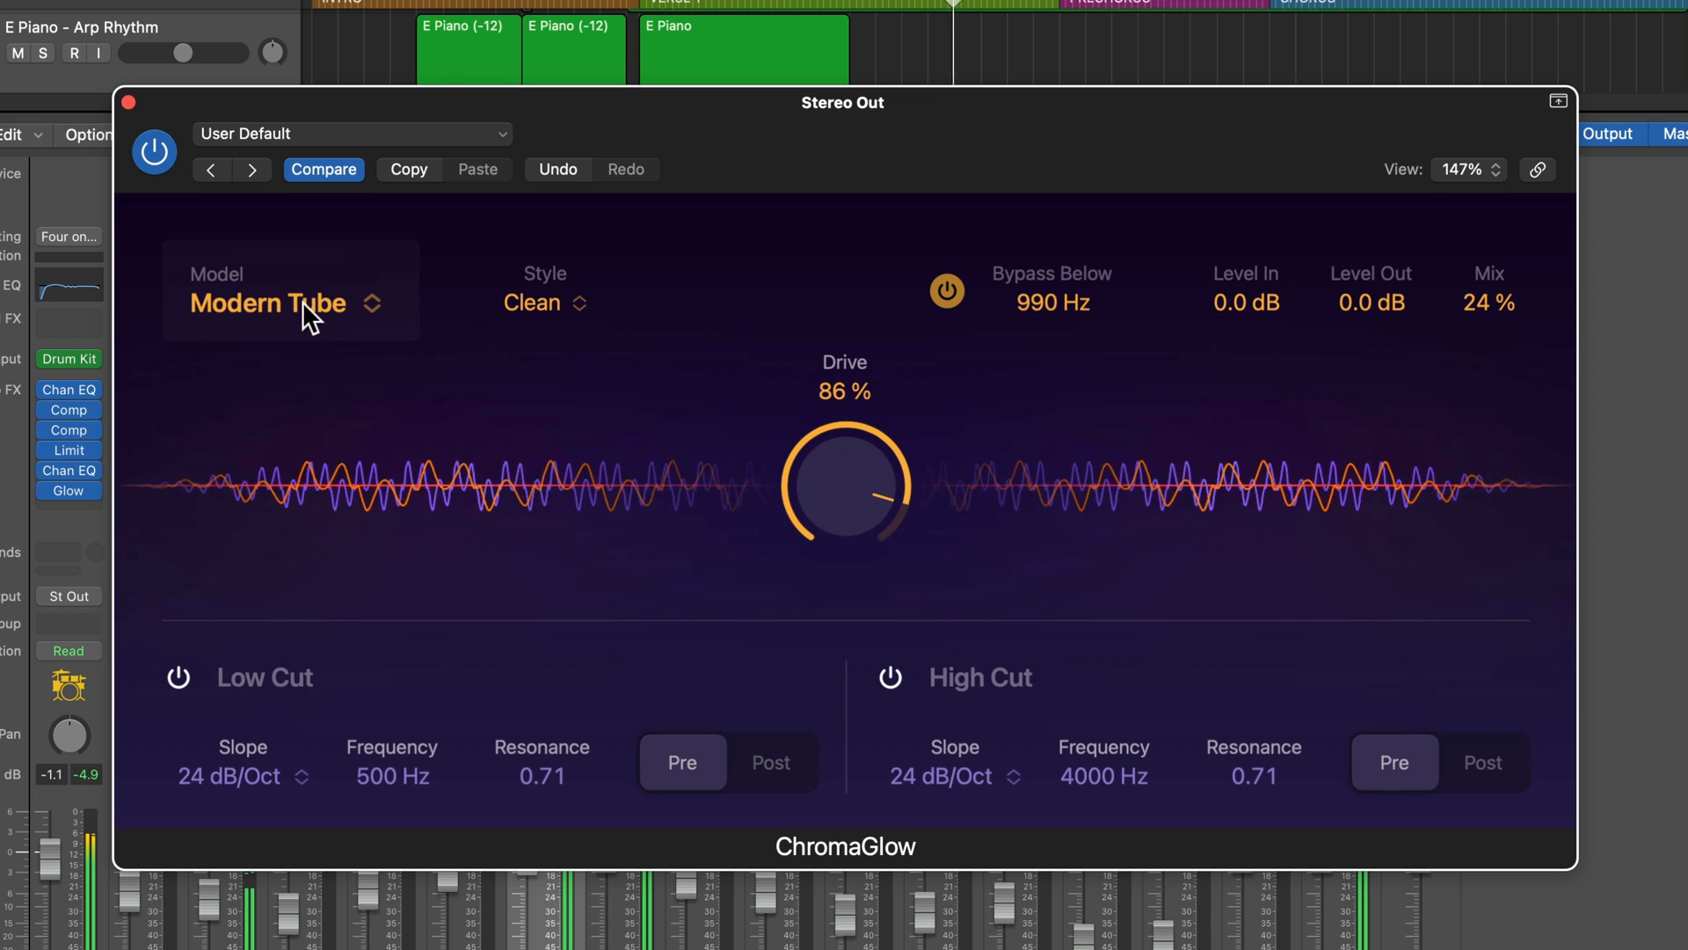
click(290, 302)
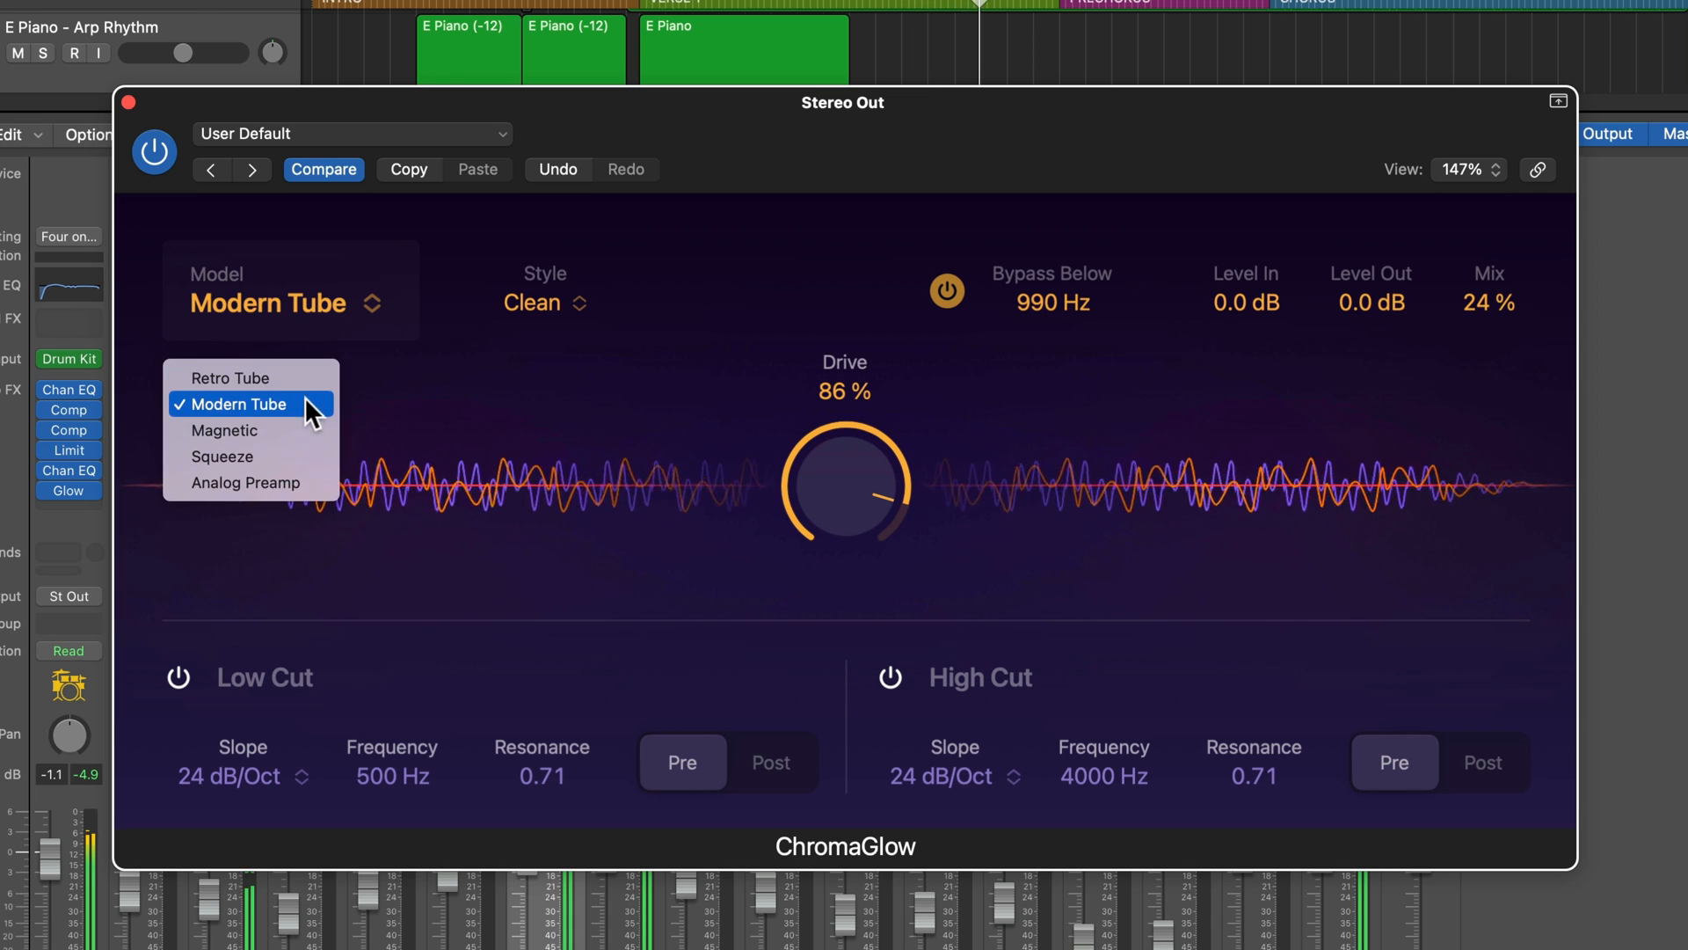
click(225, 431)
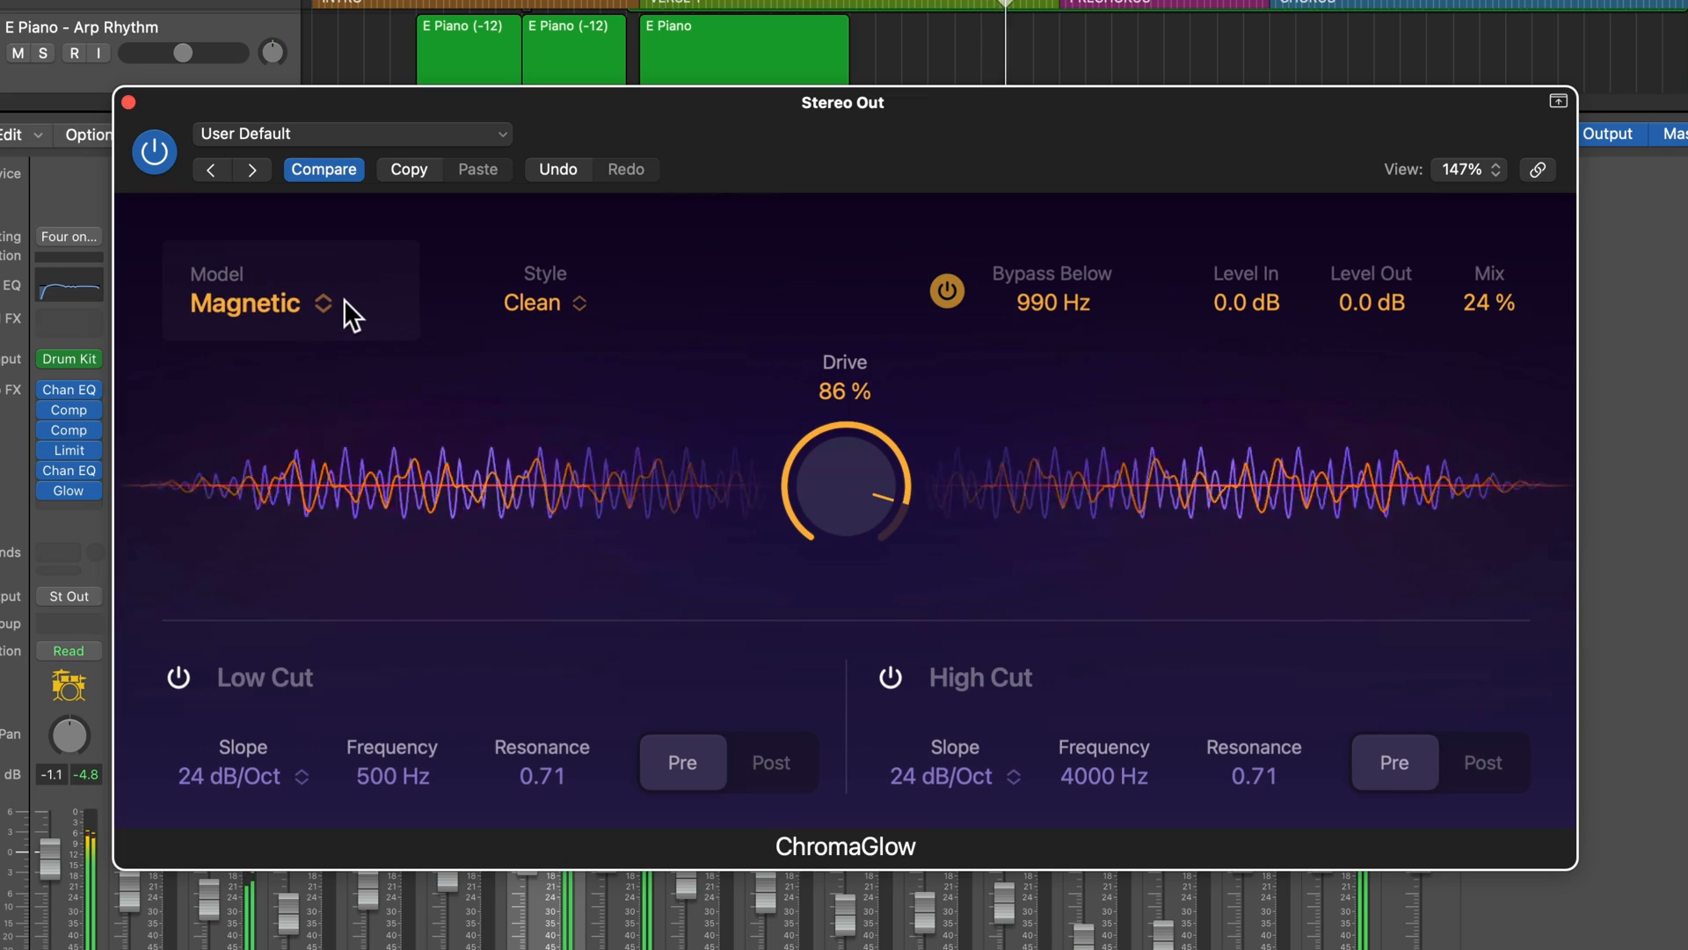
Step: Try Squeeze and Analog Preamp, then settle back on Modern Tube
click(244, 303)
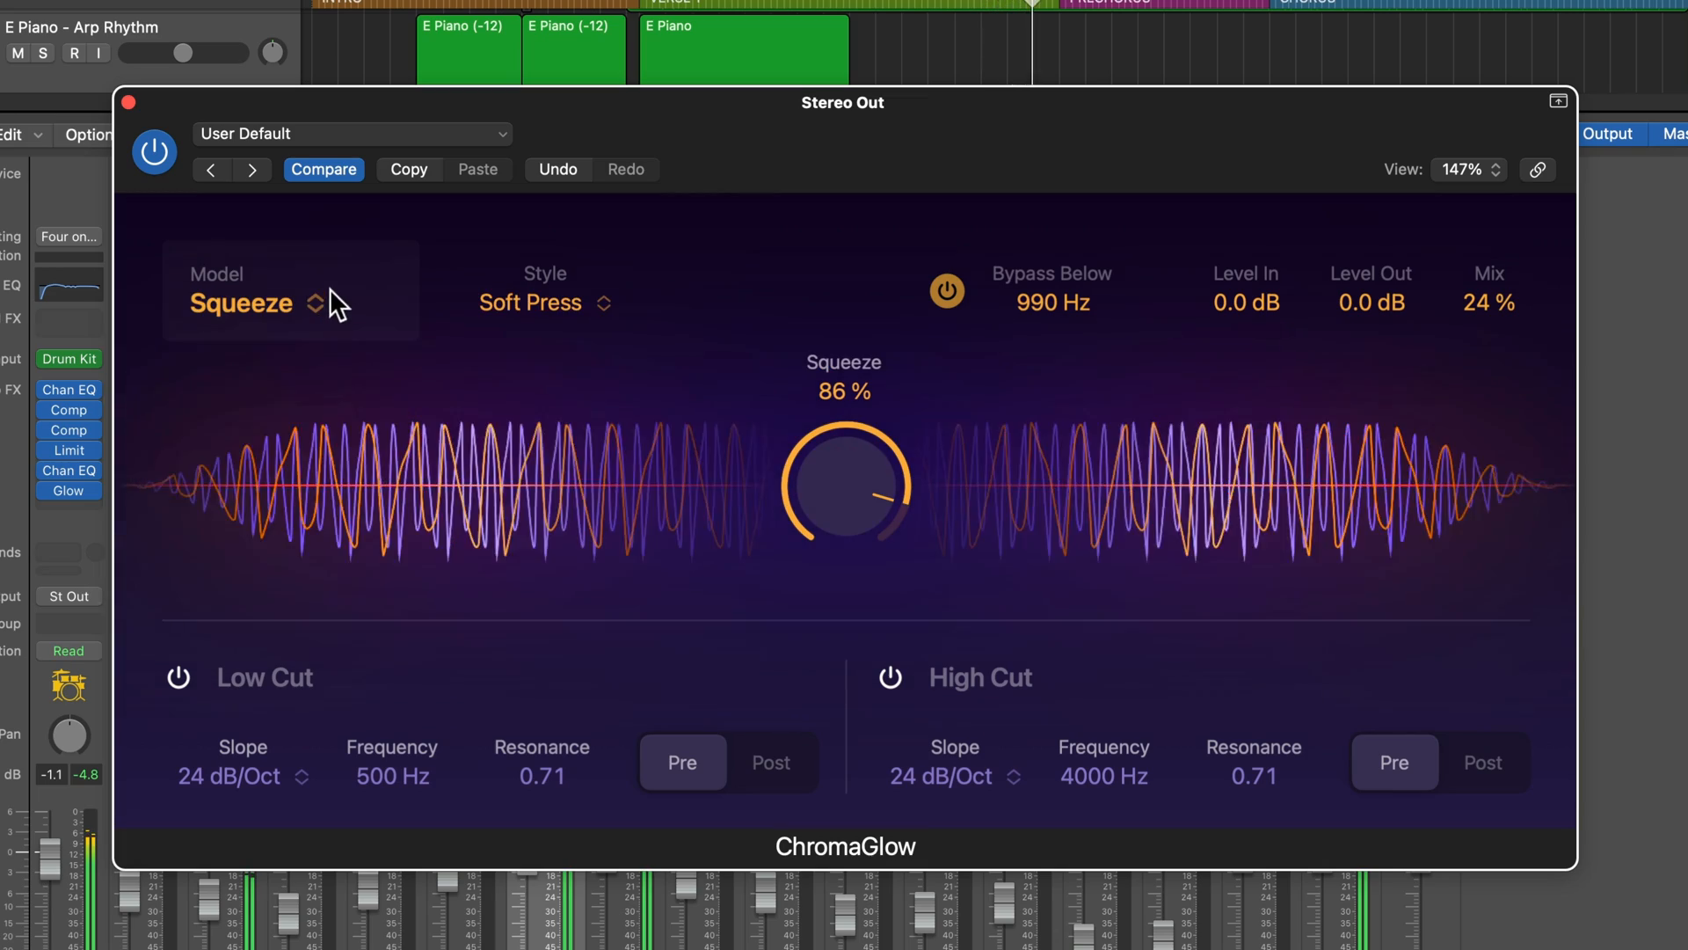
click(290, 302)
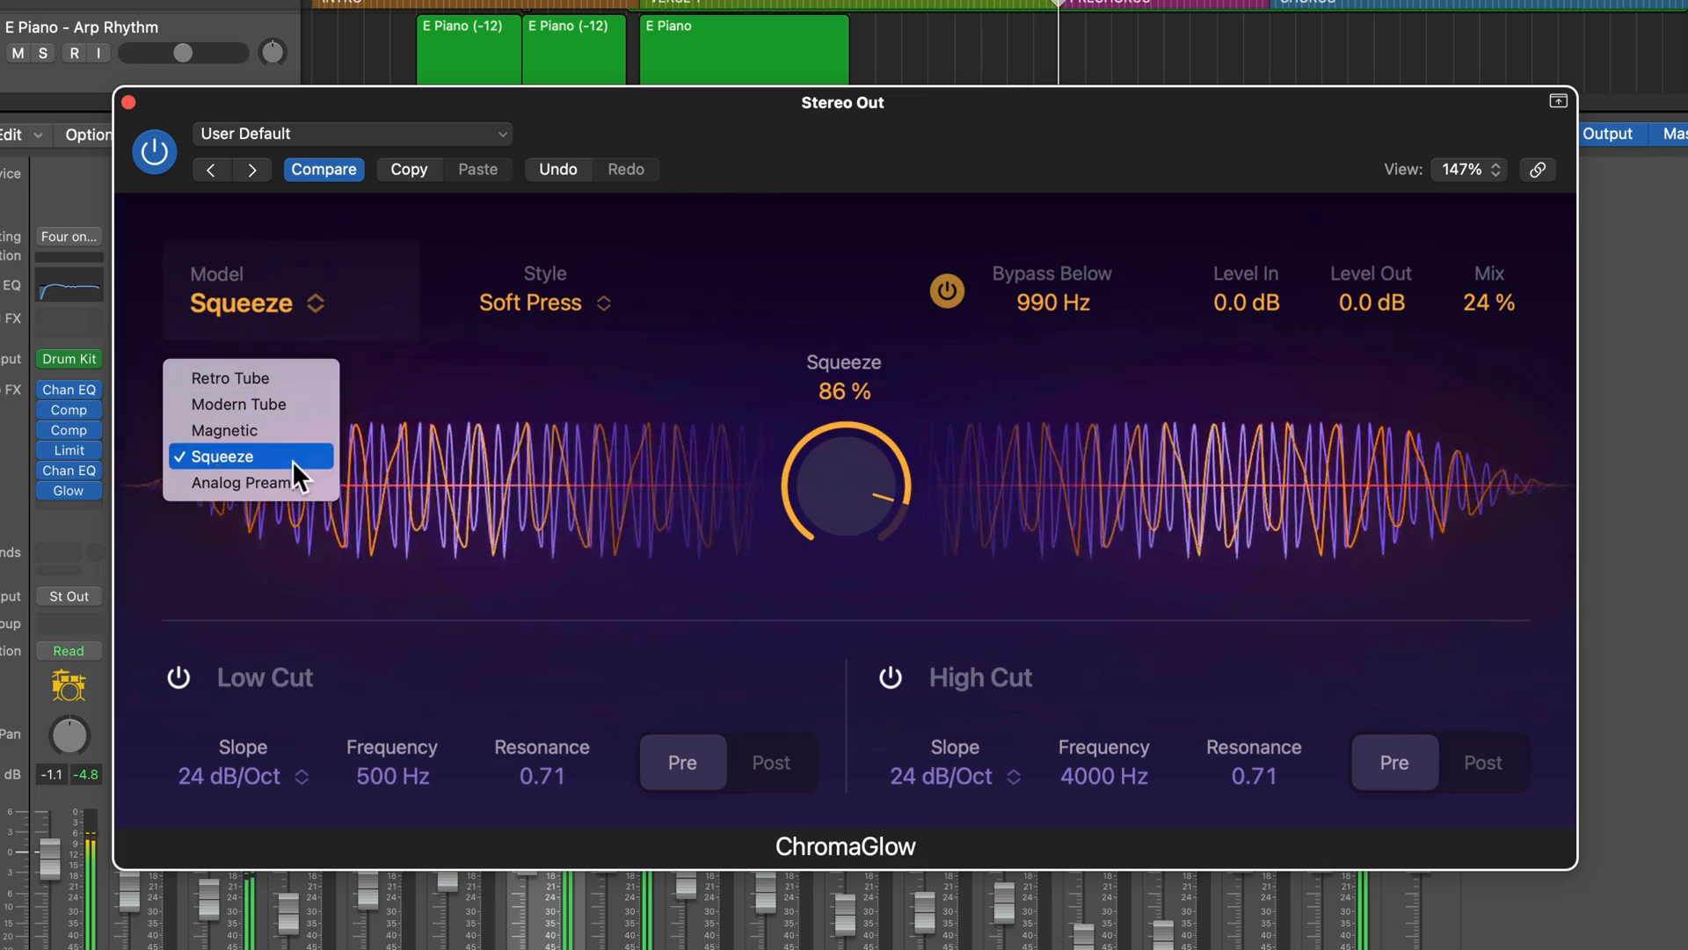
click(241, 482)
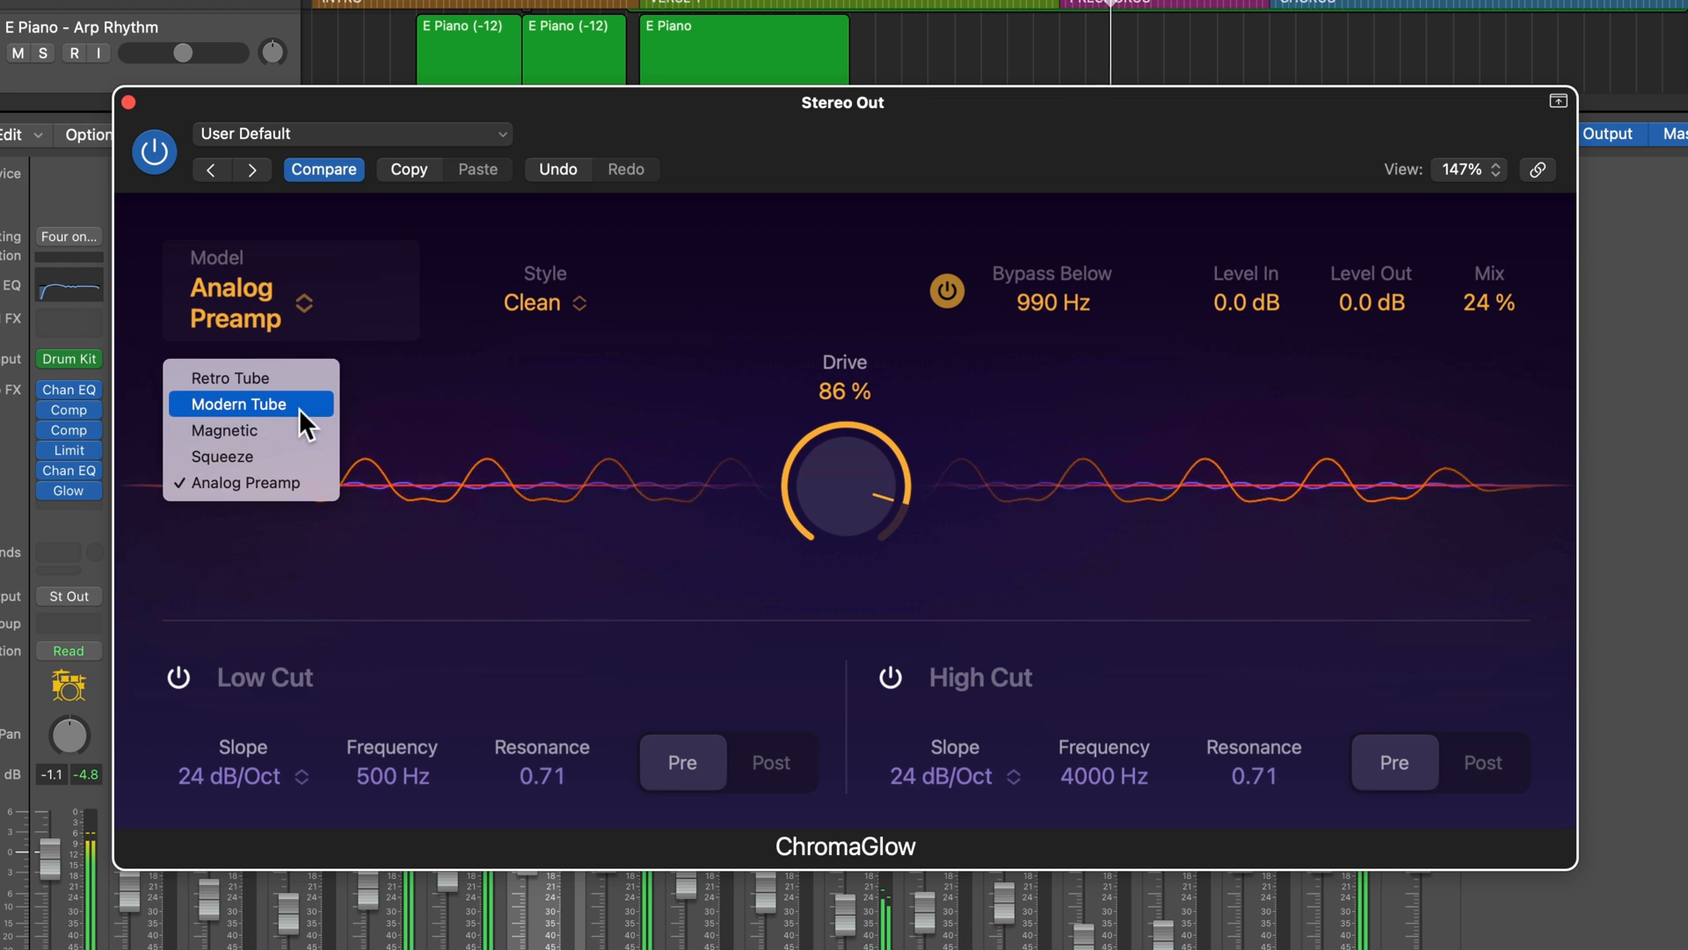
click(239, 404)
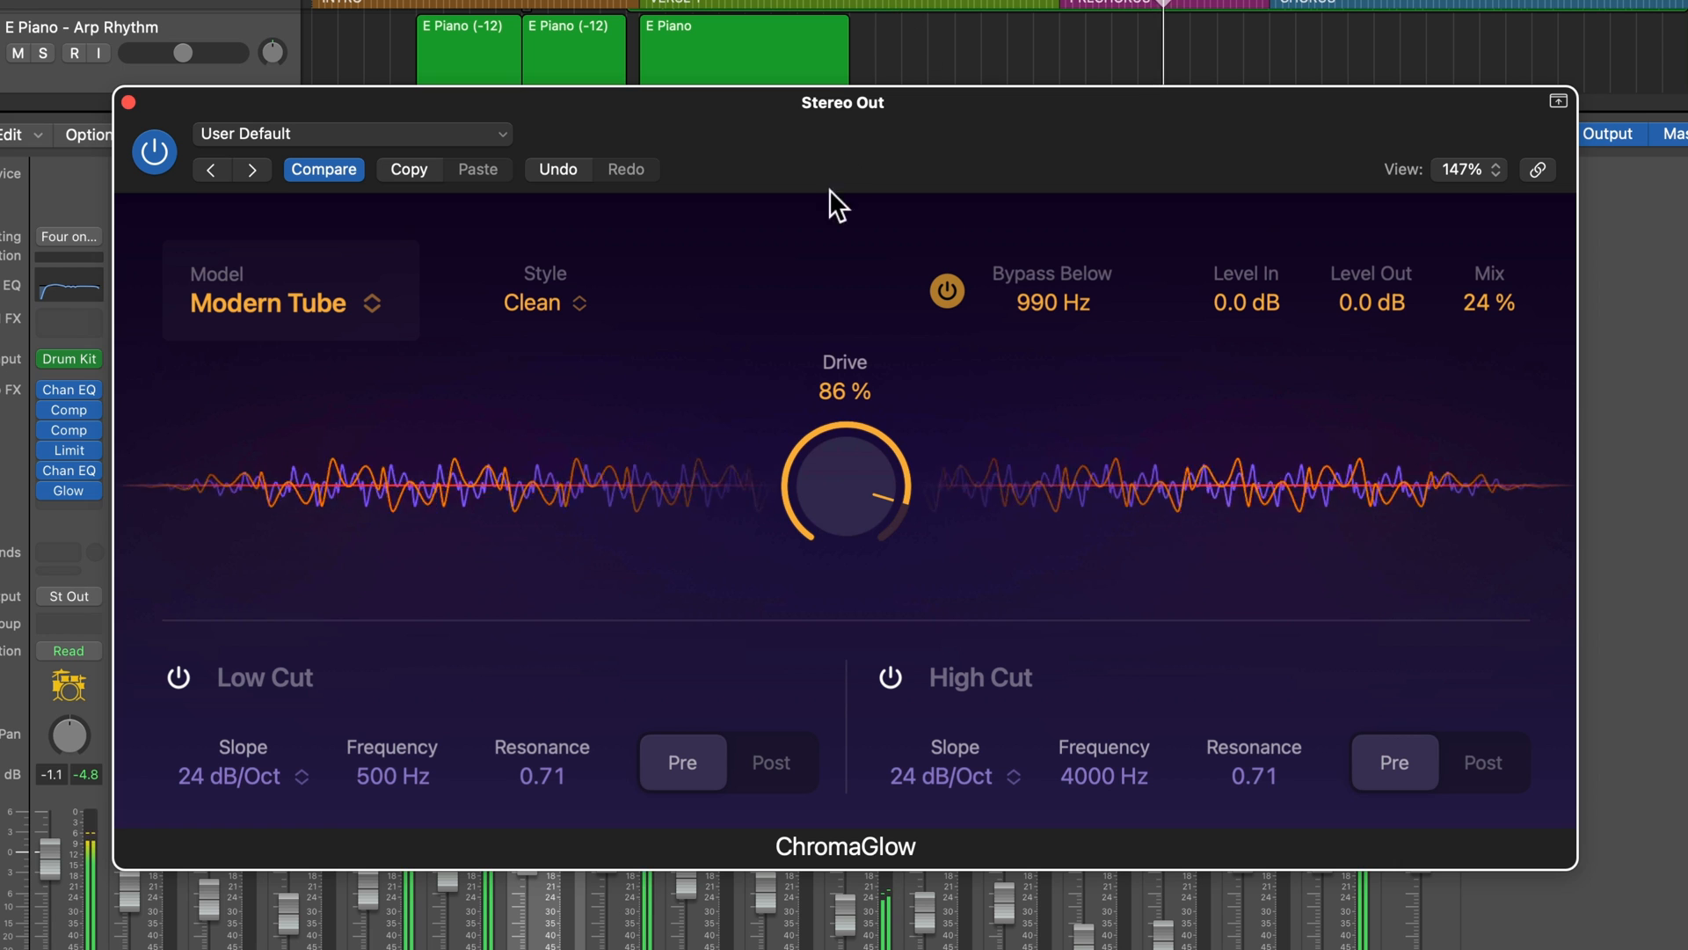
click(290, 302)
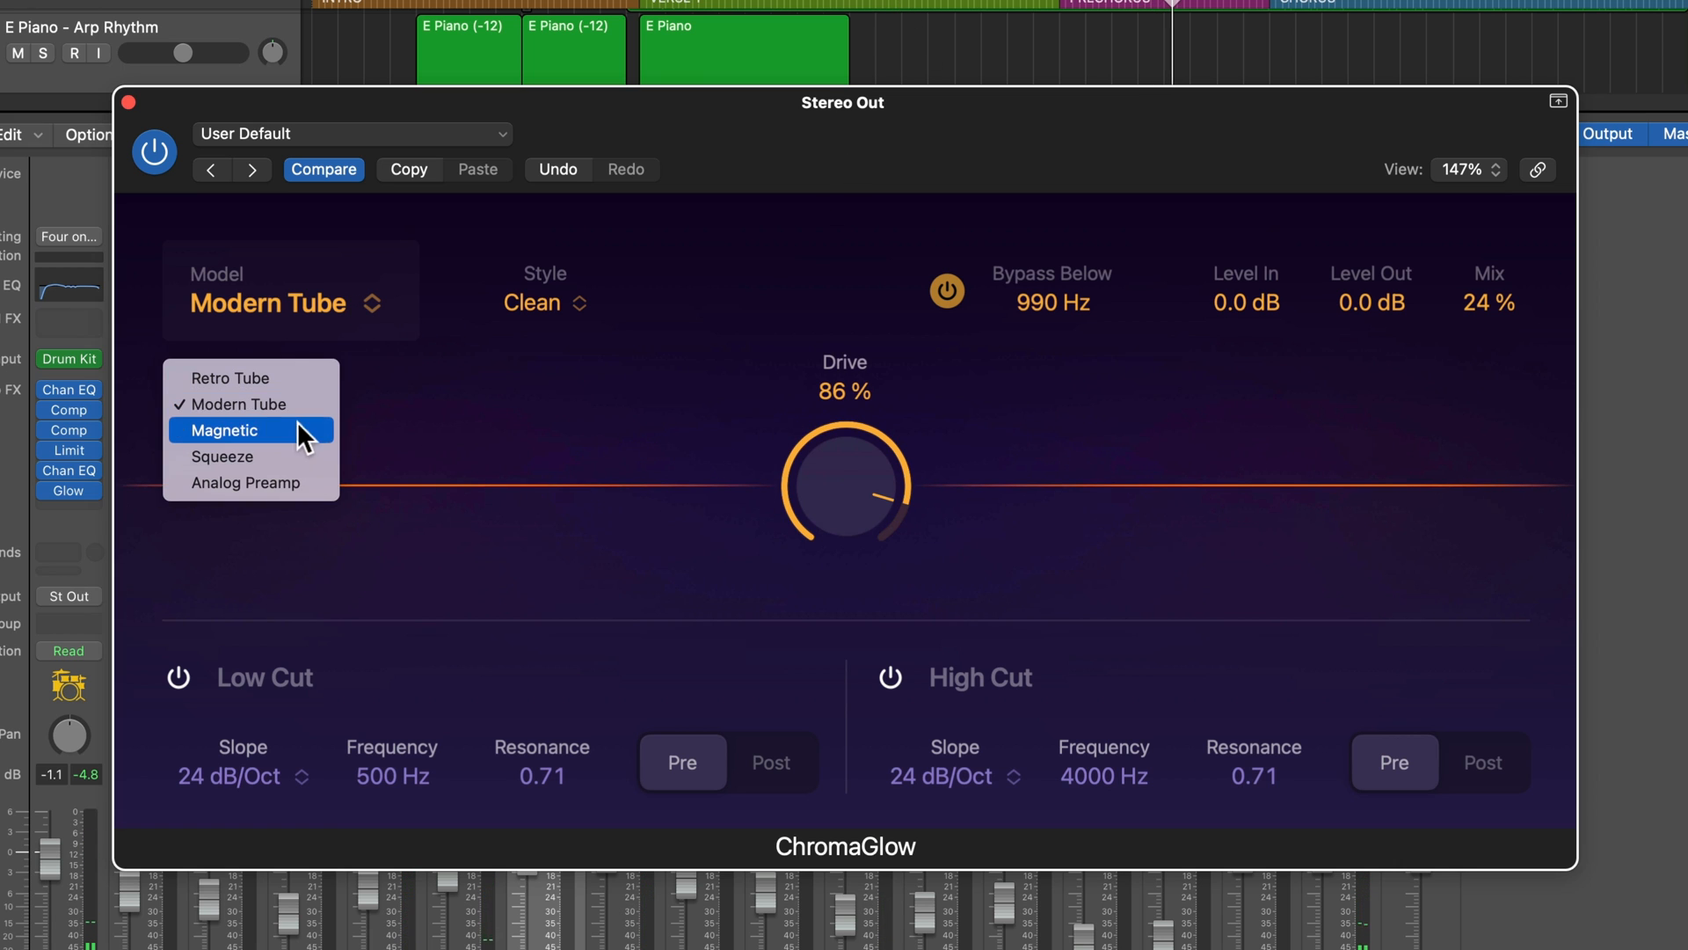
click(371, 313)
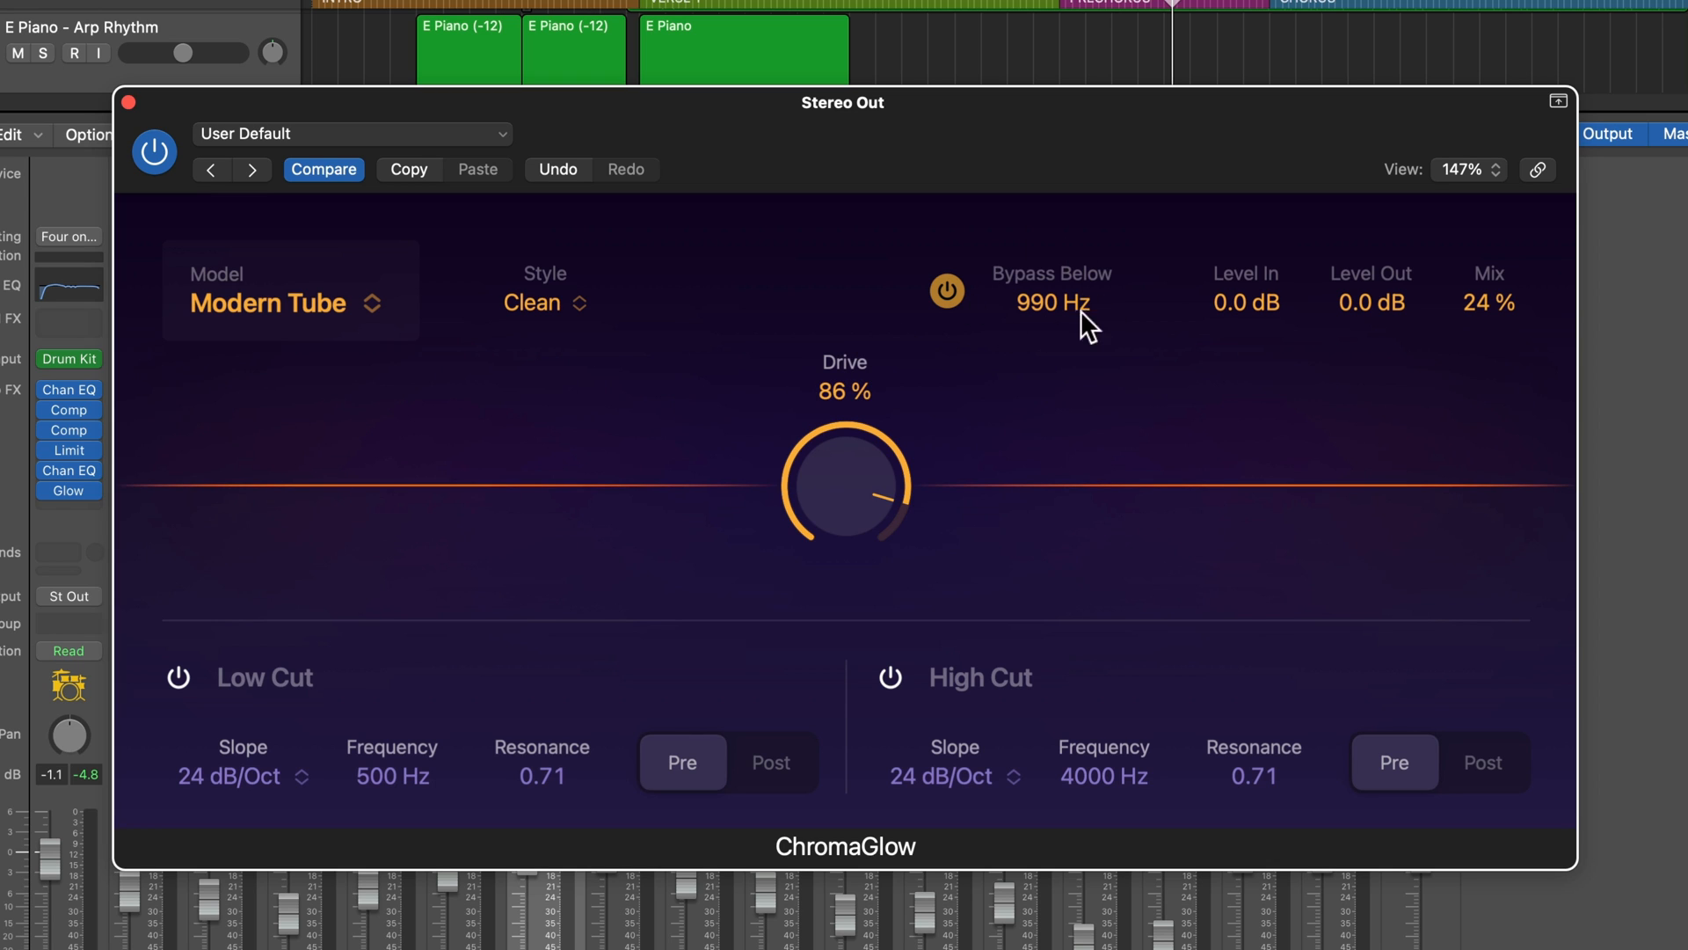
mouse_move(1067, 340)
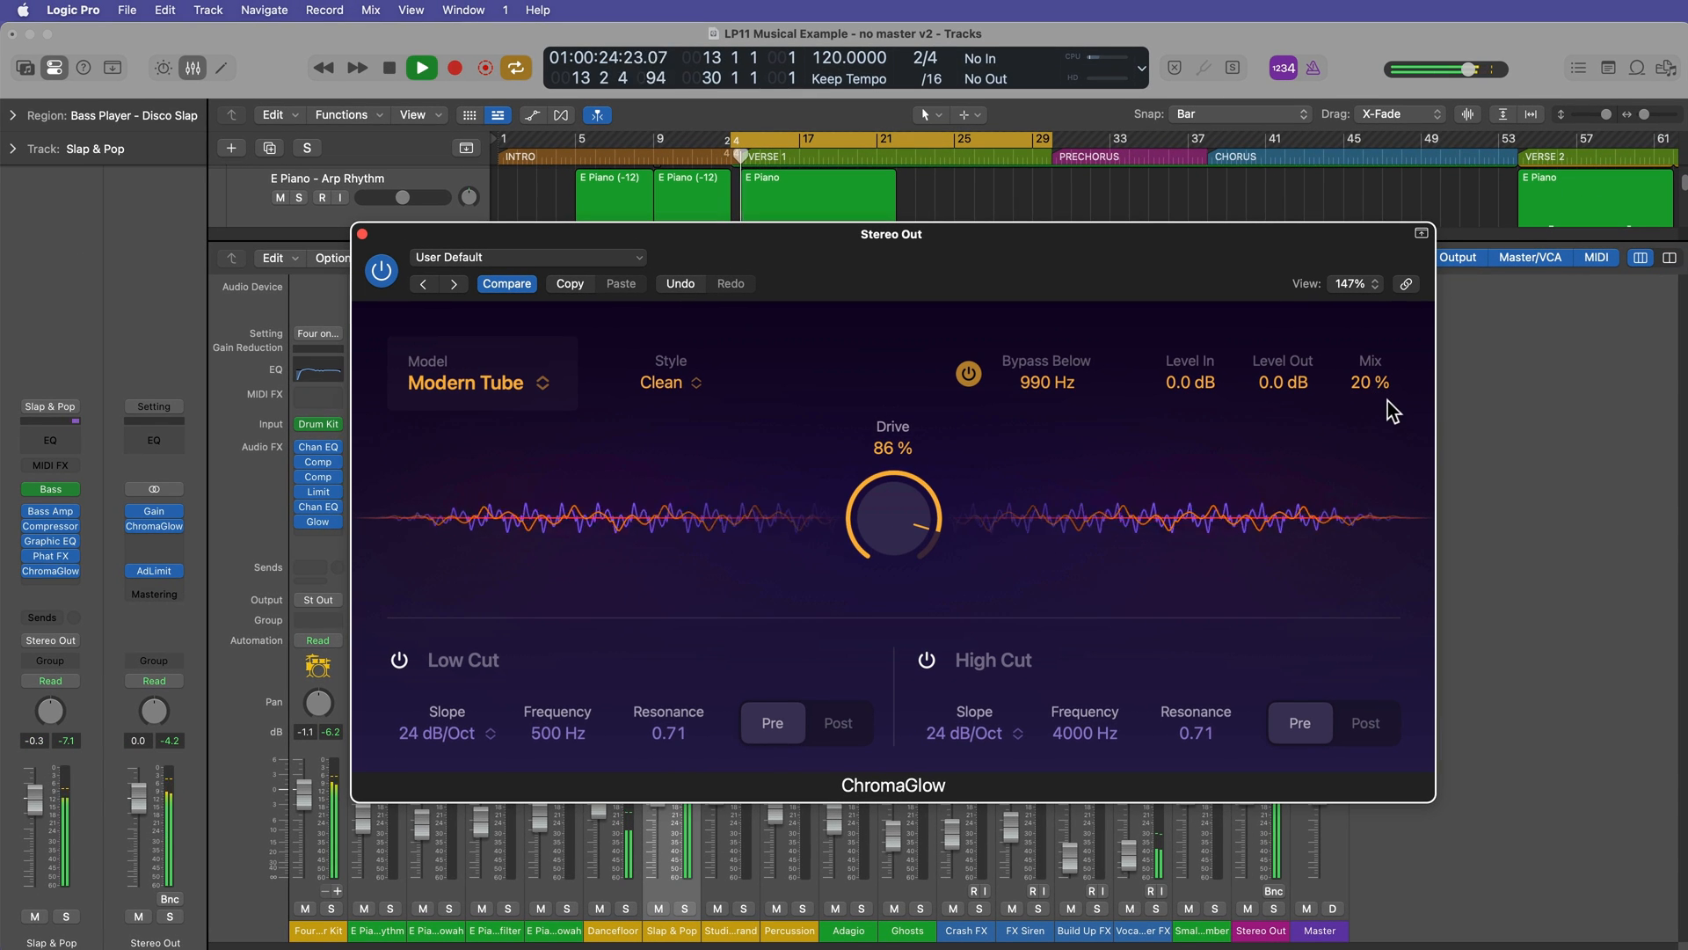
Step: Drop the master mix to 17% and compare the effect bypassed against active
drag(1370, 381, 1370, 415)
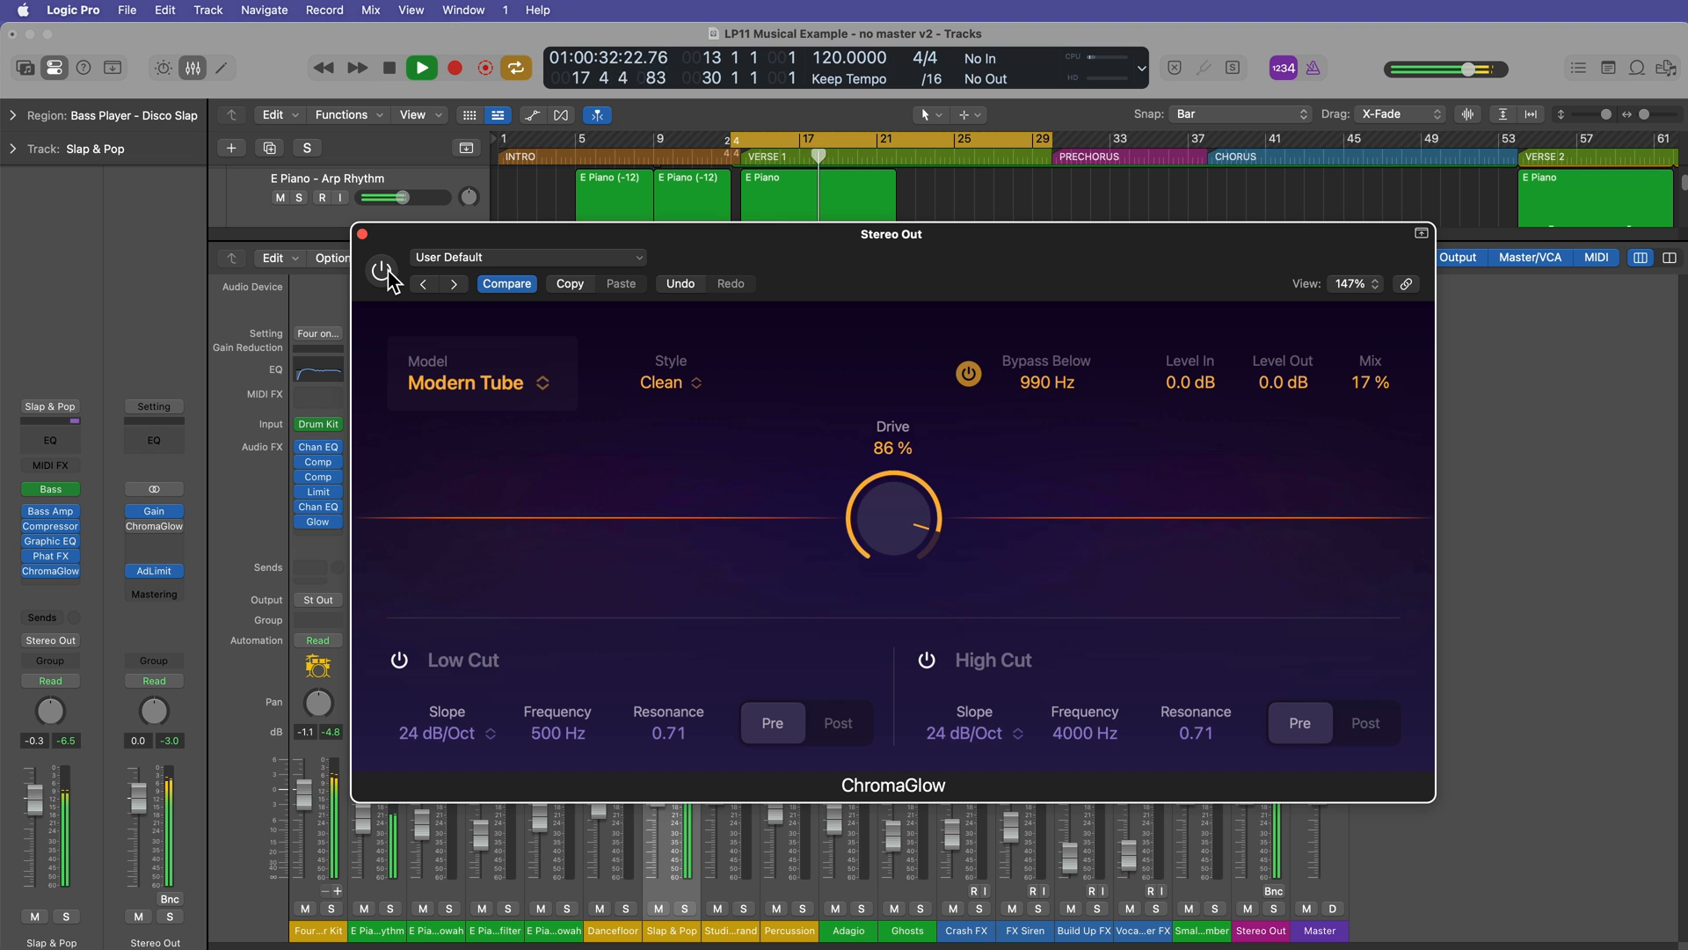
click(381, 270)
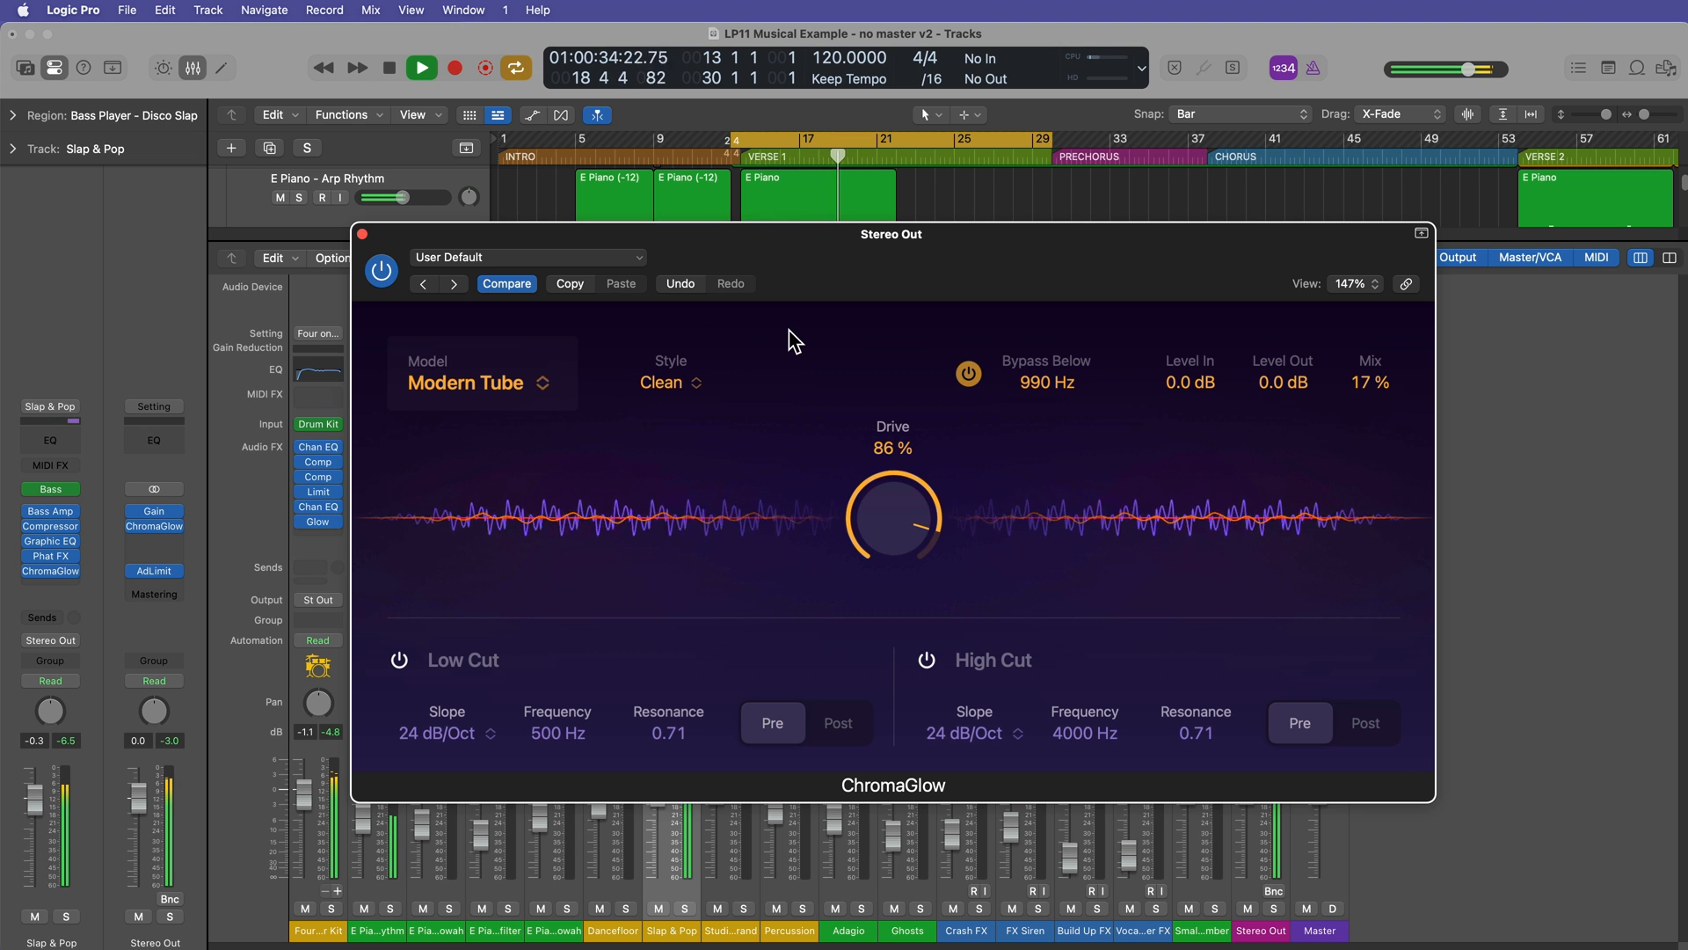
click(421, 67)
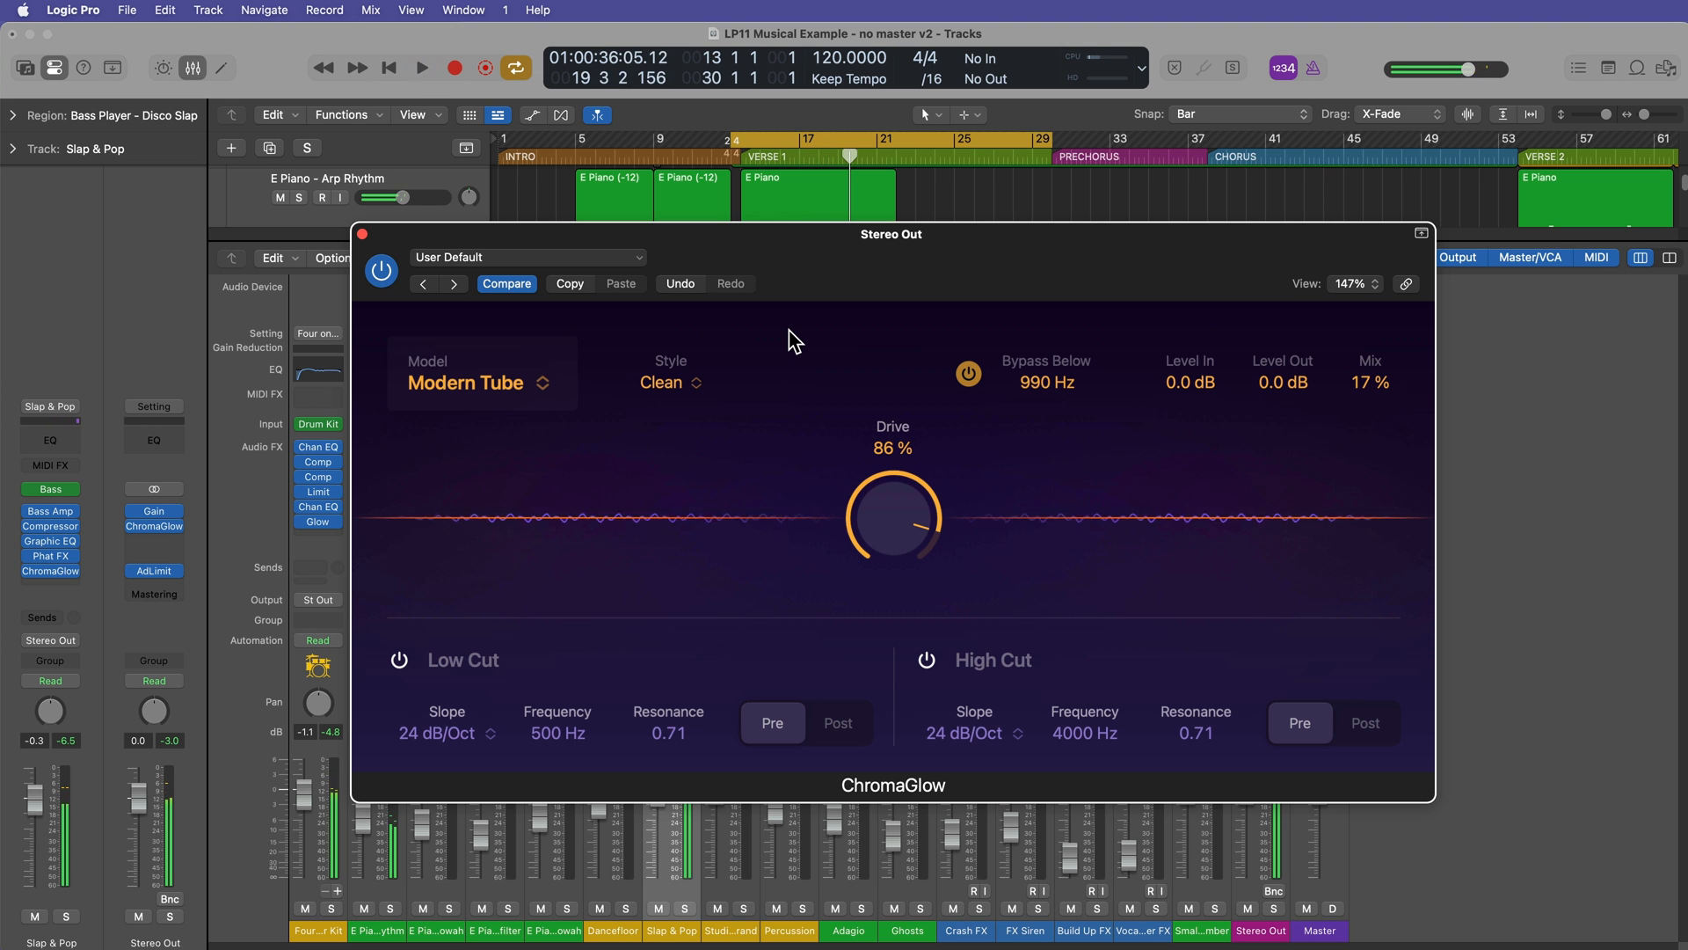